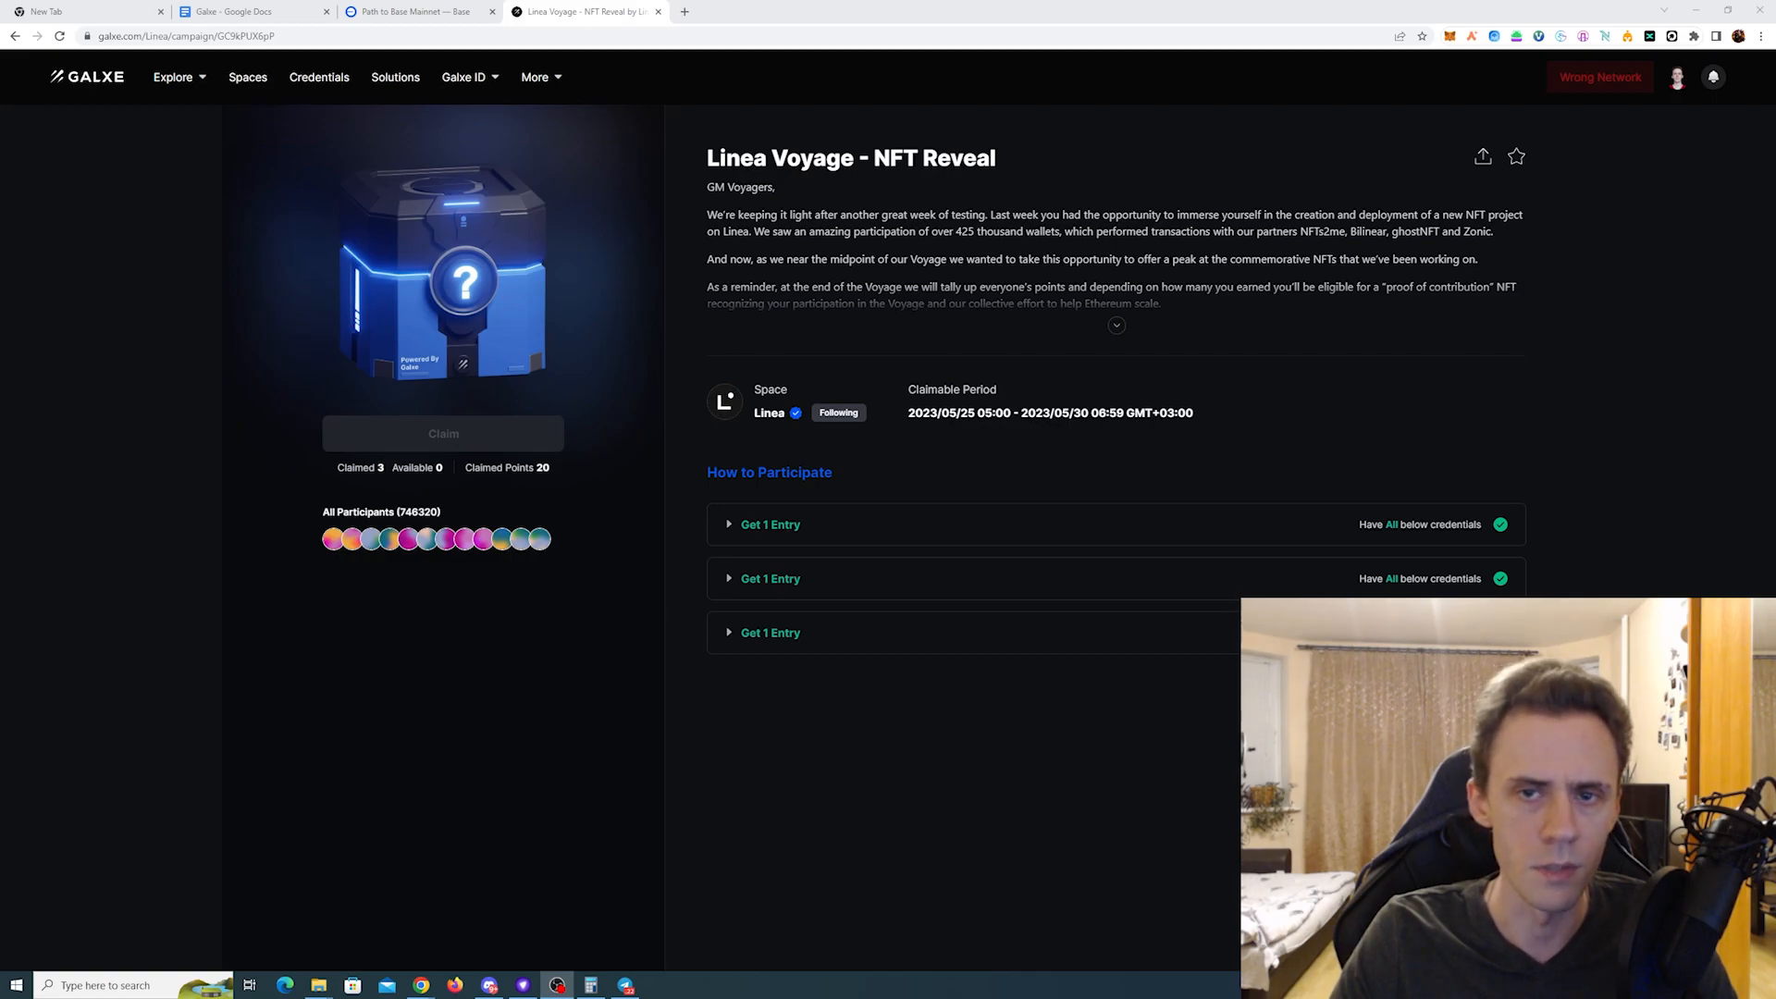
Step: Expand the Linea Voyage NFT Reveal description and scroll through its three 'Get 1 Entry' tasks
left_click(1116, 326)
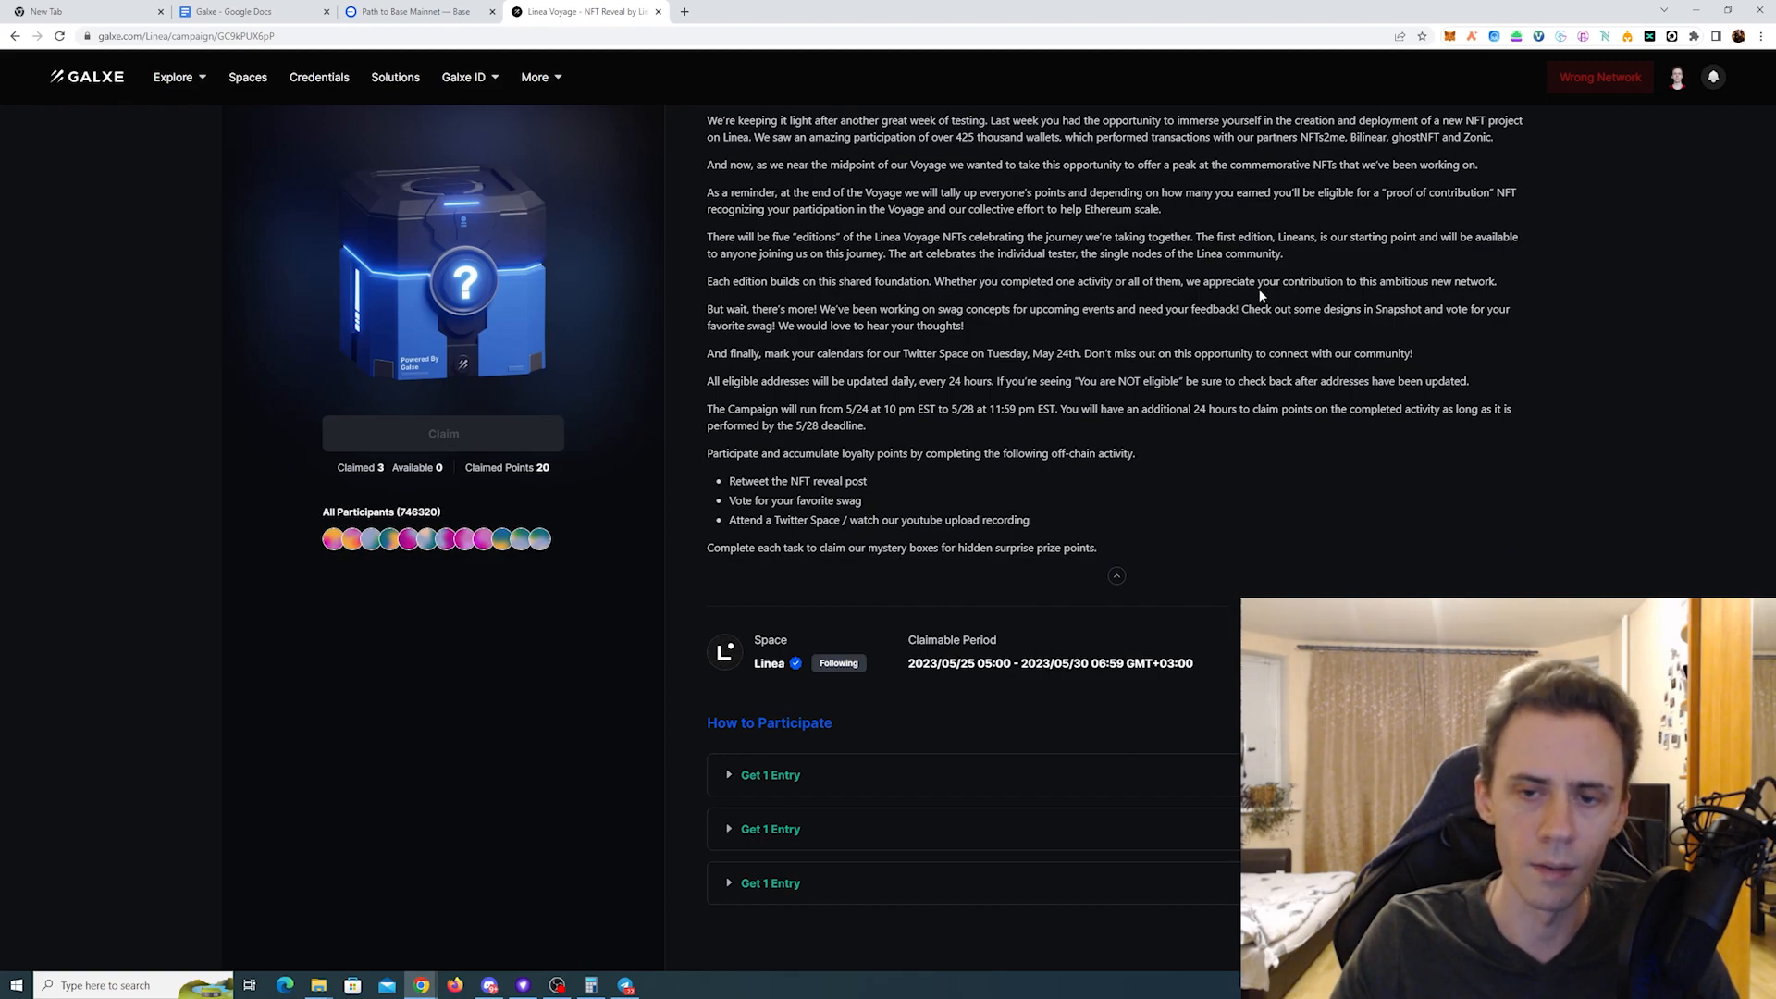
mouse_move(1115, 409)
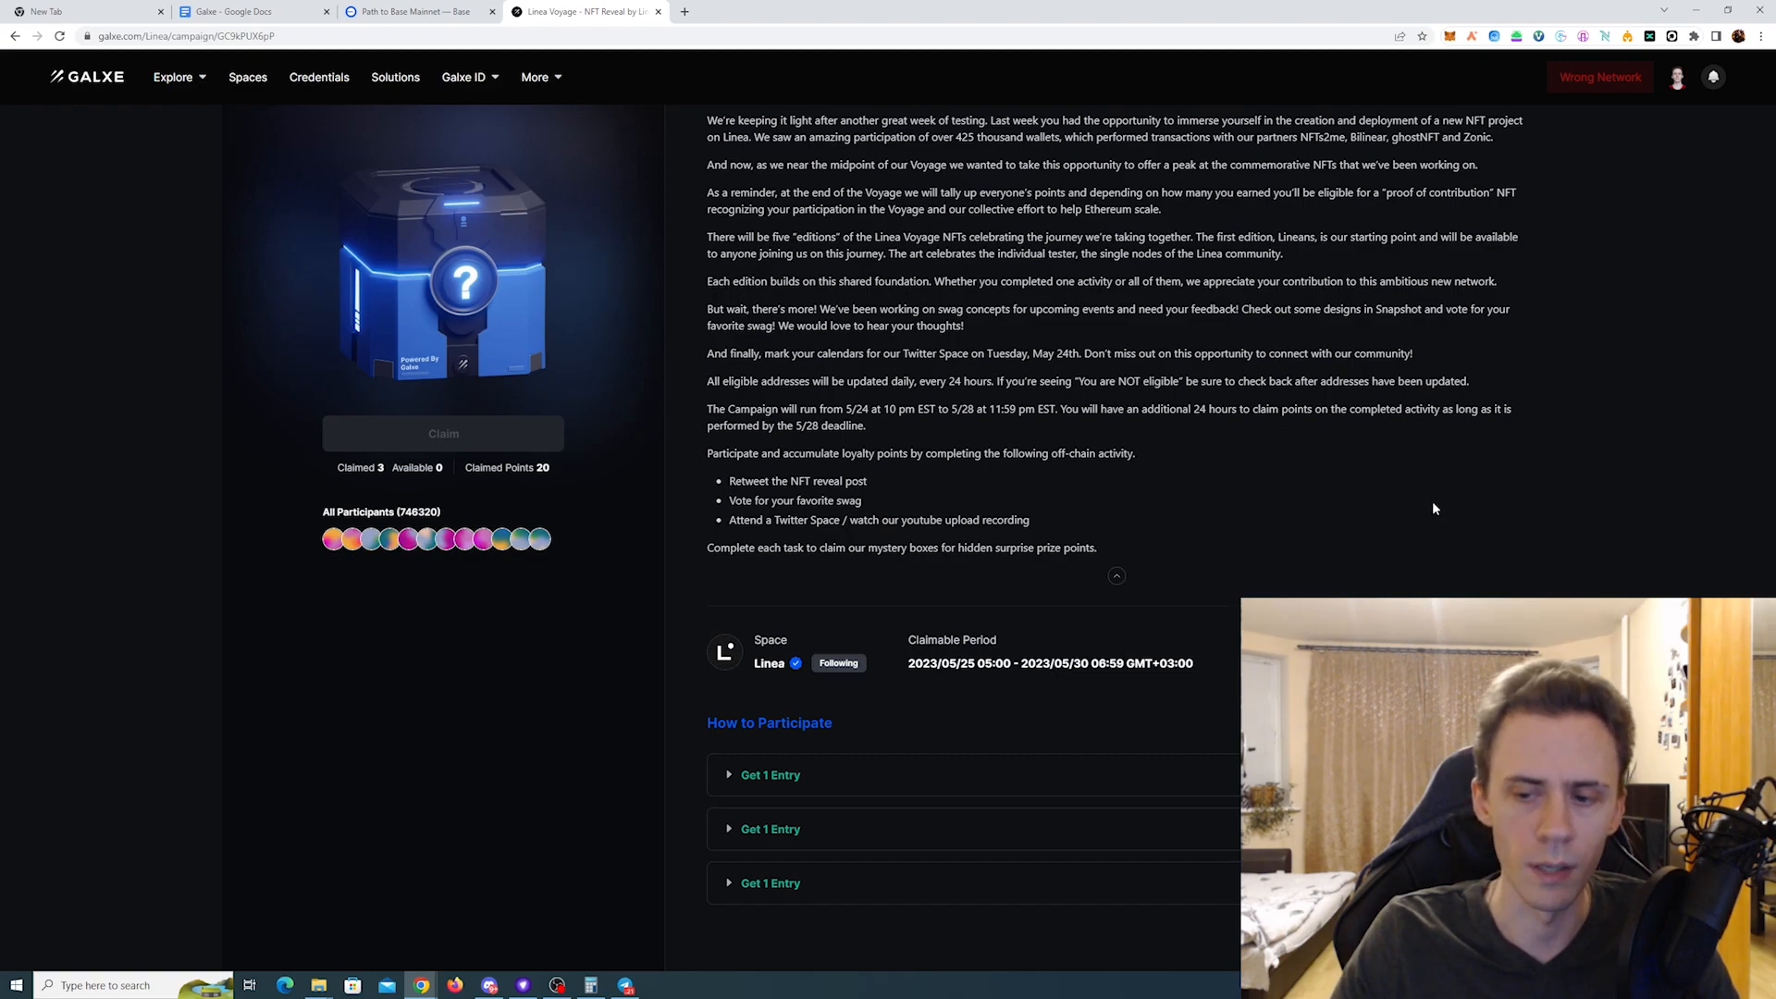
mouse_move(1427, 440)
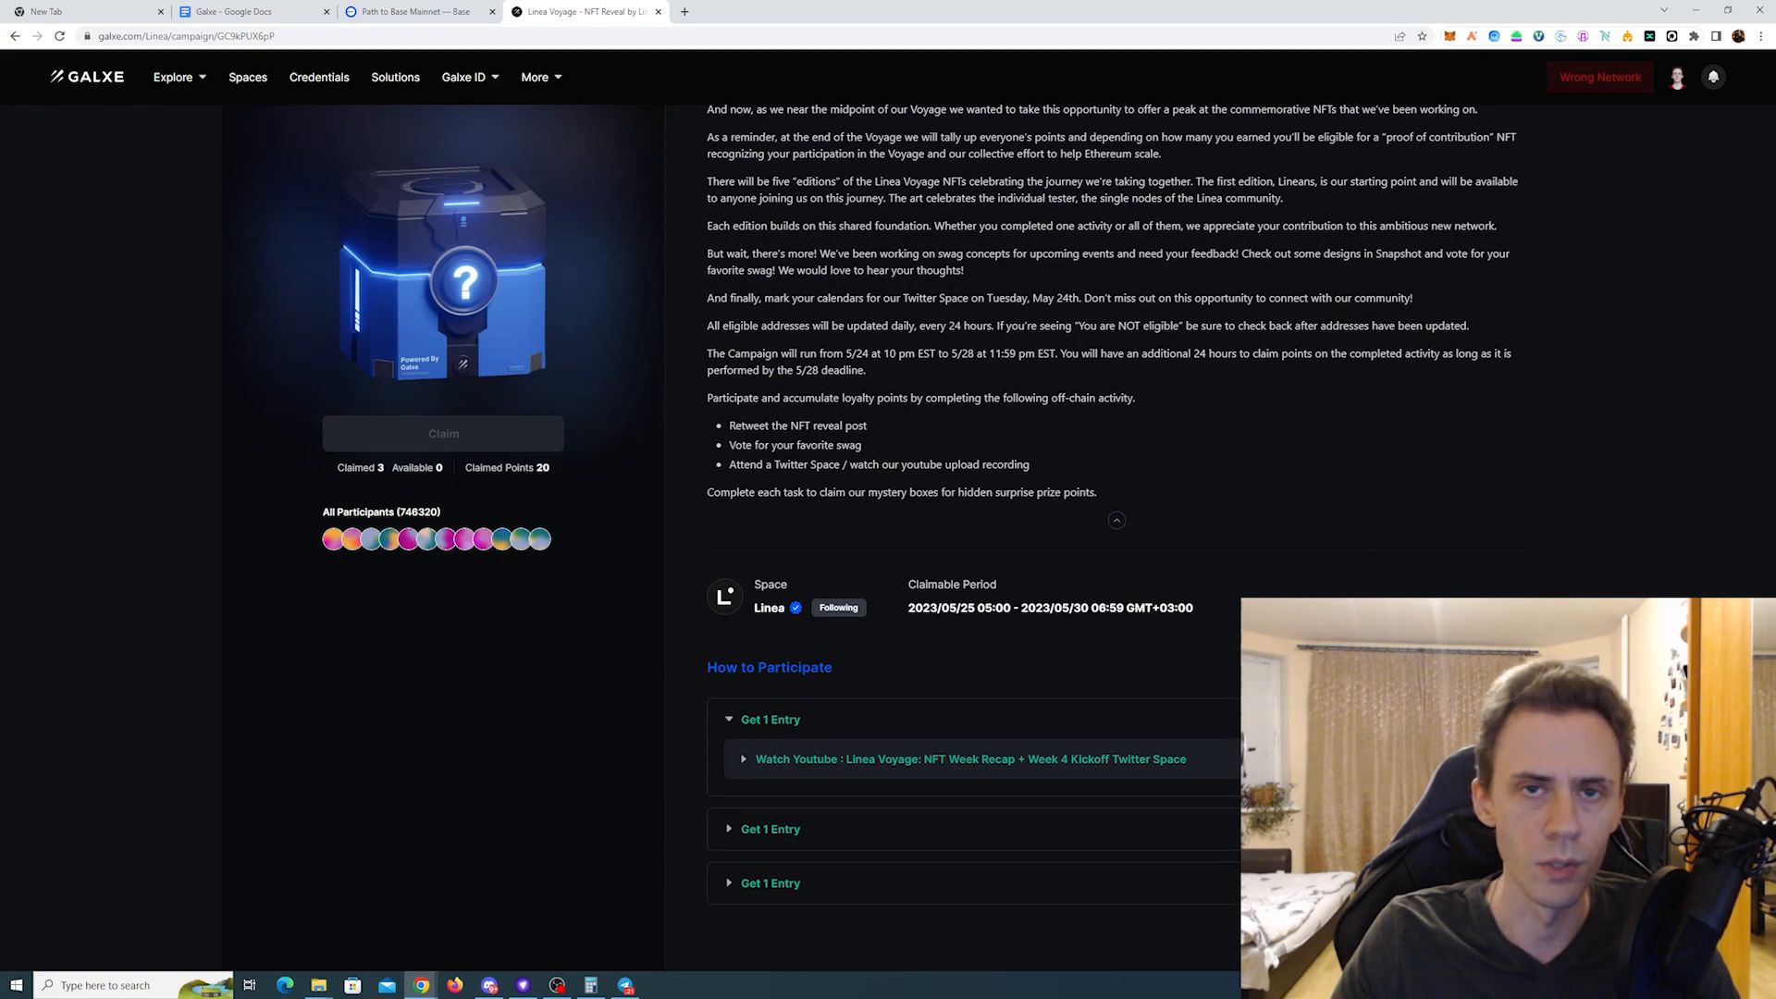
scroll("down", 3)
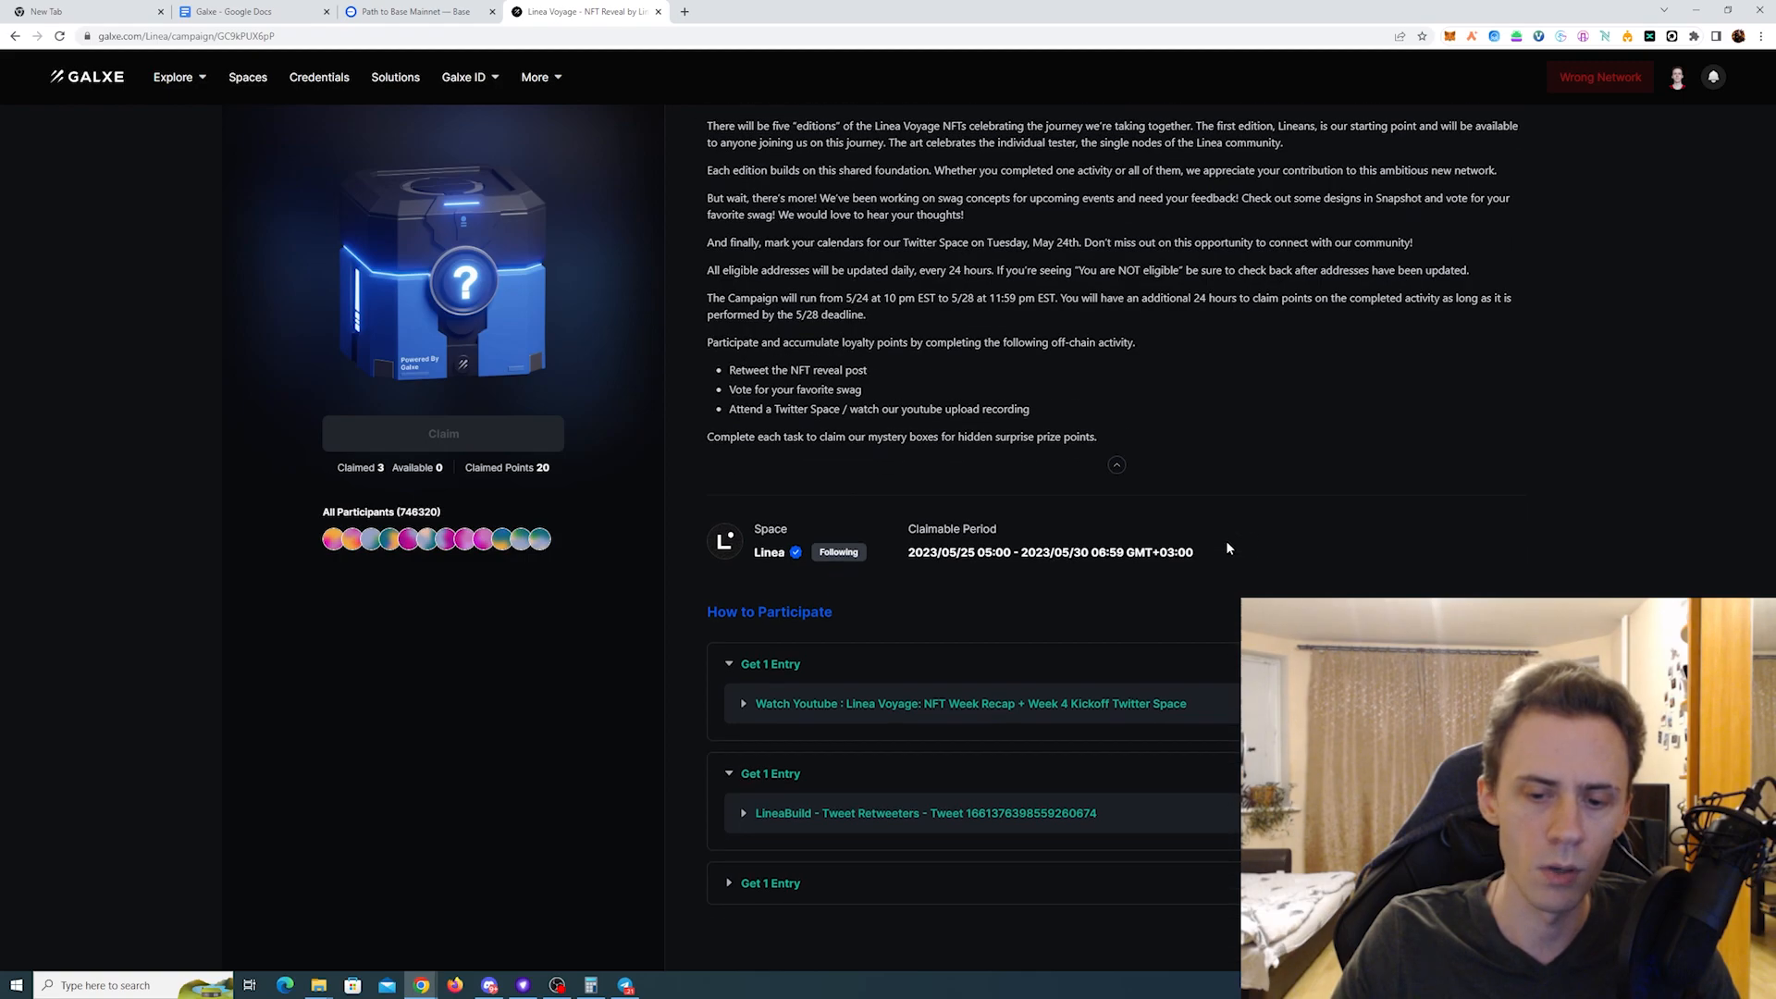
scroll("down", 3)
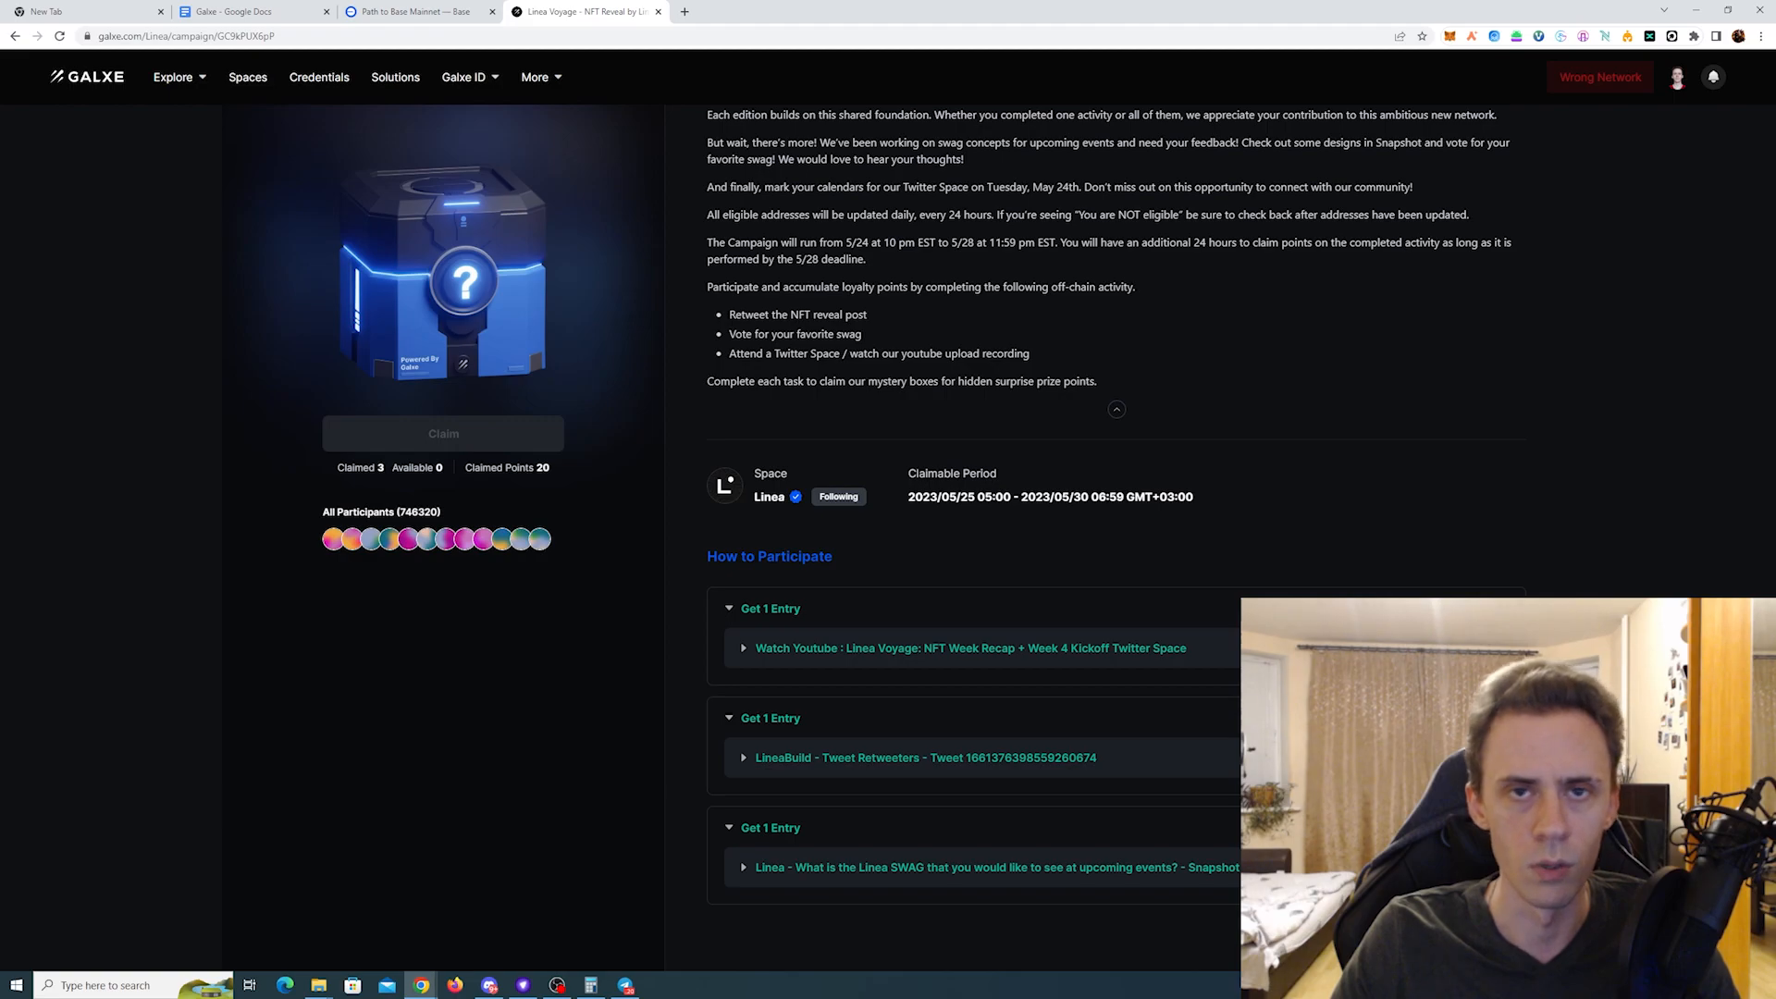
mouse_move(1264, 434)
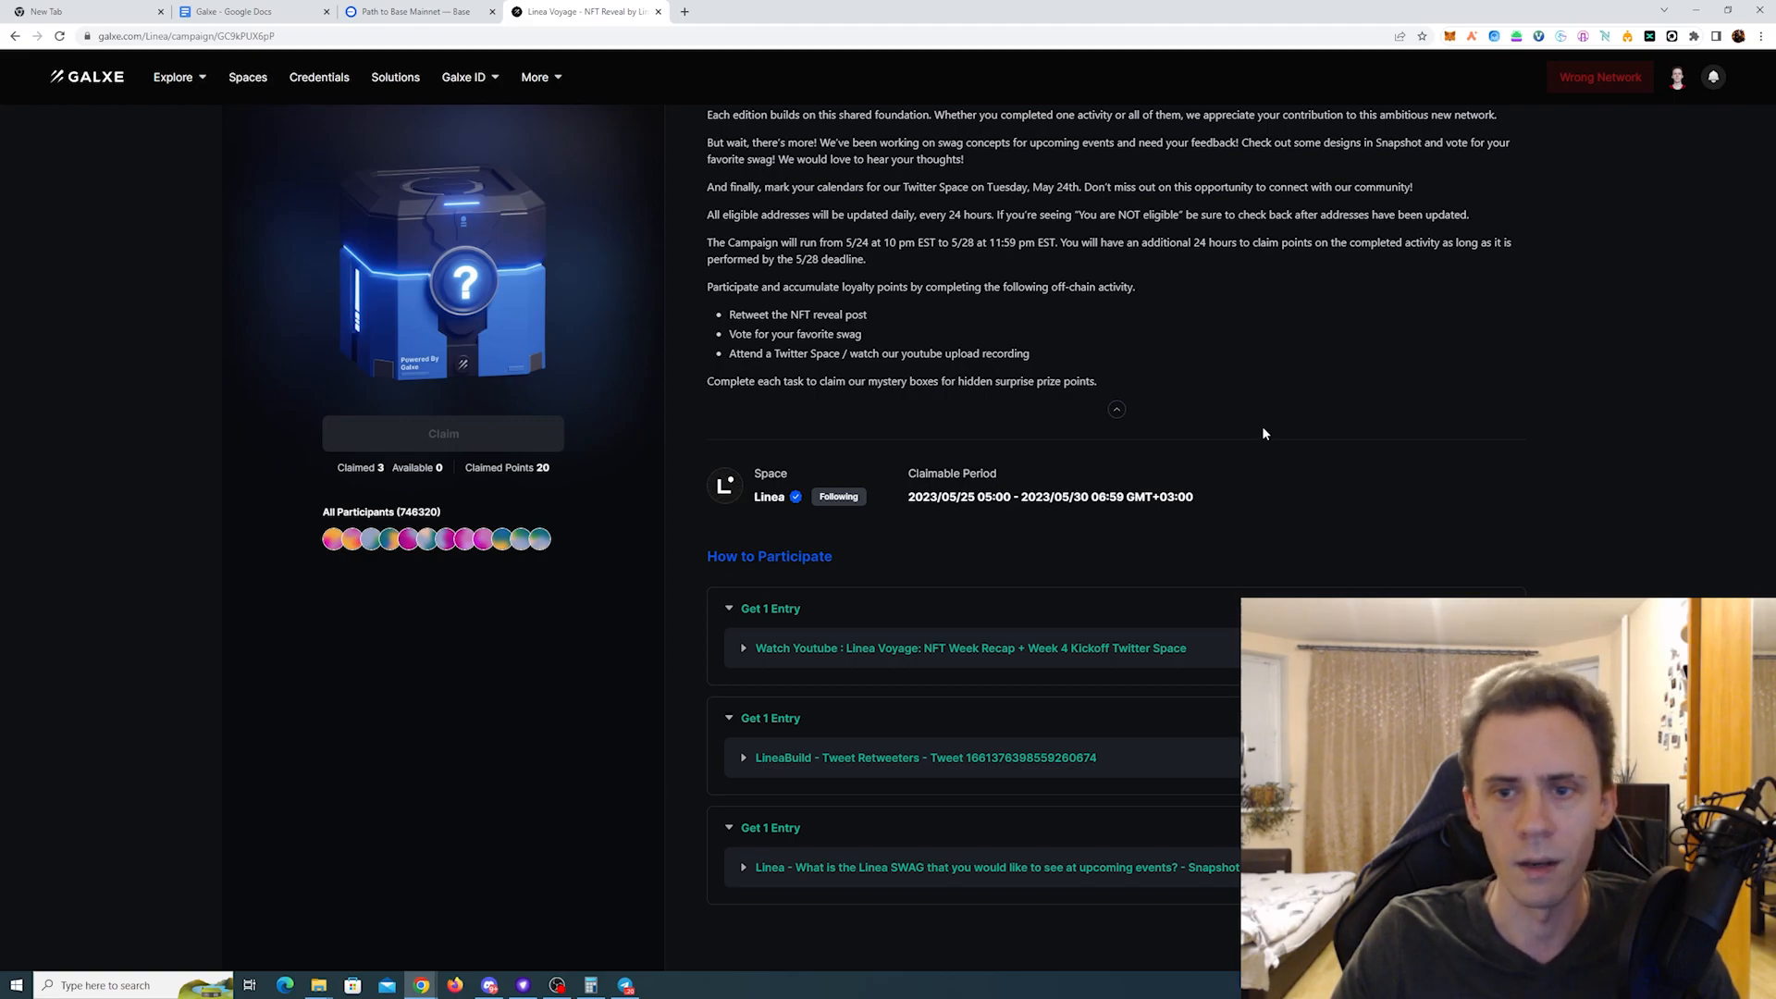
scroll("up", 3)
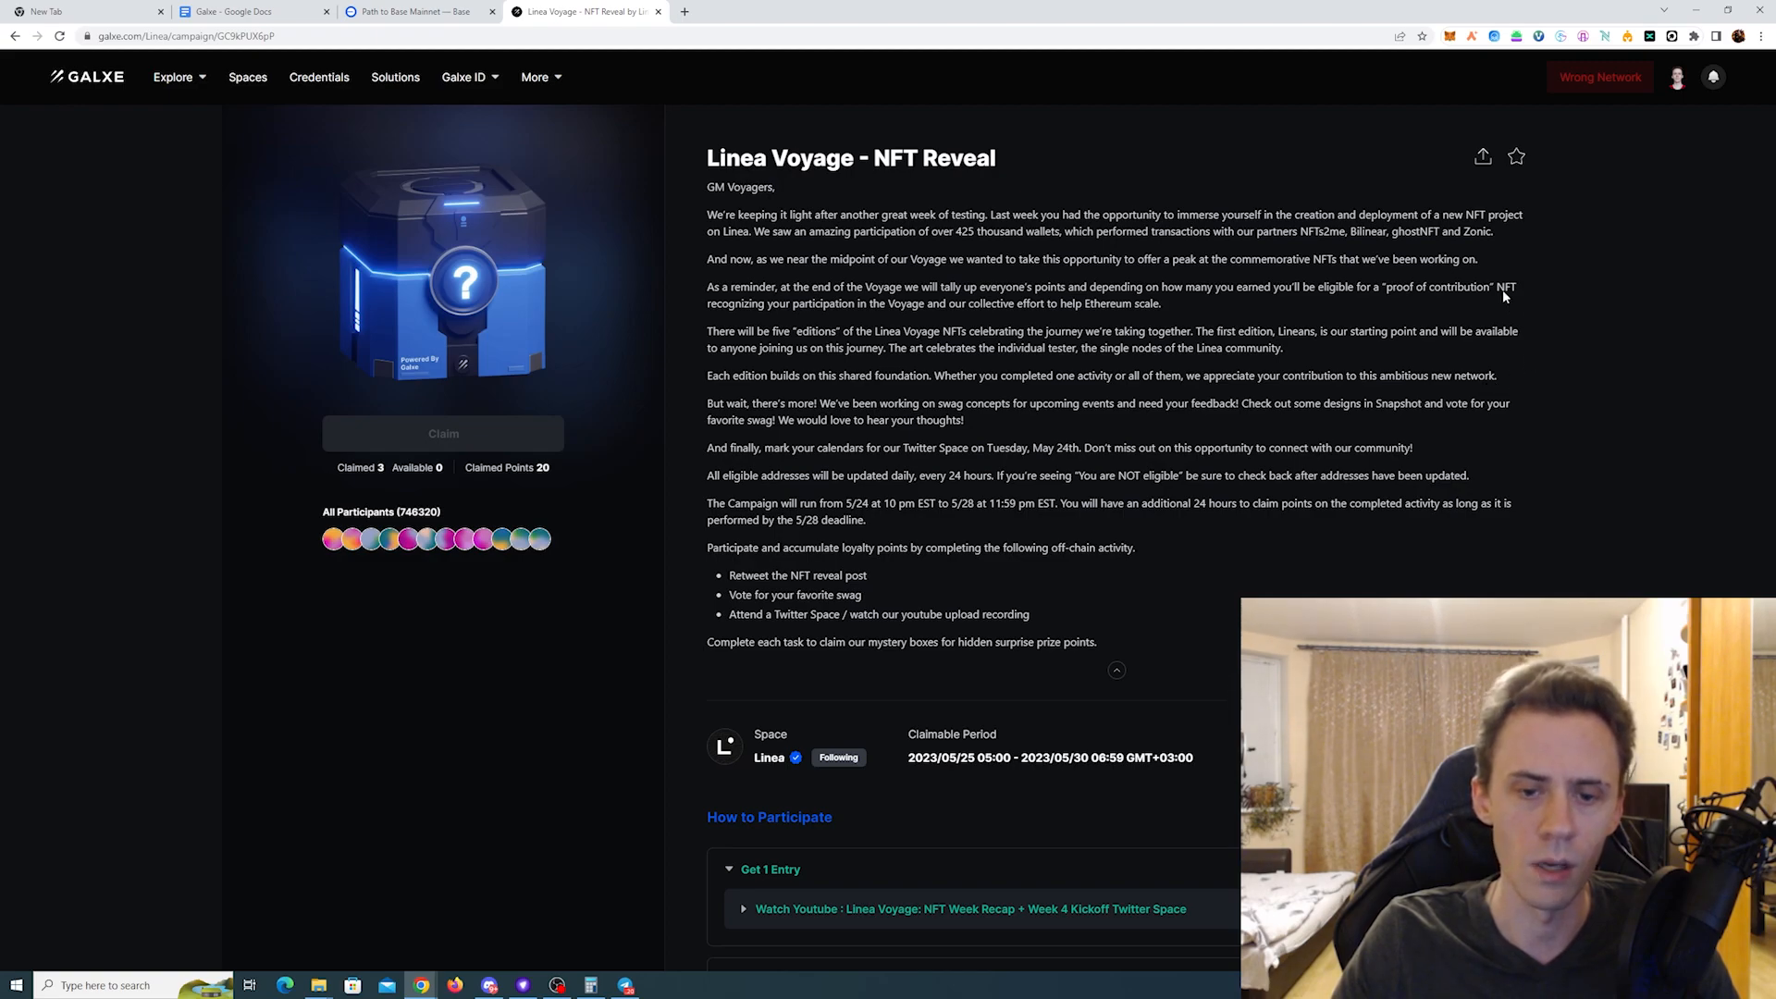
mouse_move(1375, 310)
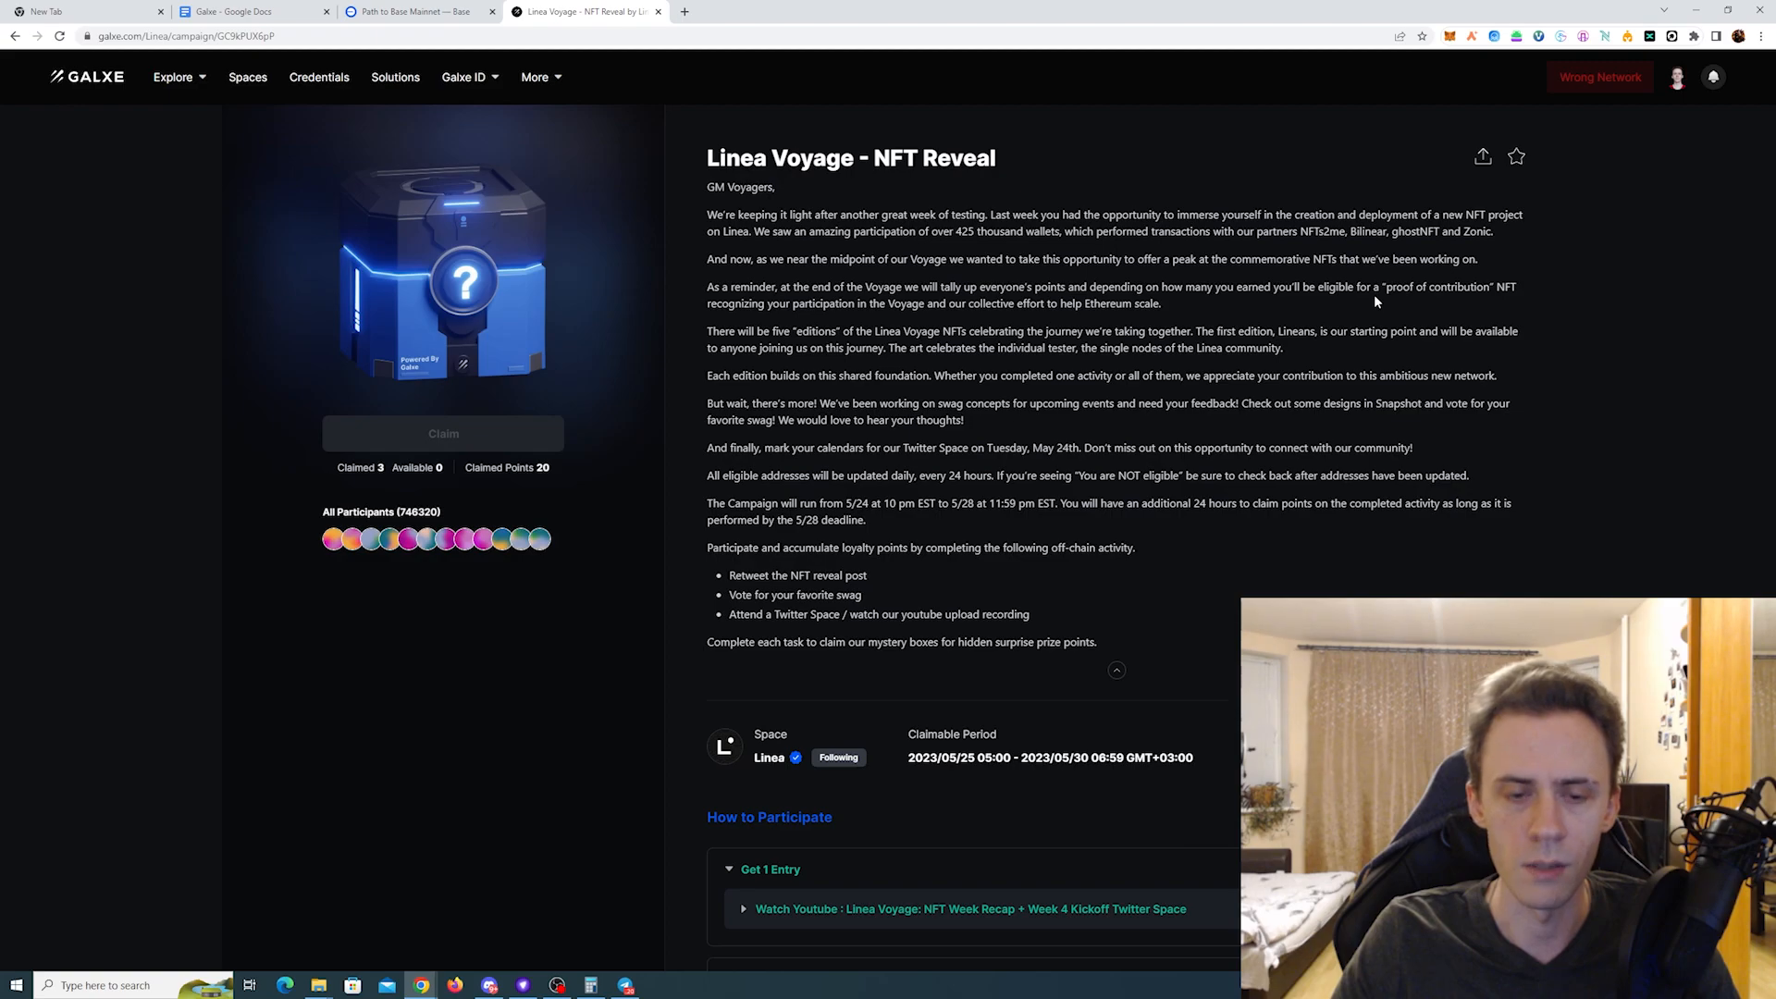
scroll("down", 3)
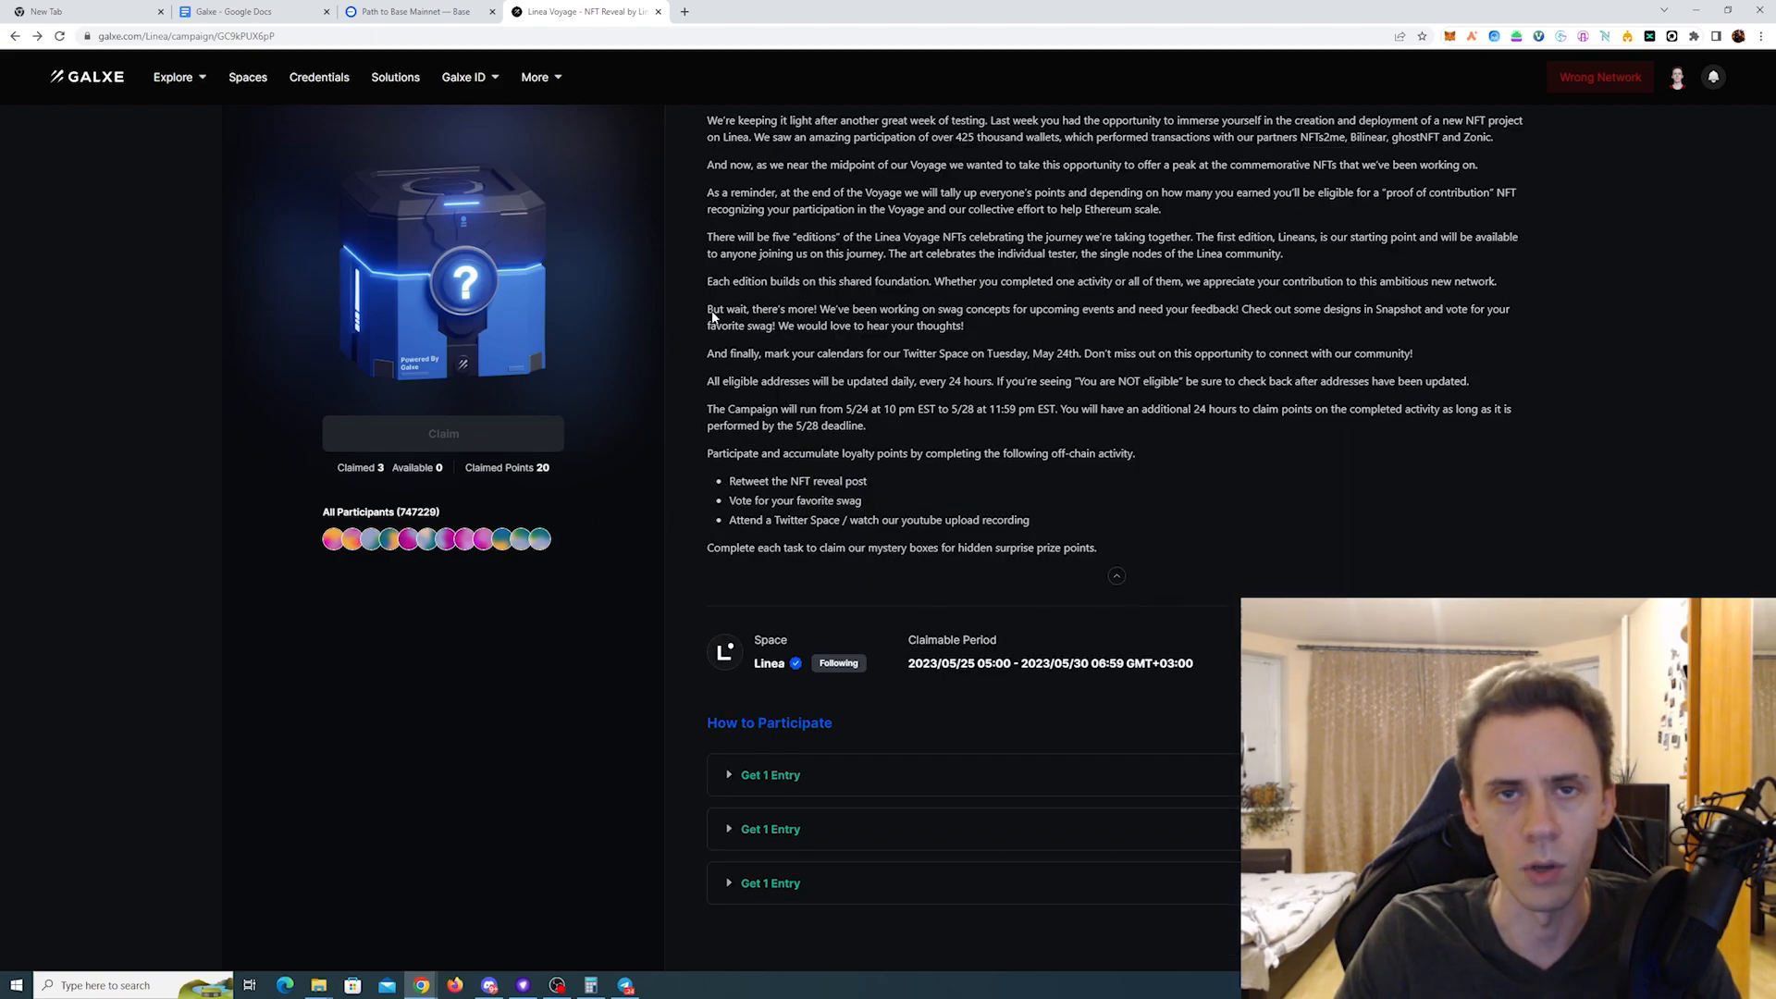
Step: Read the Path to Base Mainnet article down to the 'Mint the Path to Base Mainnet NFT' section
left_click(419, 11)
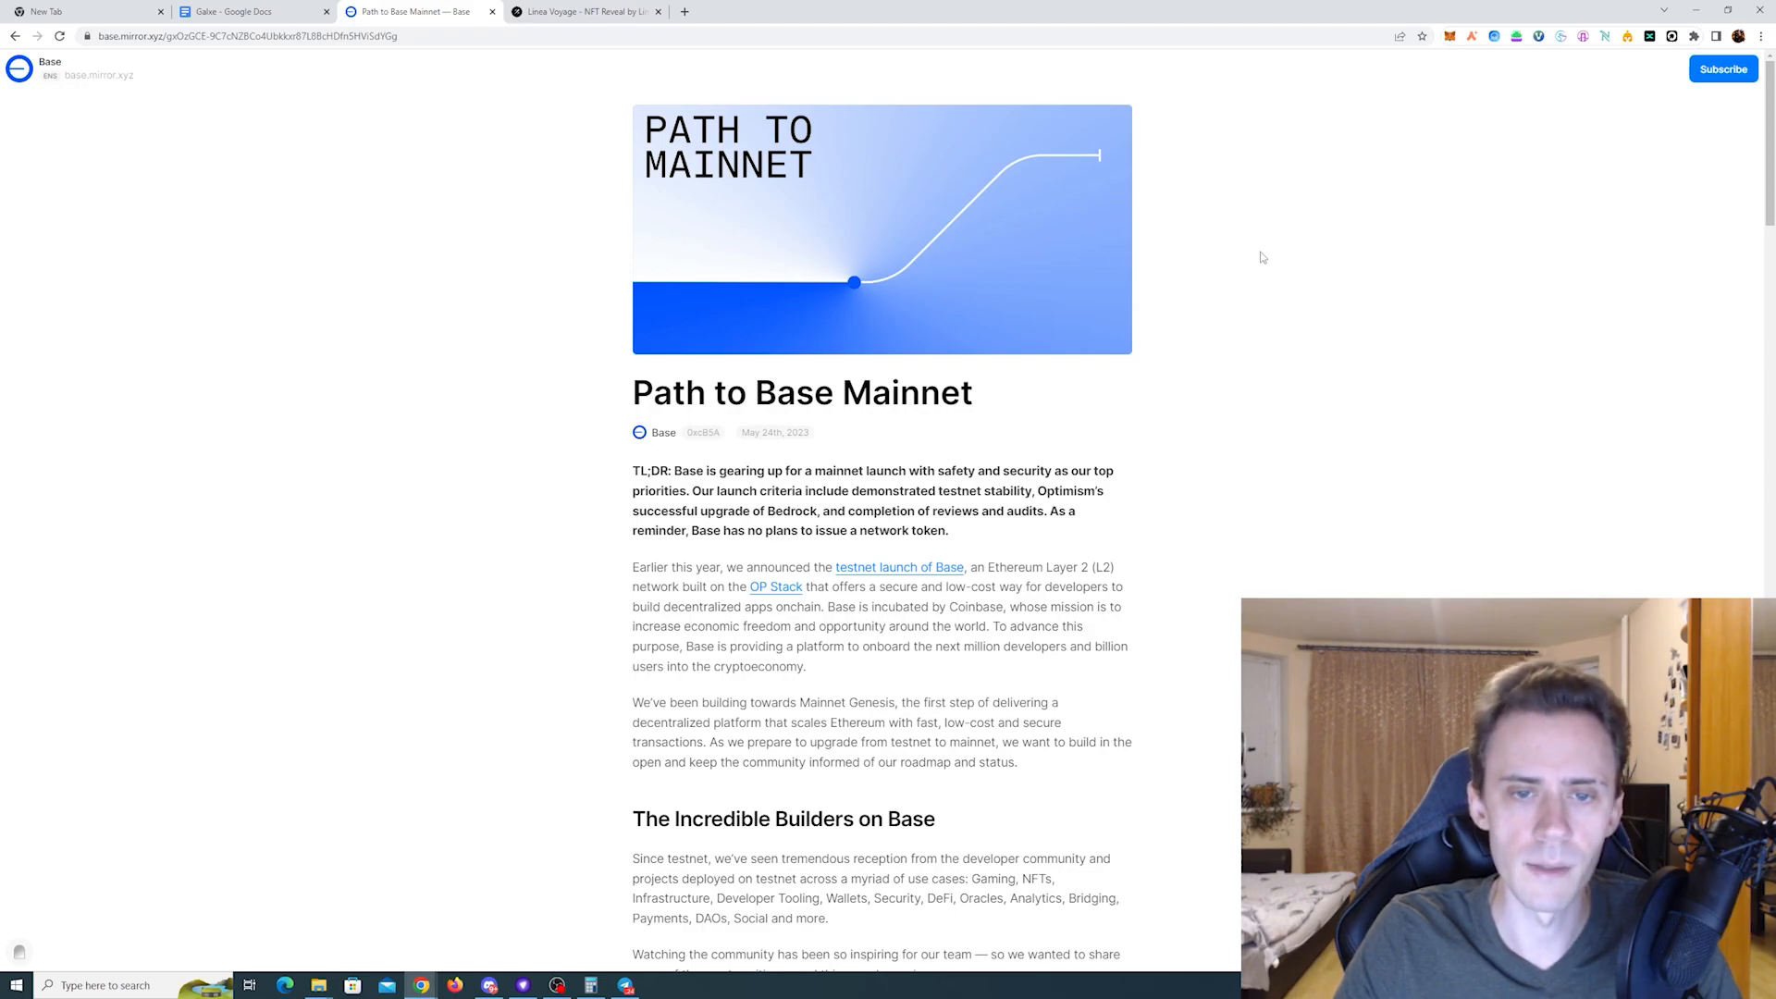
scroll("down", 3)
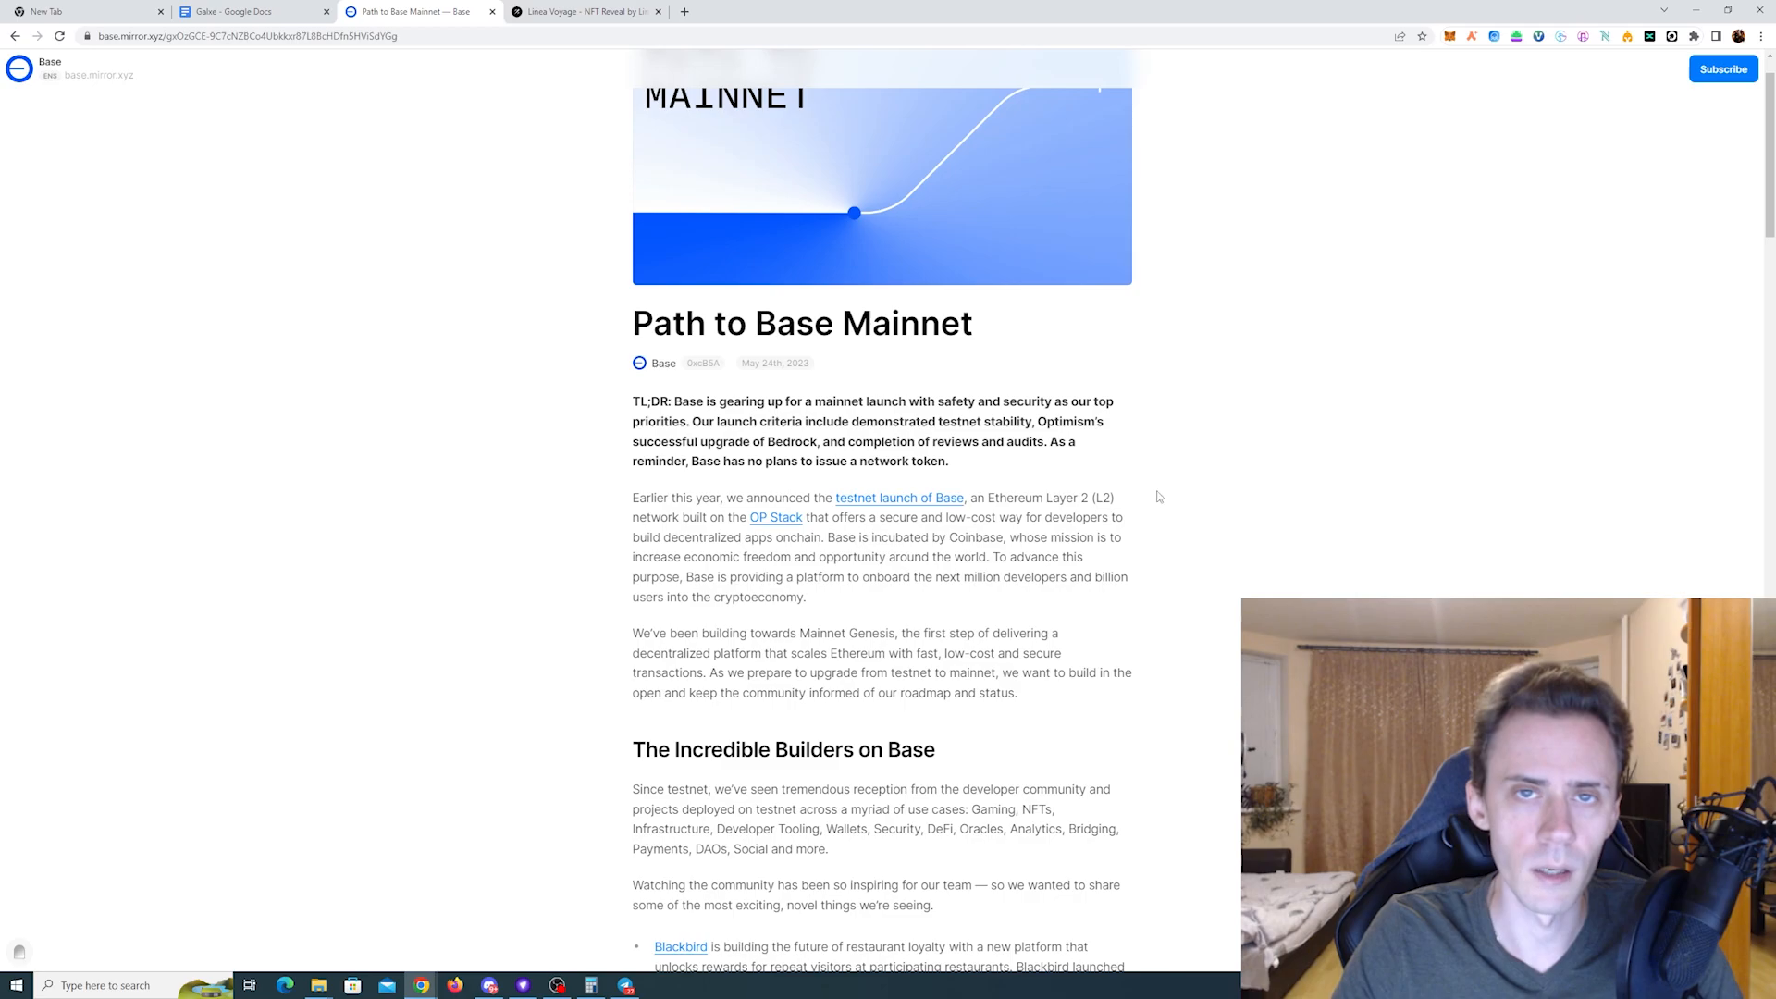
mouse_move(1182, 432)
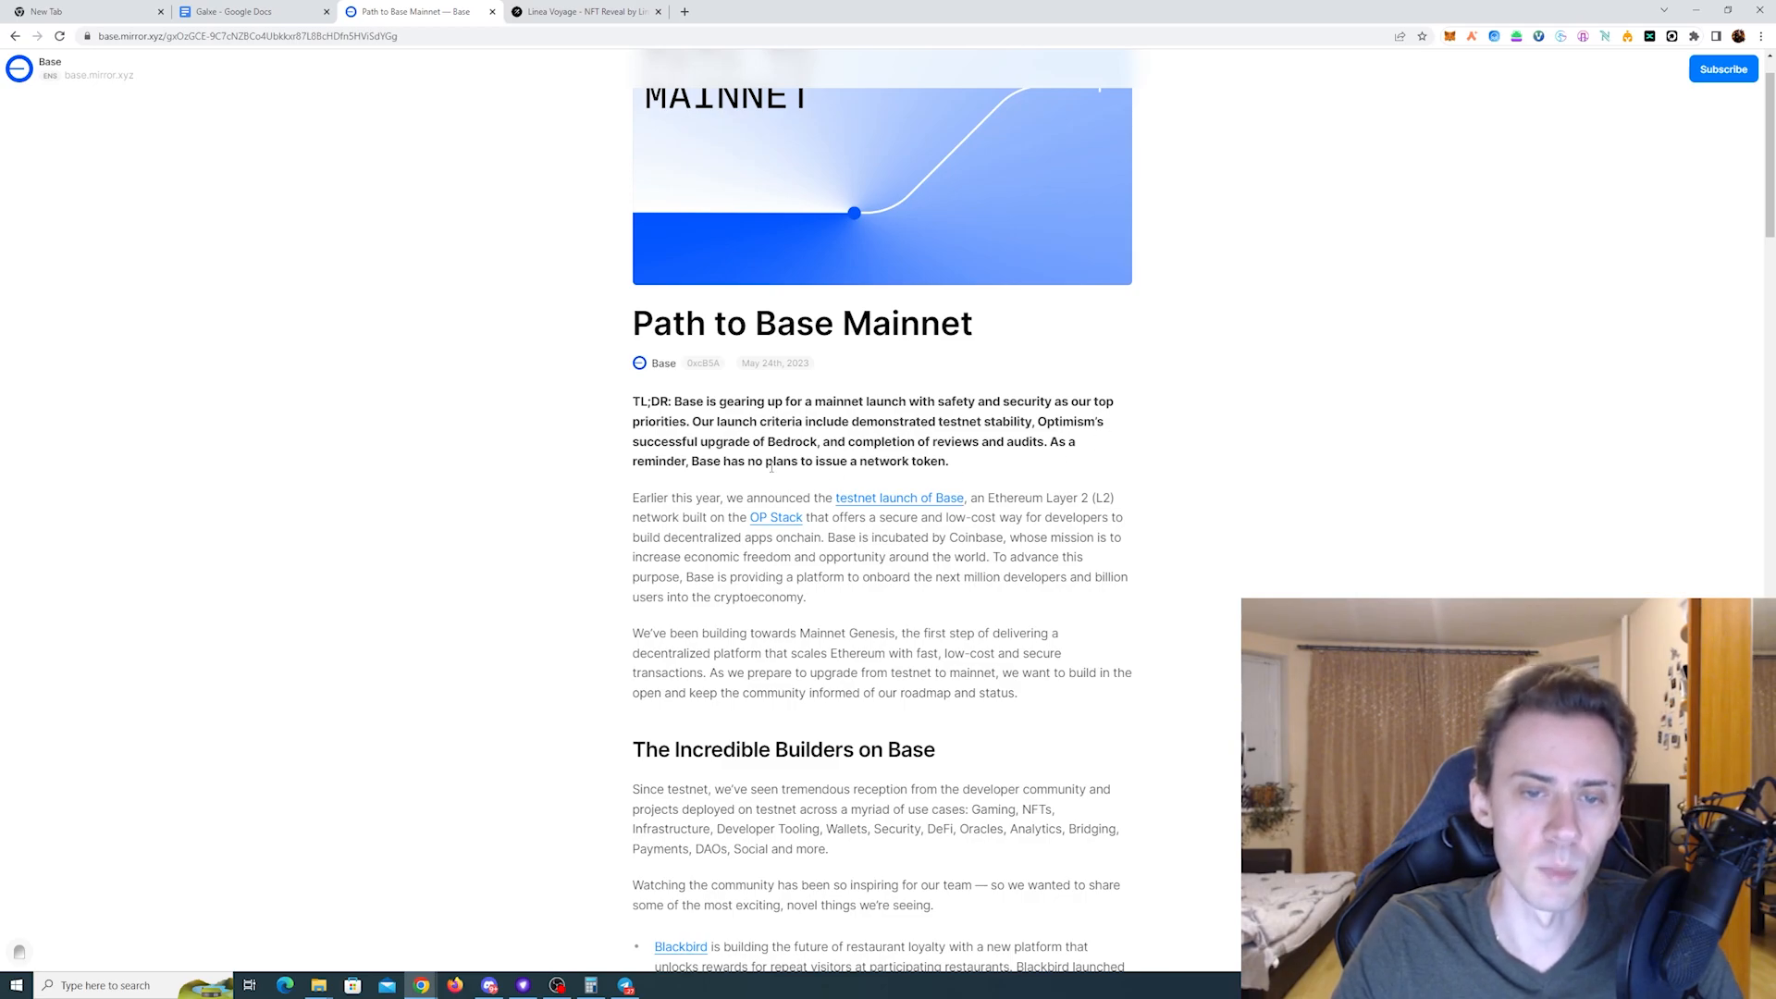
left_click_drag(690, 460, 947, 460)
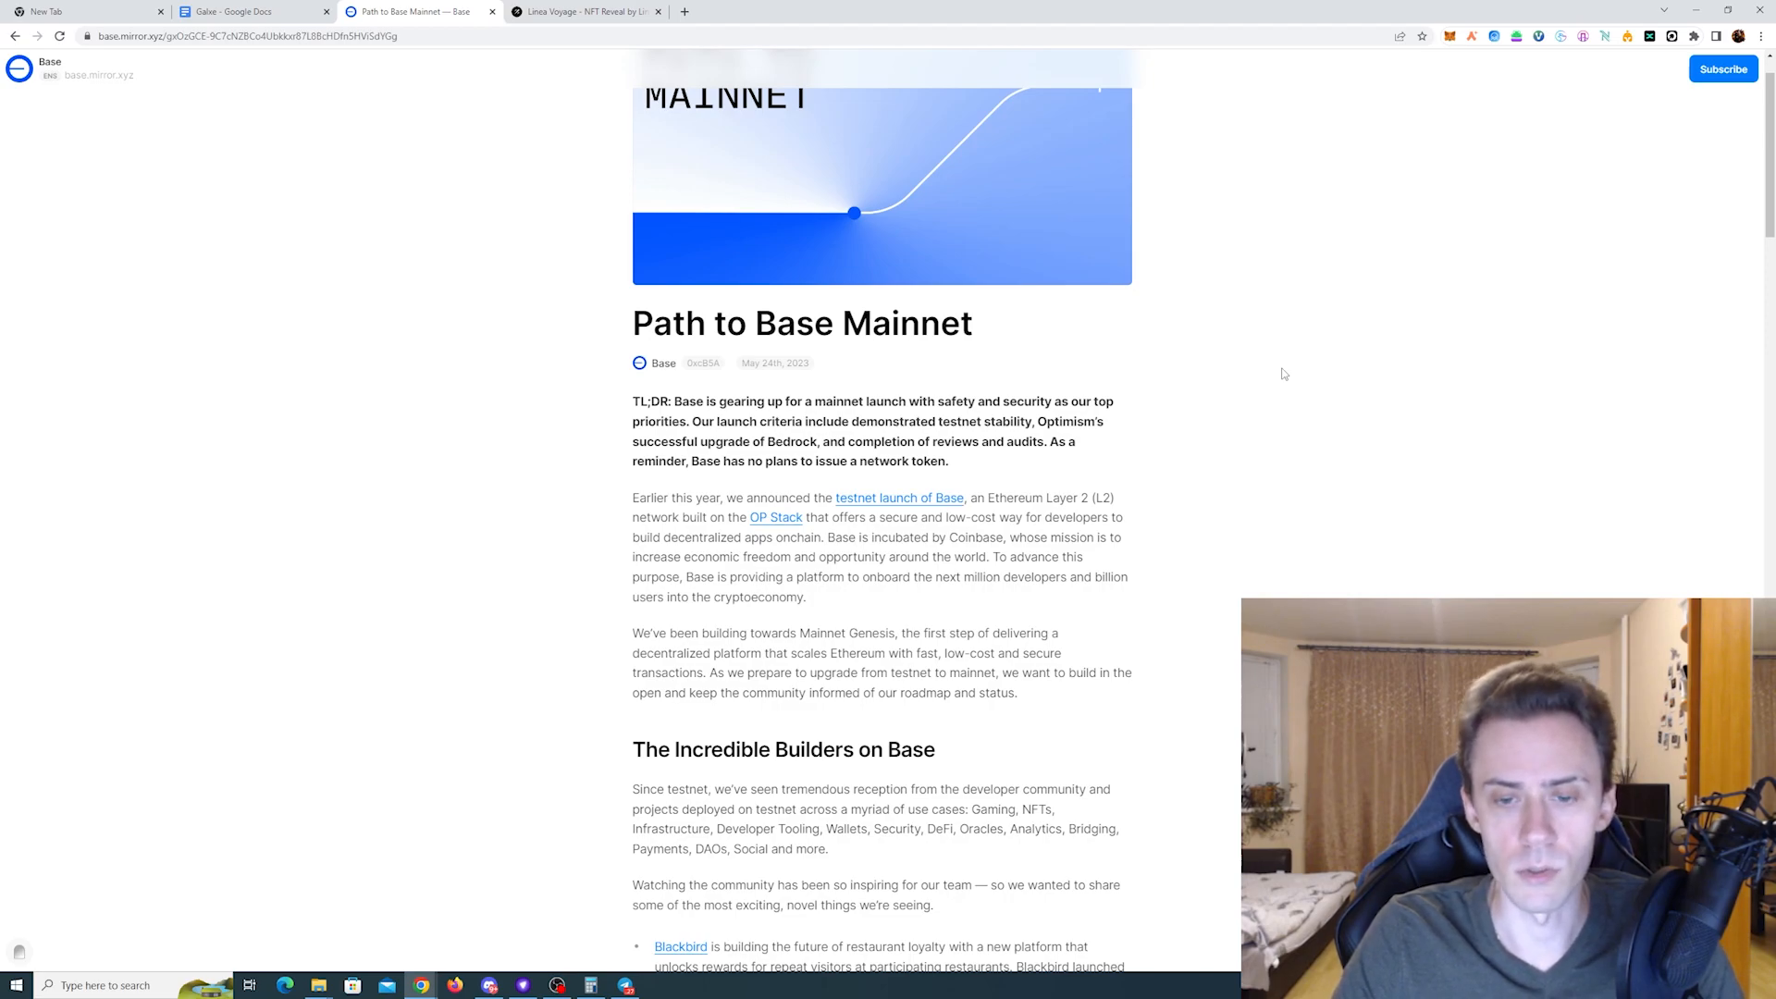
scroll("down", 3)
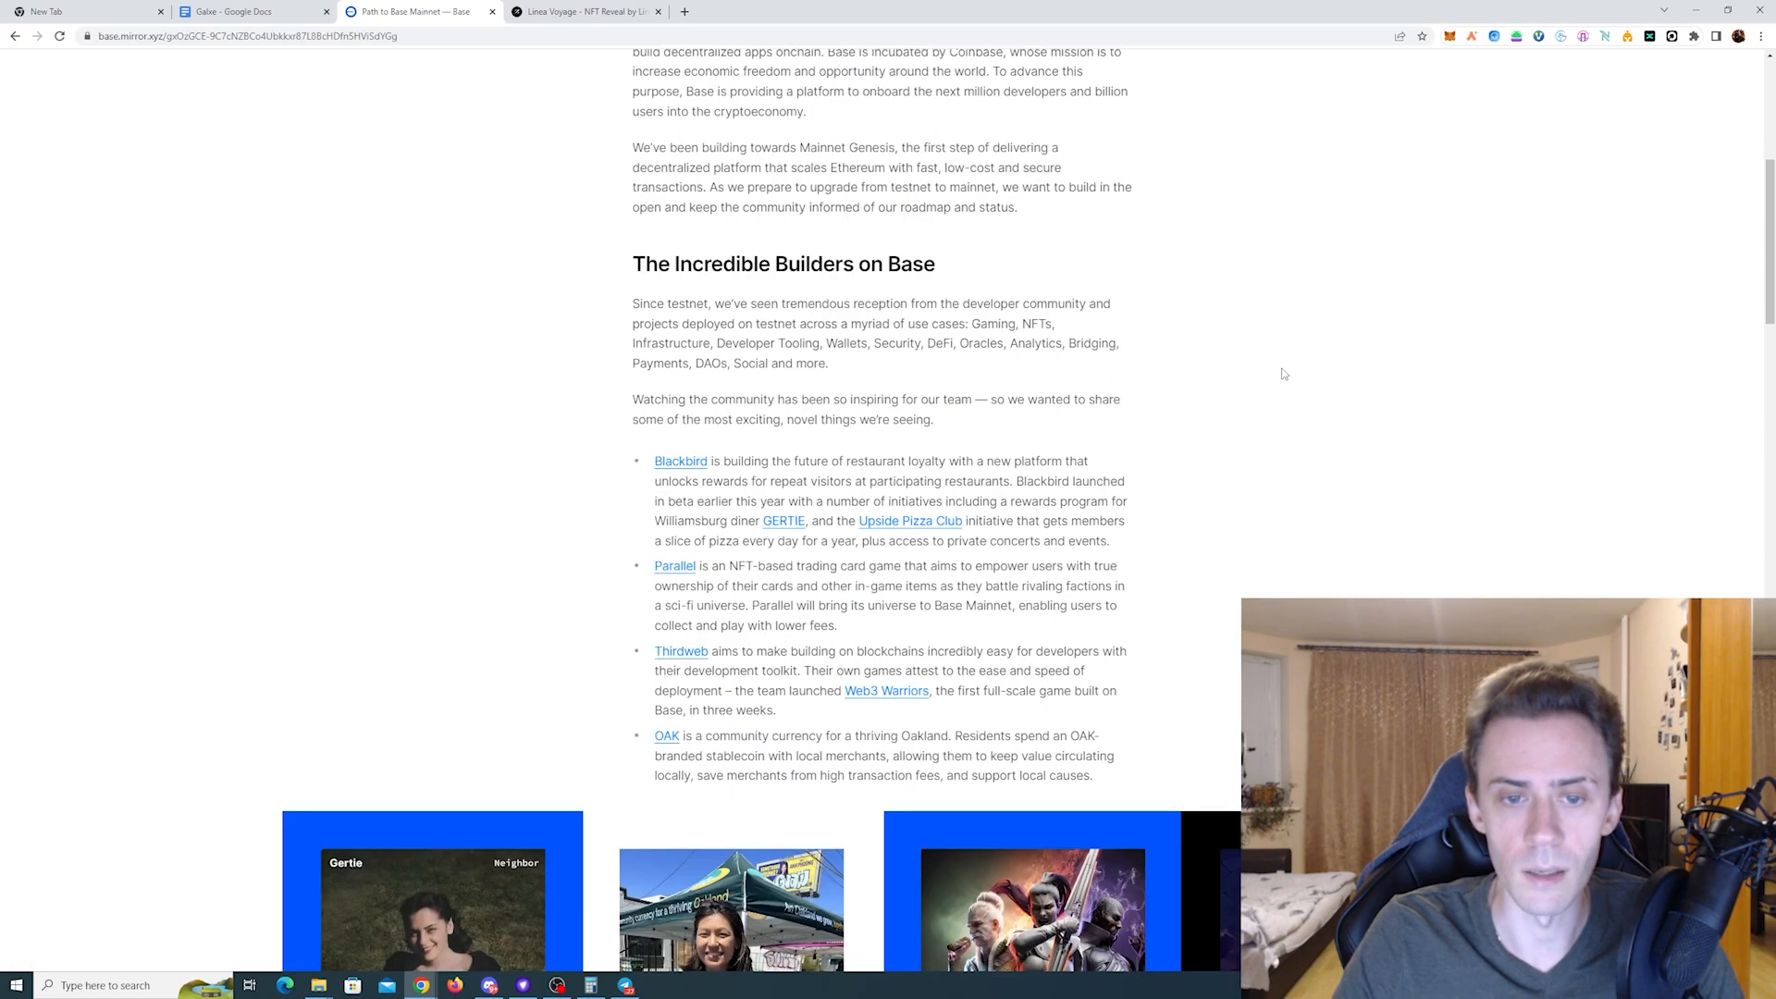
scroll("down", 3)
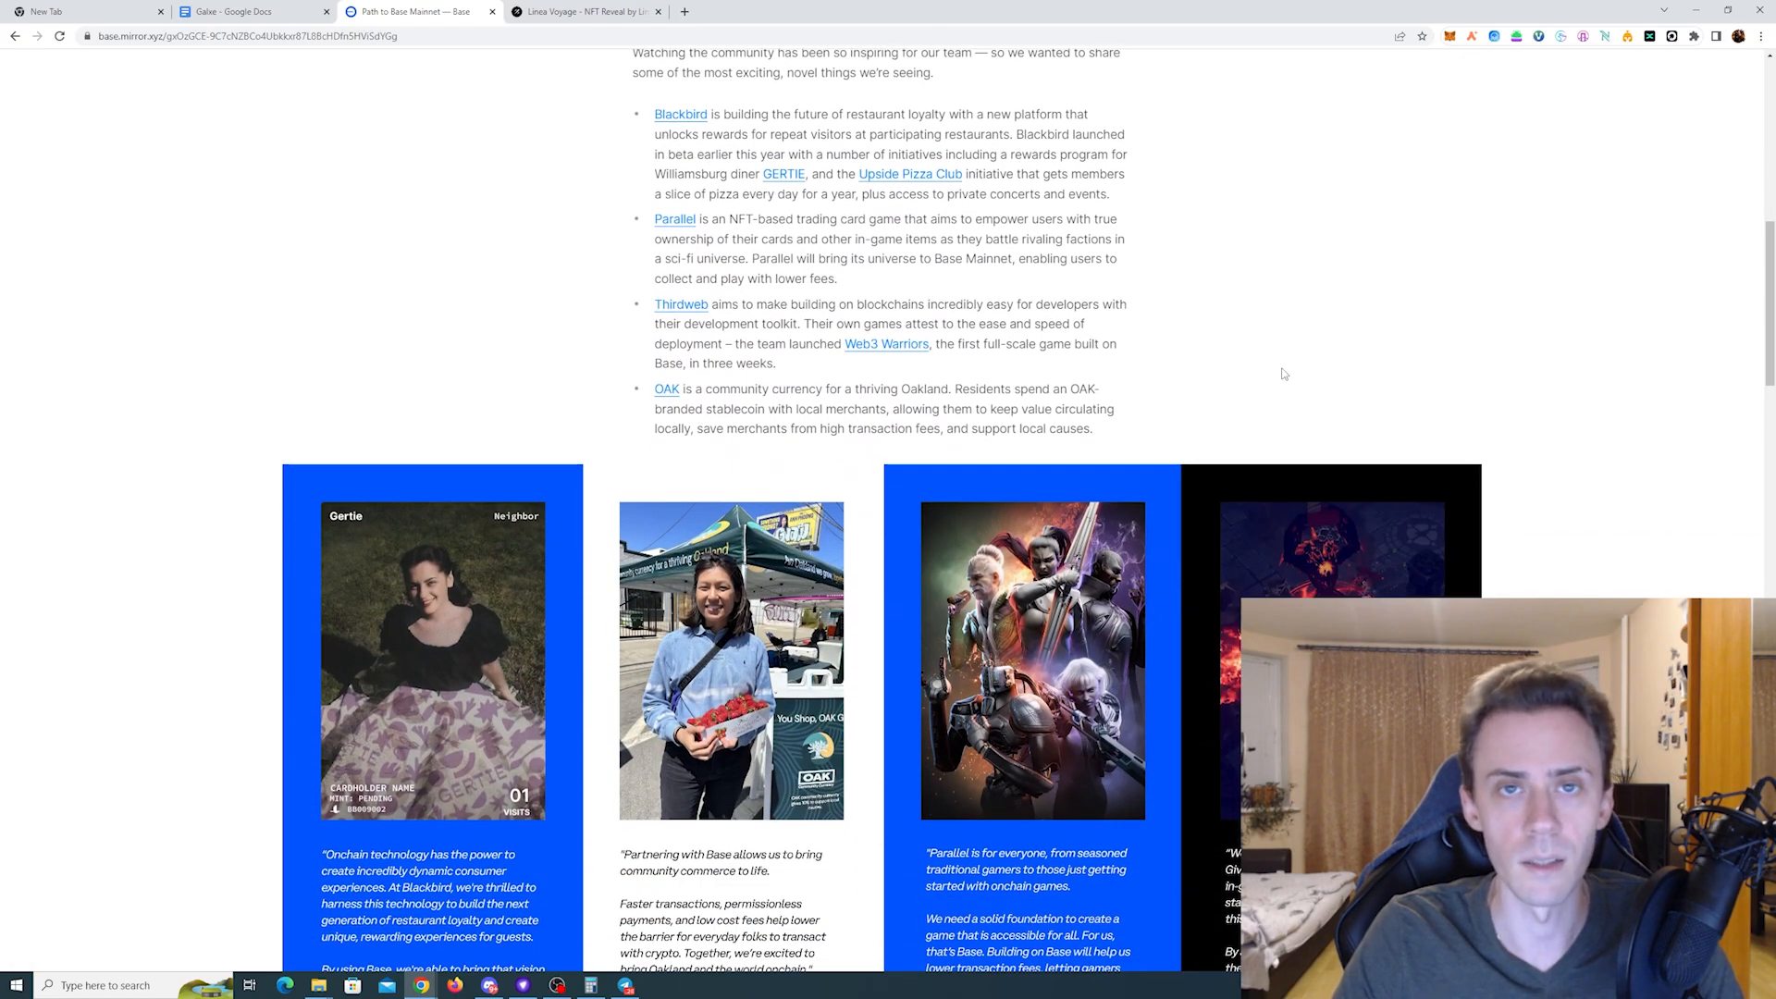
scroll("down", 3)
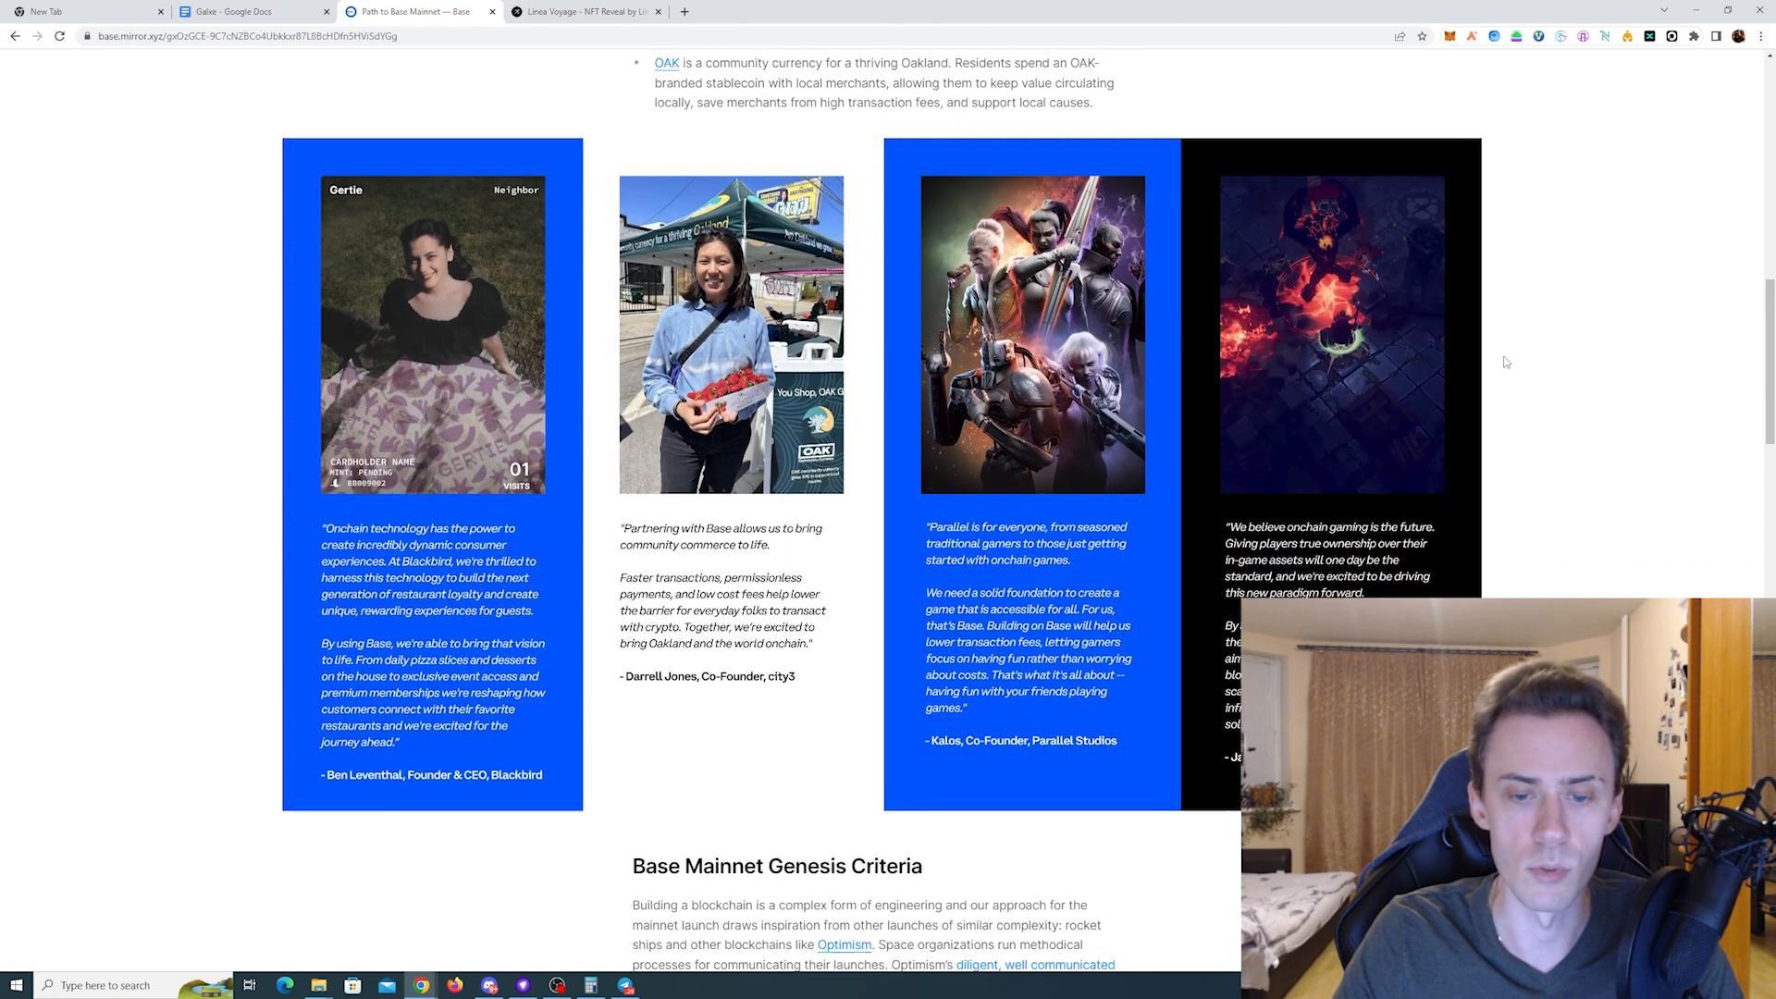
scroll("down", 3)
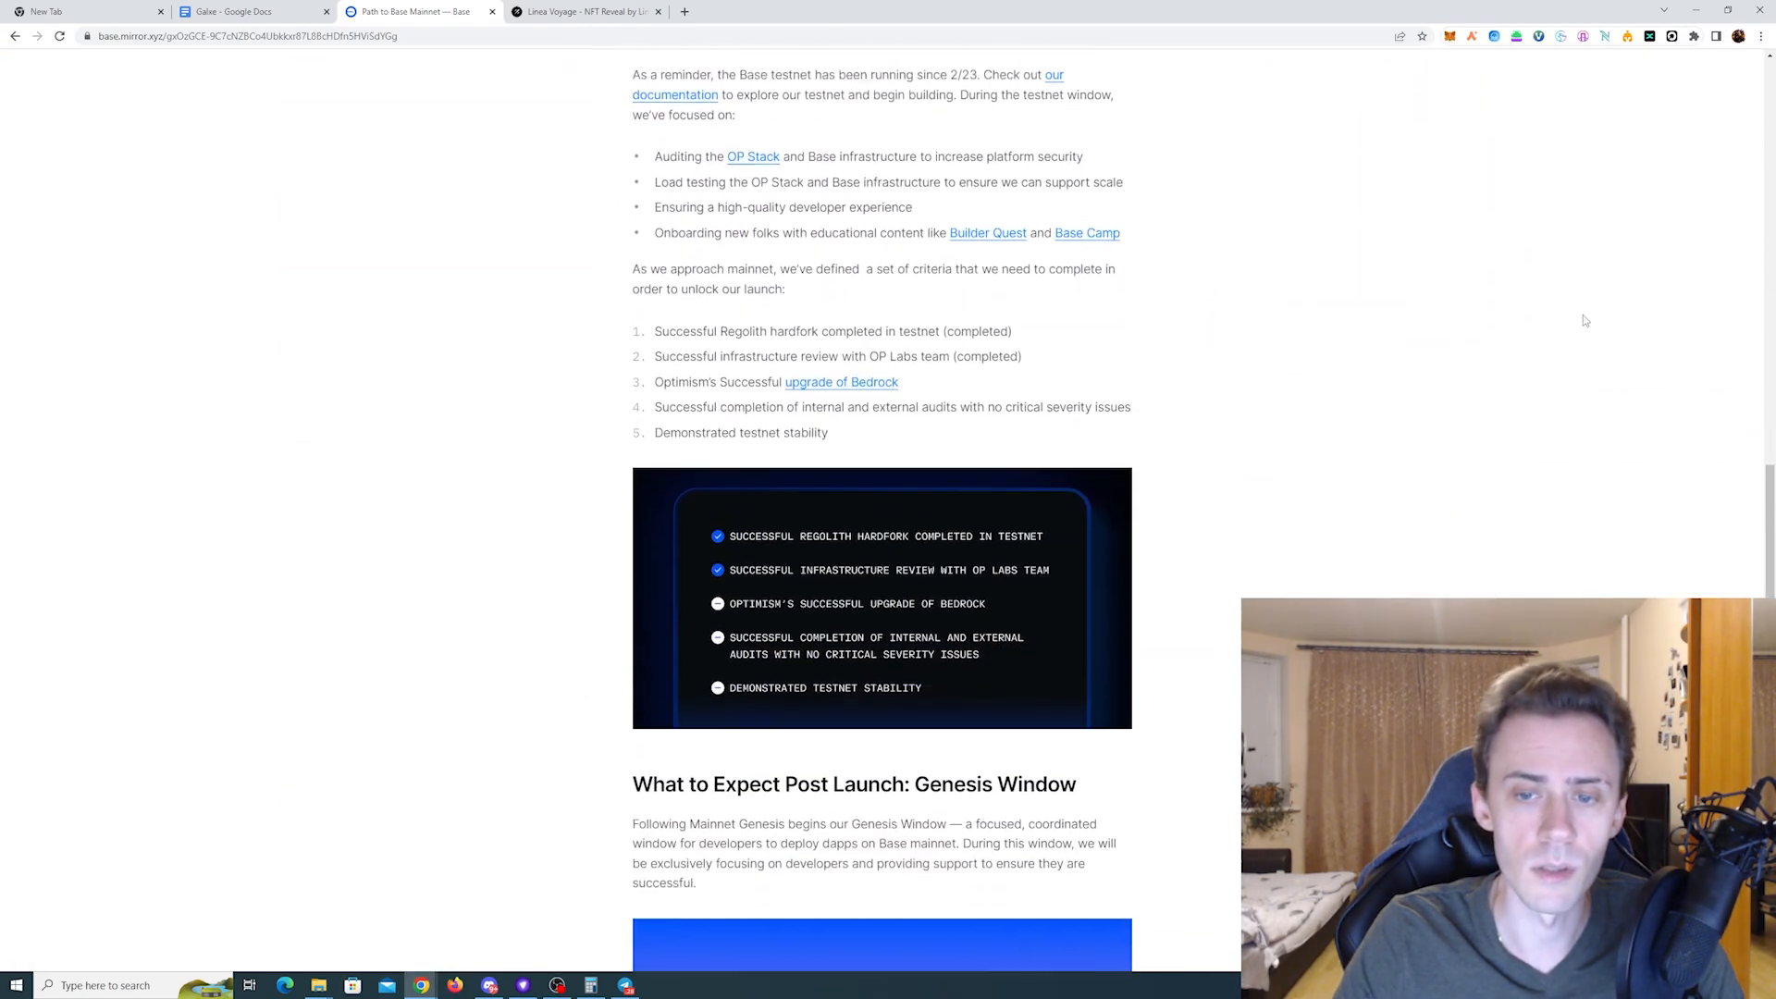
scroll("down", 3)
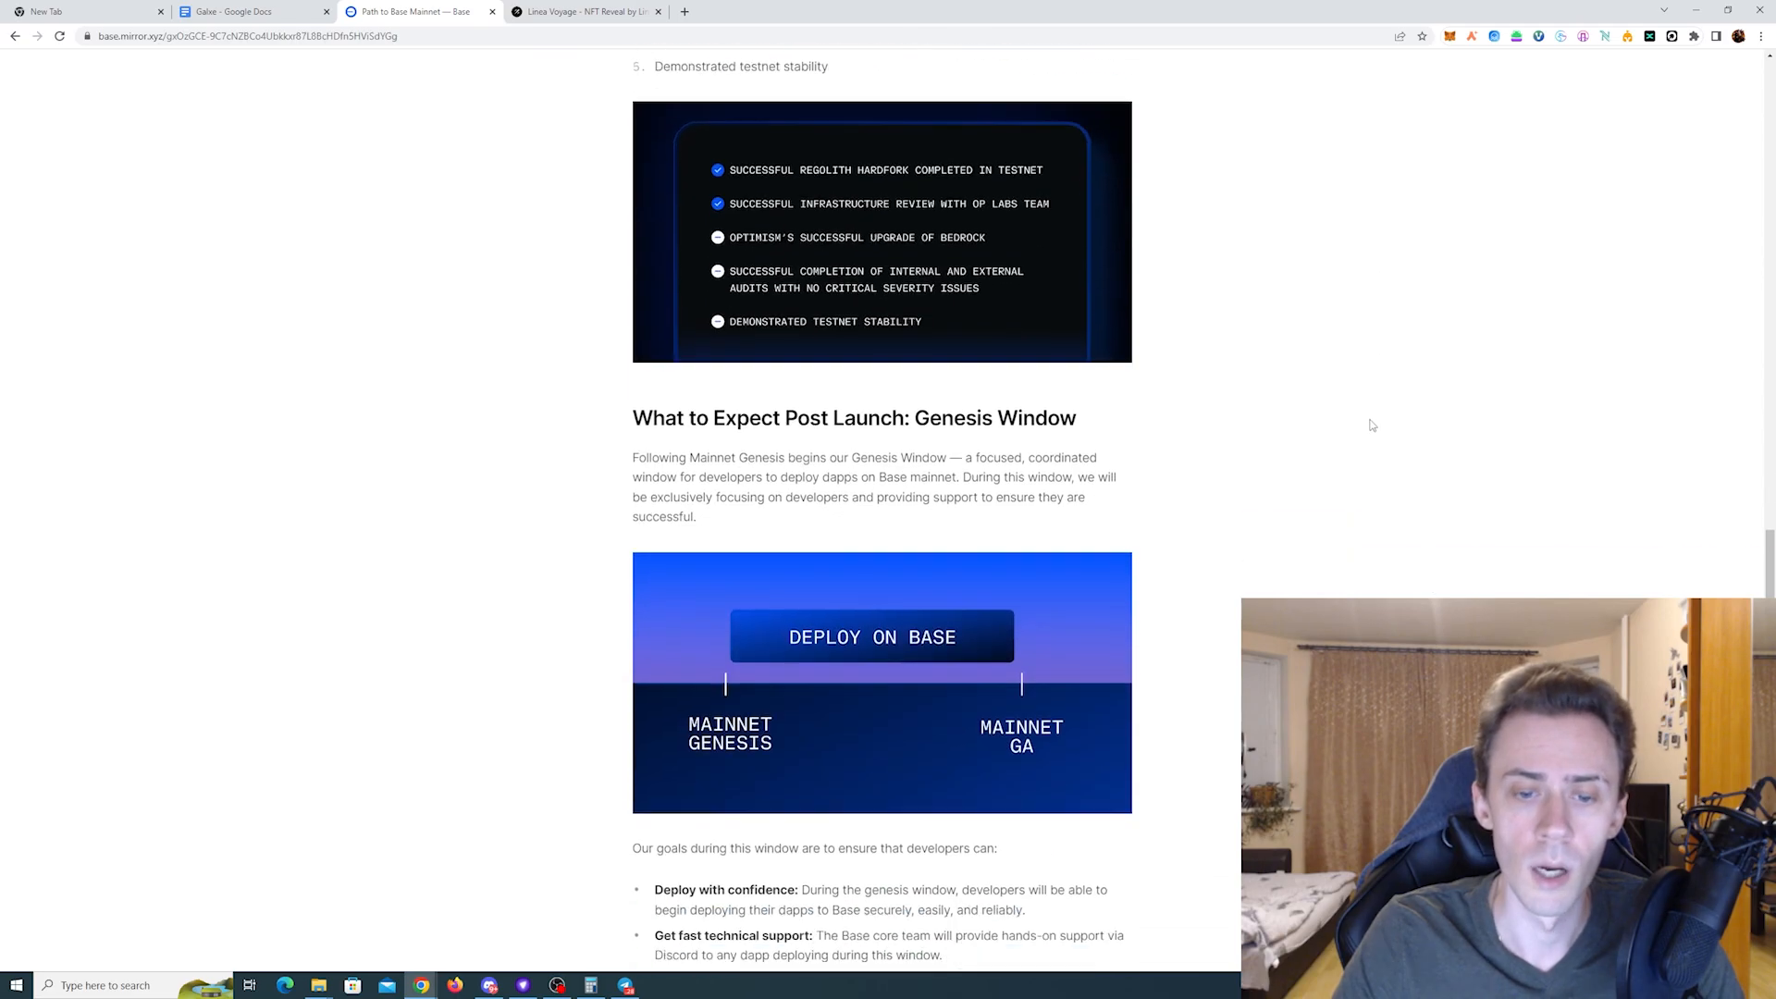
scroll("down", 3)
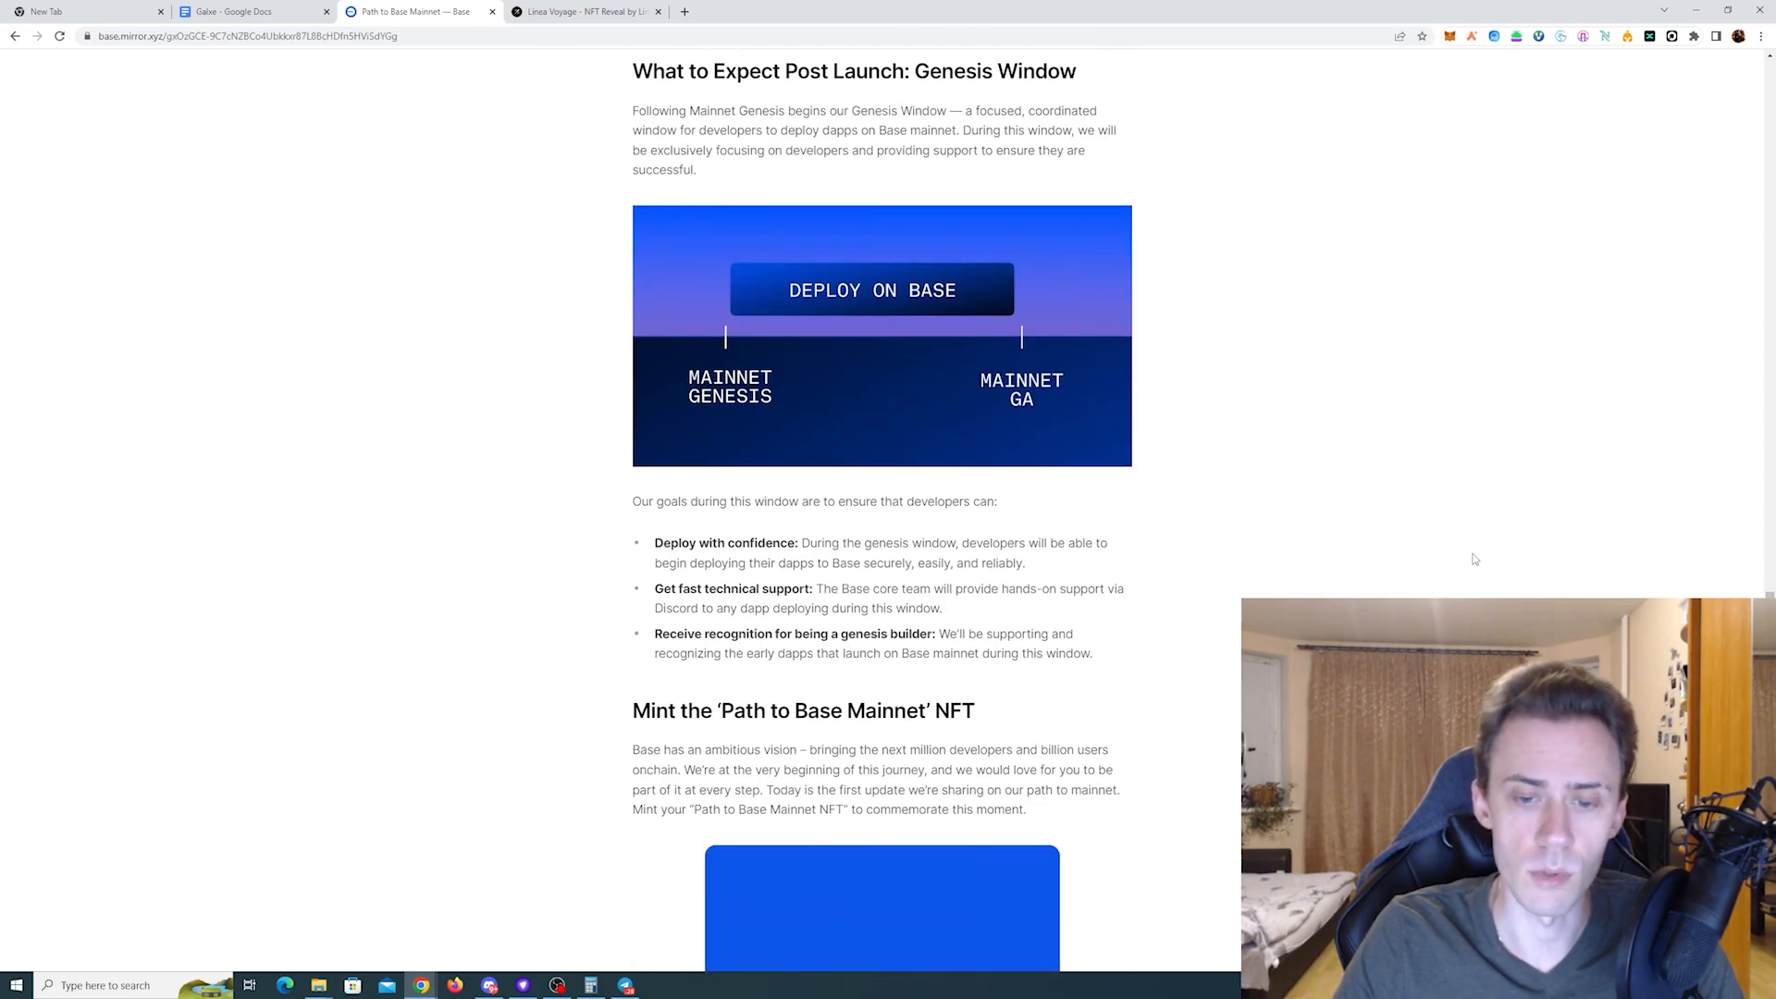
scroll("down", 3)
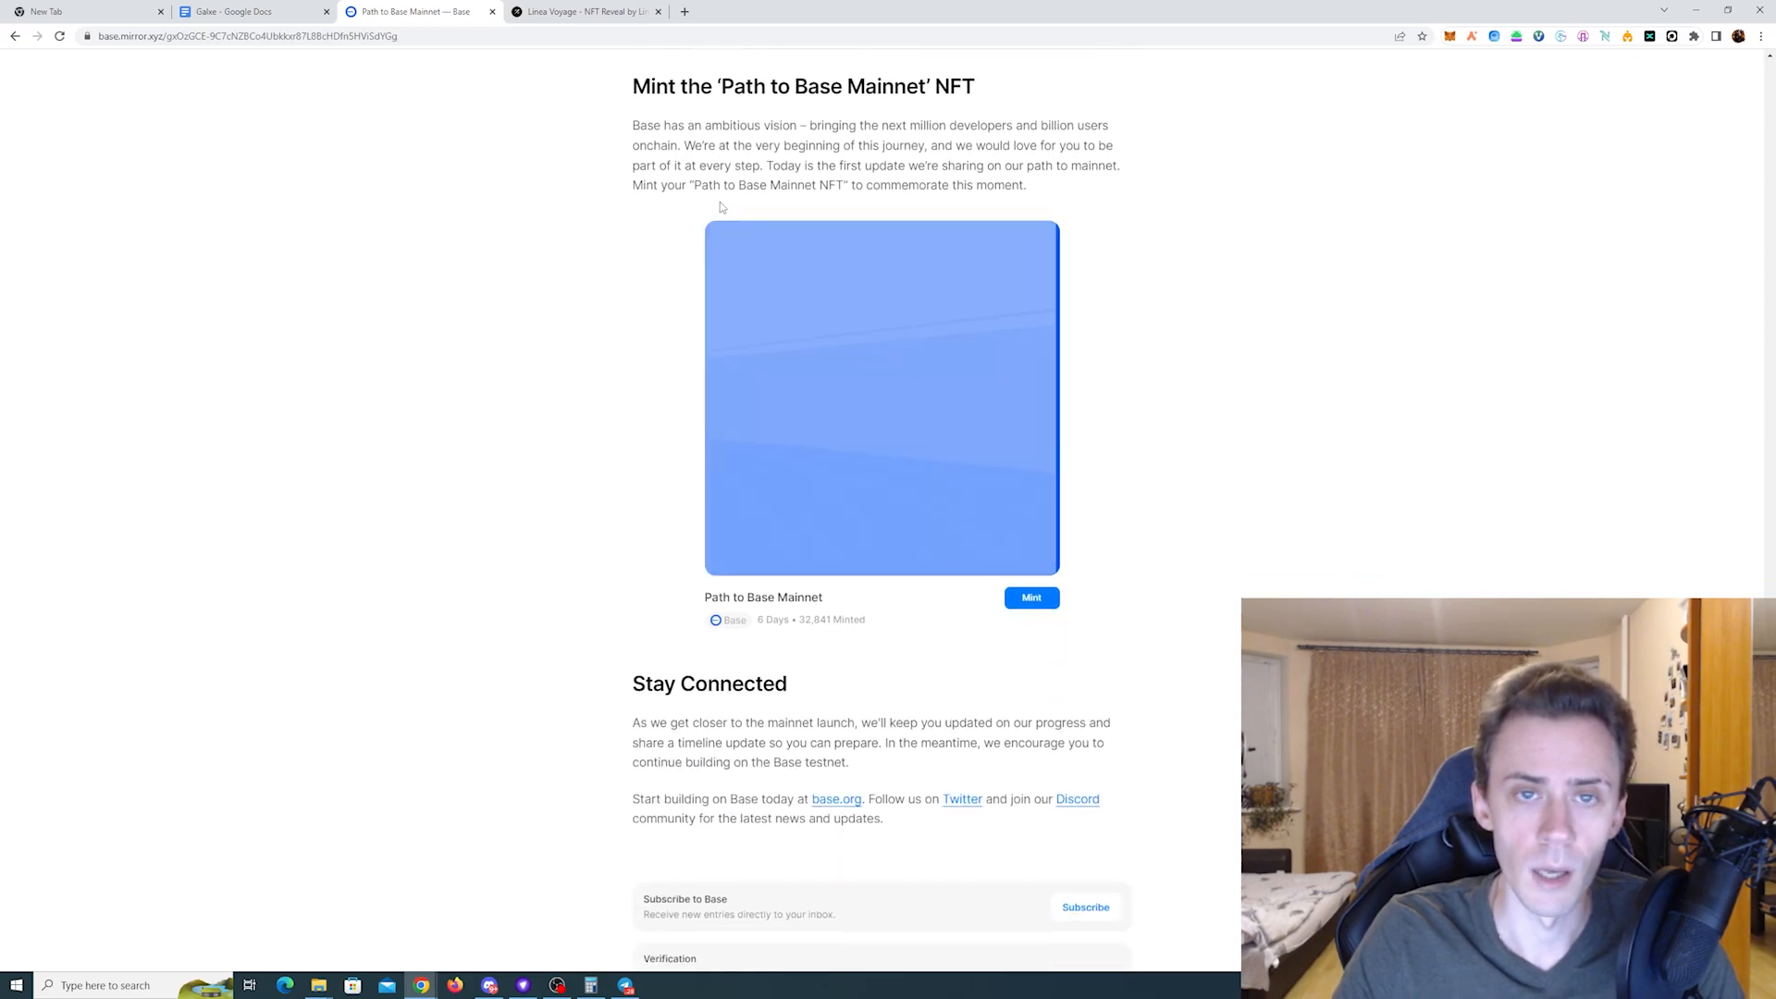
scroll("down", 3)
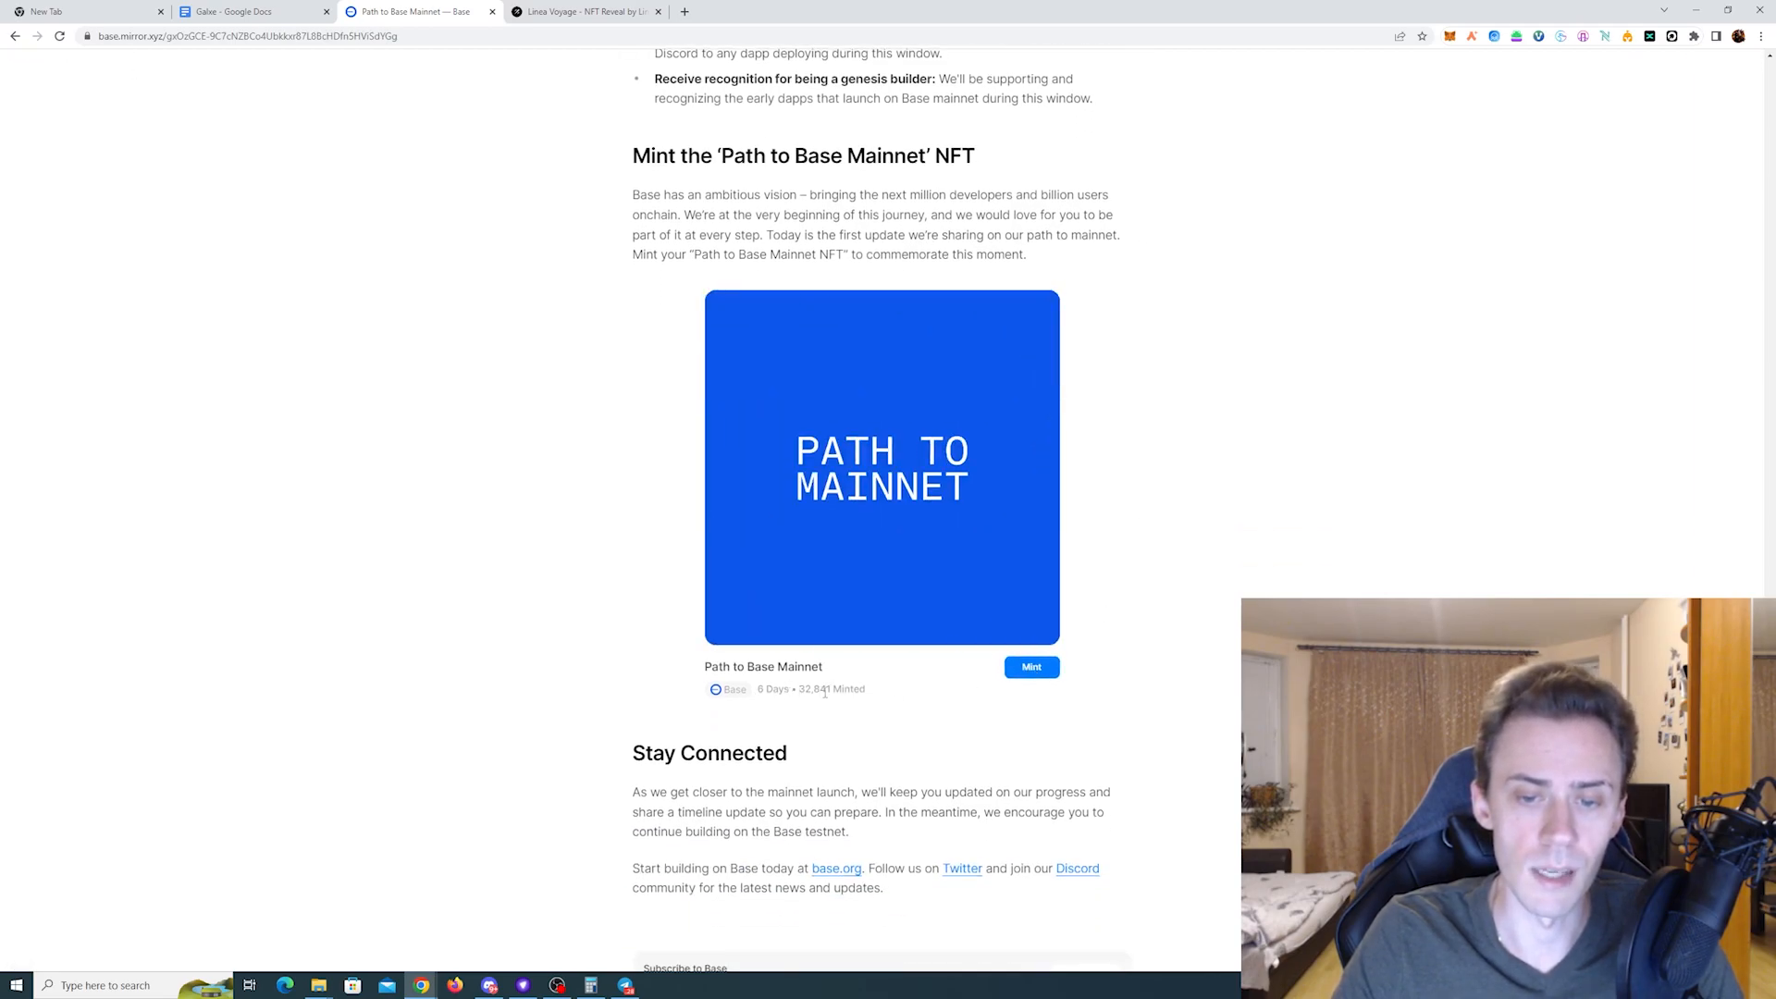
Step: Open the Path to Base Mainnet NFT details and press Mint
left_click(882, 468)
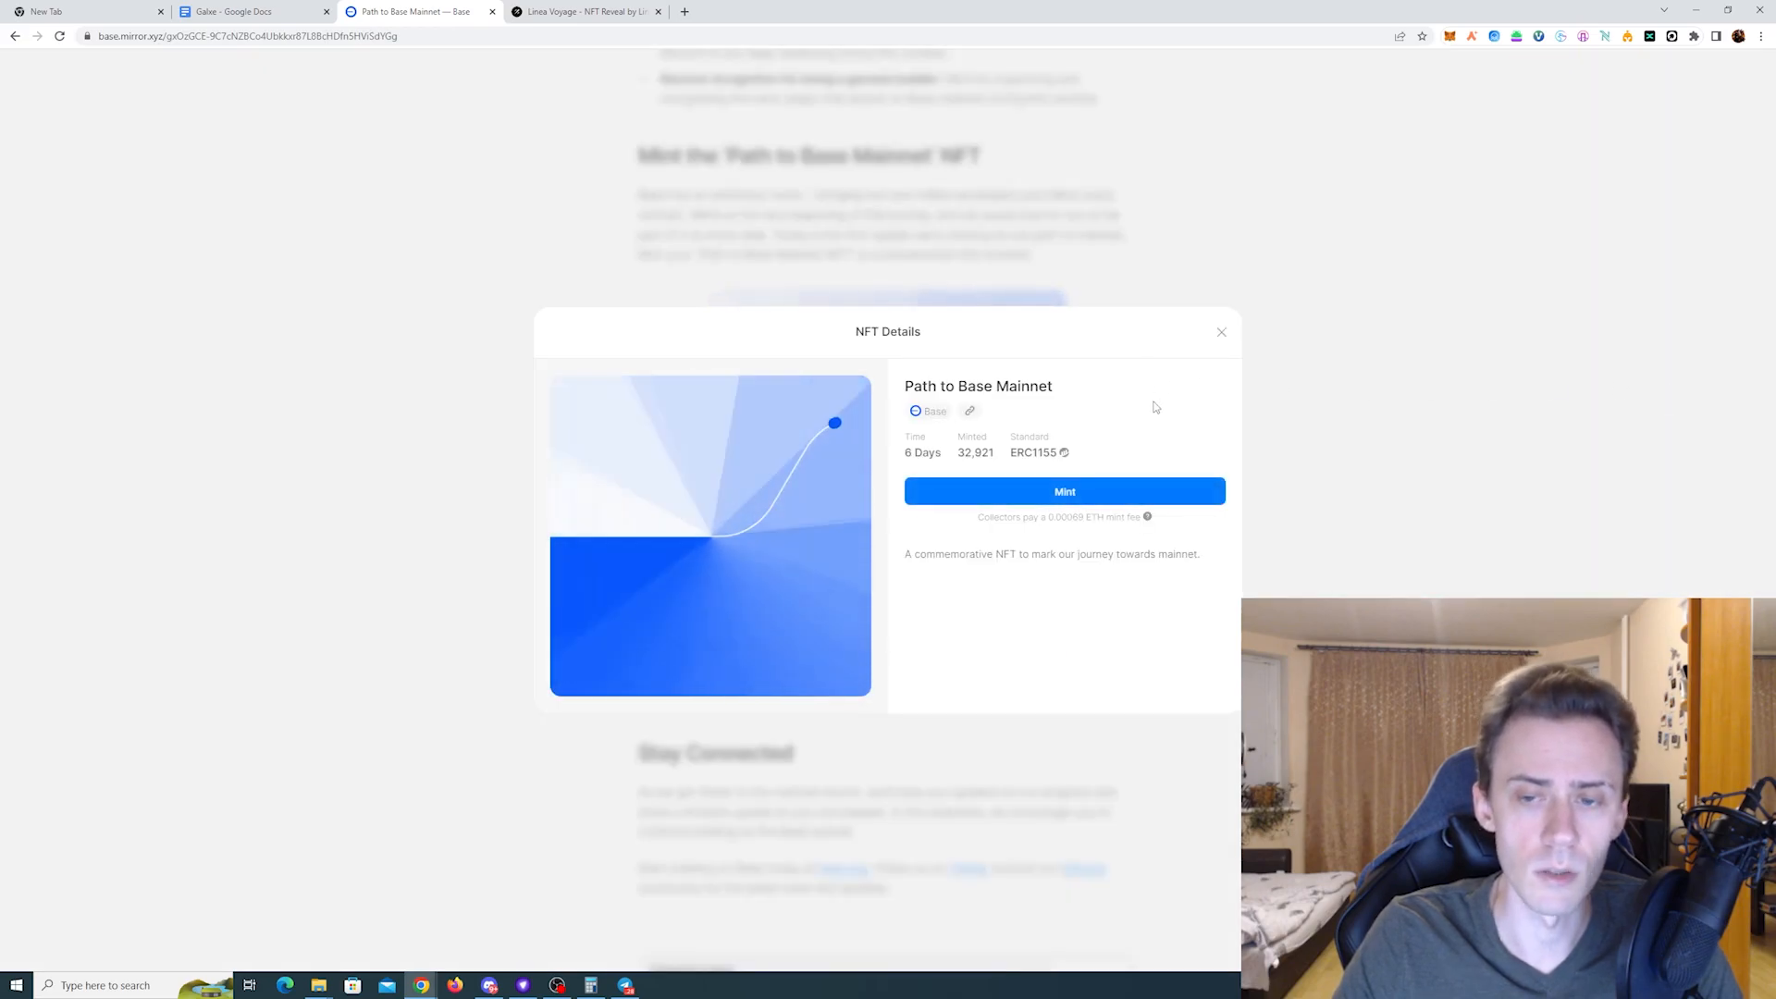
left_click(1063, 491)
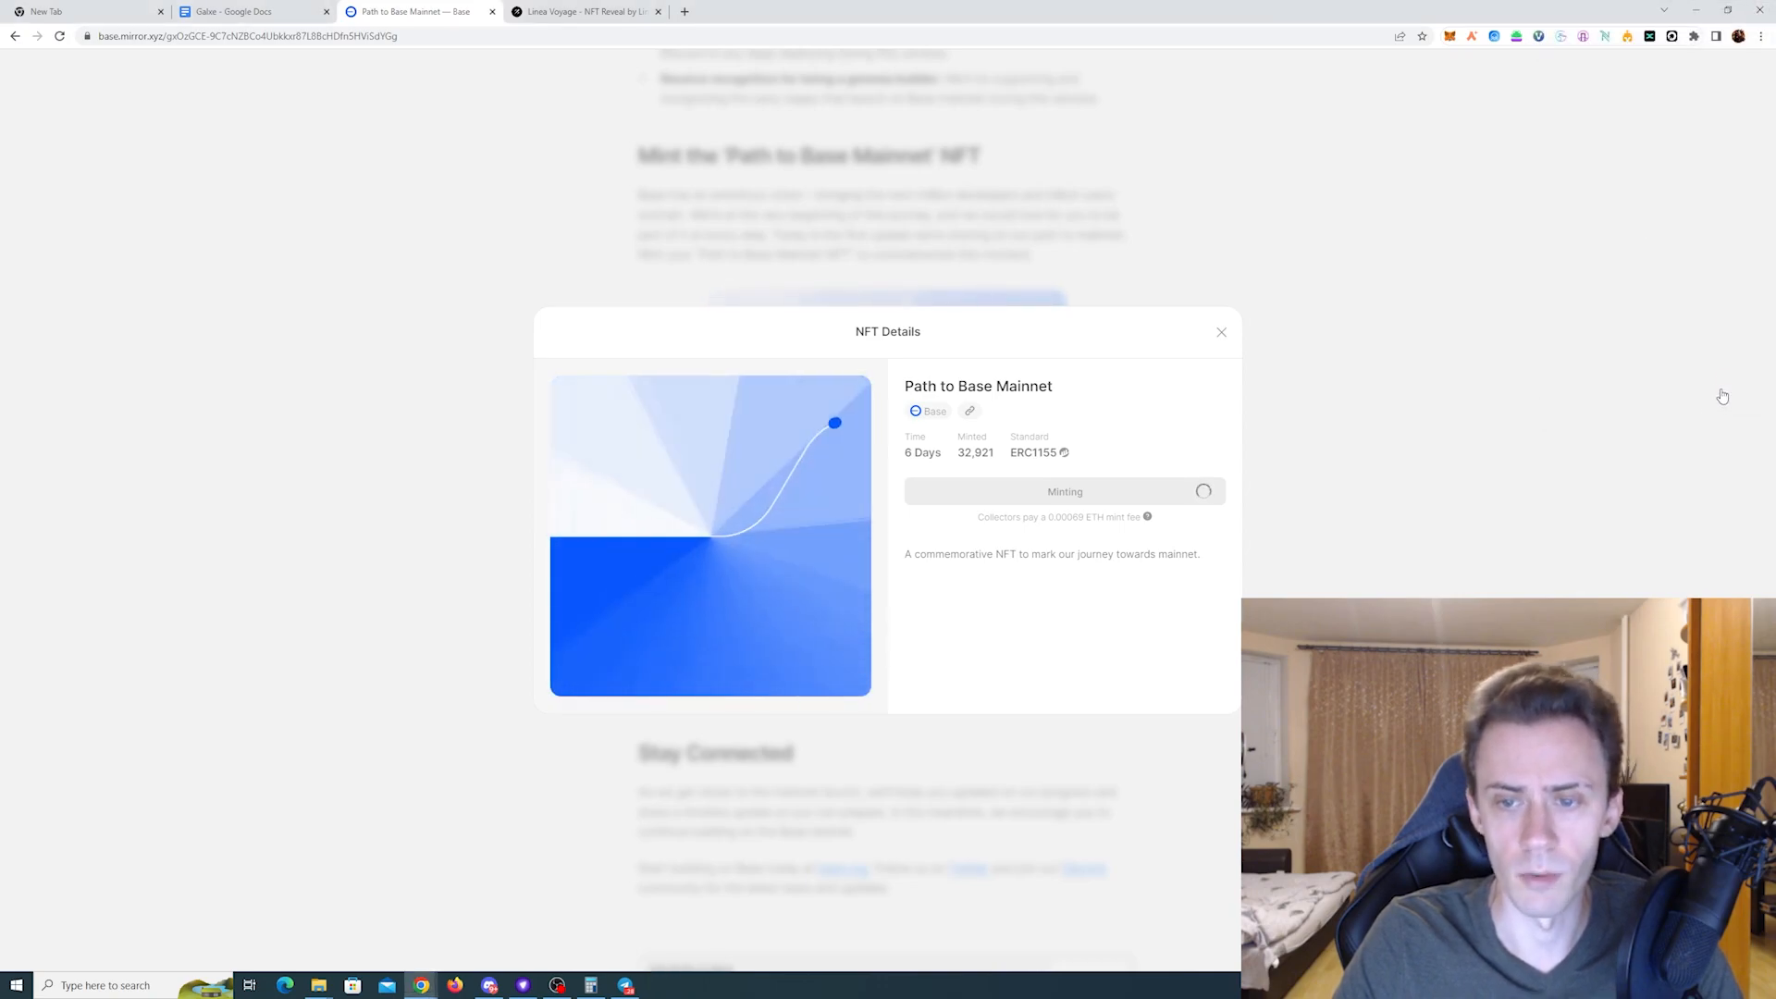
left_click(753, 12)
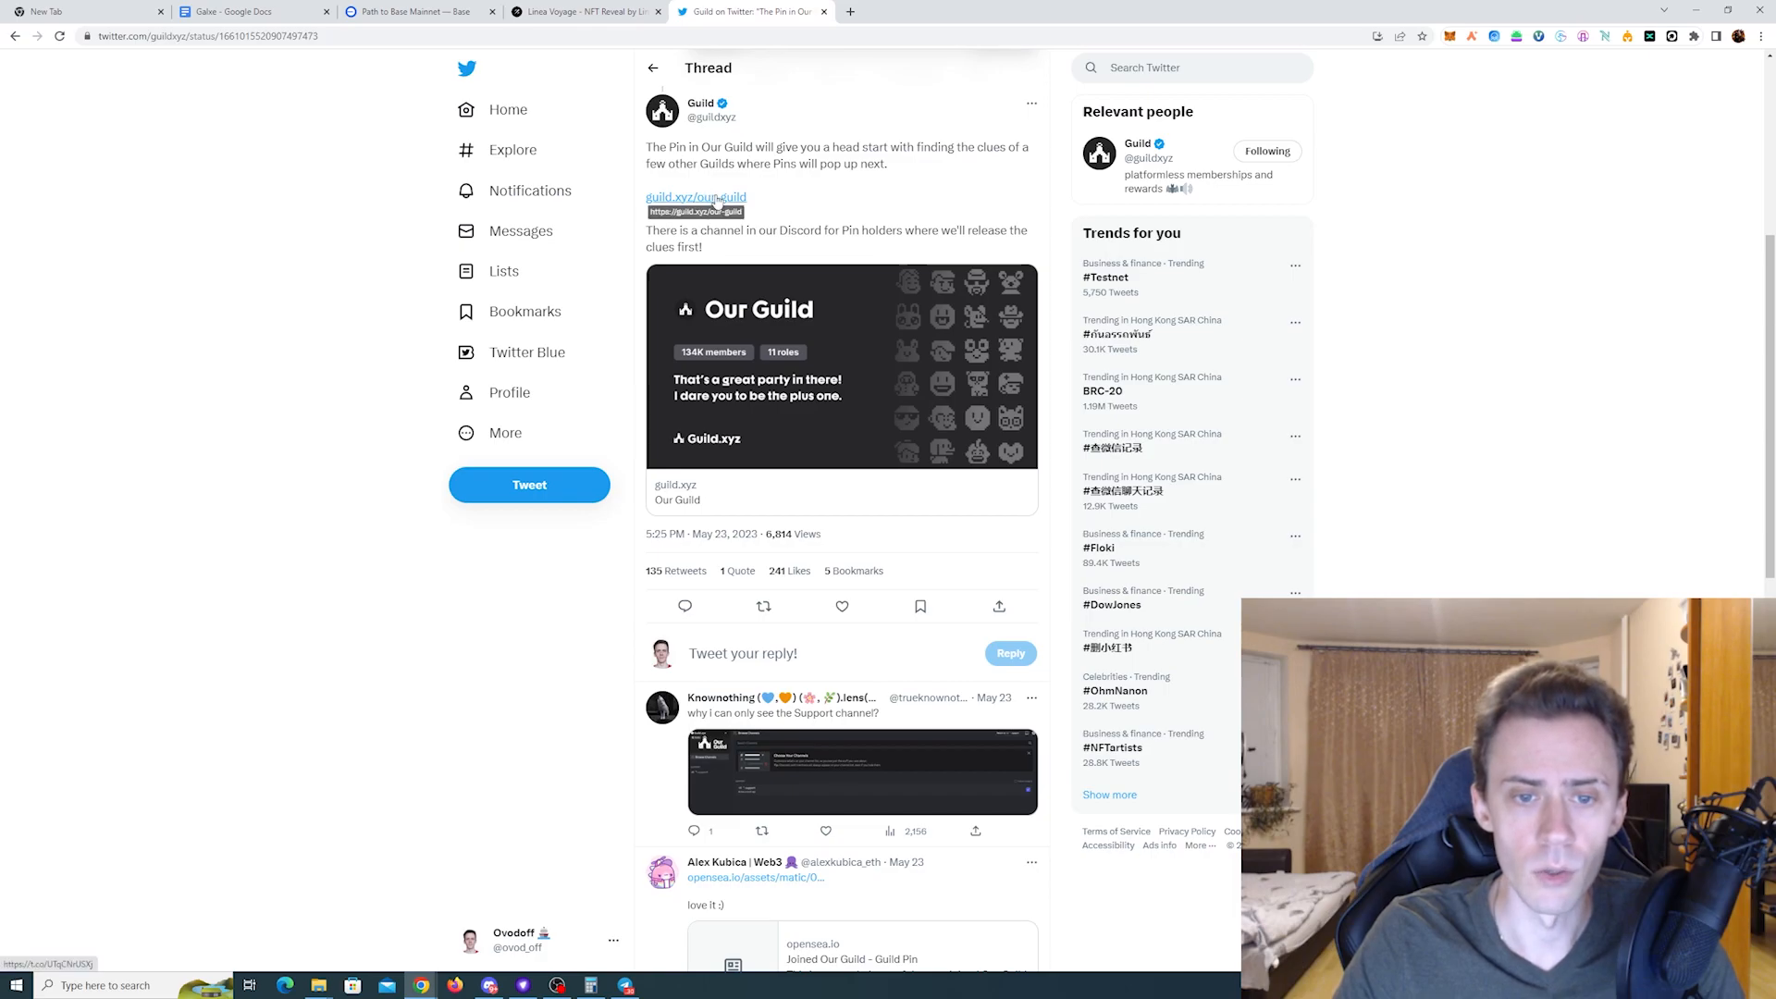
Step: Follow the guild.xyz/our-guild link and scroll through the Our Guild roles list
left_click(695, 196)
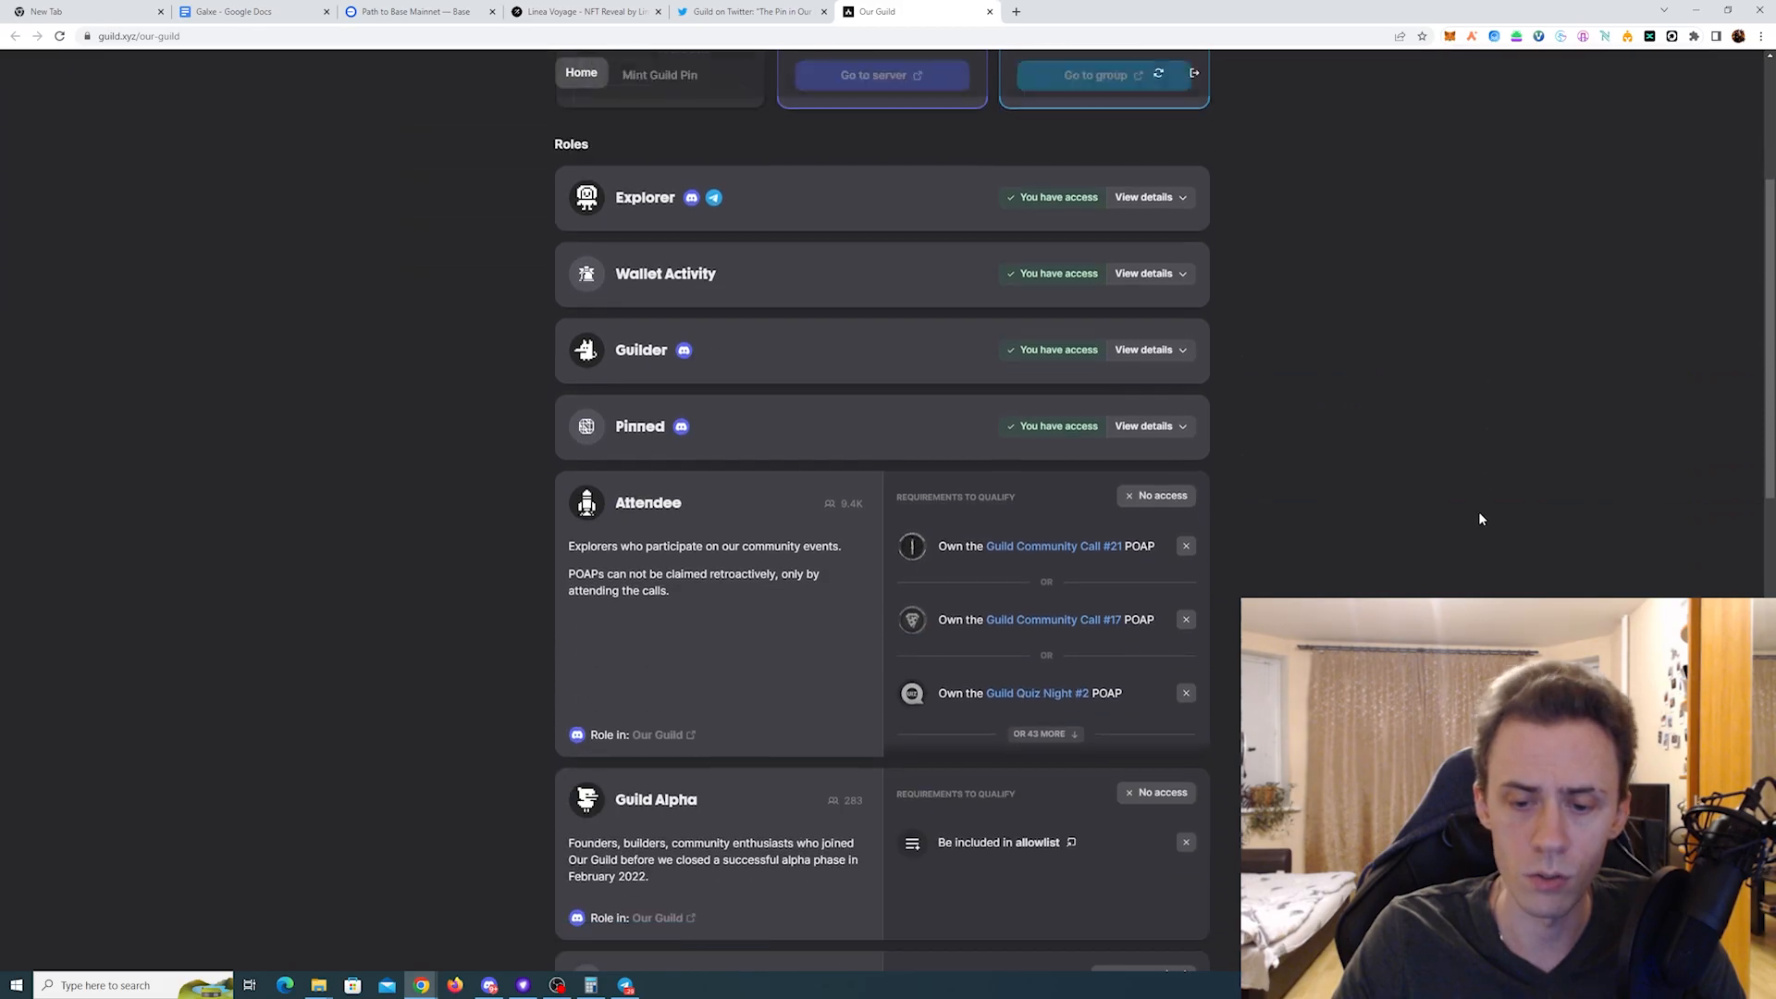
scroll("down", 3)
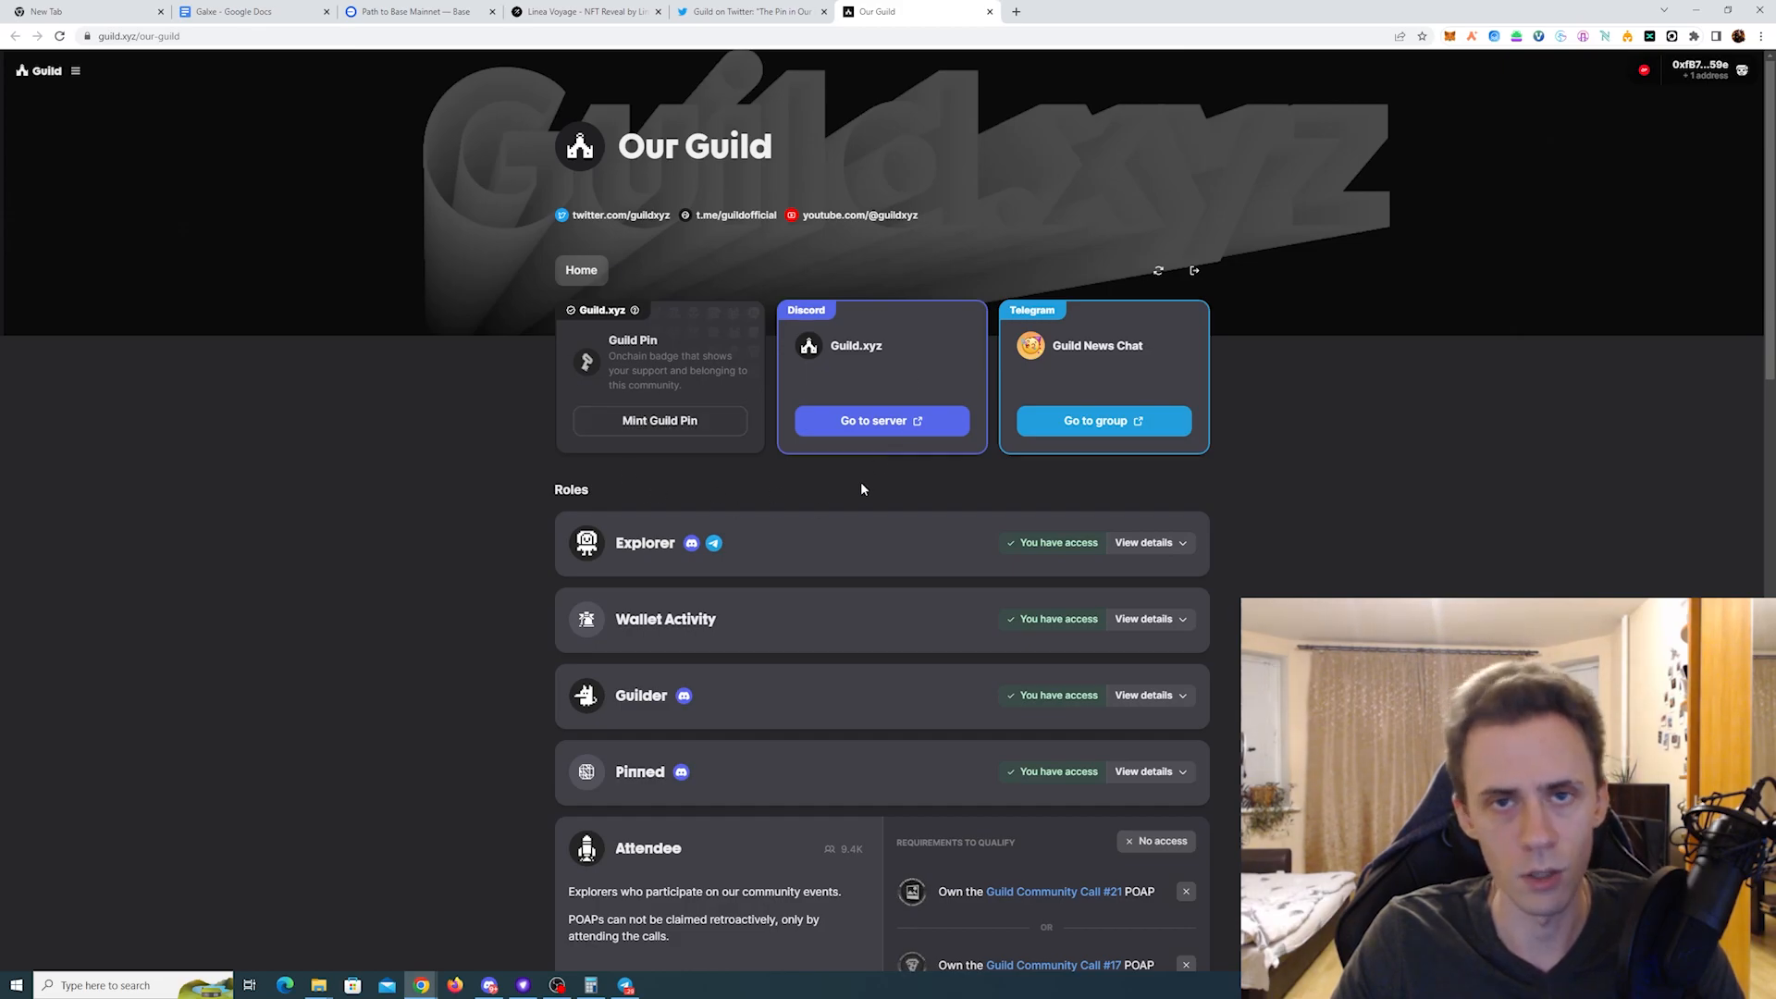
mouse_move(887, 462)
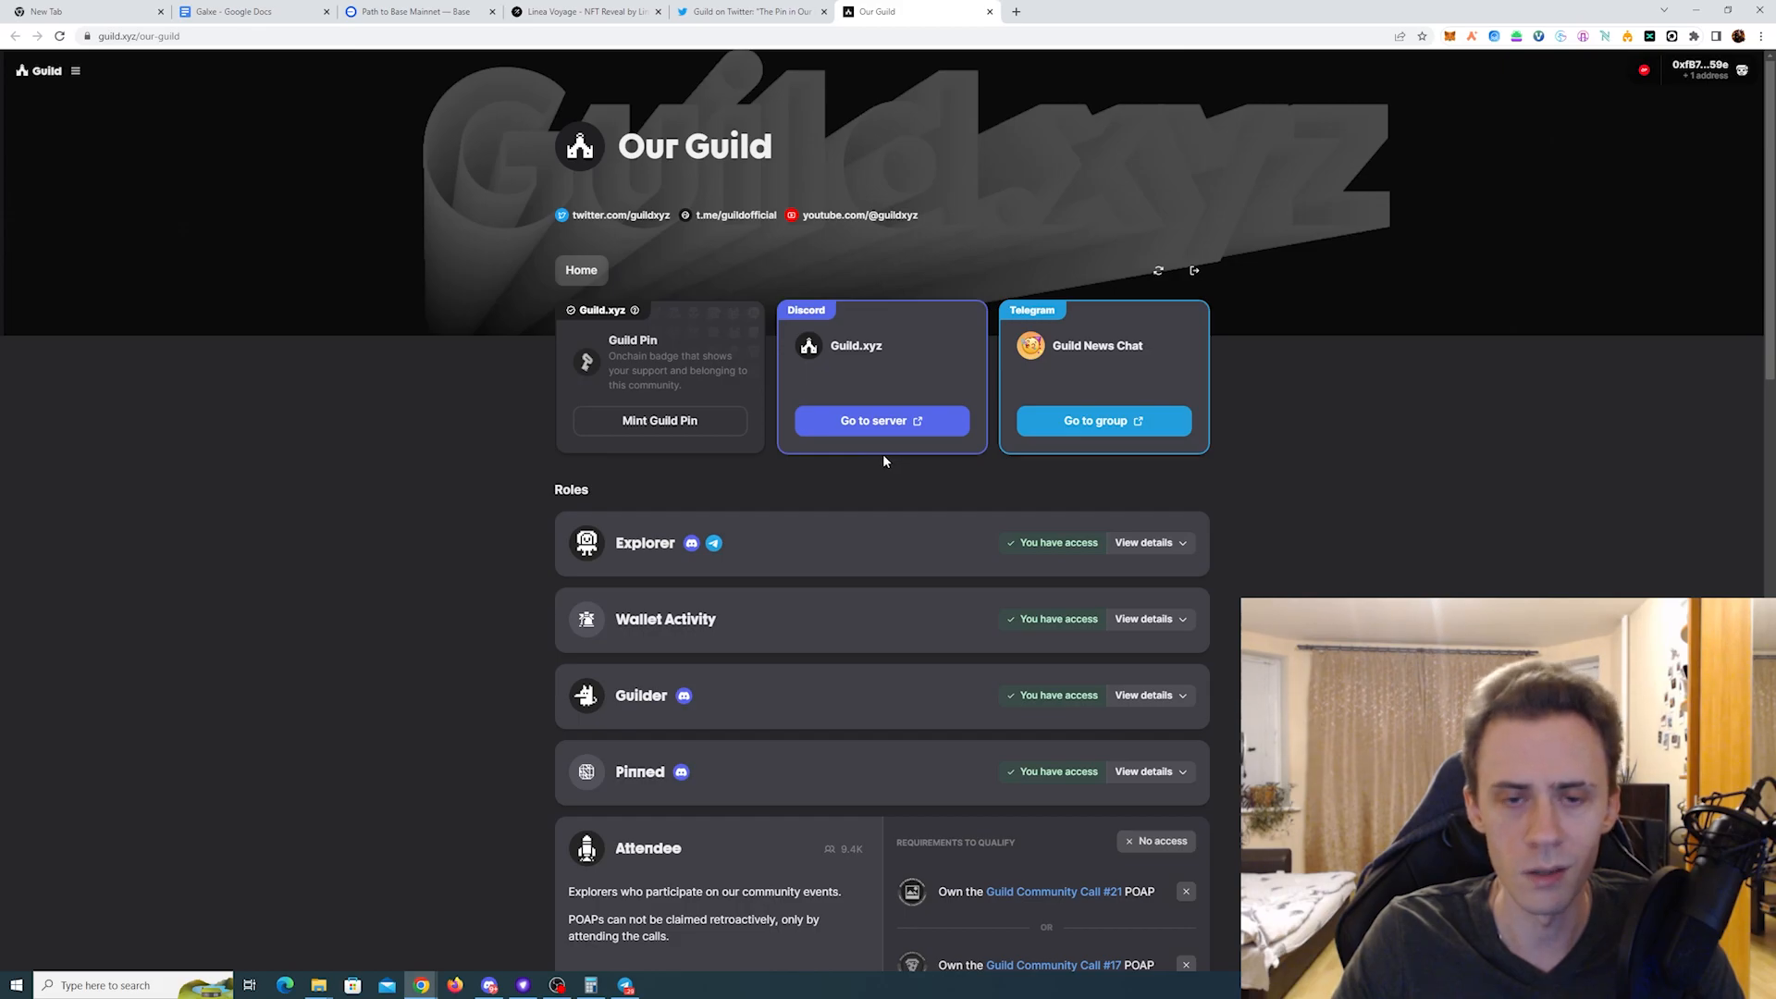
left_click(1081, 11)
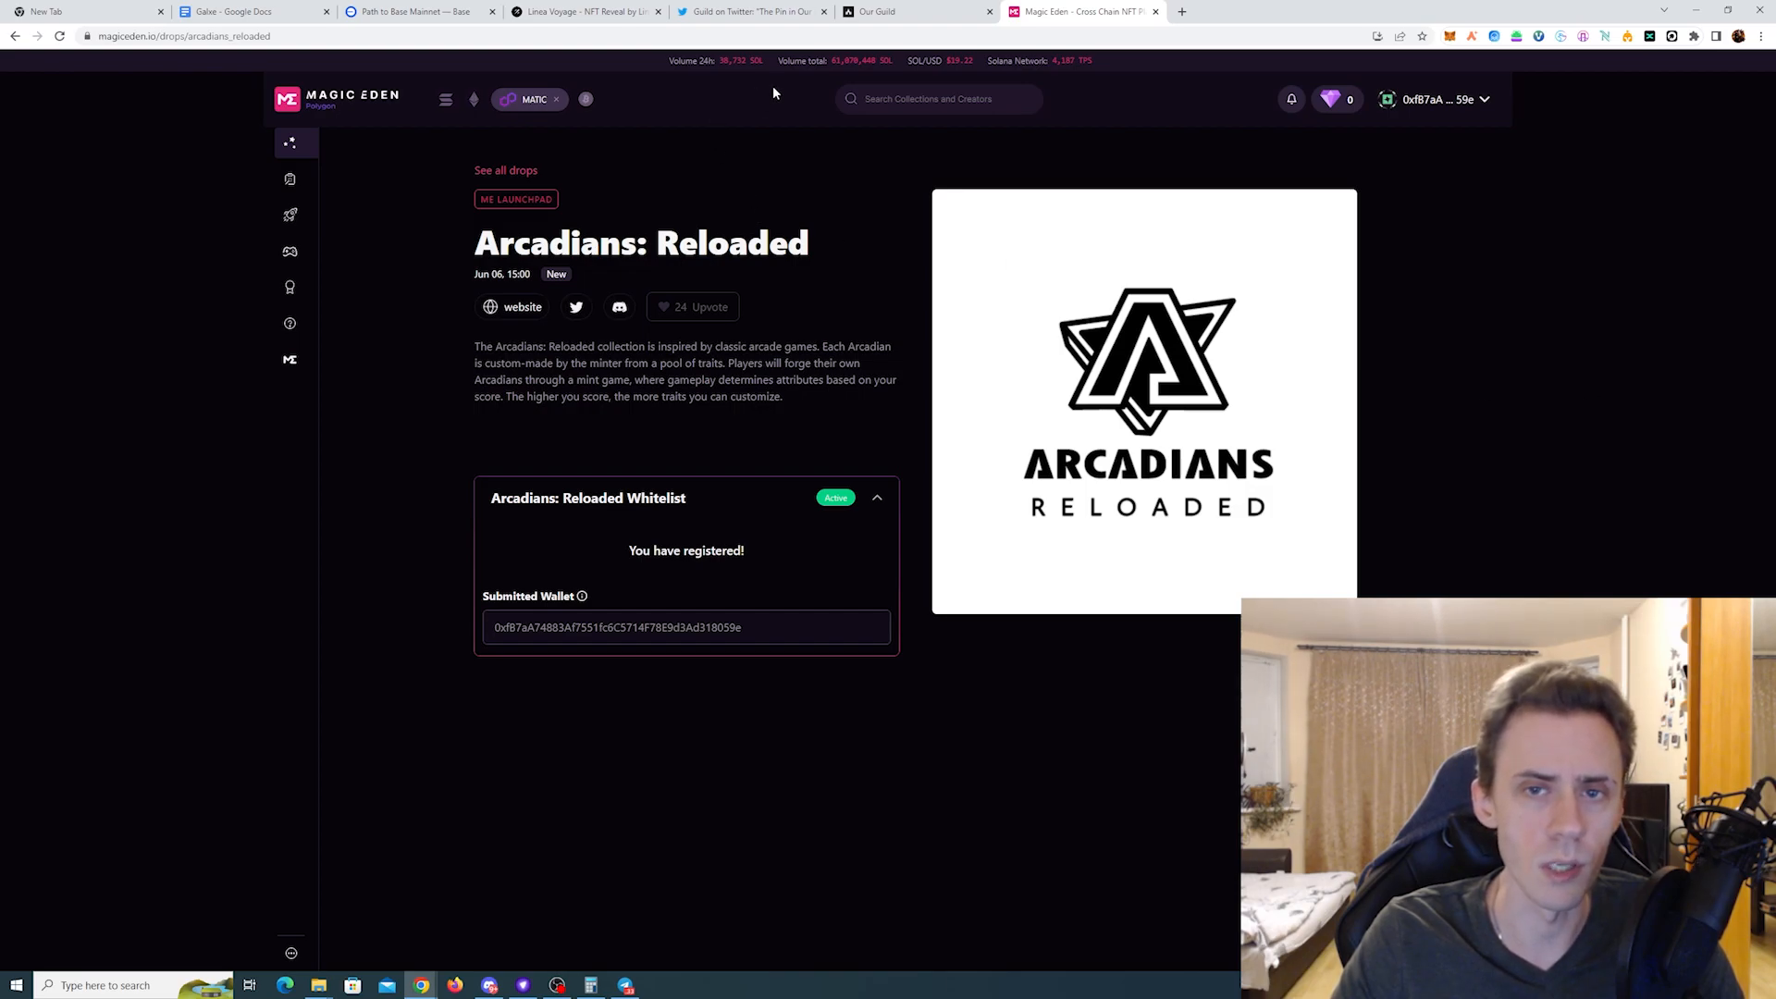
mouse_move(777, 173)
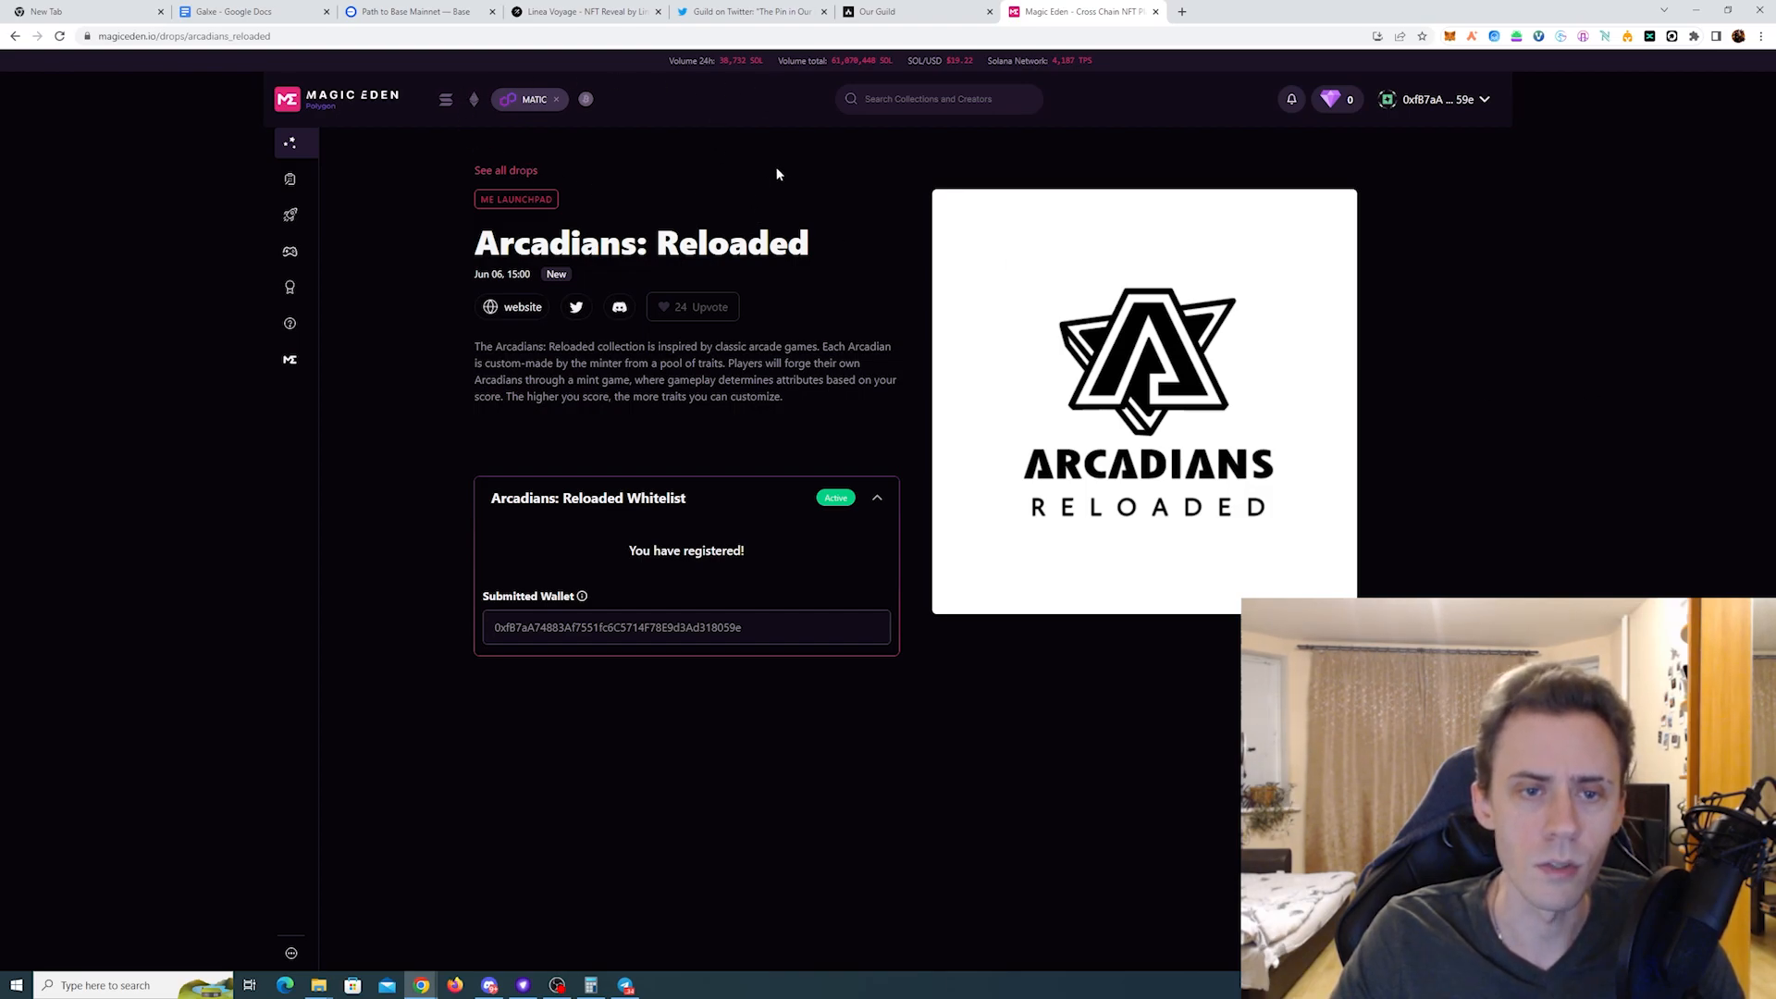
mouse_move(916, 236)
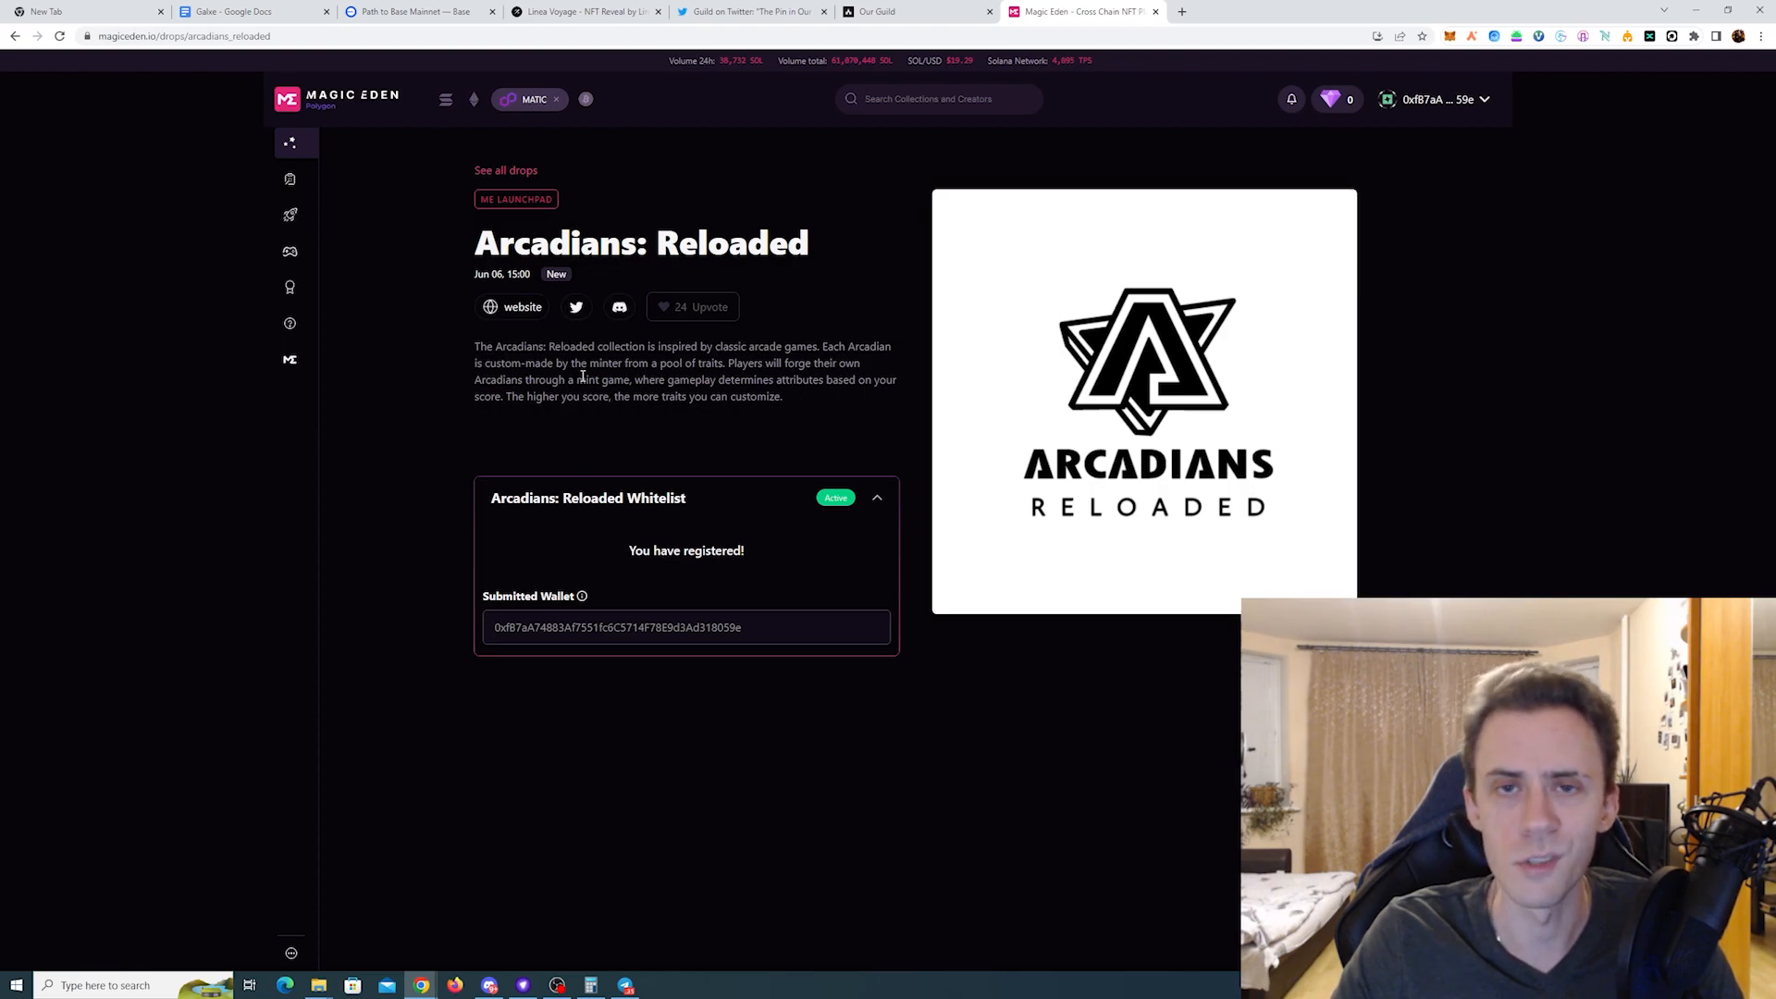
Step: Scroll the Born to Die Game Mystery Boxes page through its Mission and Mint Events sections
left_click(1248, 11)
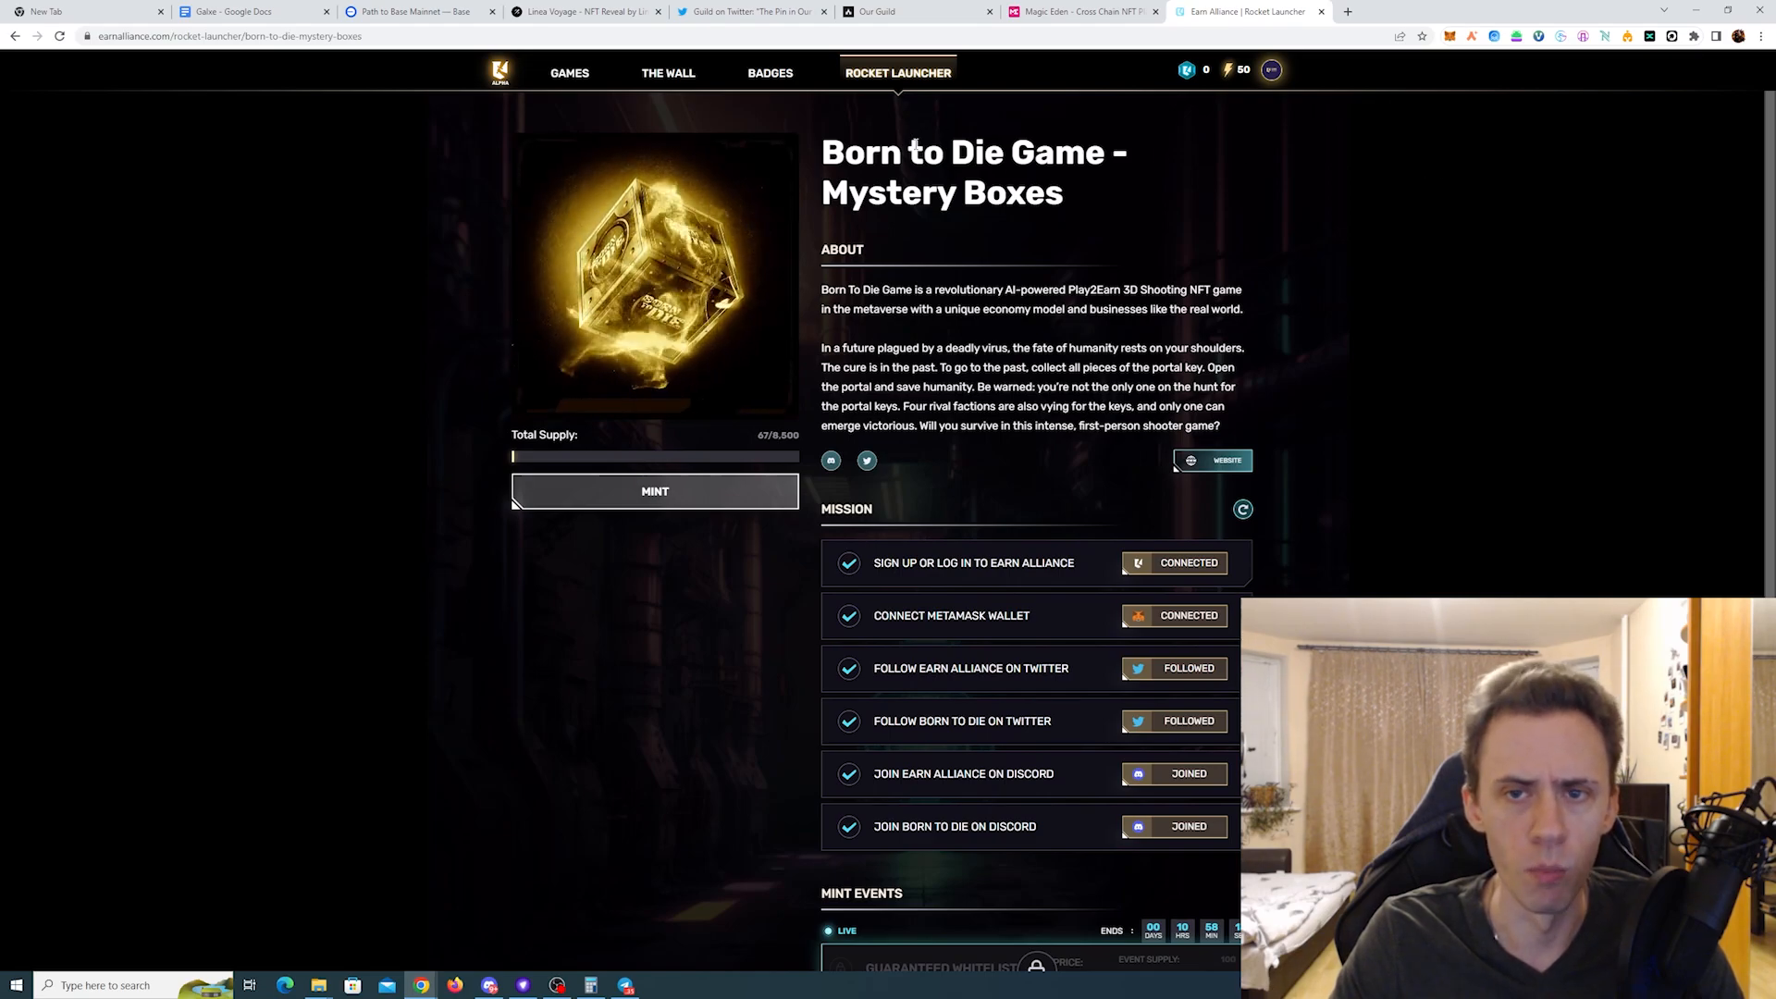
scroll("down", 3)
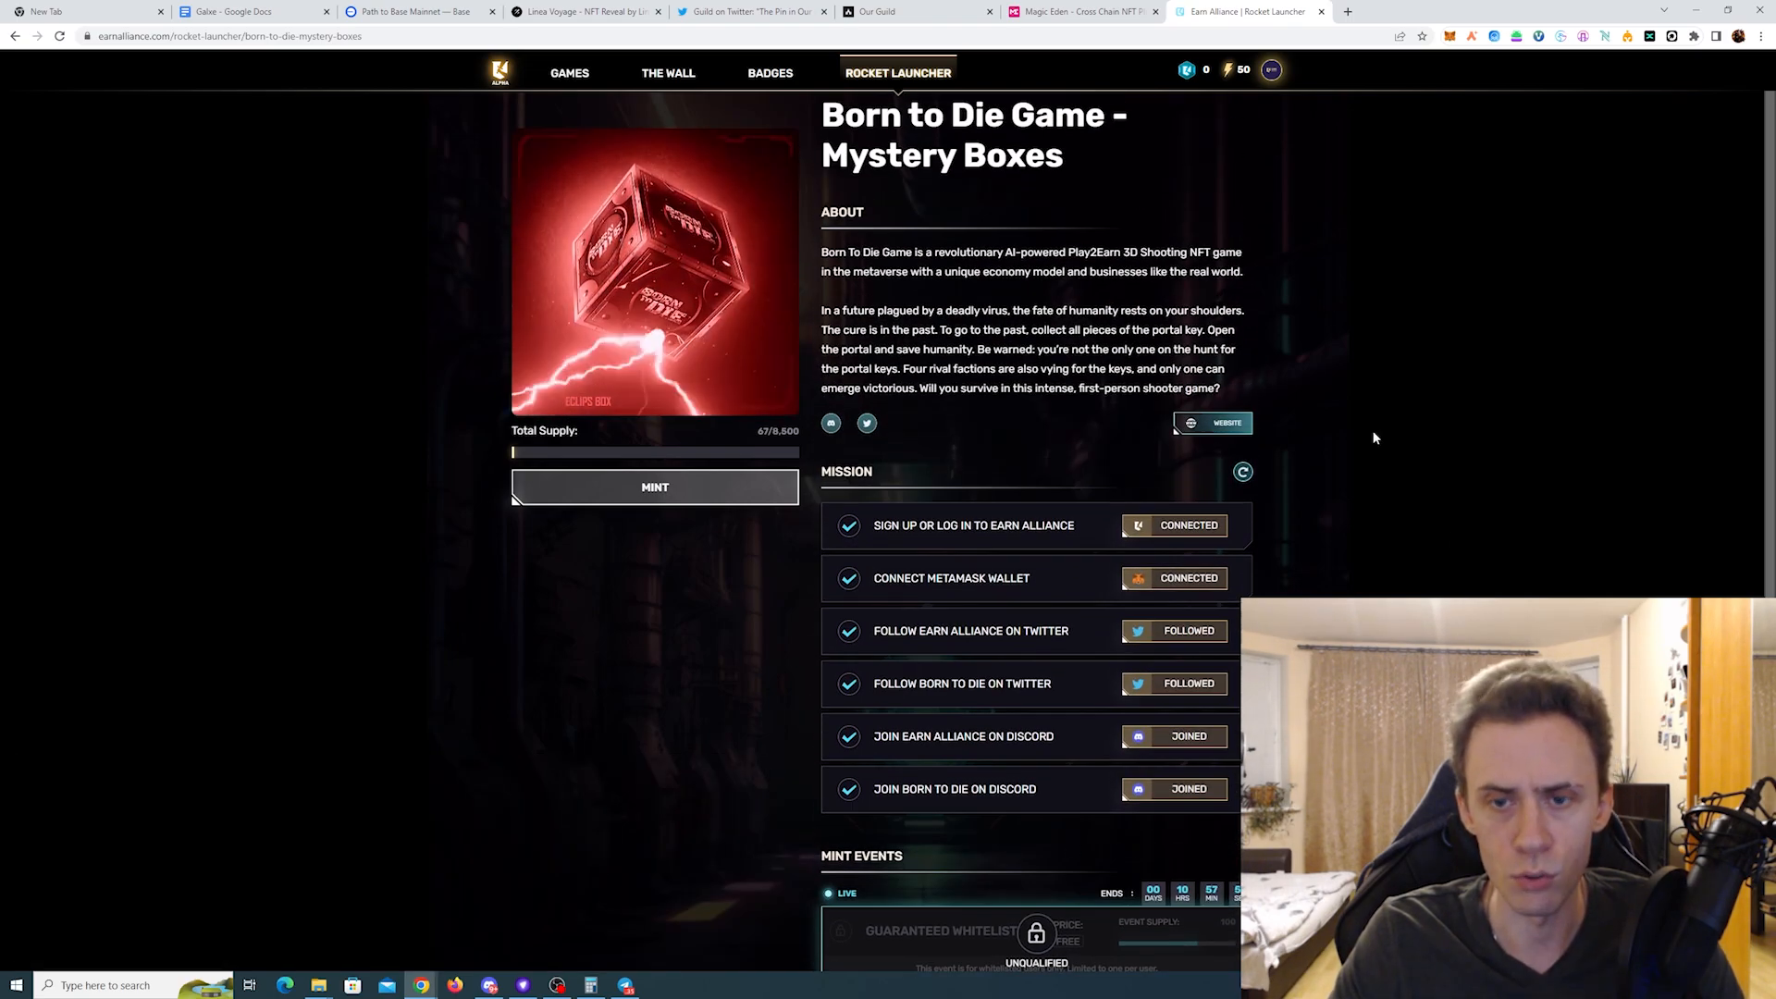
scroll("down", 3)
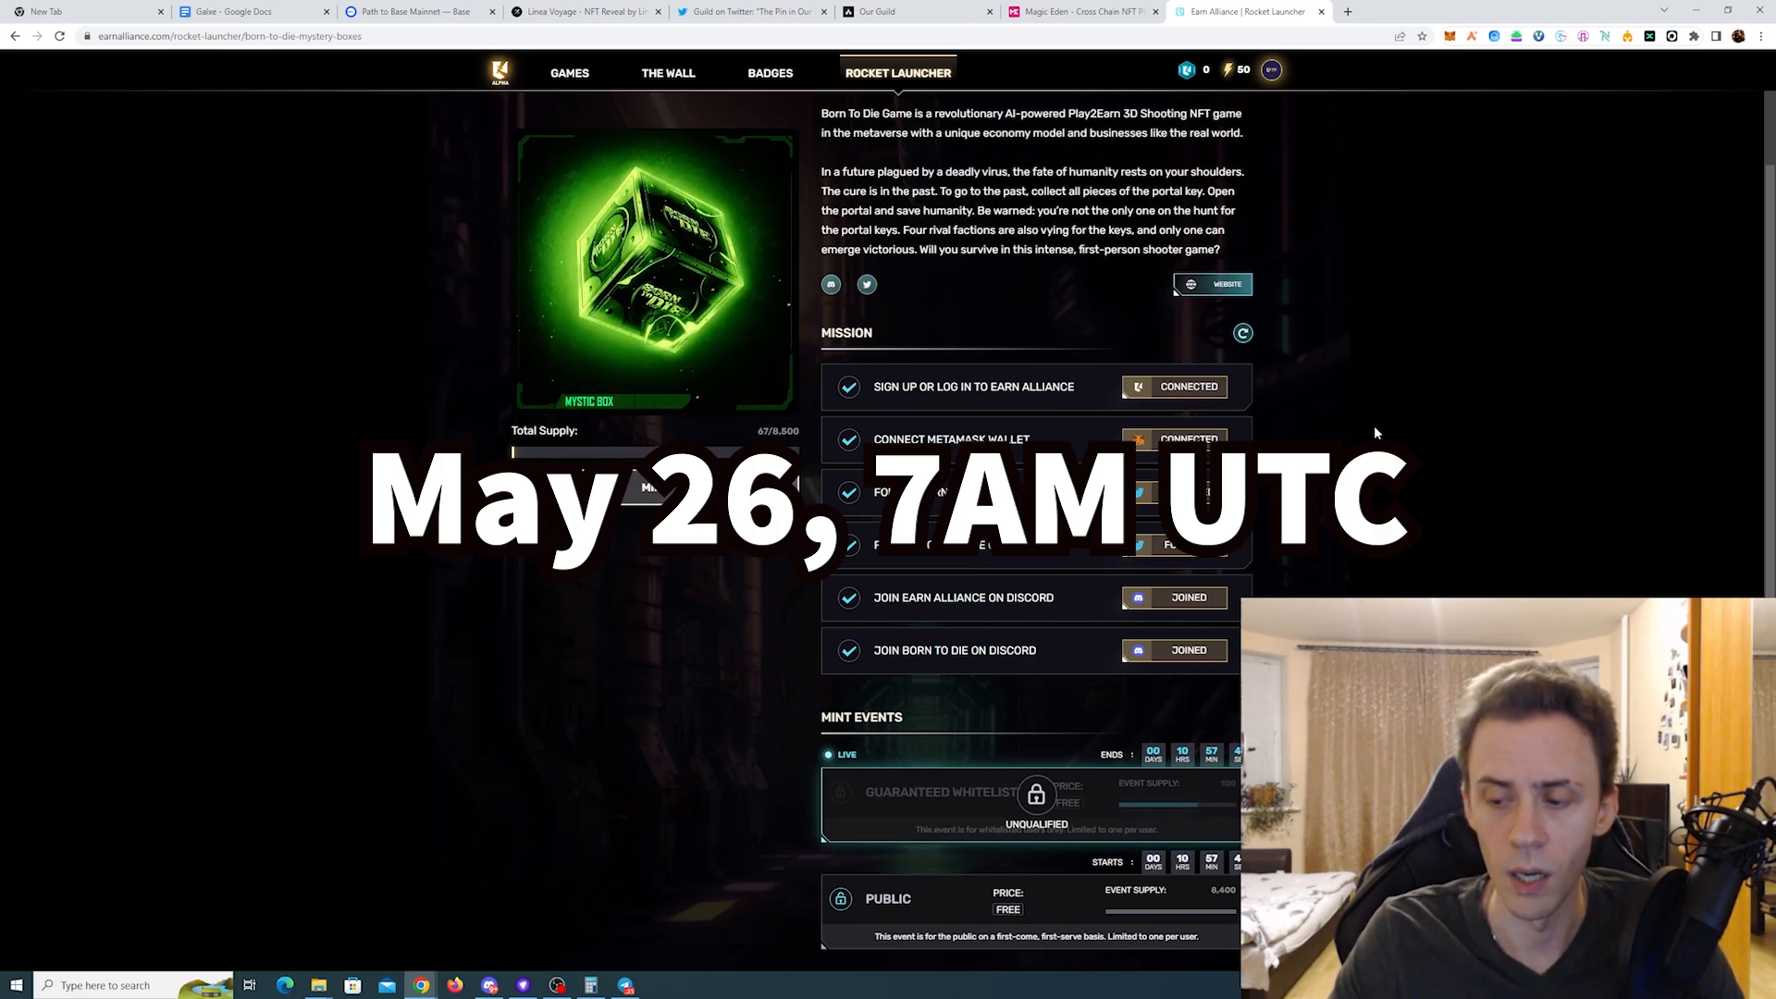
scroll("down", 3)
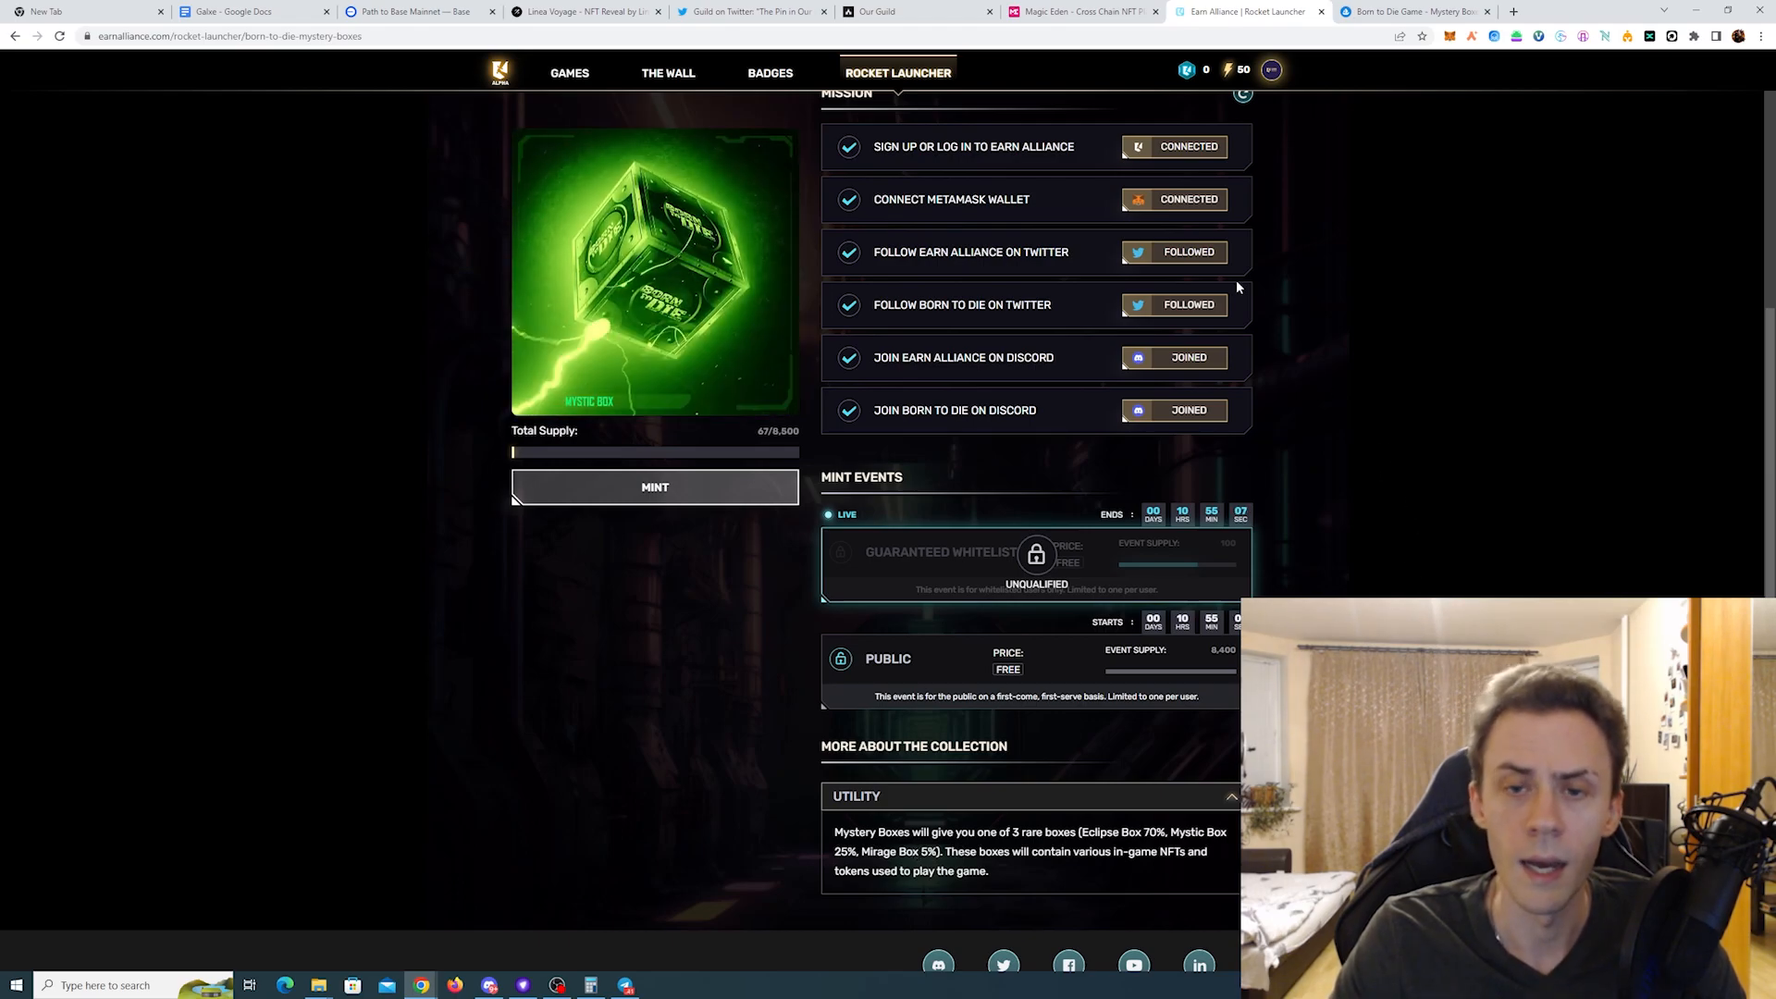
Step: Switch to the OpenSea tab with the Born to Die Game Mystery Boxes collection
left_click(1410, 11)
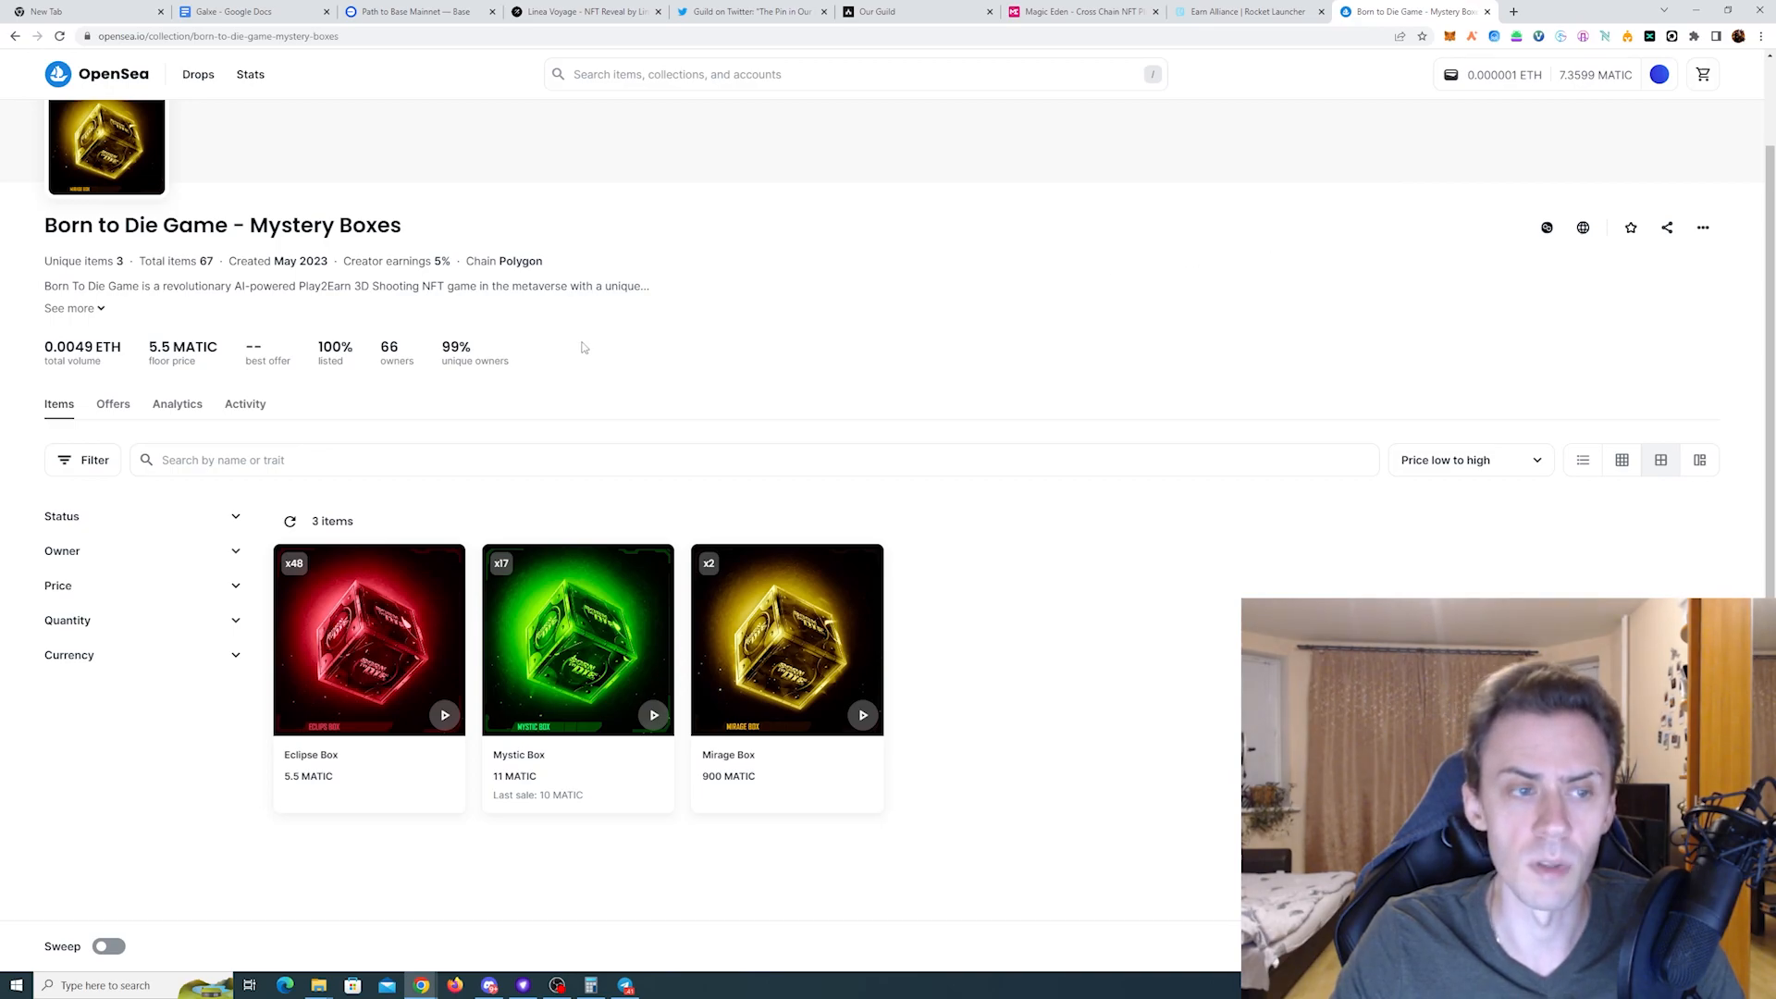
mouse_move(1164, 231)
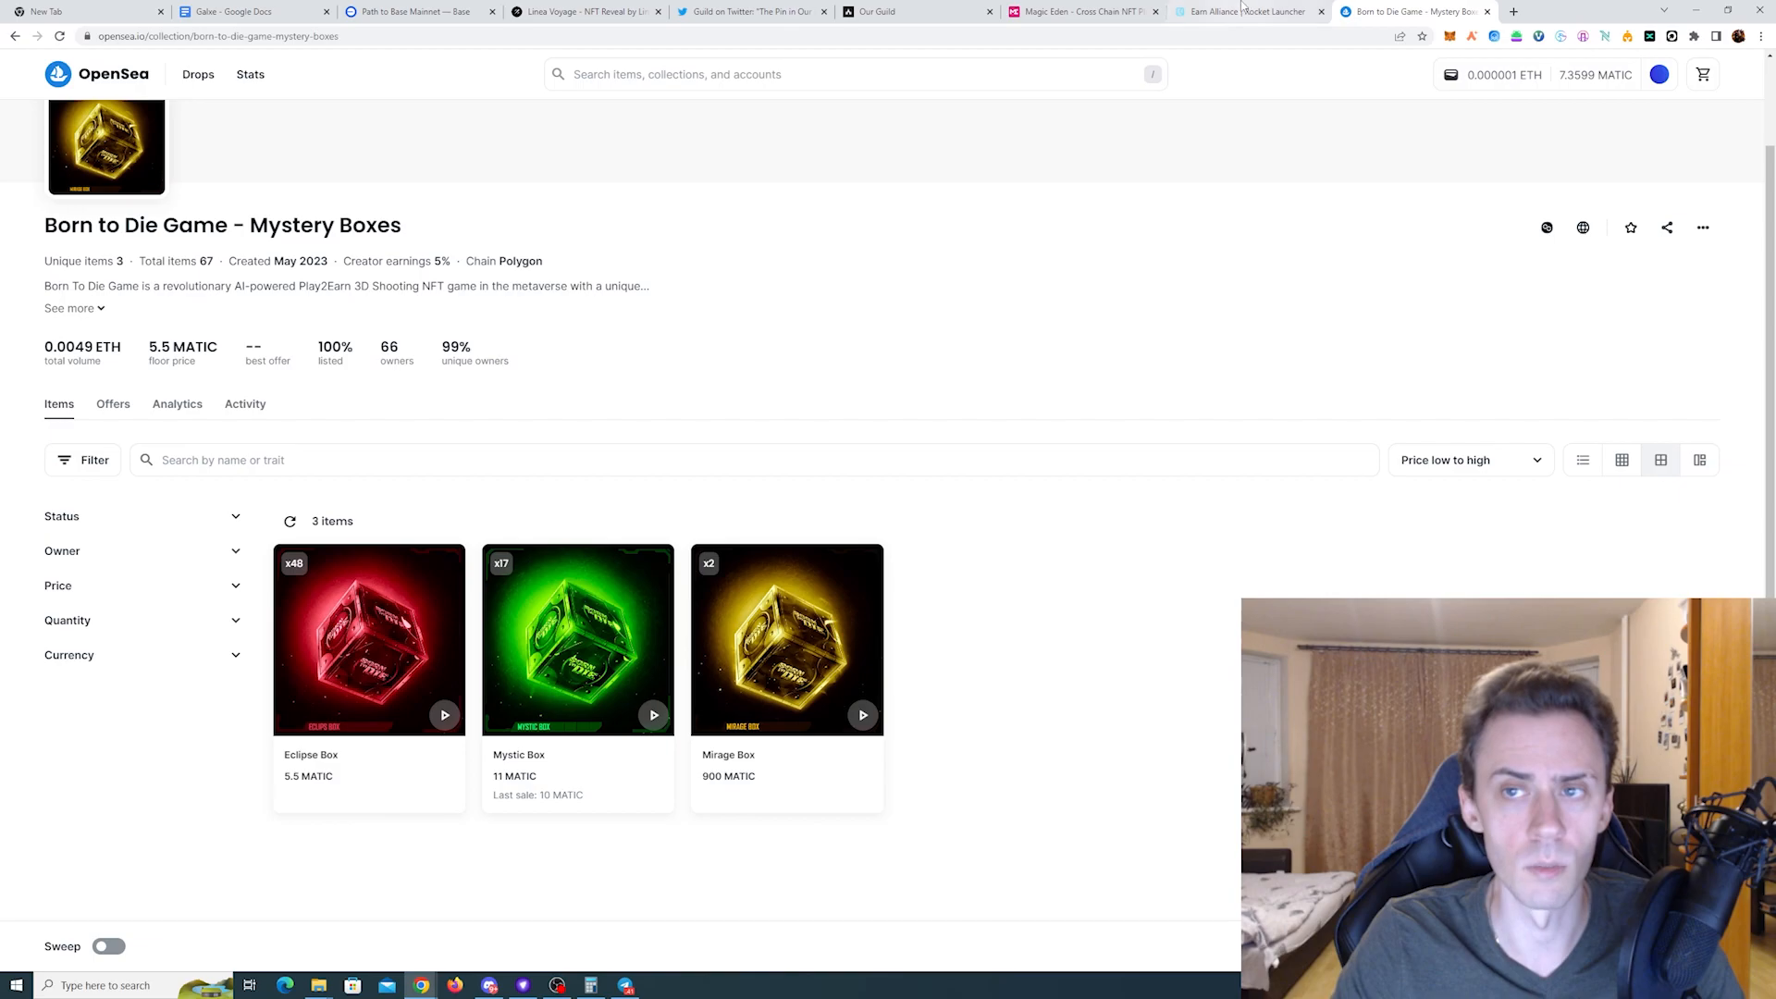
Step: Glance at the Arcadians: Reloaded drop, then return to Earn Alliance for the Discord Badge
left_click(1246, 11)
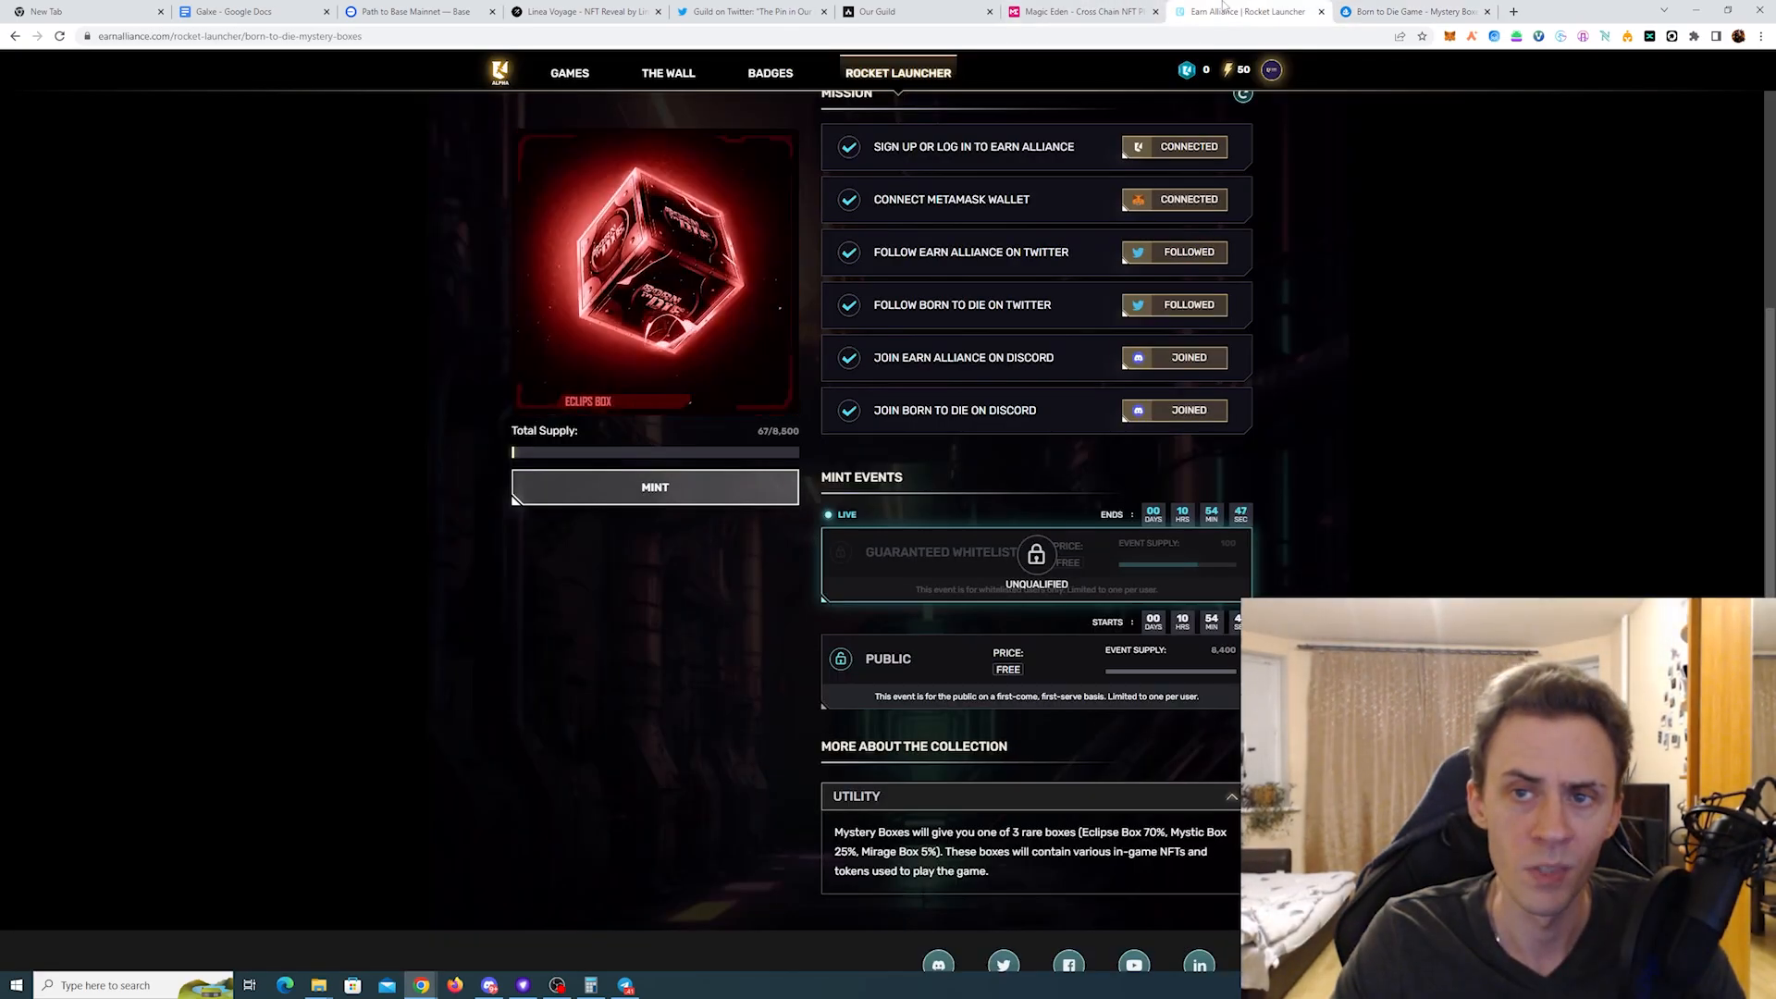
left_click(1076, 11)
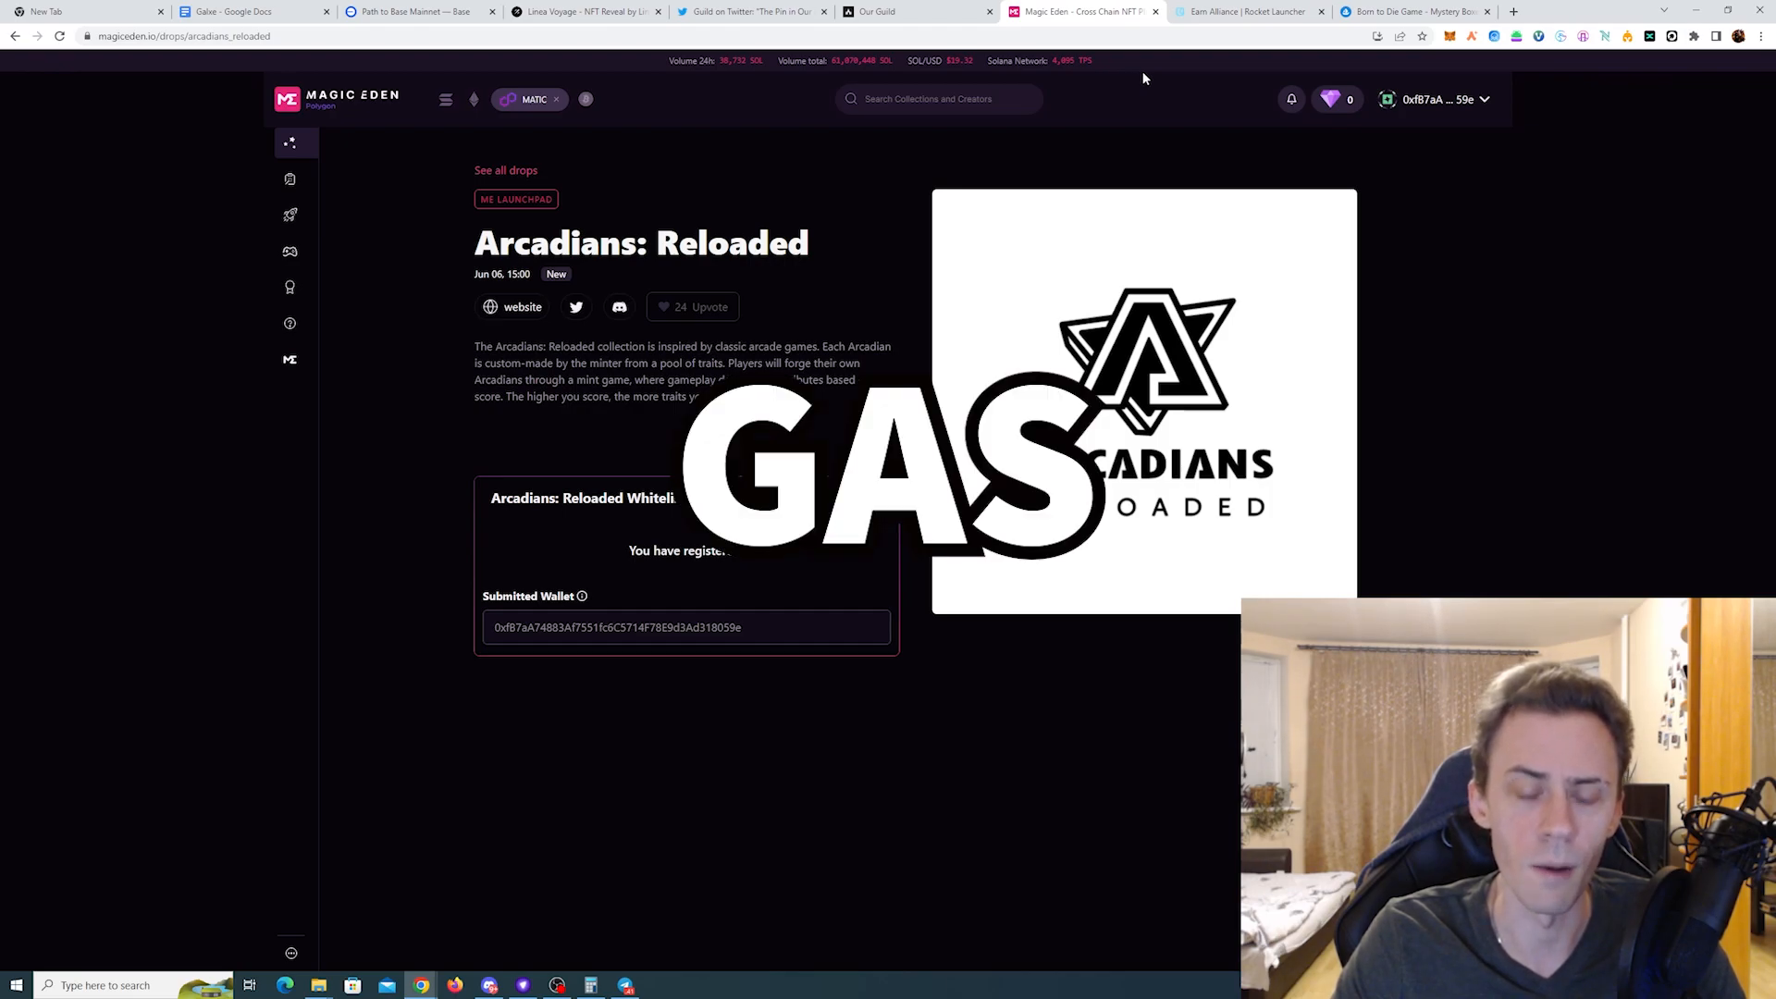
left_click(1246, 11)
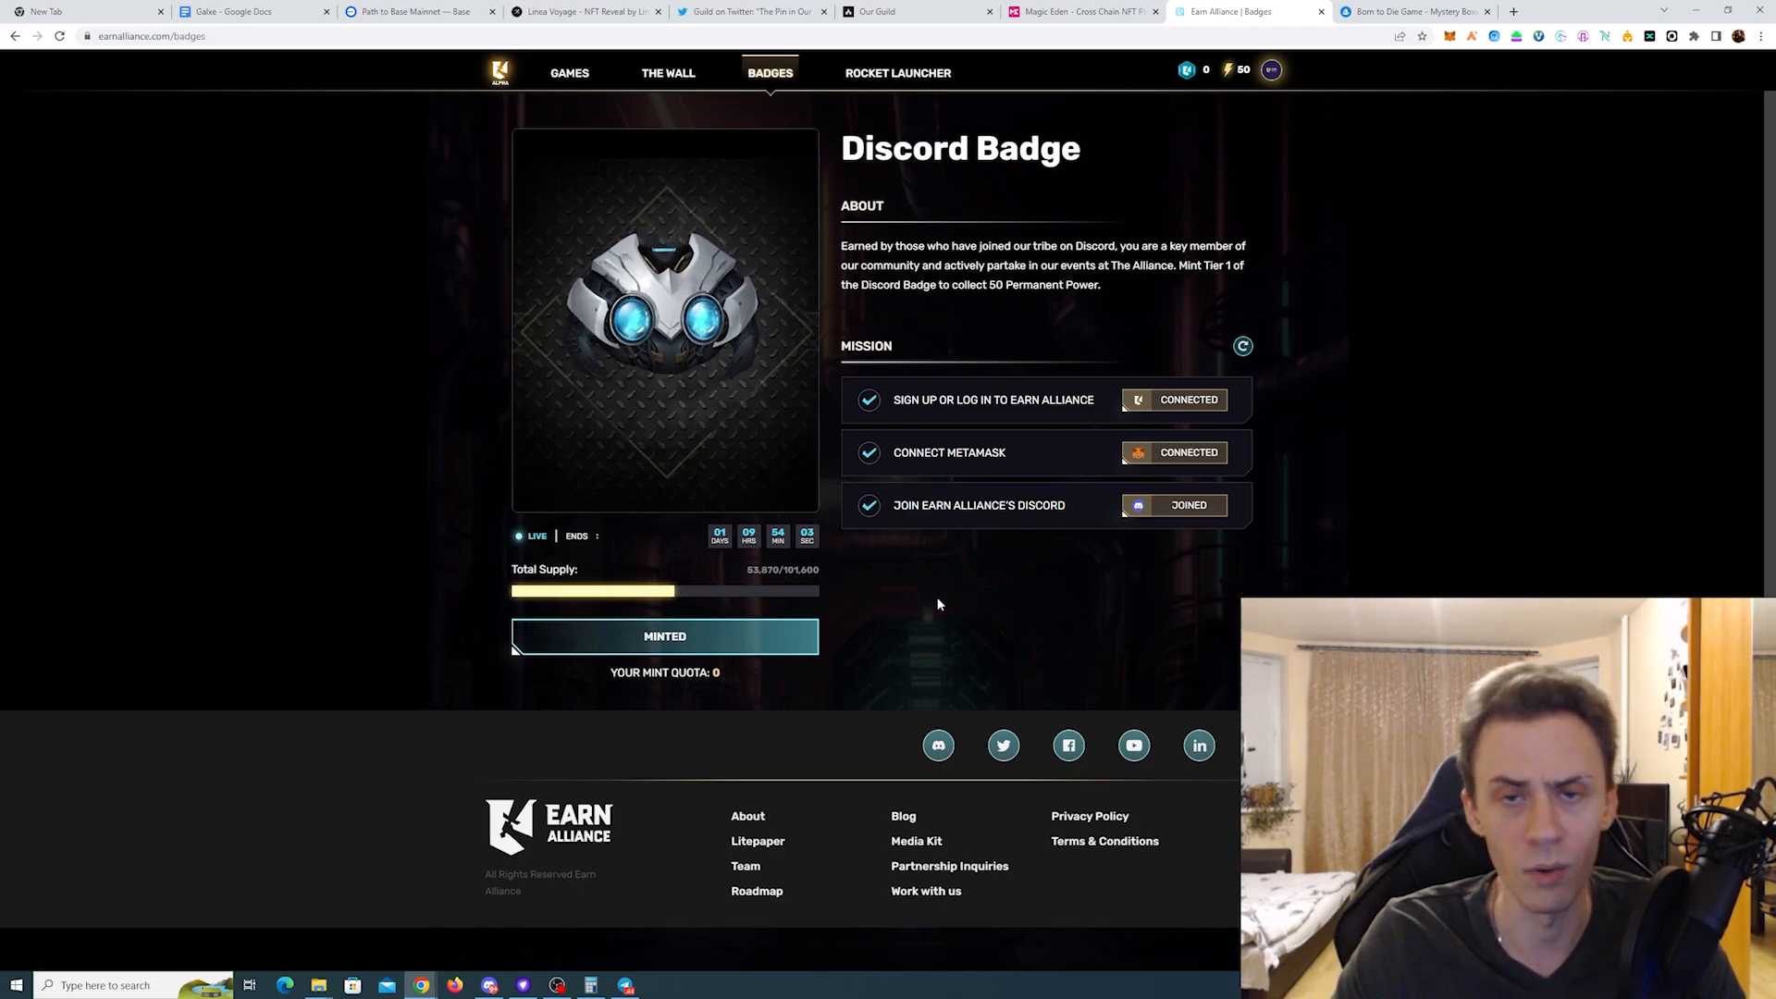
mouse_move(1371, 172)
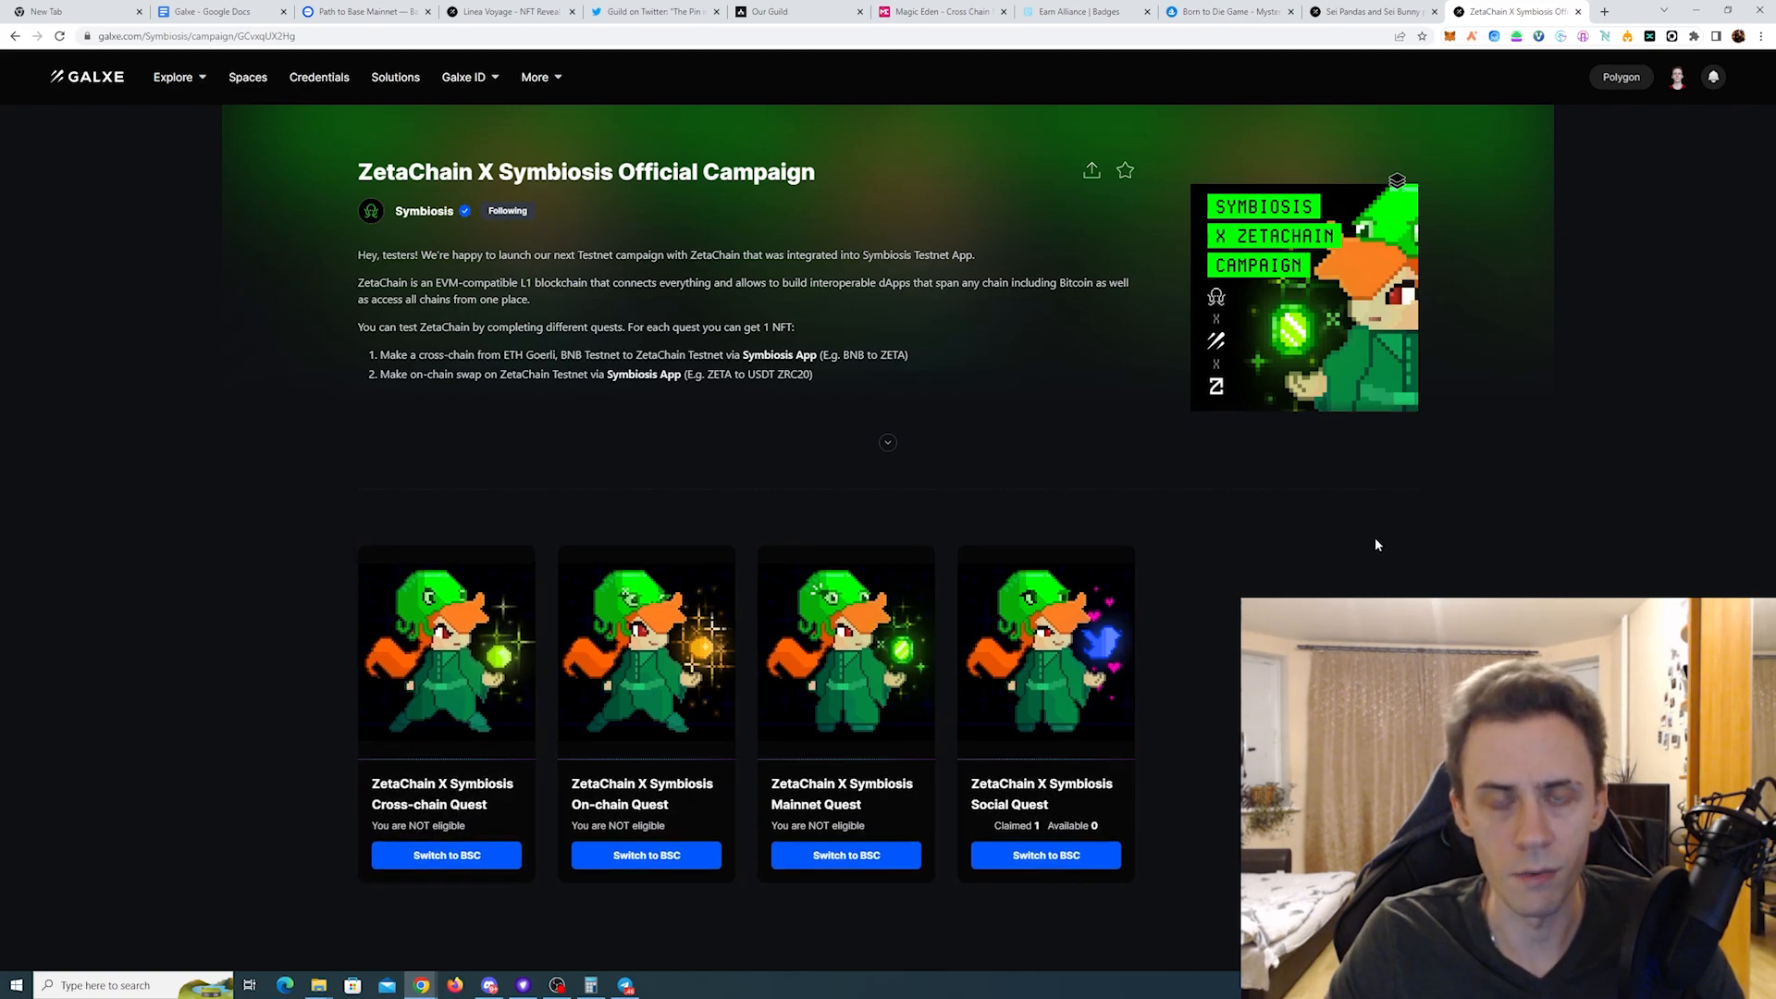
mouse_move(1371, 544)
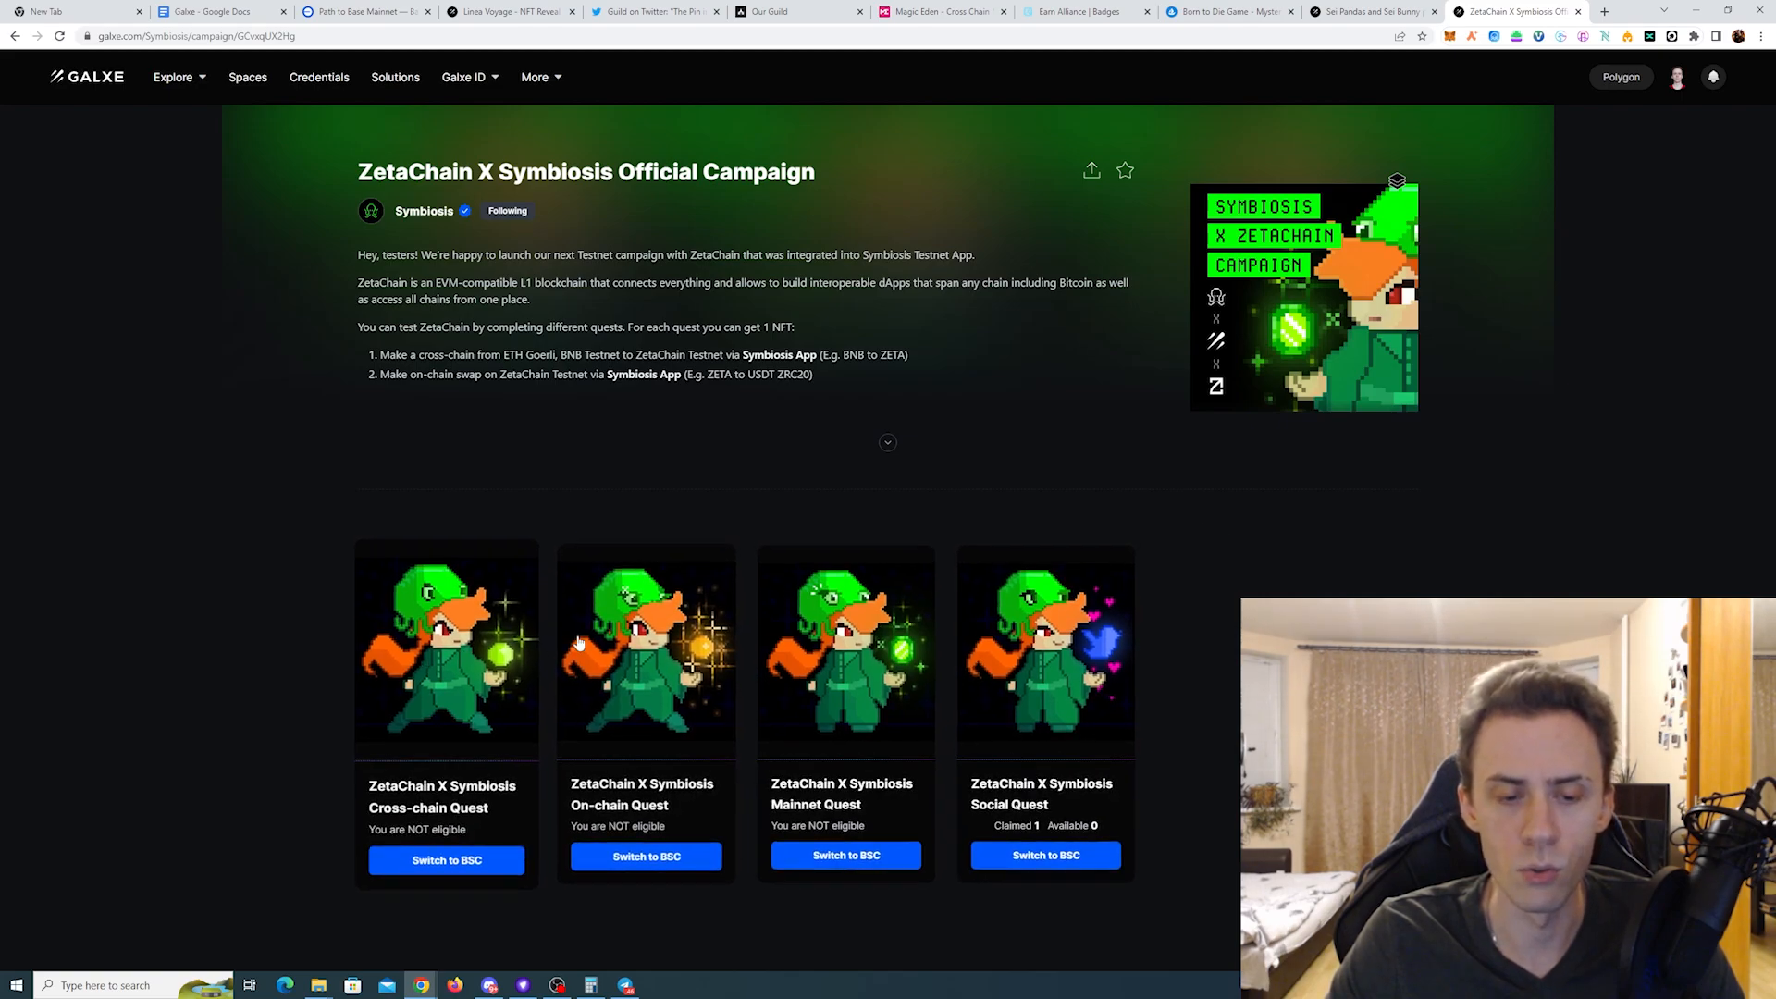
Step: Open the Cross-chain Quest card on the ZetaChain X Symbiosis campaign page
left_click(446, 649)
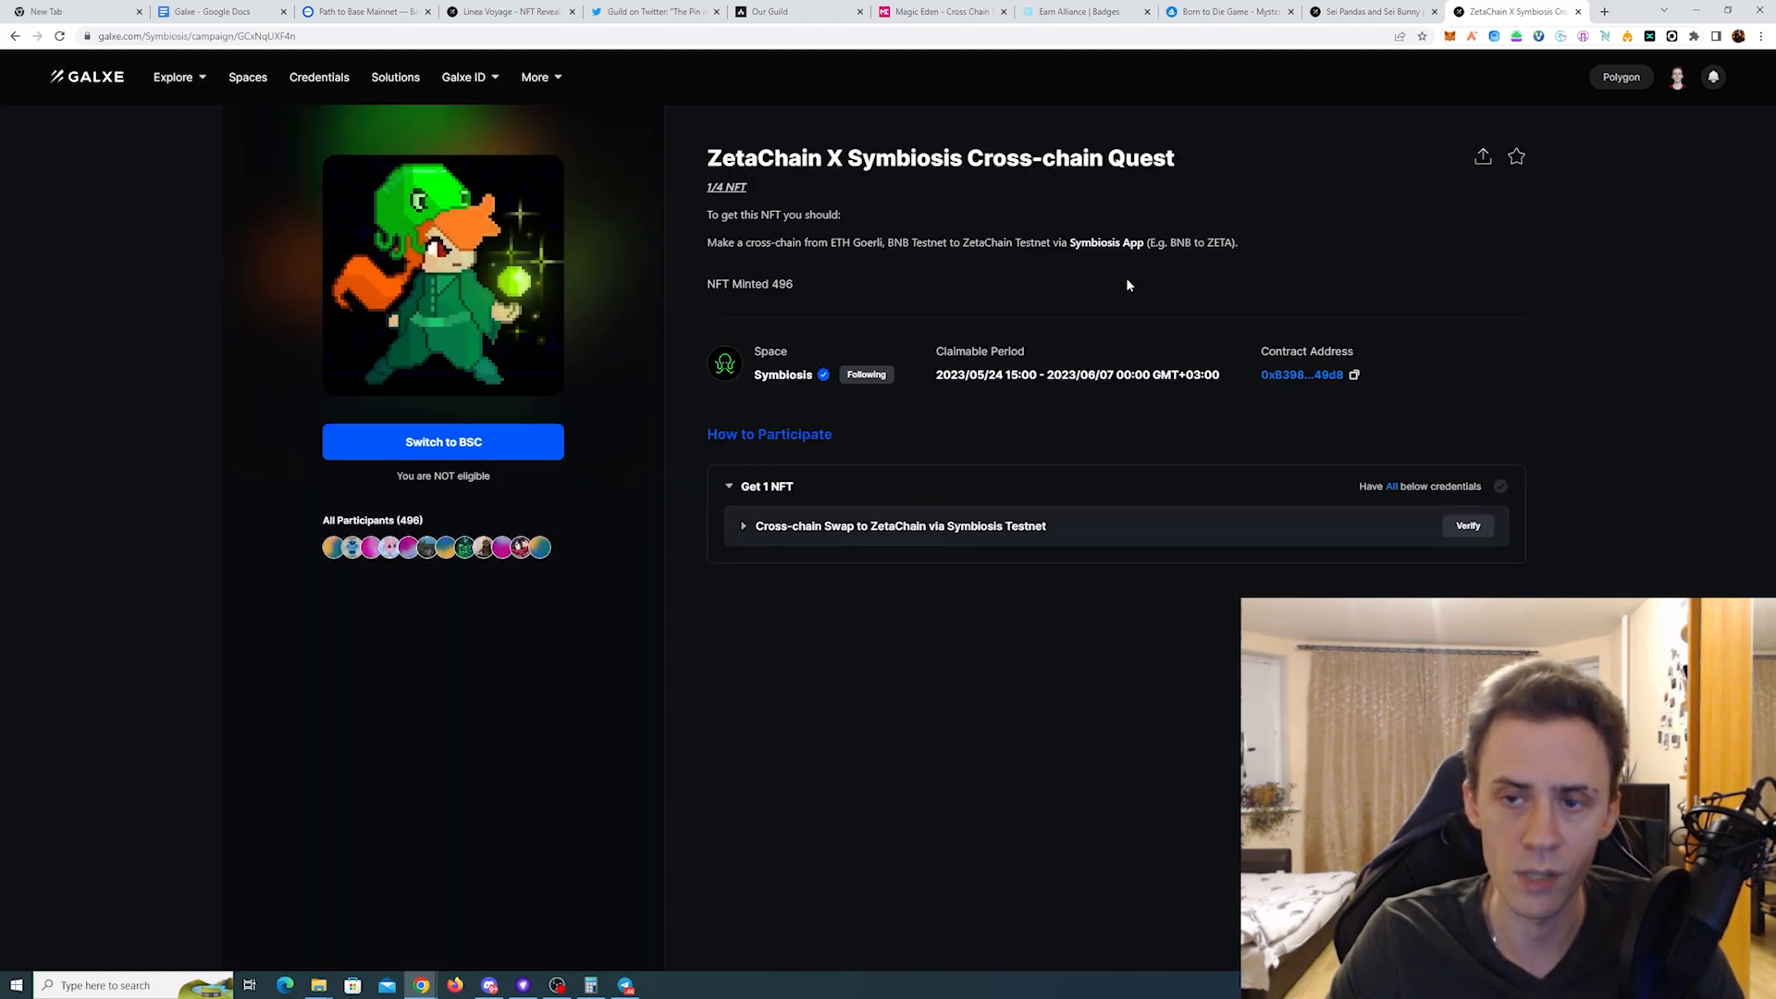
mouse_move(1093, 279)
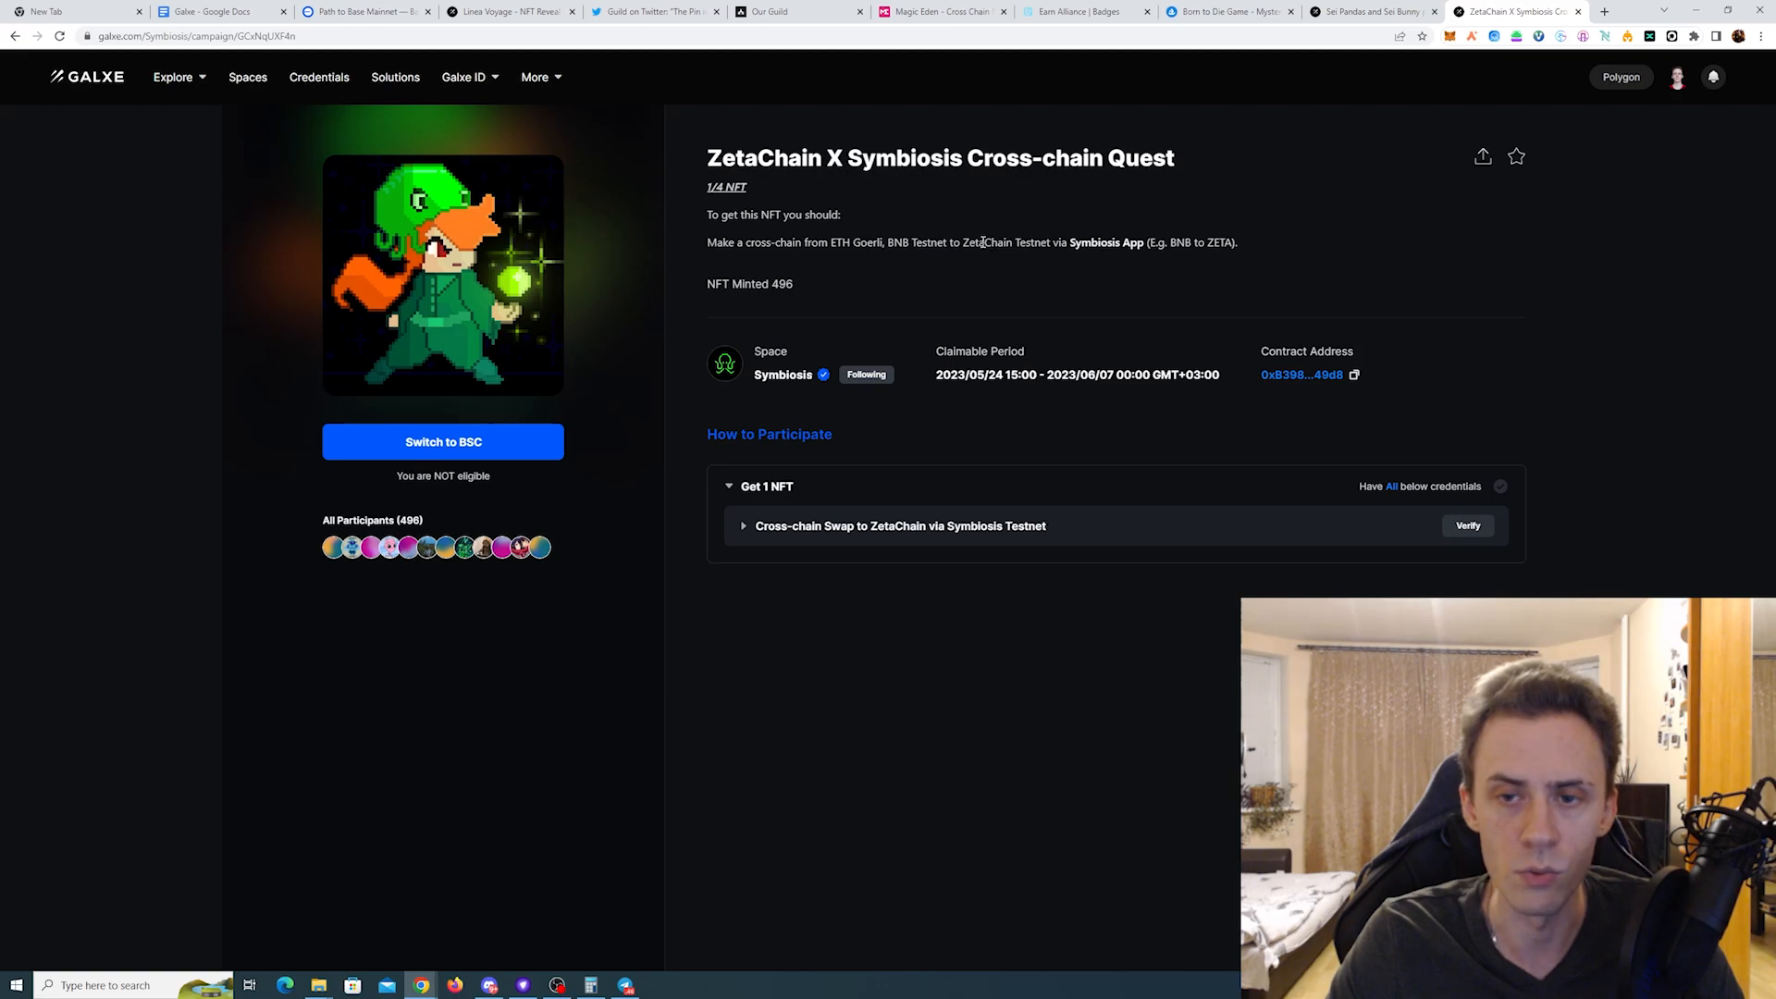
mouse_move(1120, 528)
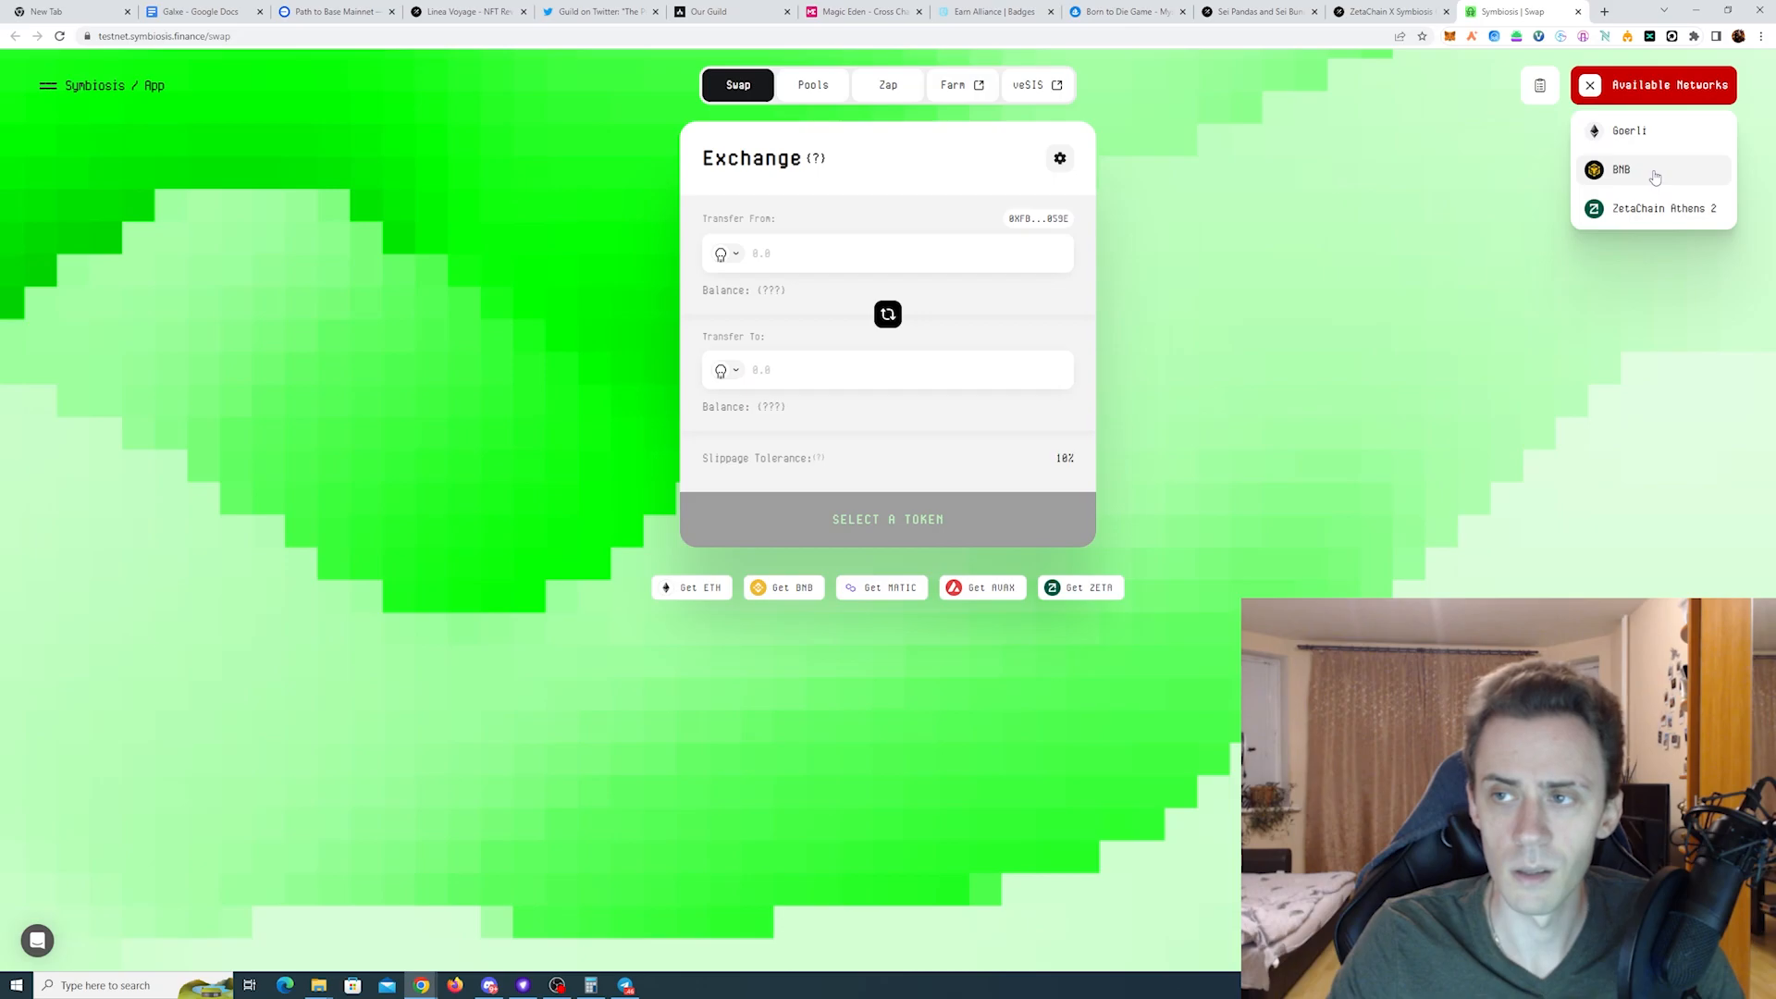
Step: Switch Symbiosis and MetaMask to BNB testnet and list ZetaChain Athens 2 destination tokens
left_click(1619, 168)
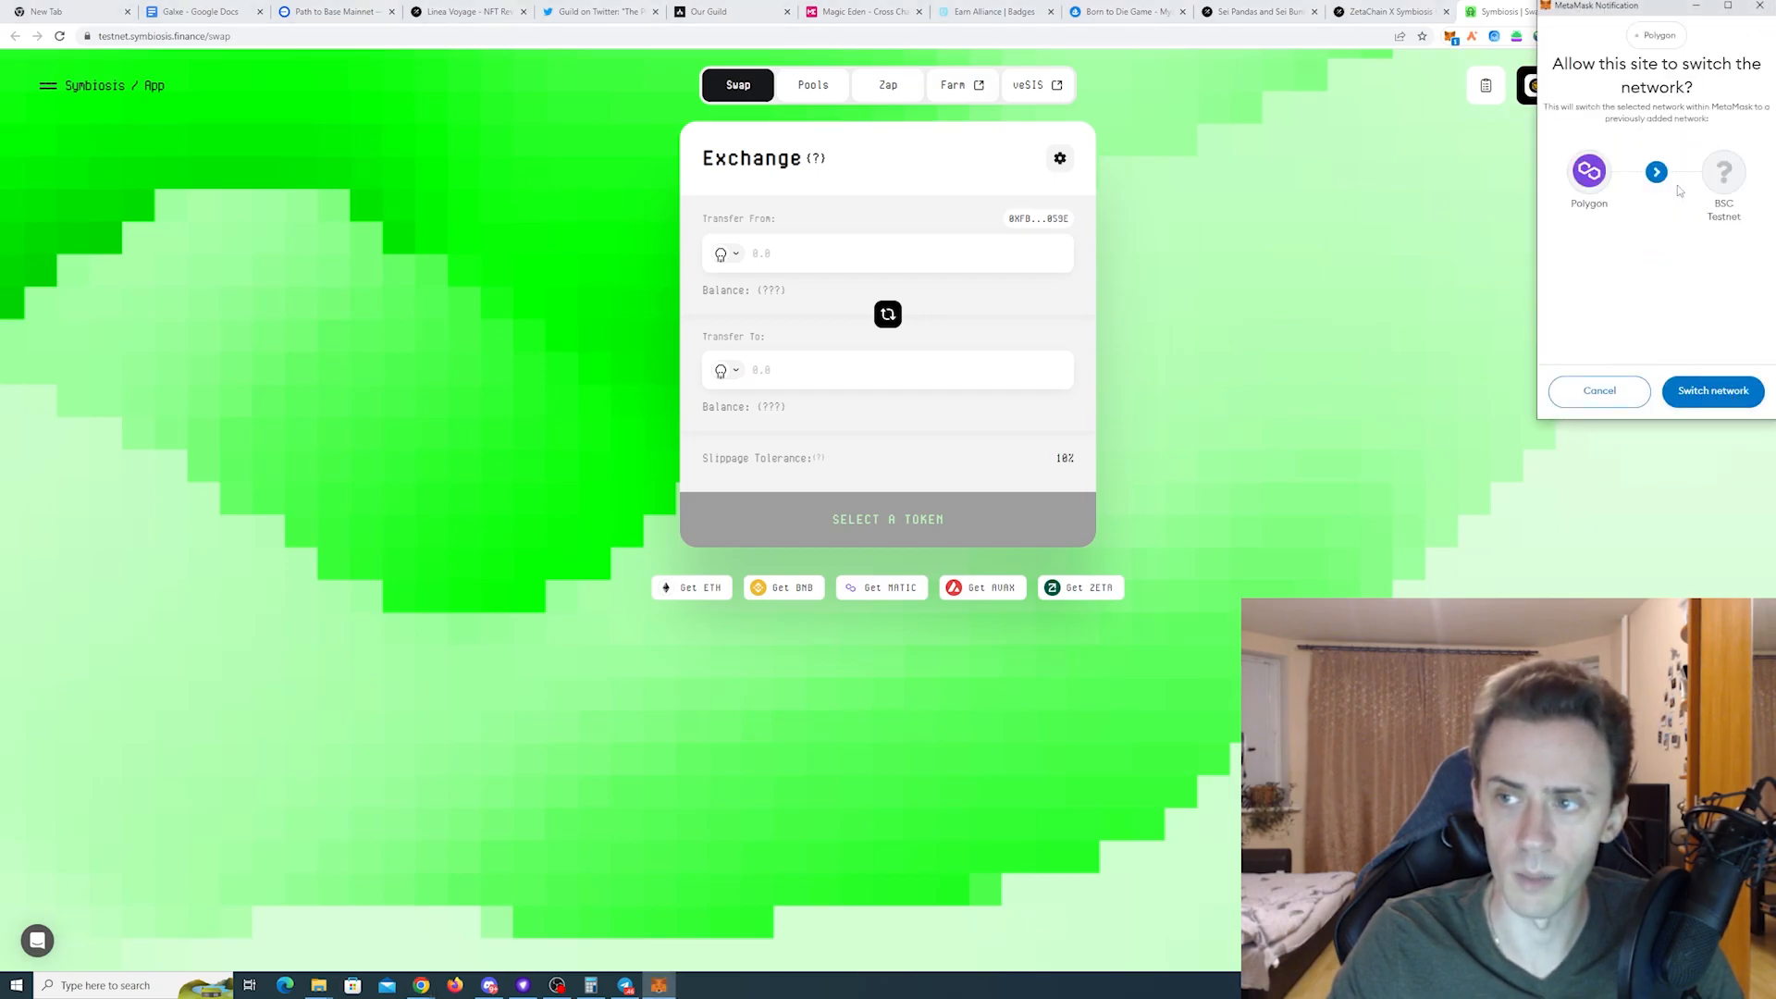
left_click(1711, 390)
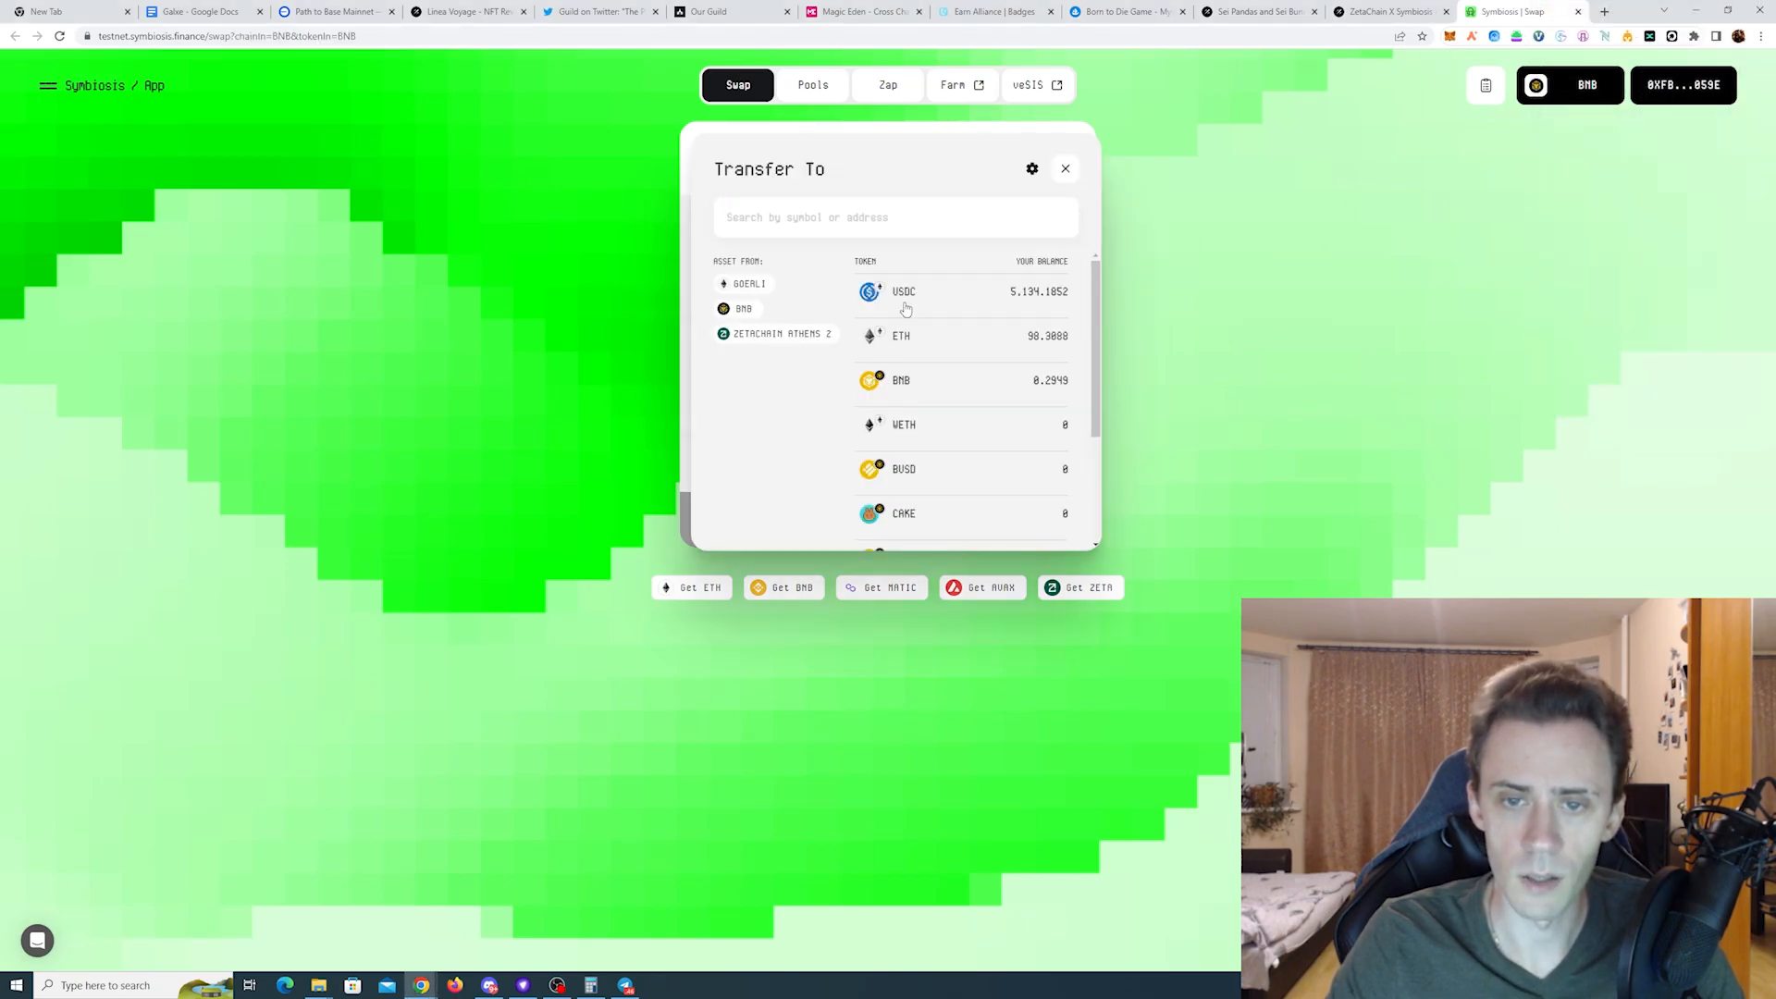
left_click(776, 333)
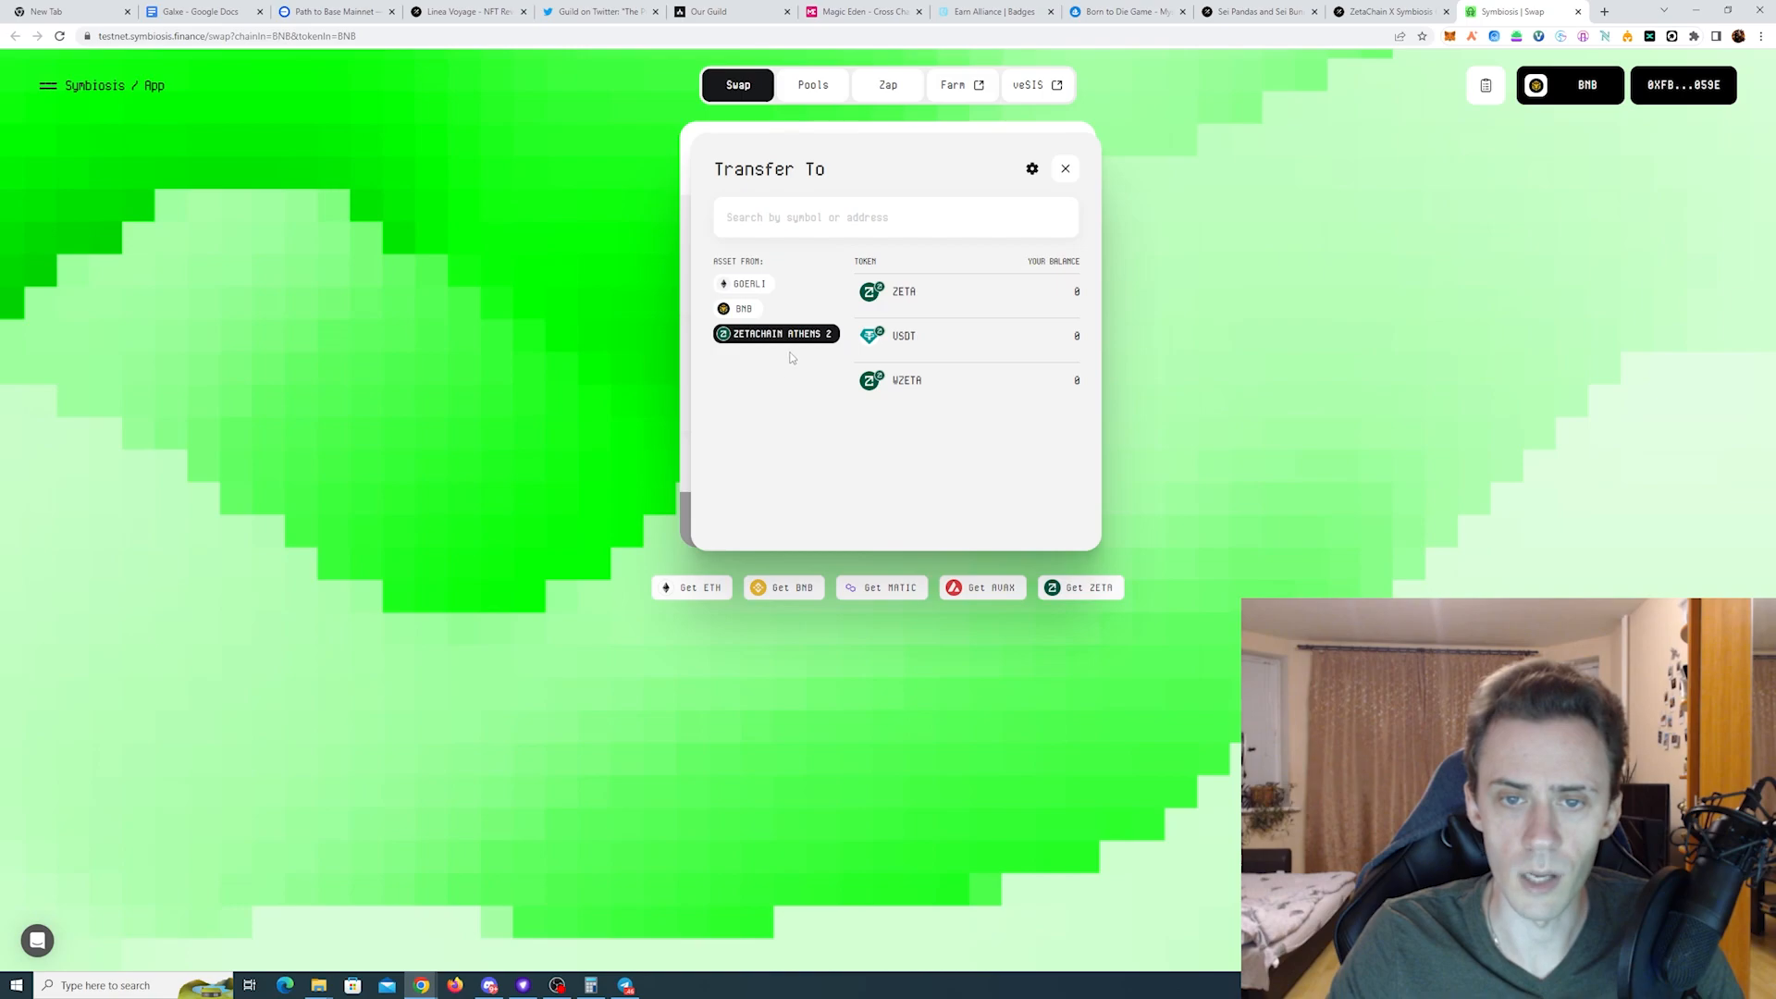
mouse_move(970, 323)
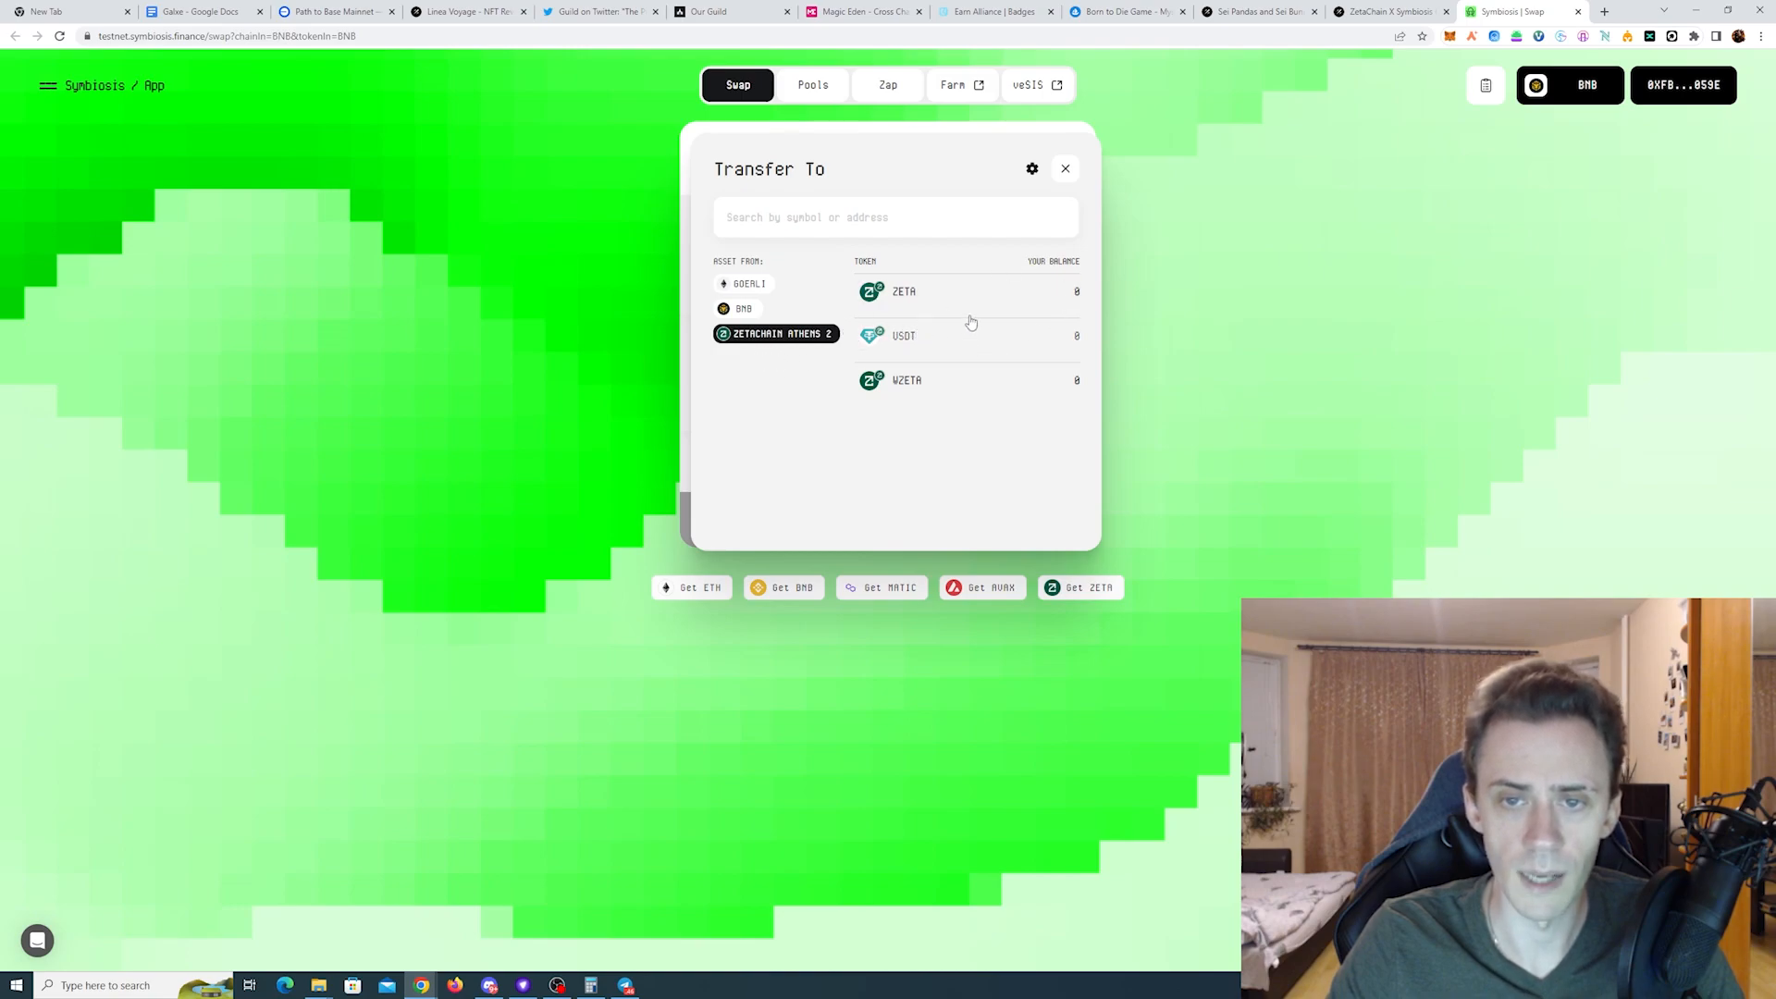
mouse_move(964, 400)
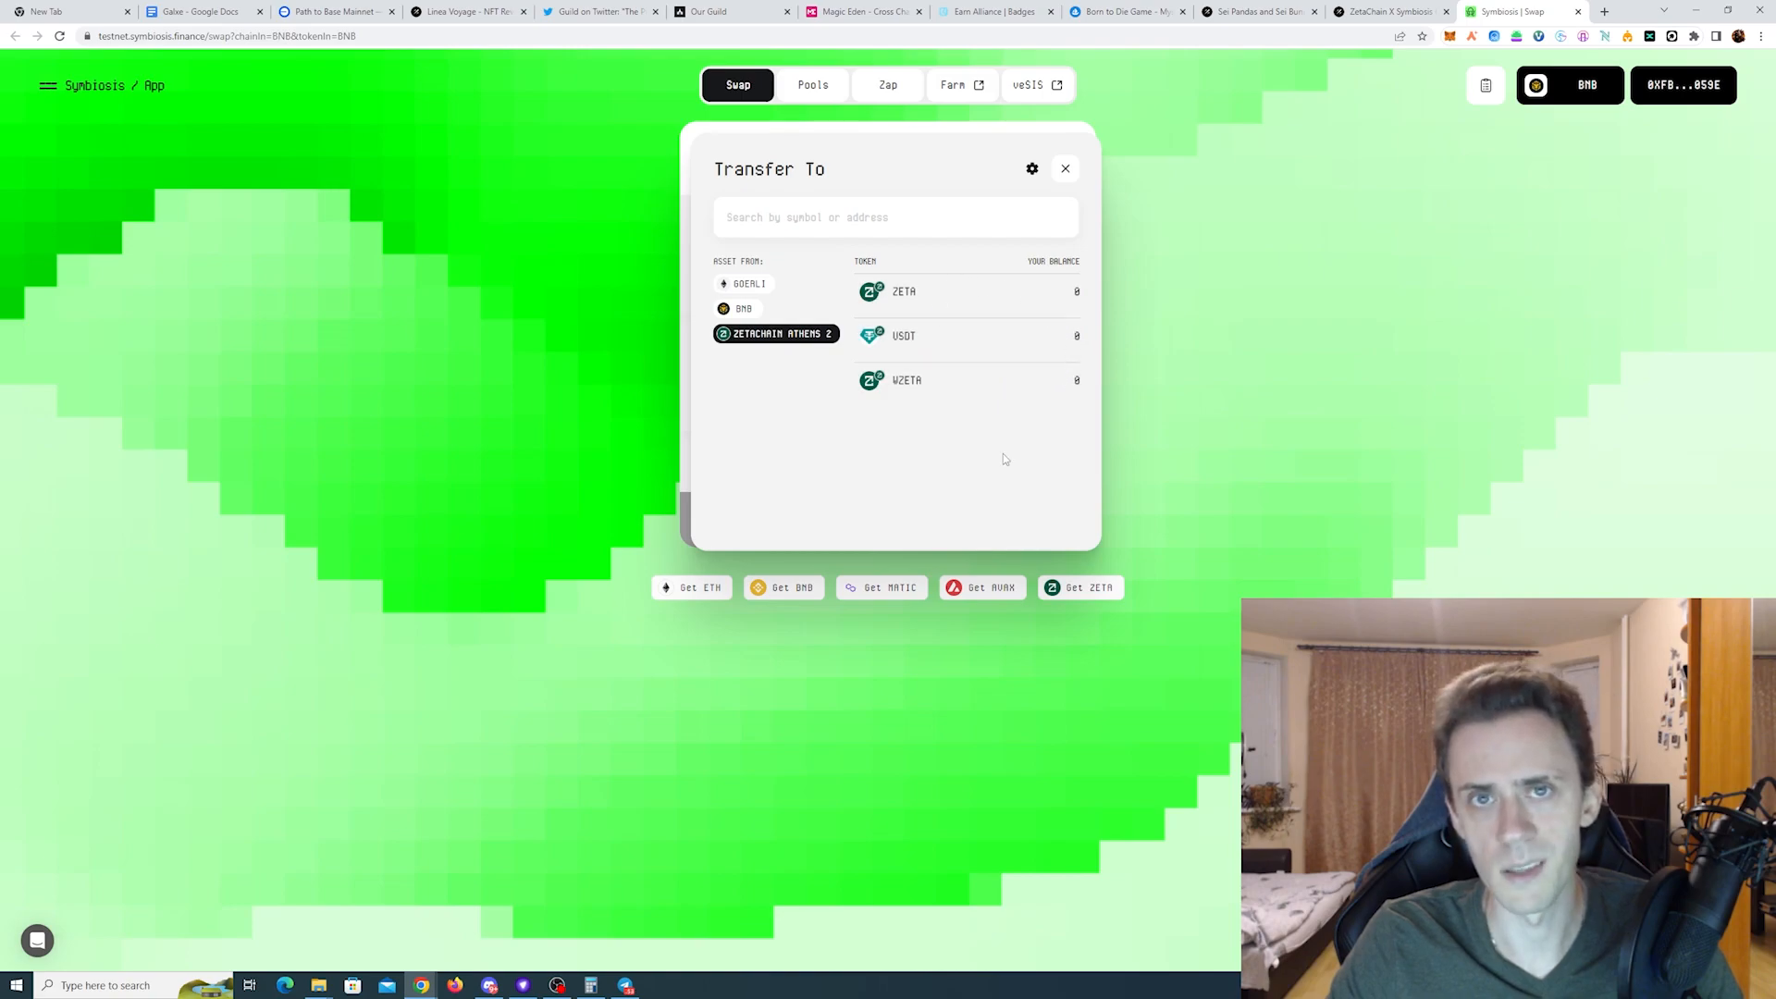
mouse_move(938, 302)
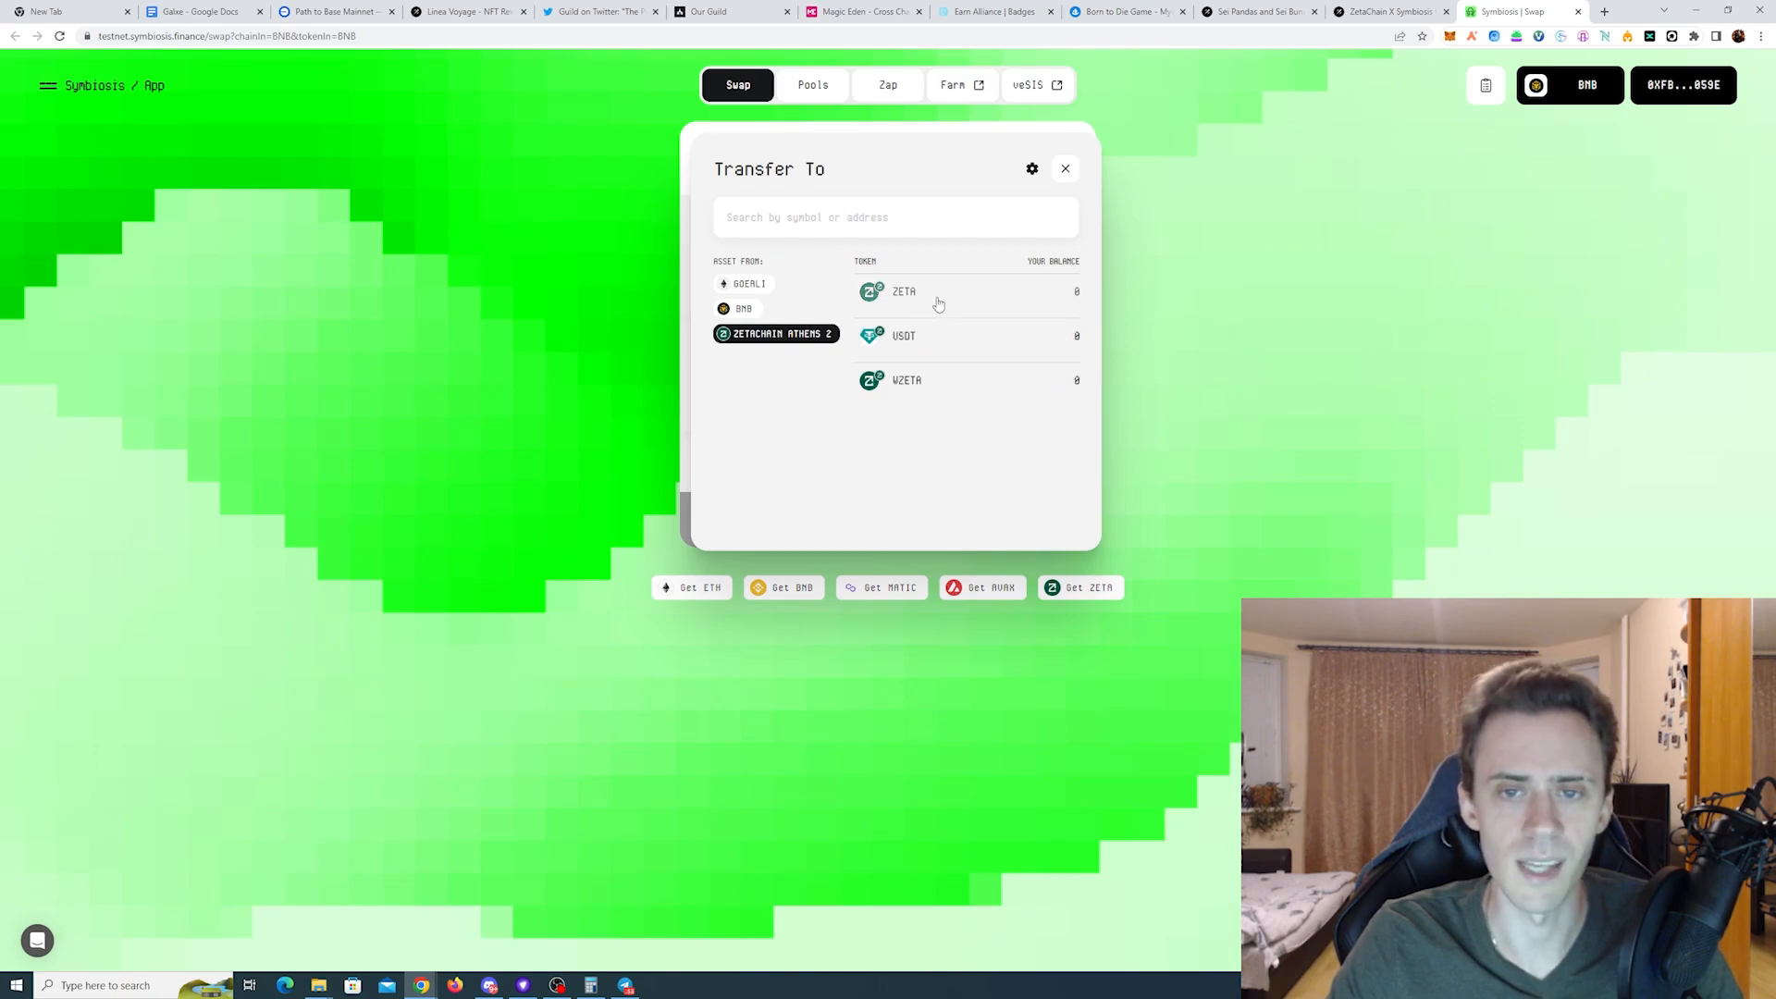
mouse_move(939, 387)
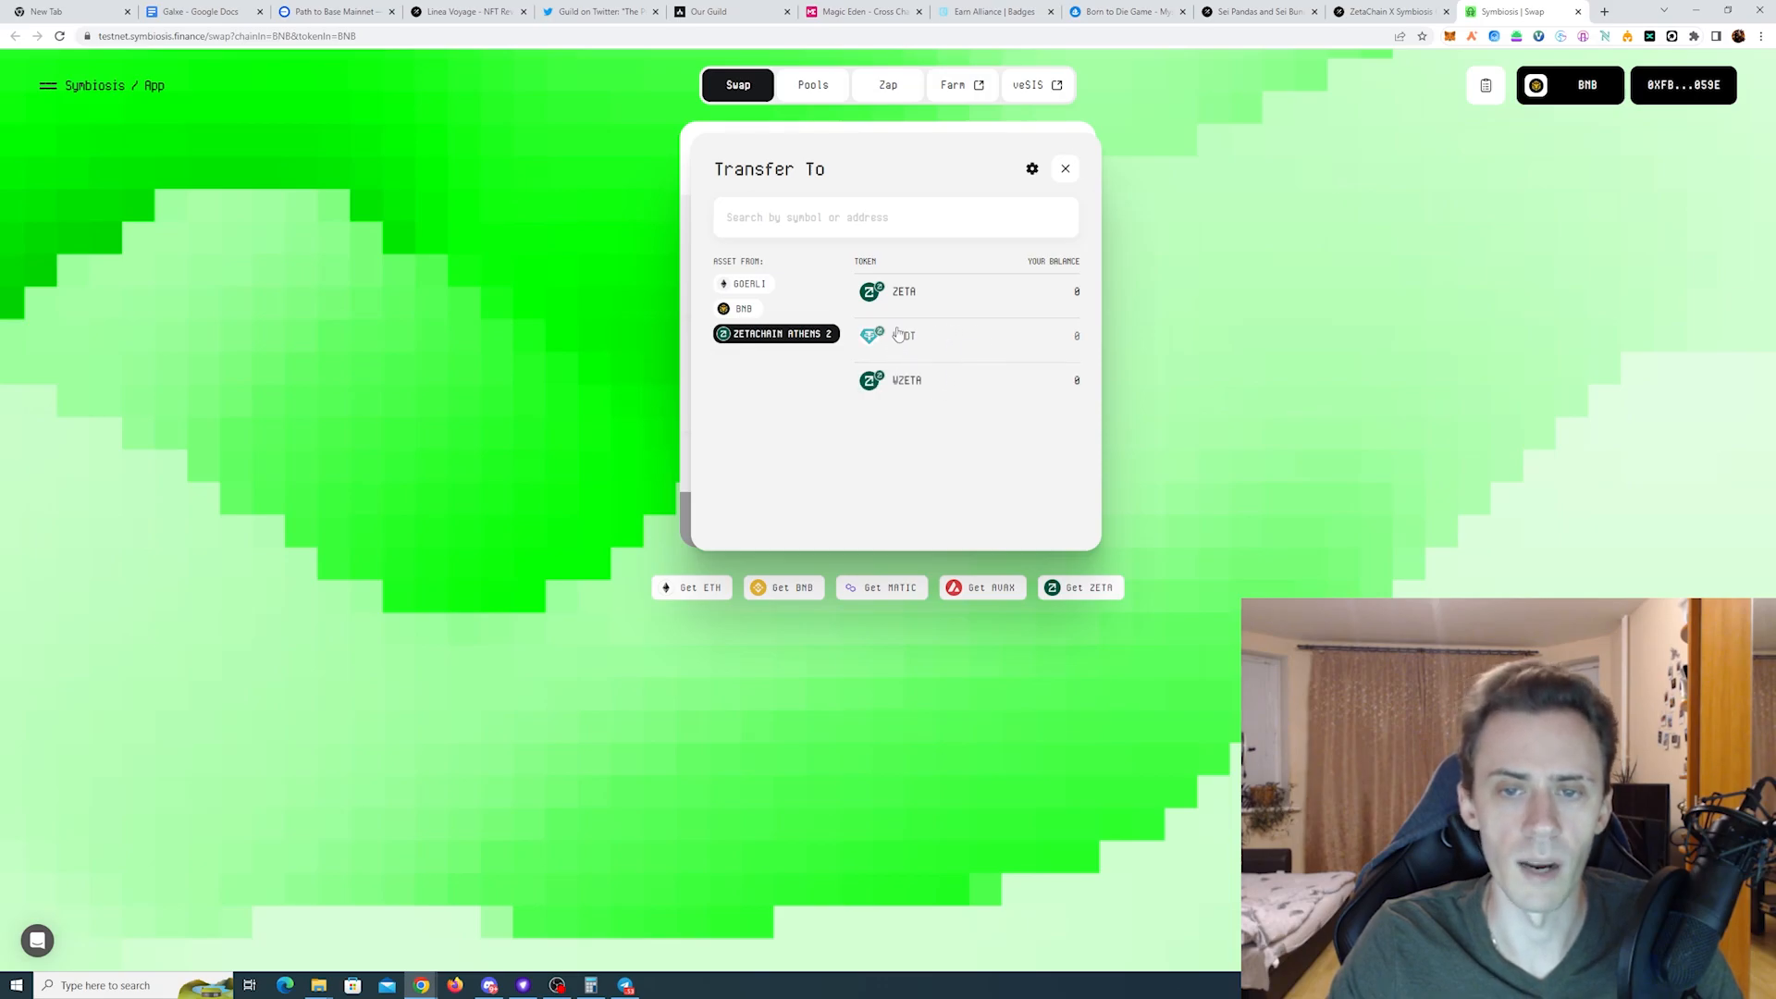
Step: Choose ZETA as the destination token and enter 0.05 BNB to transfer
left_click(903, 292)
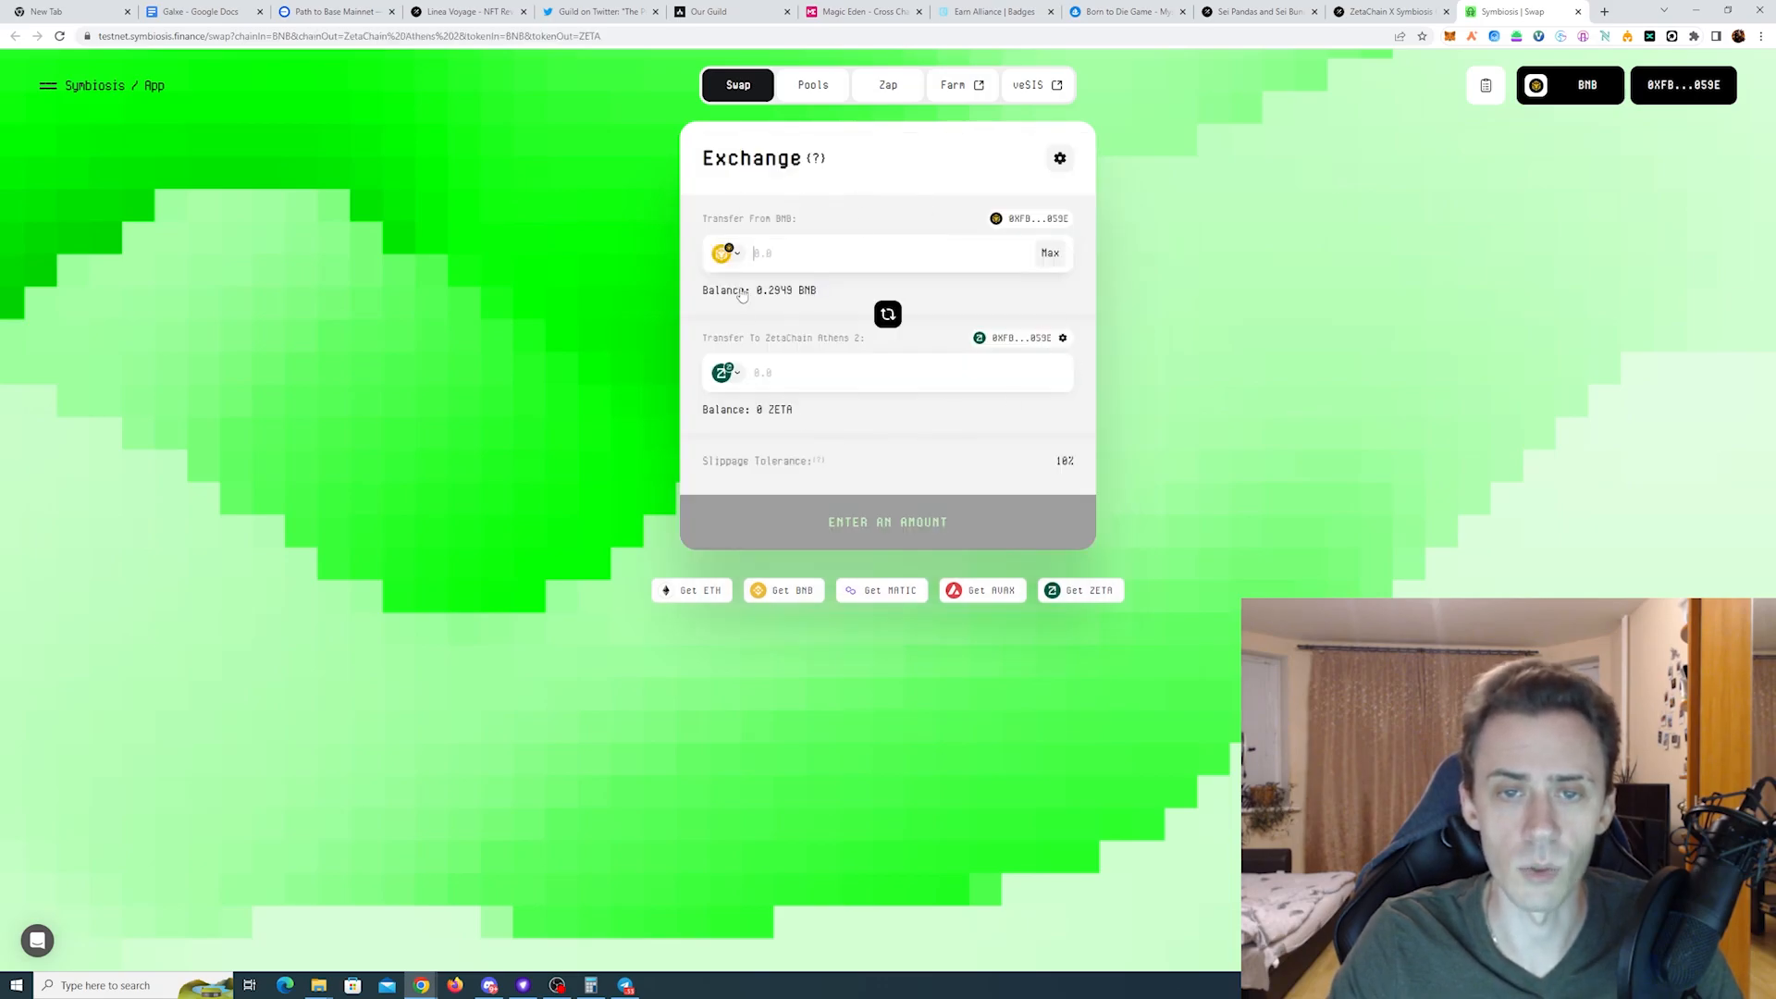
type("0.05")
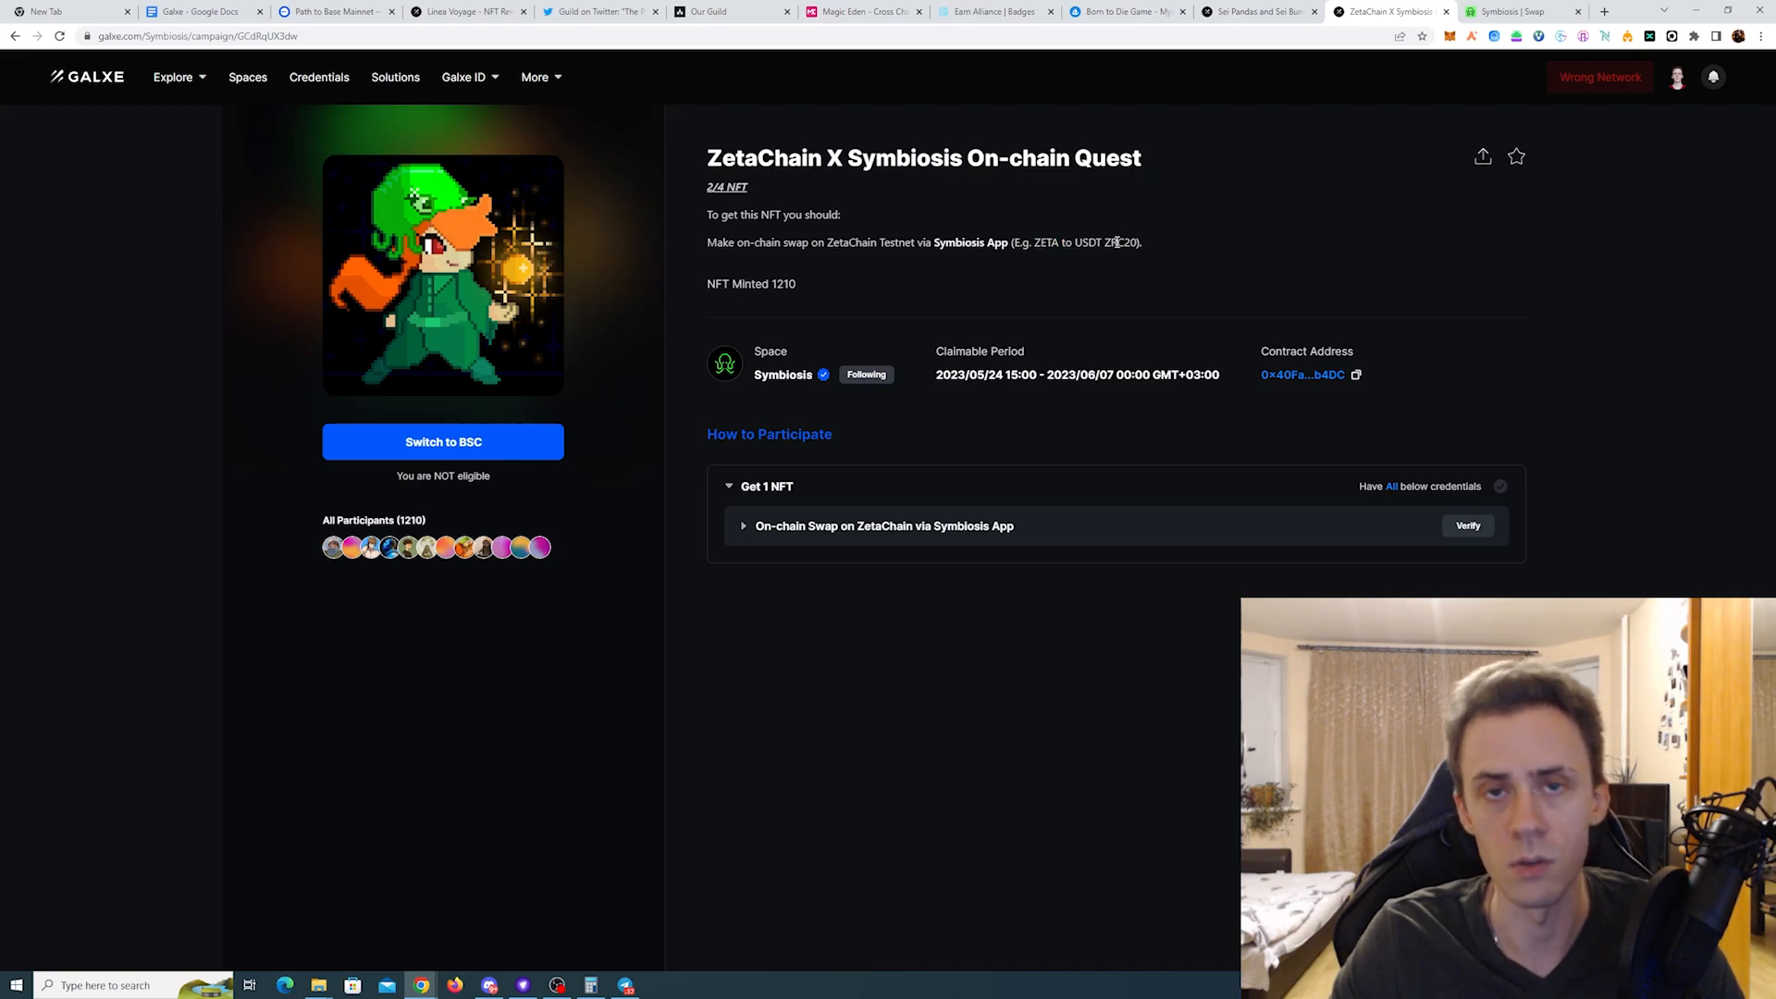
mouse_move(1242, 433)
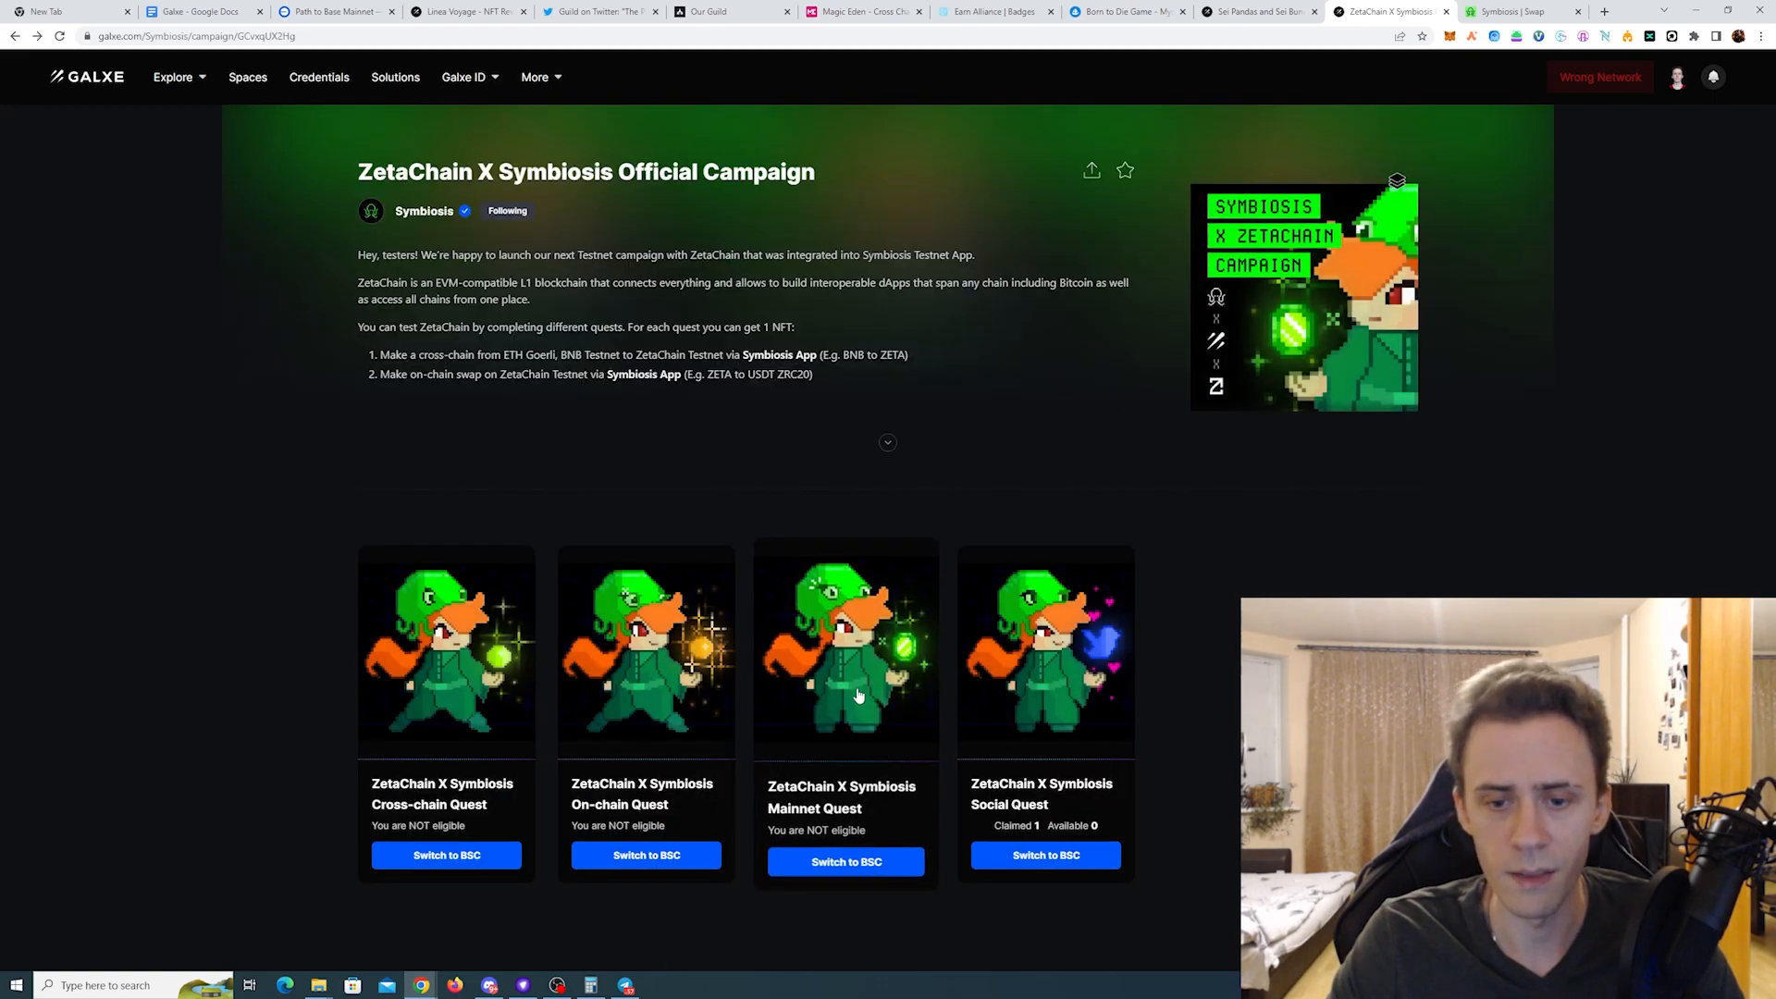
Step: Open the ZetaChain X Symbiosis Mainnet Quest showing its $25 cross-chain swap requirement
left_click(845, 651)
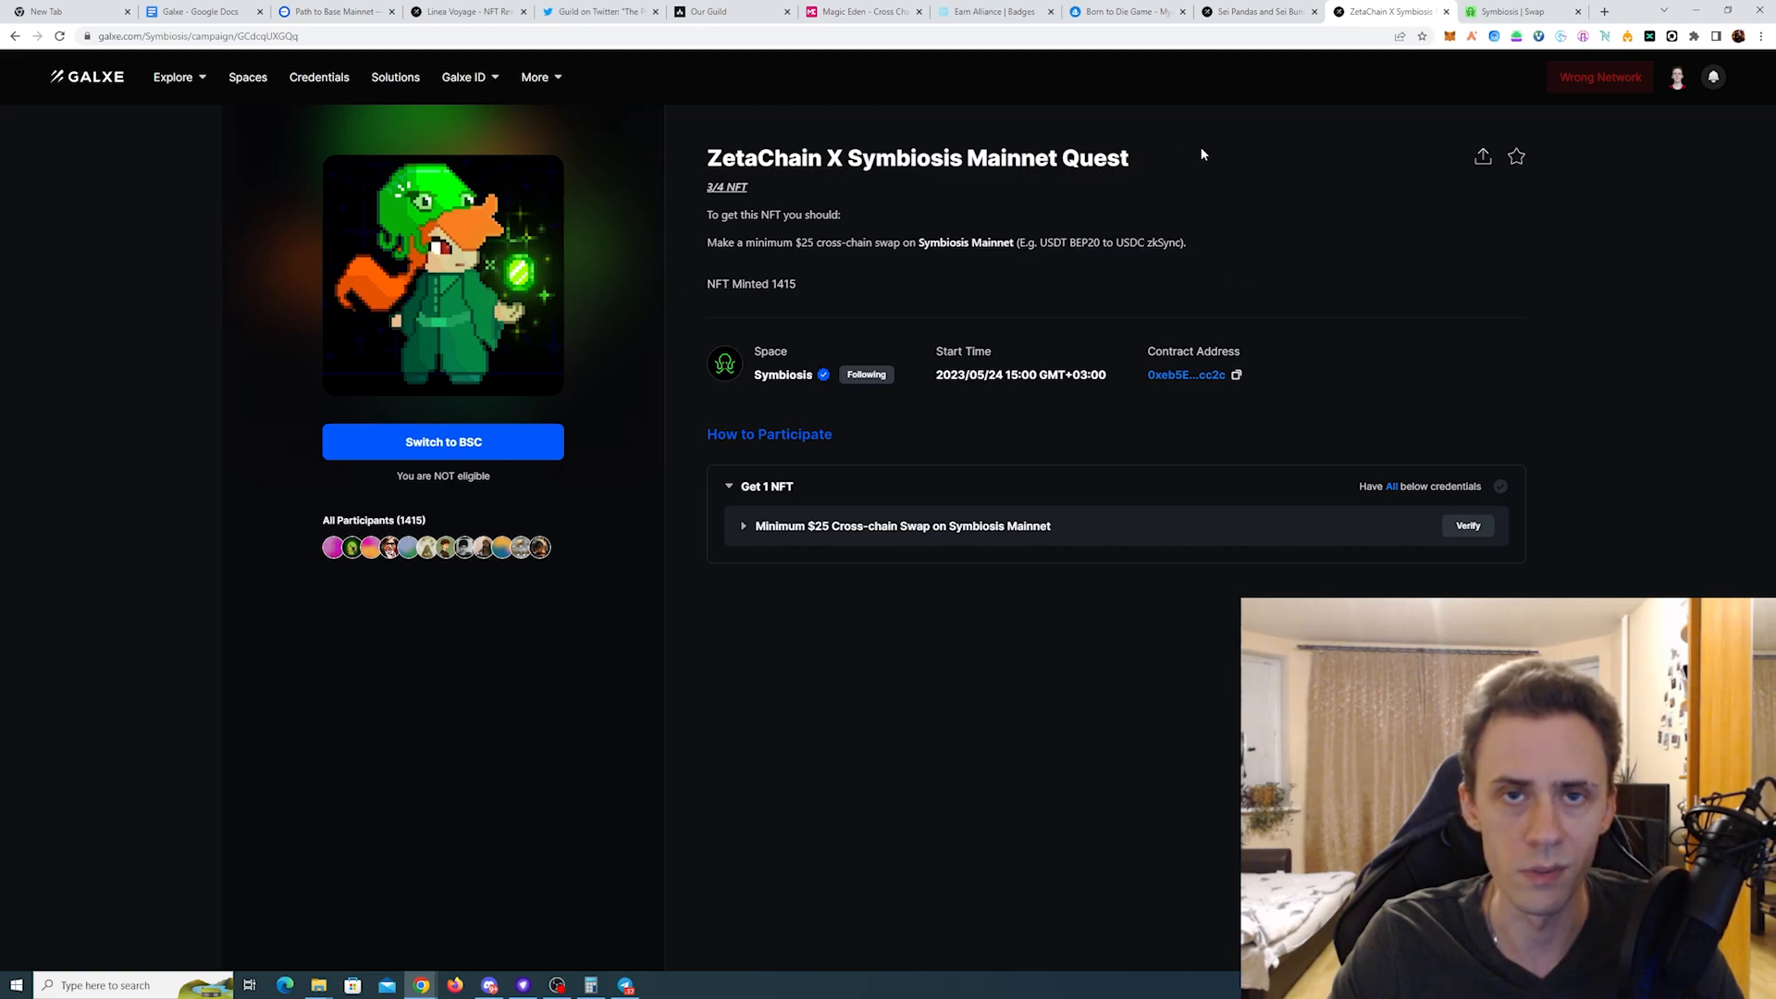
mouse_move(798, 243)
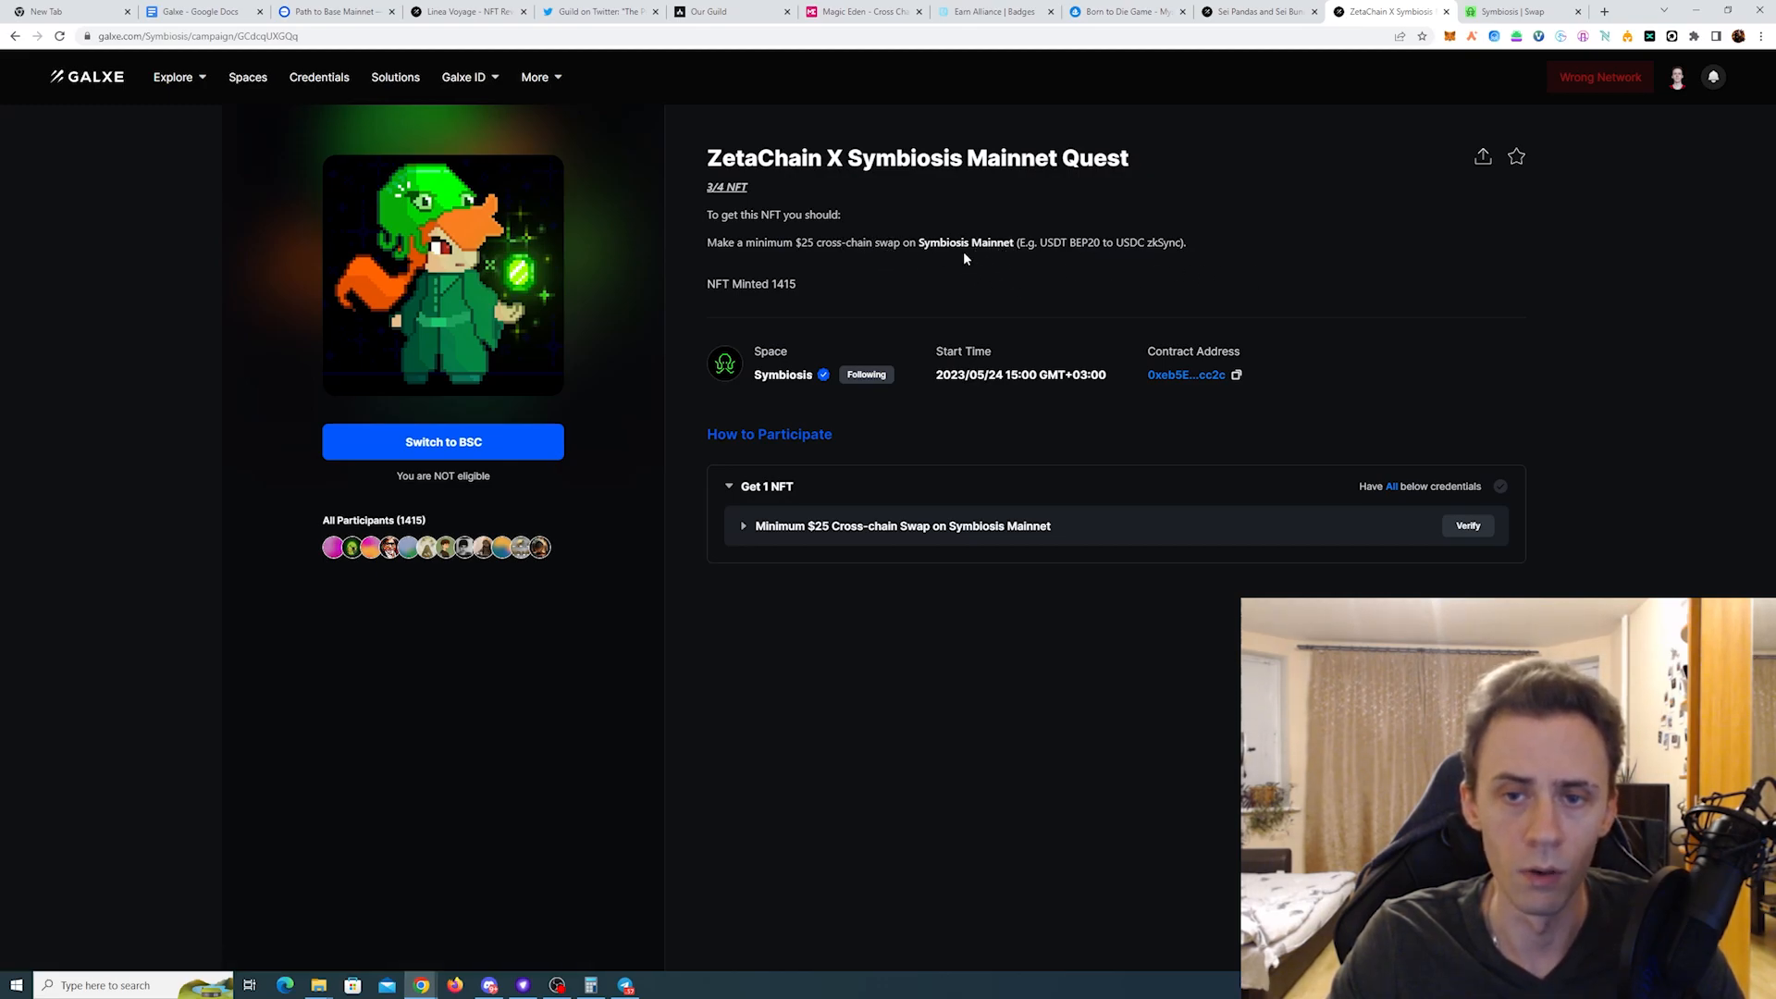
mouse_move(1035, 246)
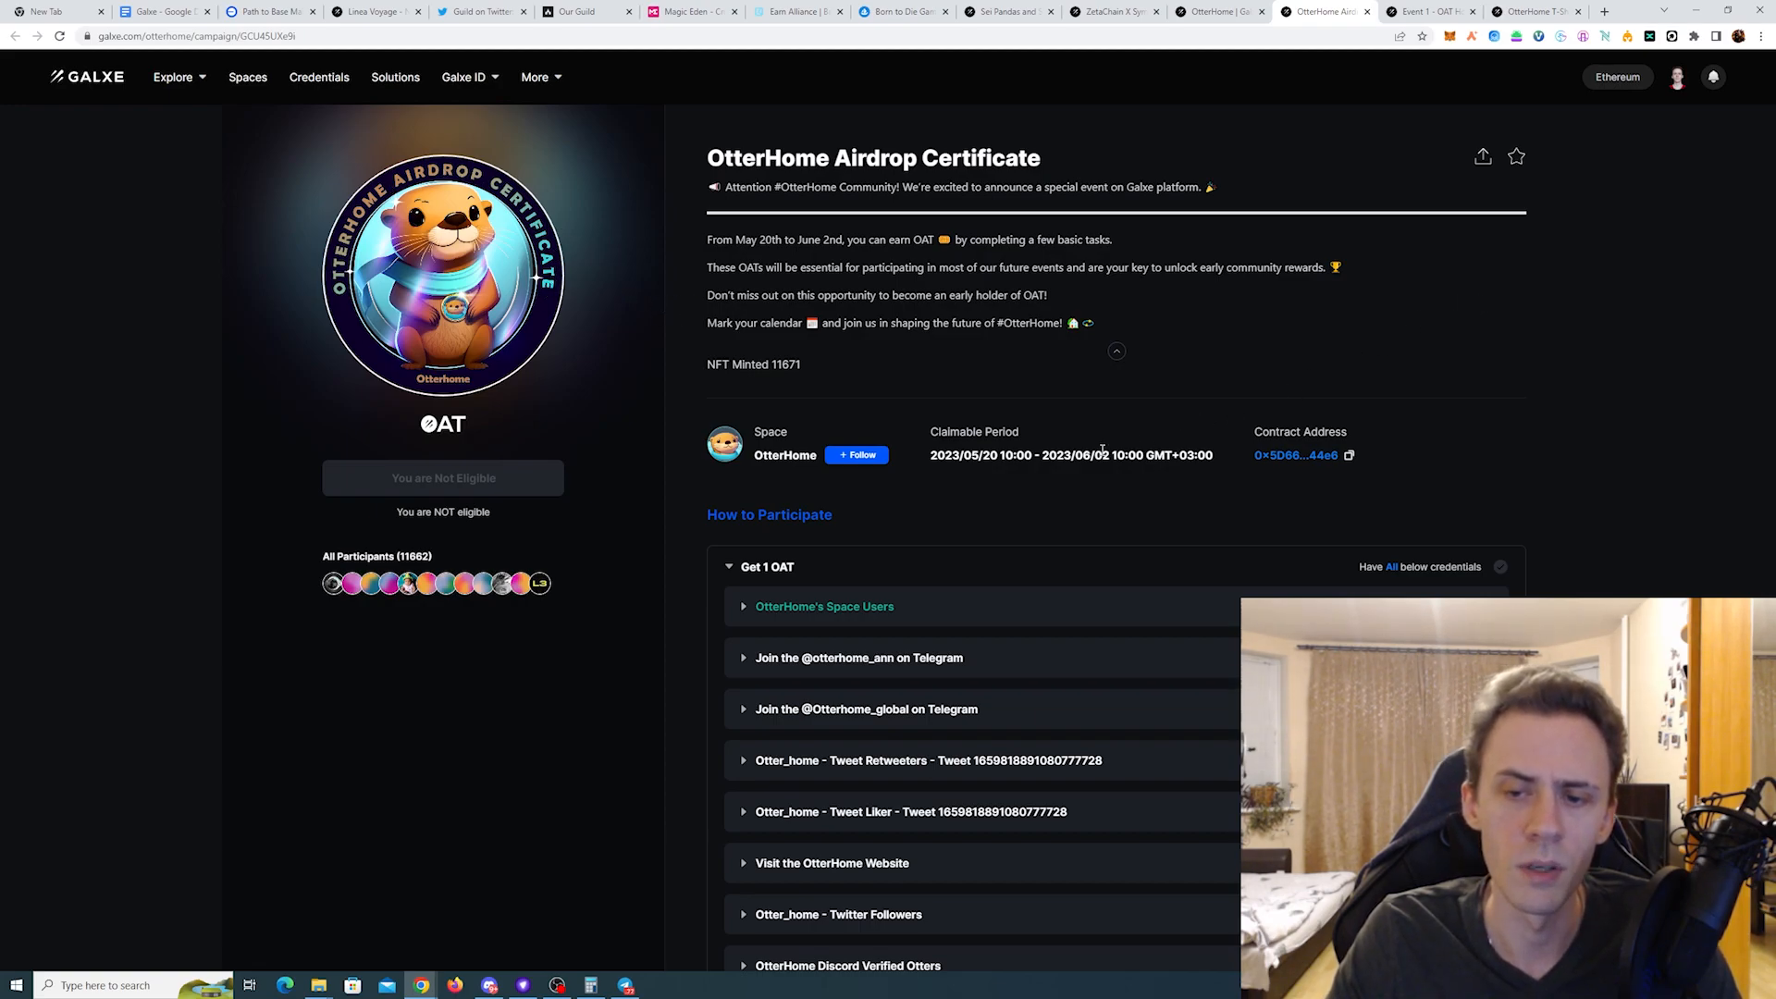
mouse_move(1105, 453)
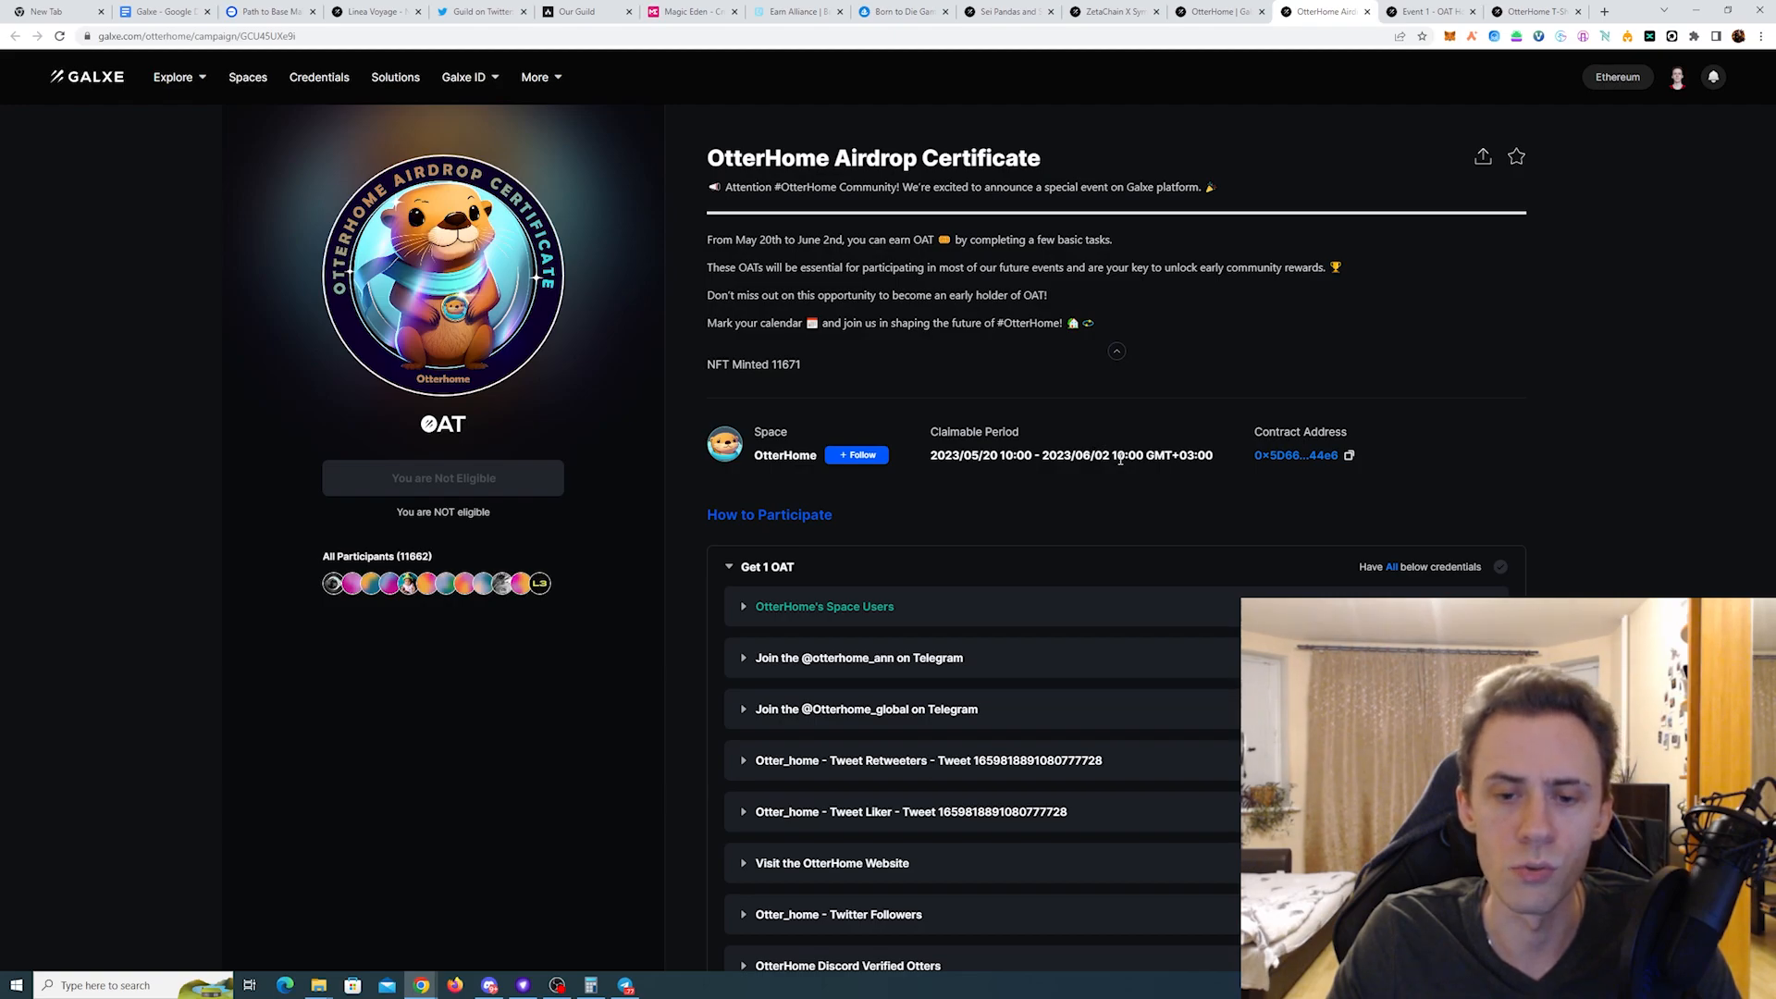
Step: Scroll the OtterHome Airdrop Certificate tasks, then switch to the Event 1 Discord role tab
scroll("down", 3)
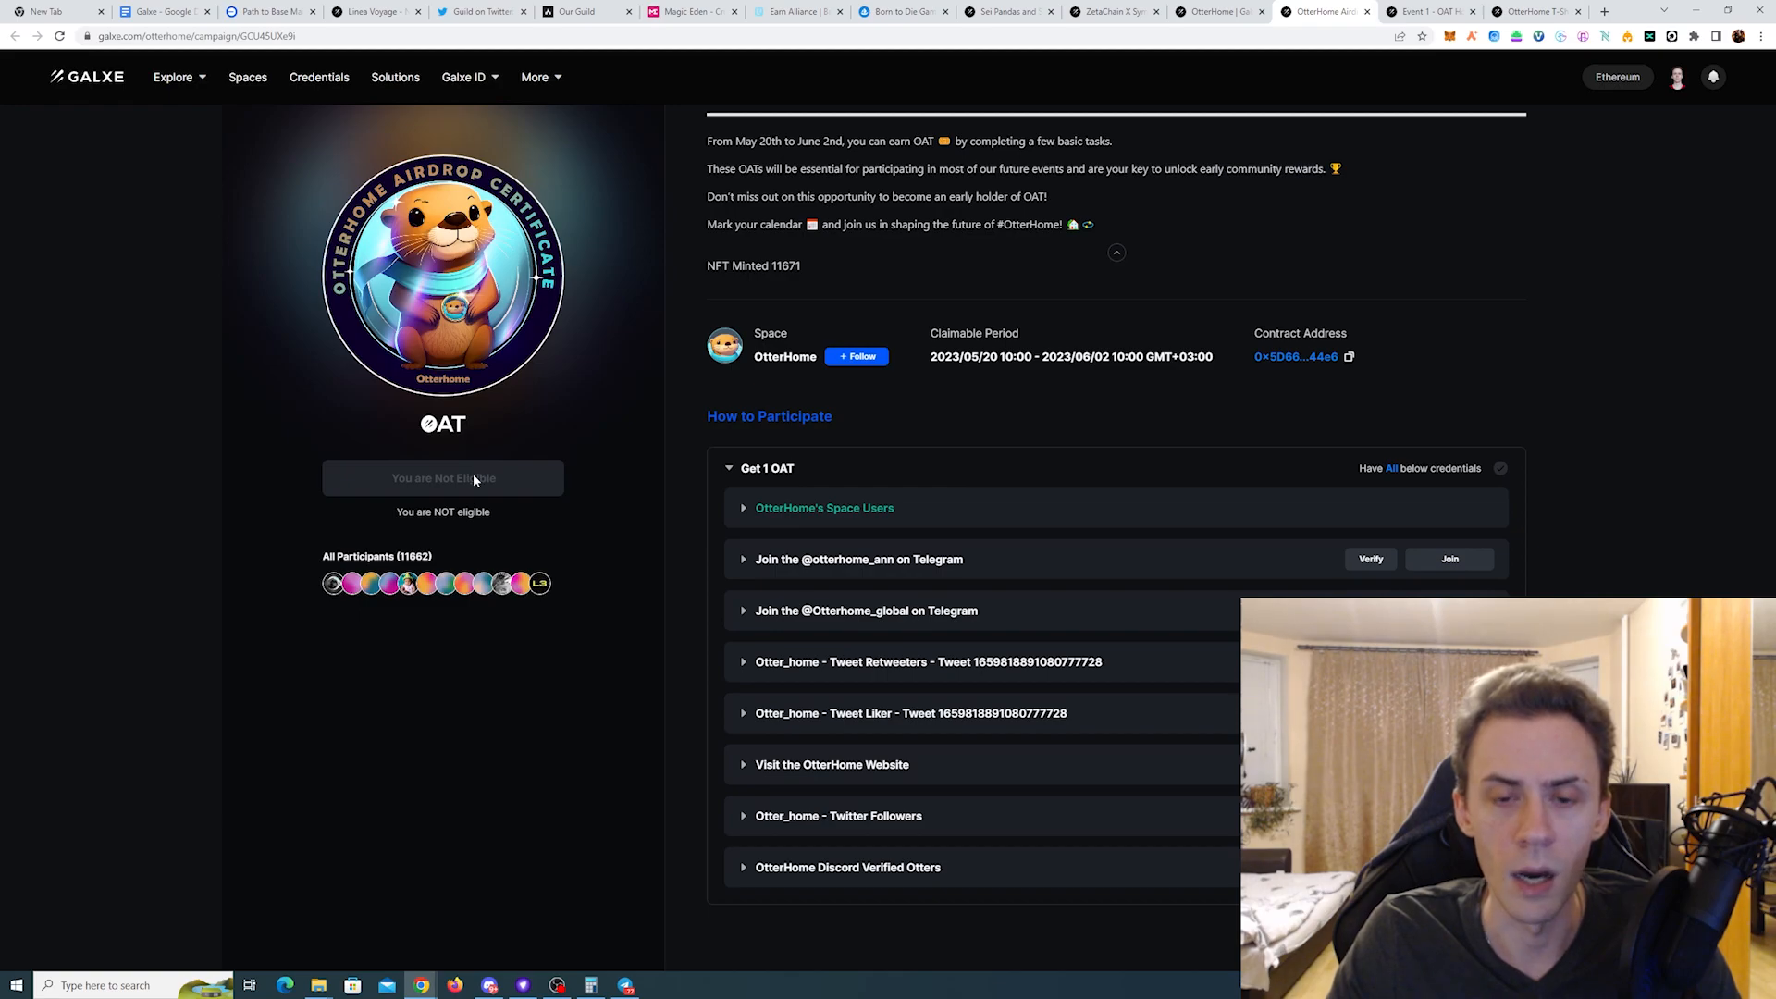
mouse_move(1056, 394)
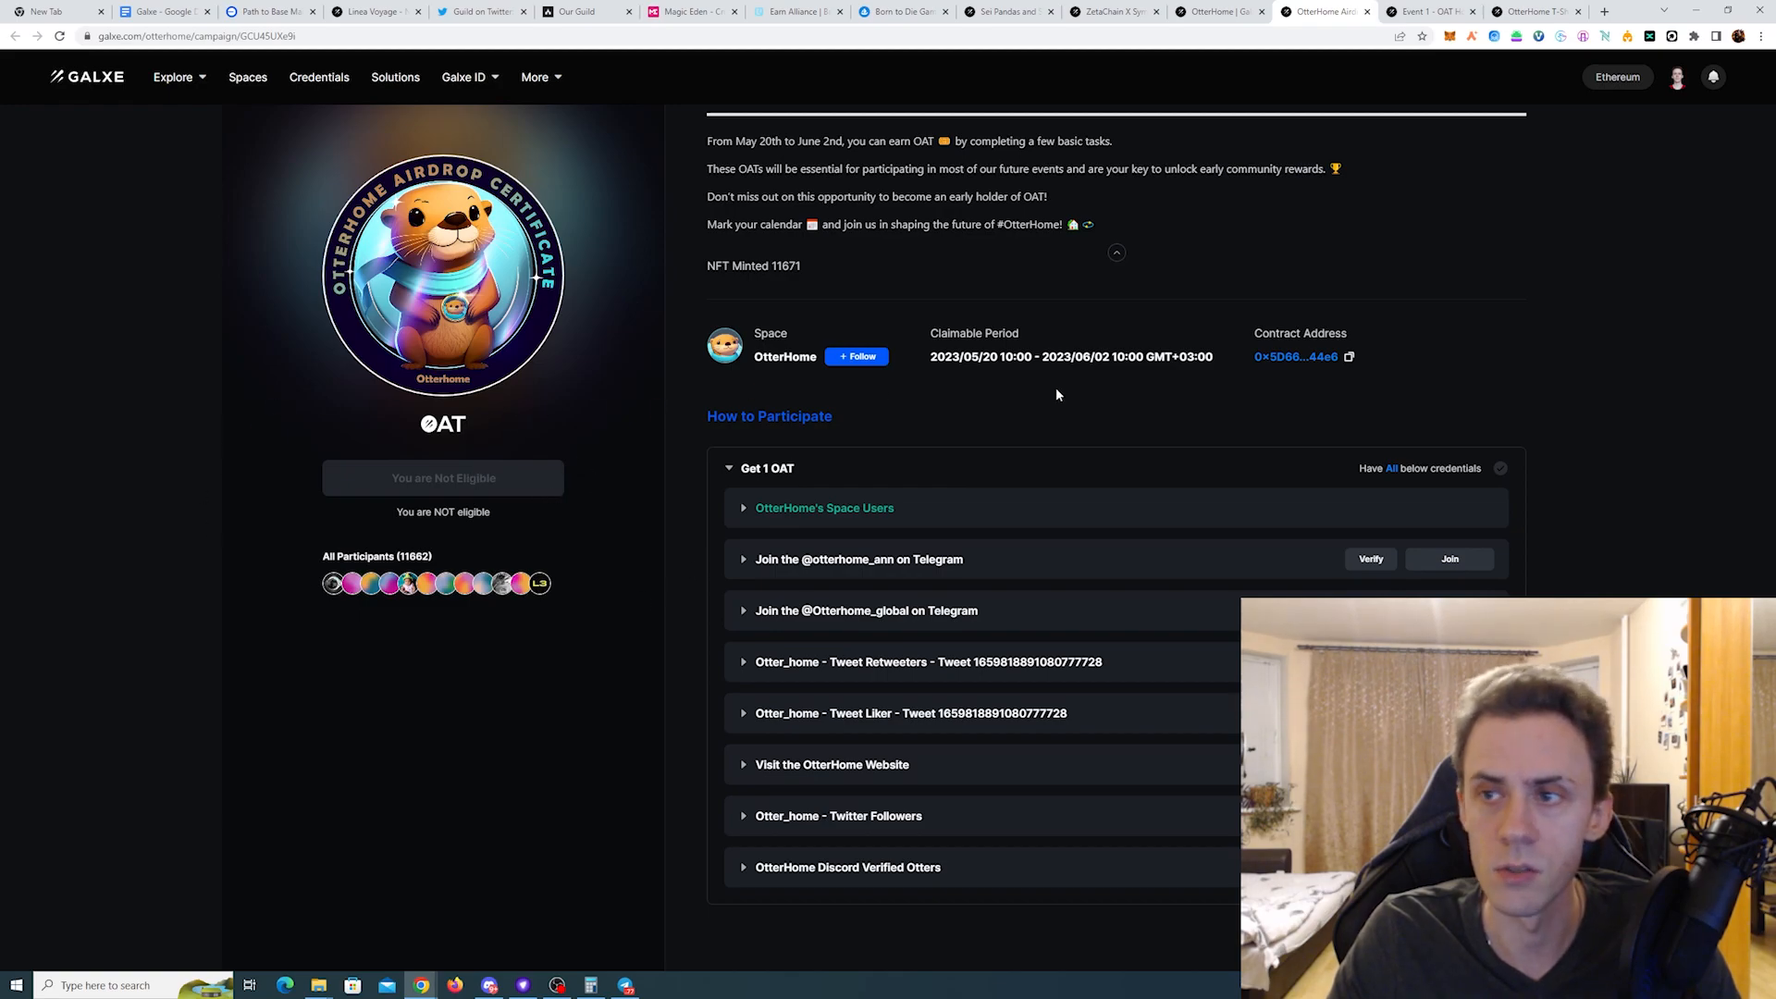
left_click(1431, 11)
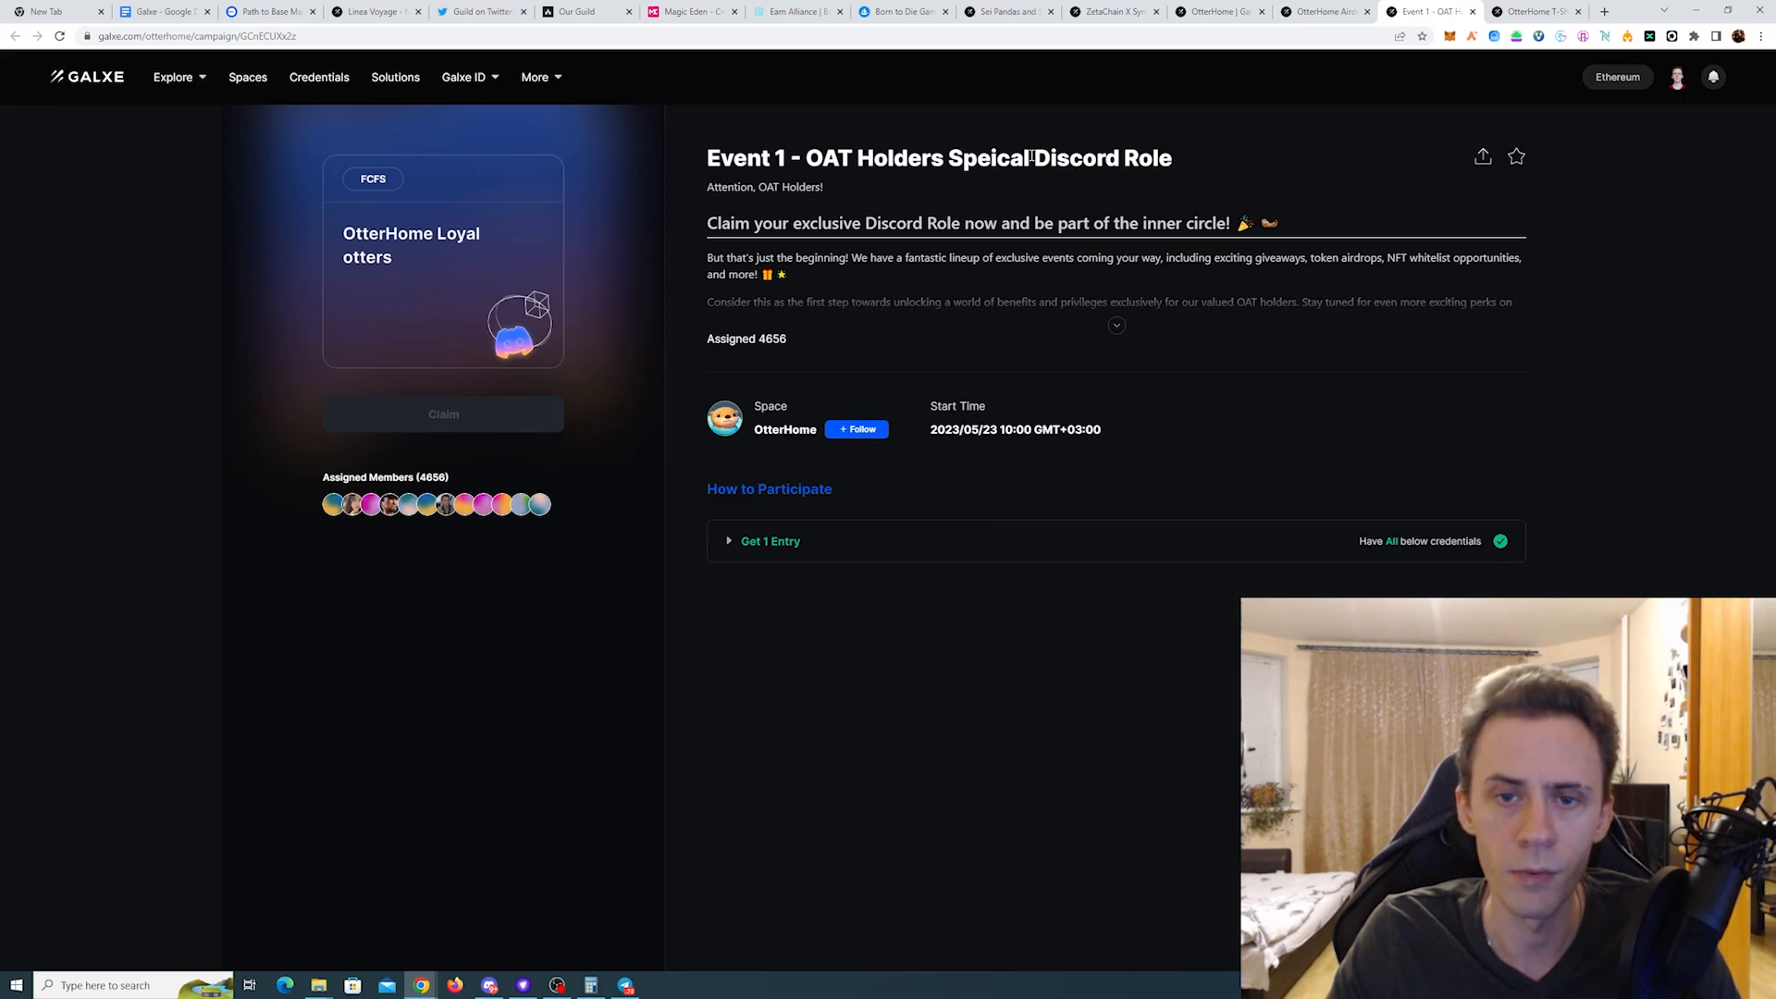
mouse_move(1219, 322)
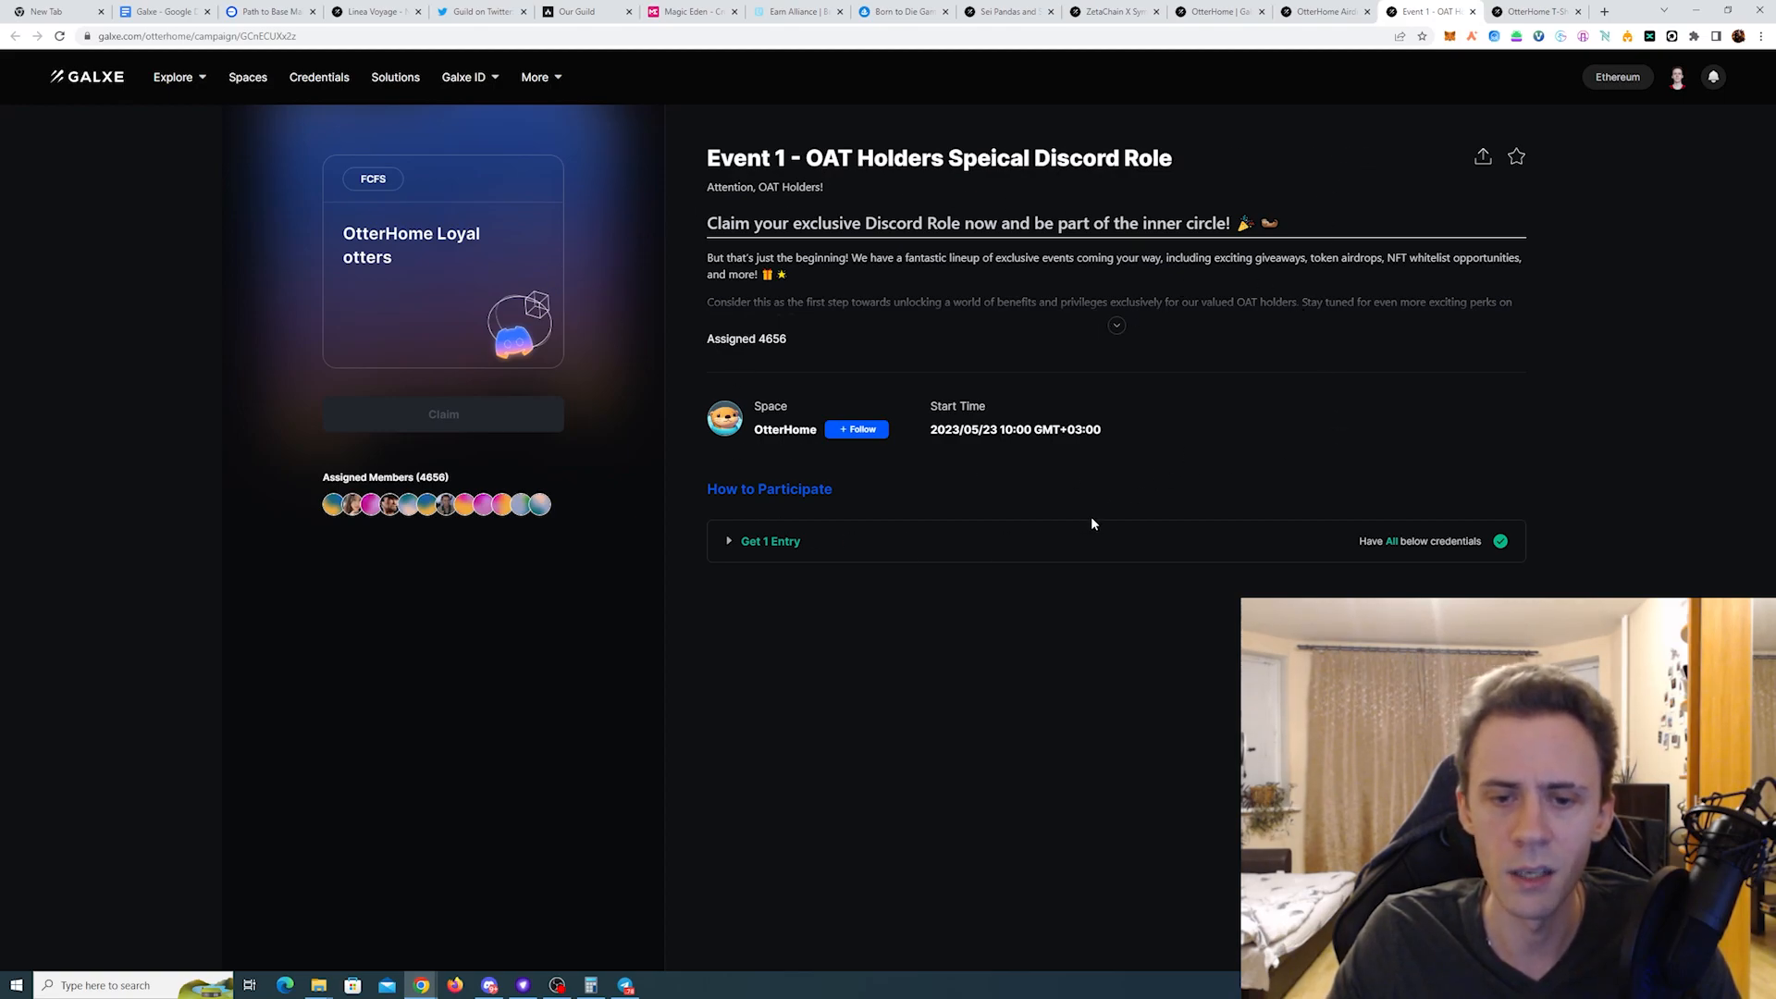
mouse_move(1207, 471)
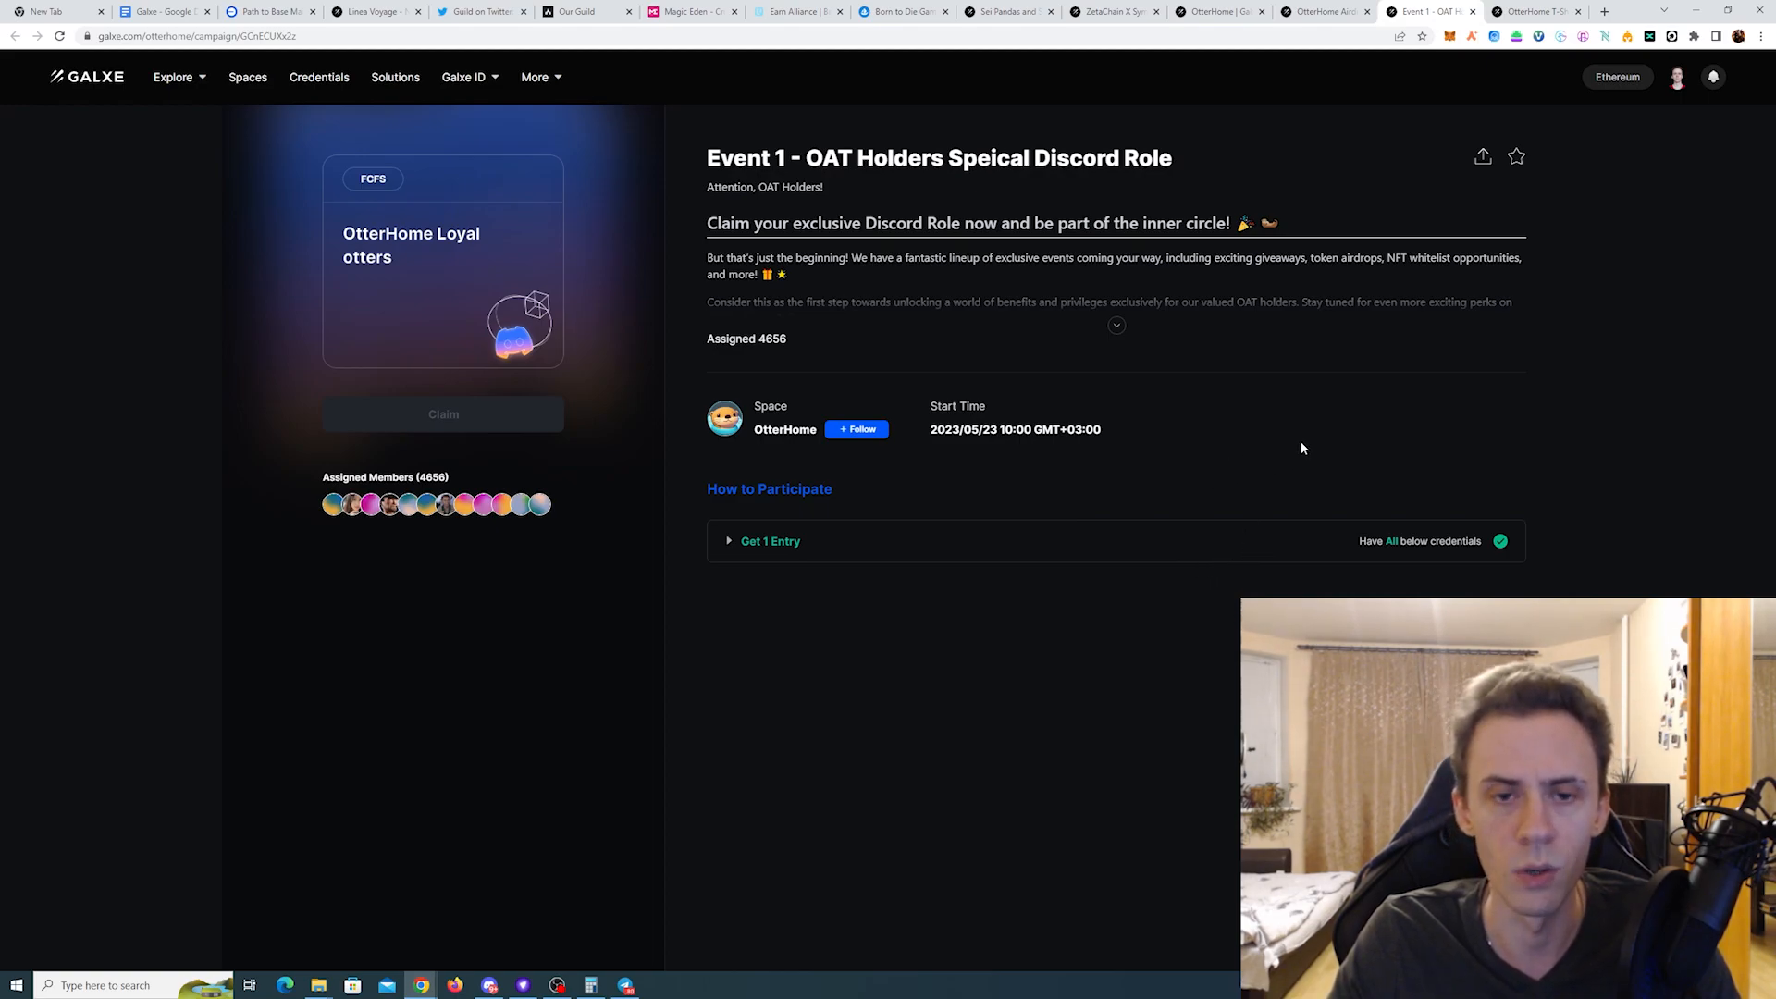
mouse_move(1195, 394)
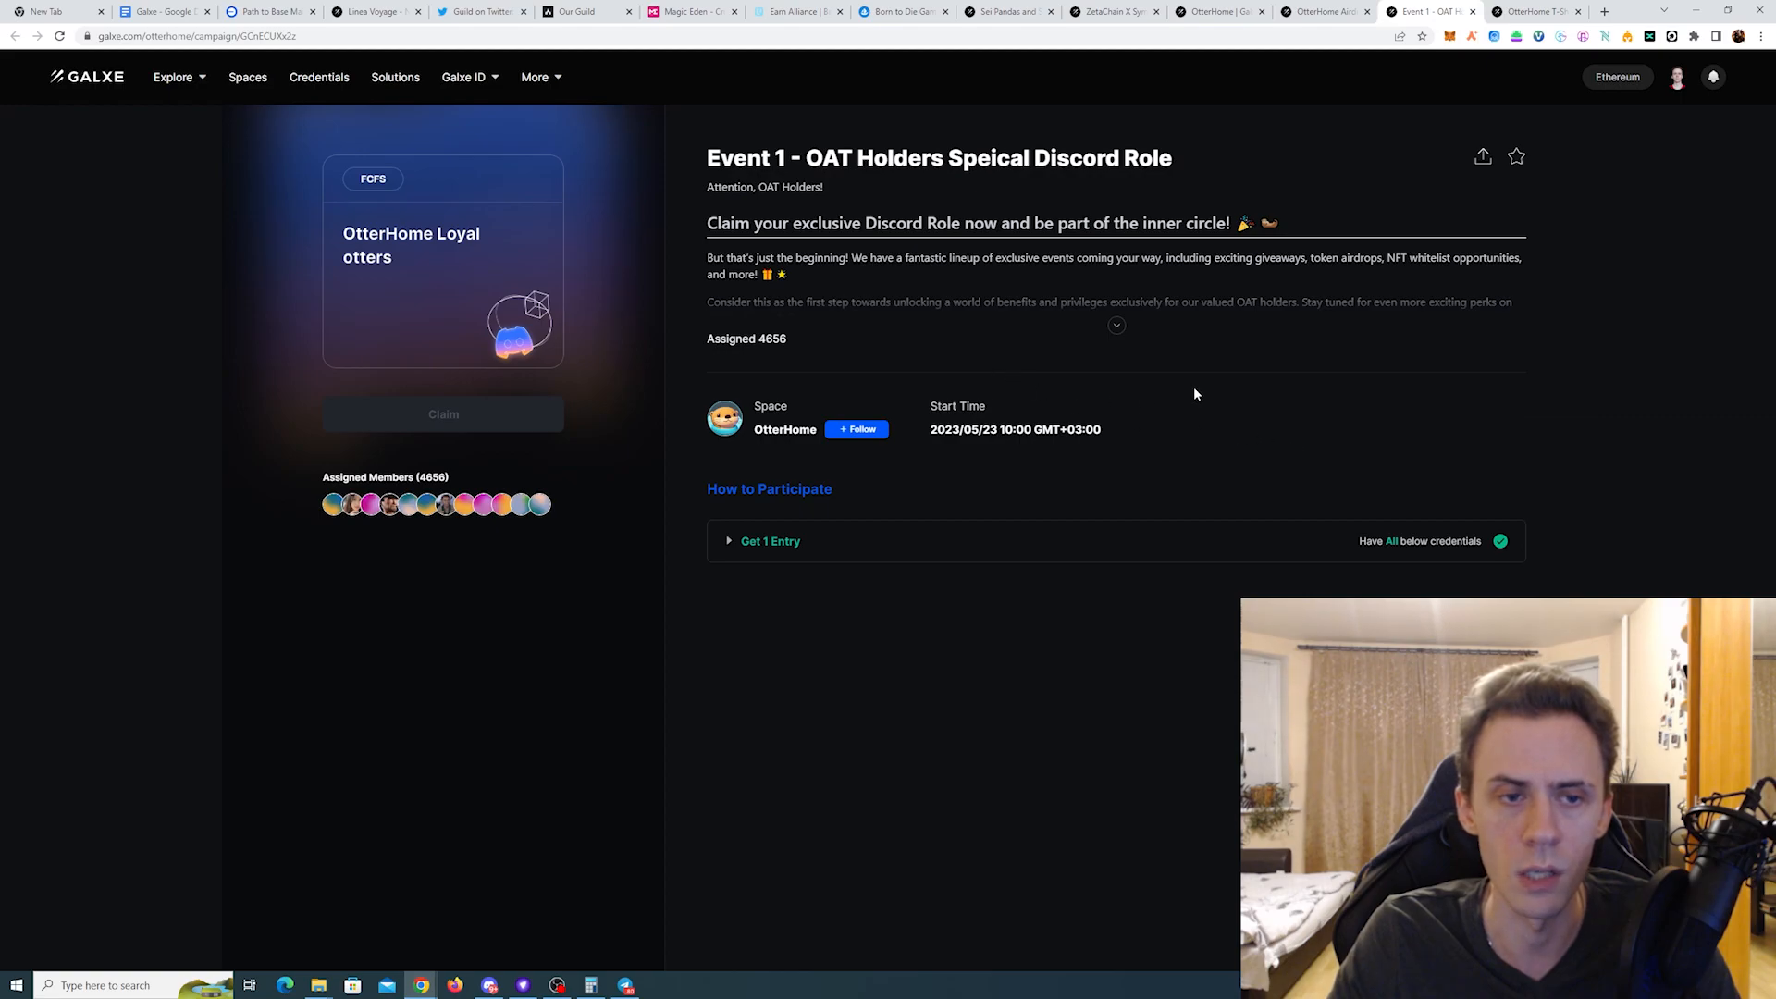
Step: Review Event 1 OAT Holders page, then bring up Trust Wallet's campaigns list
left_click(1535, 11)
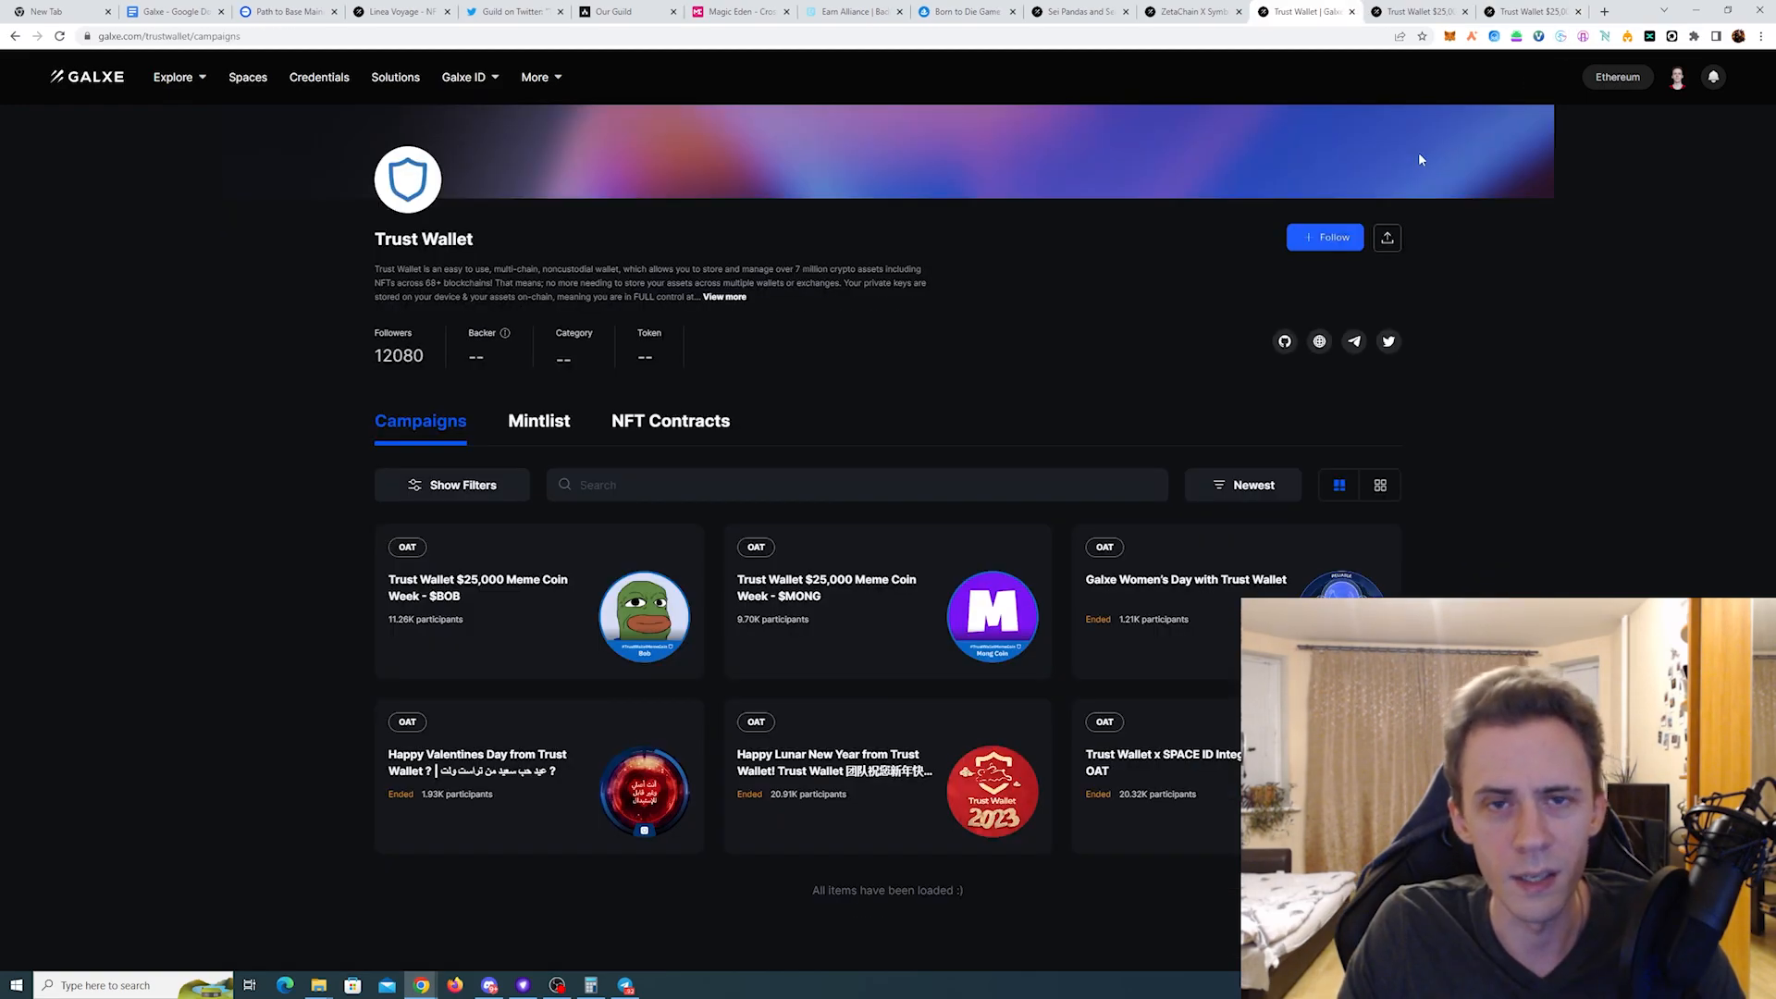
mouse_move(1139, 272)
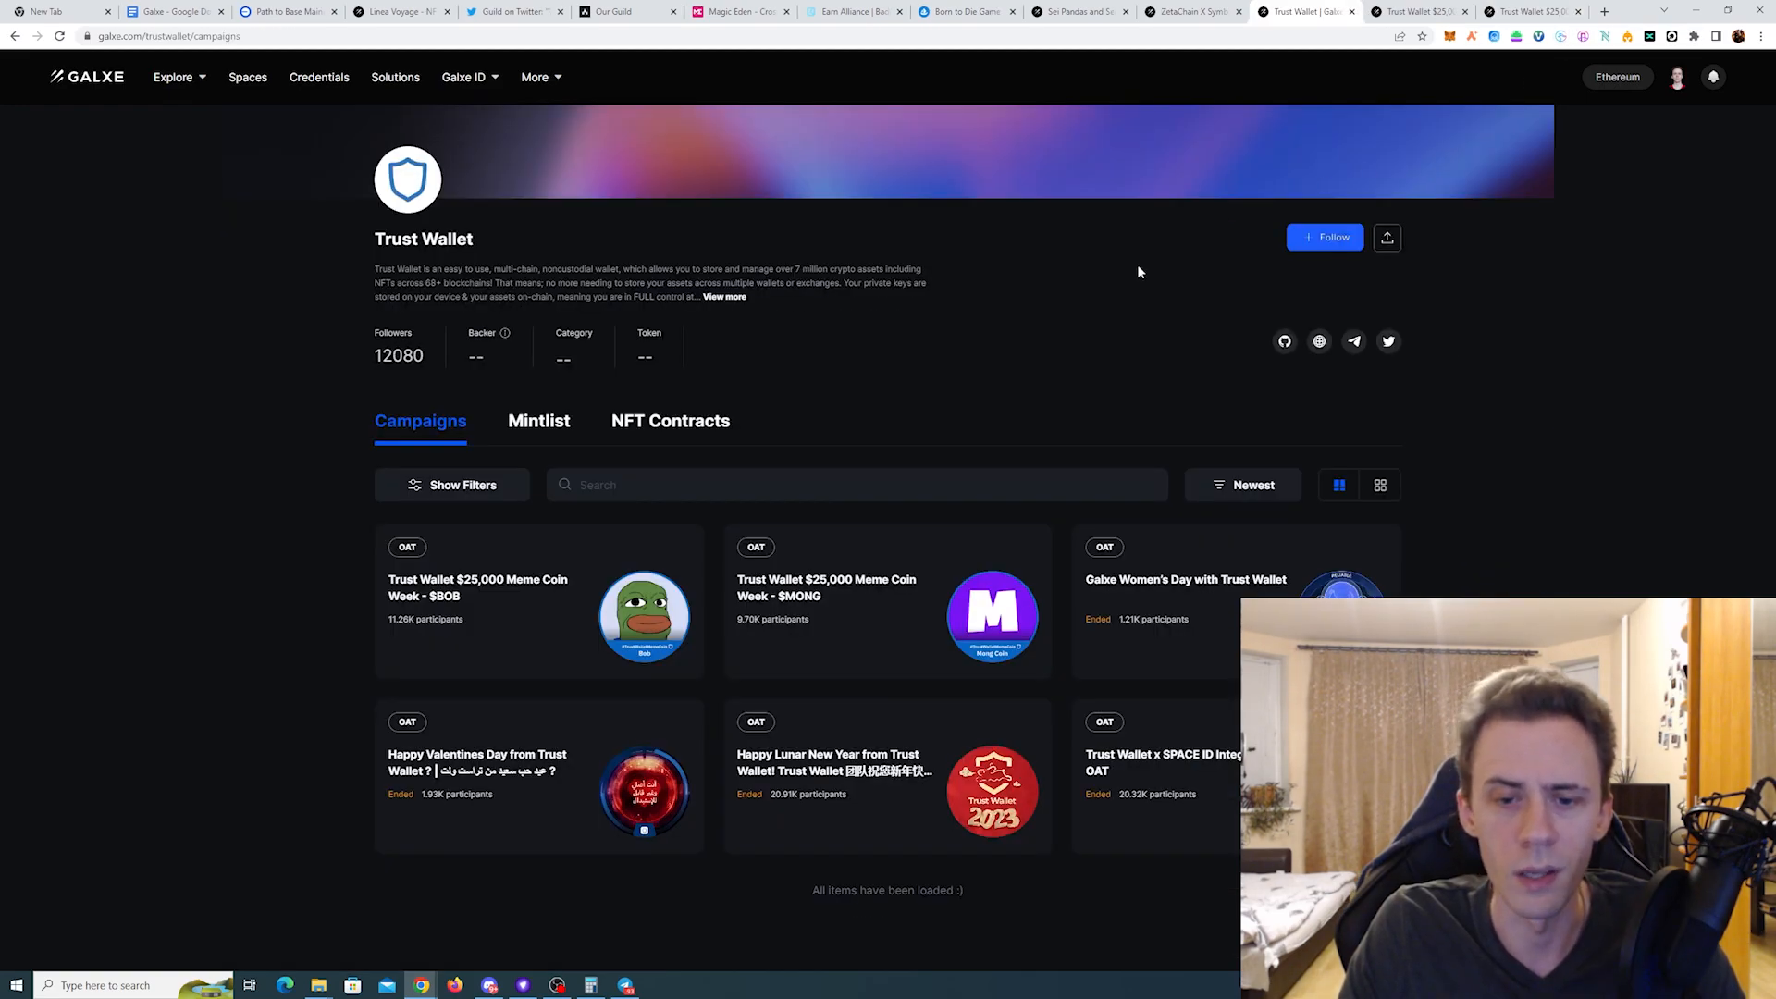
mouse_move(1204, 140)
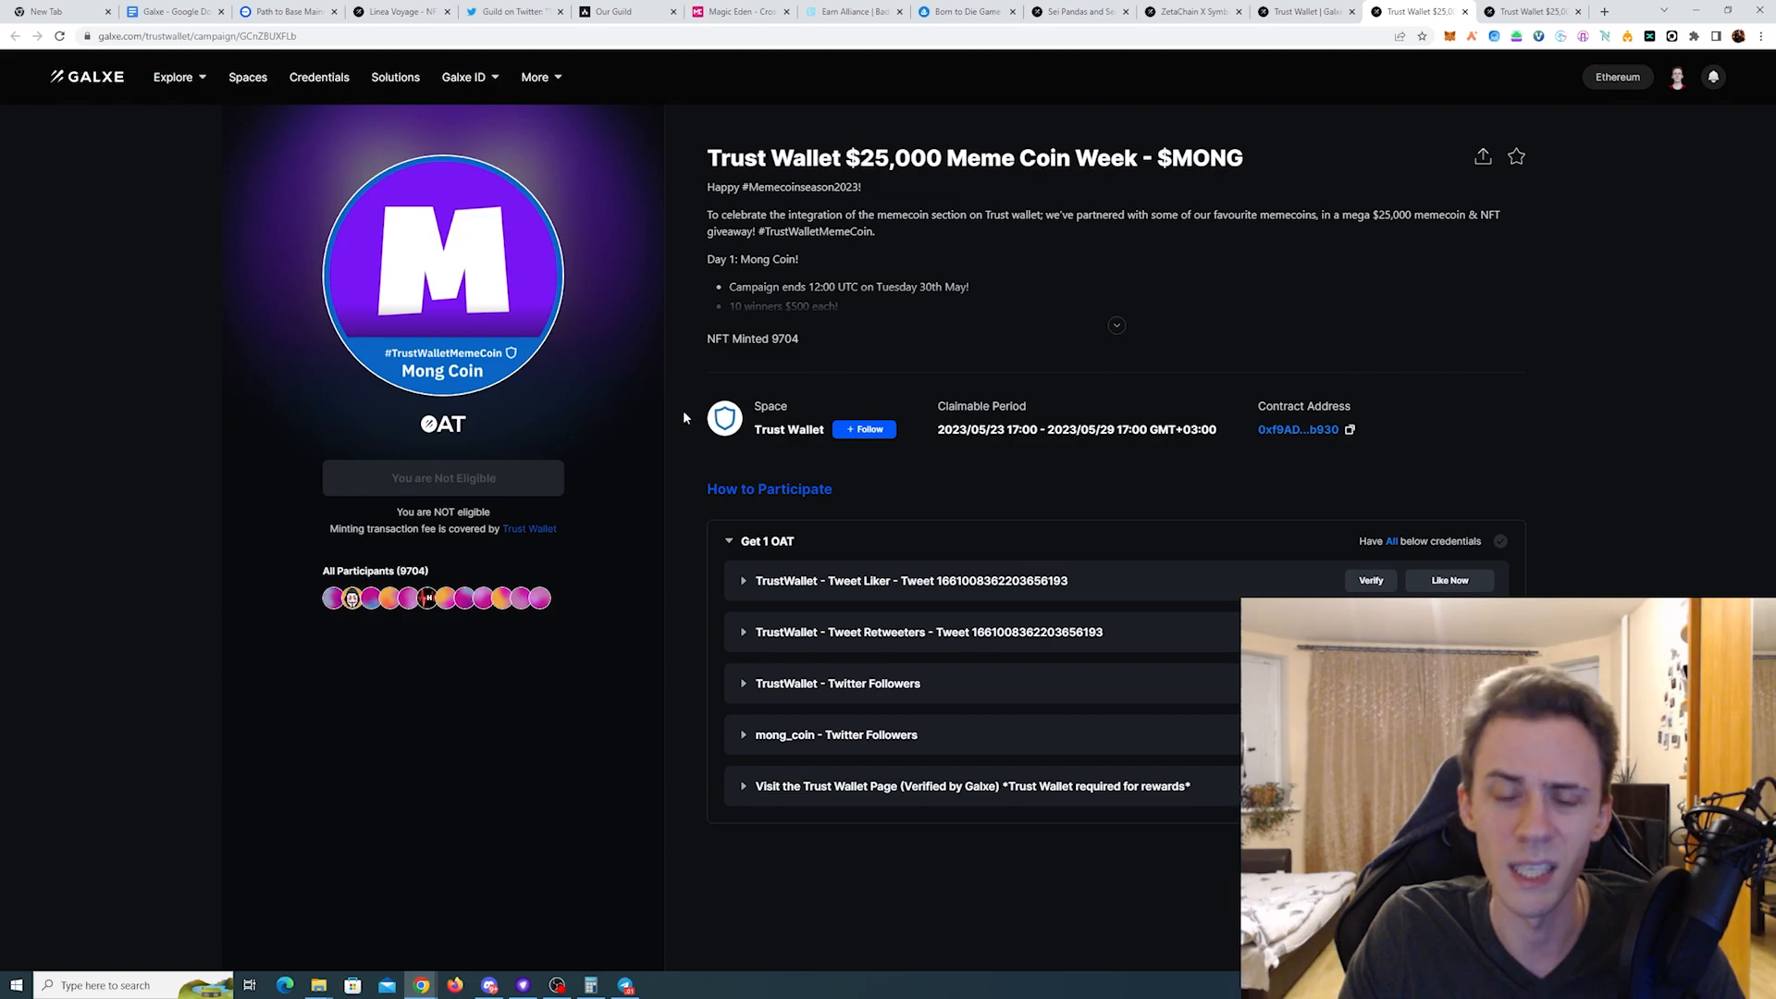
Step: Expand the MONG description, then follow Aark Digital's testnet page link to Trade and Earn
left_click(972, 786)
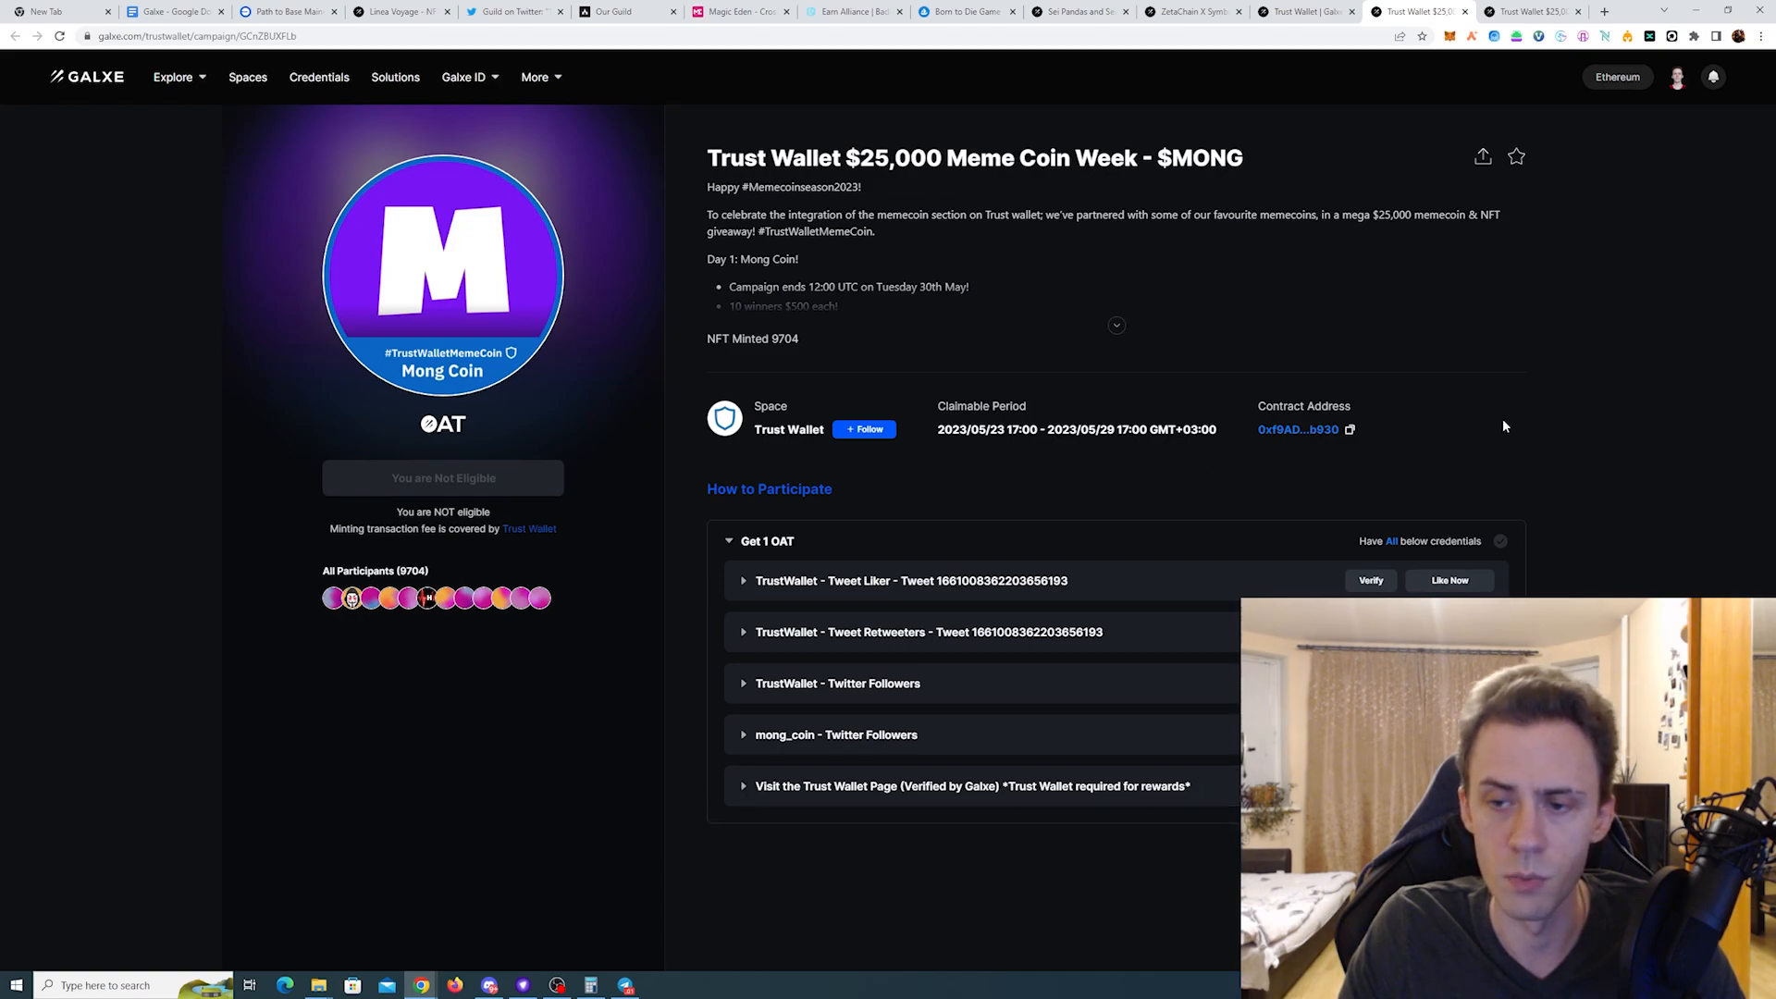
left_click(1115, 326)
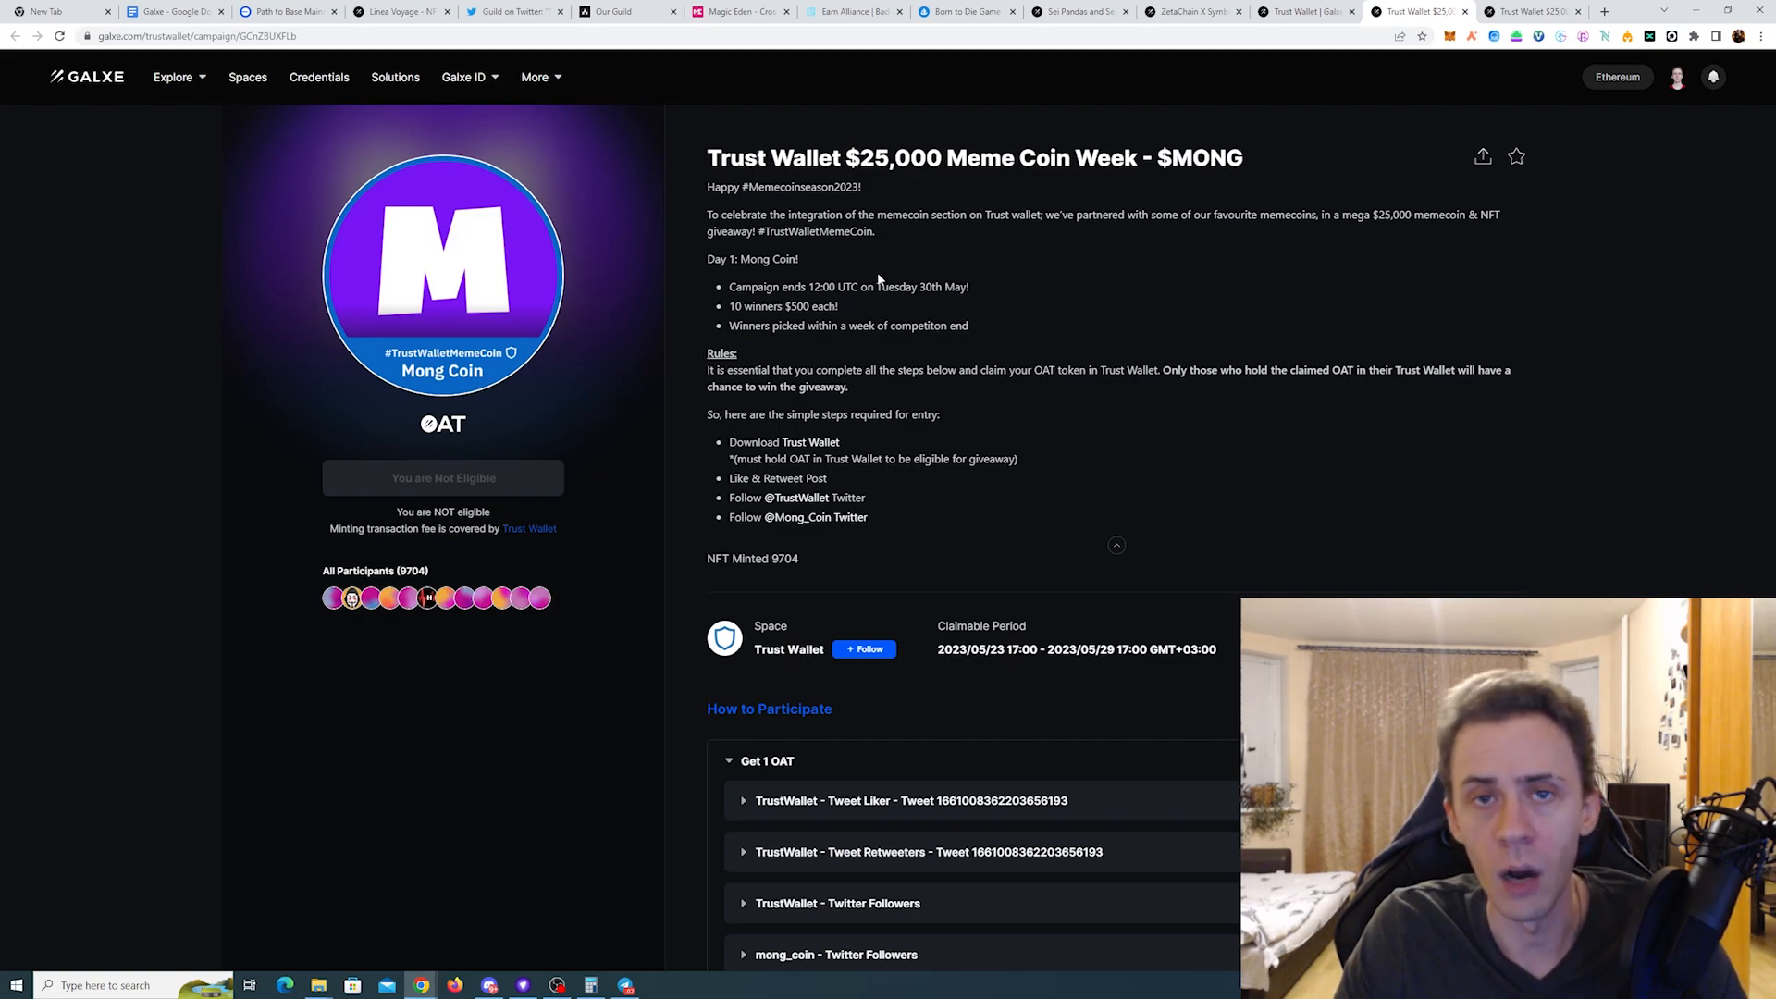
mouse_move(480, 478)
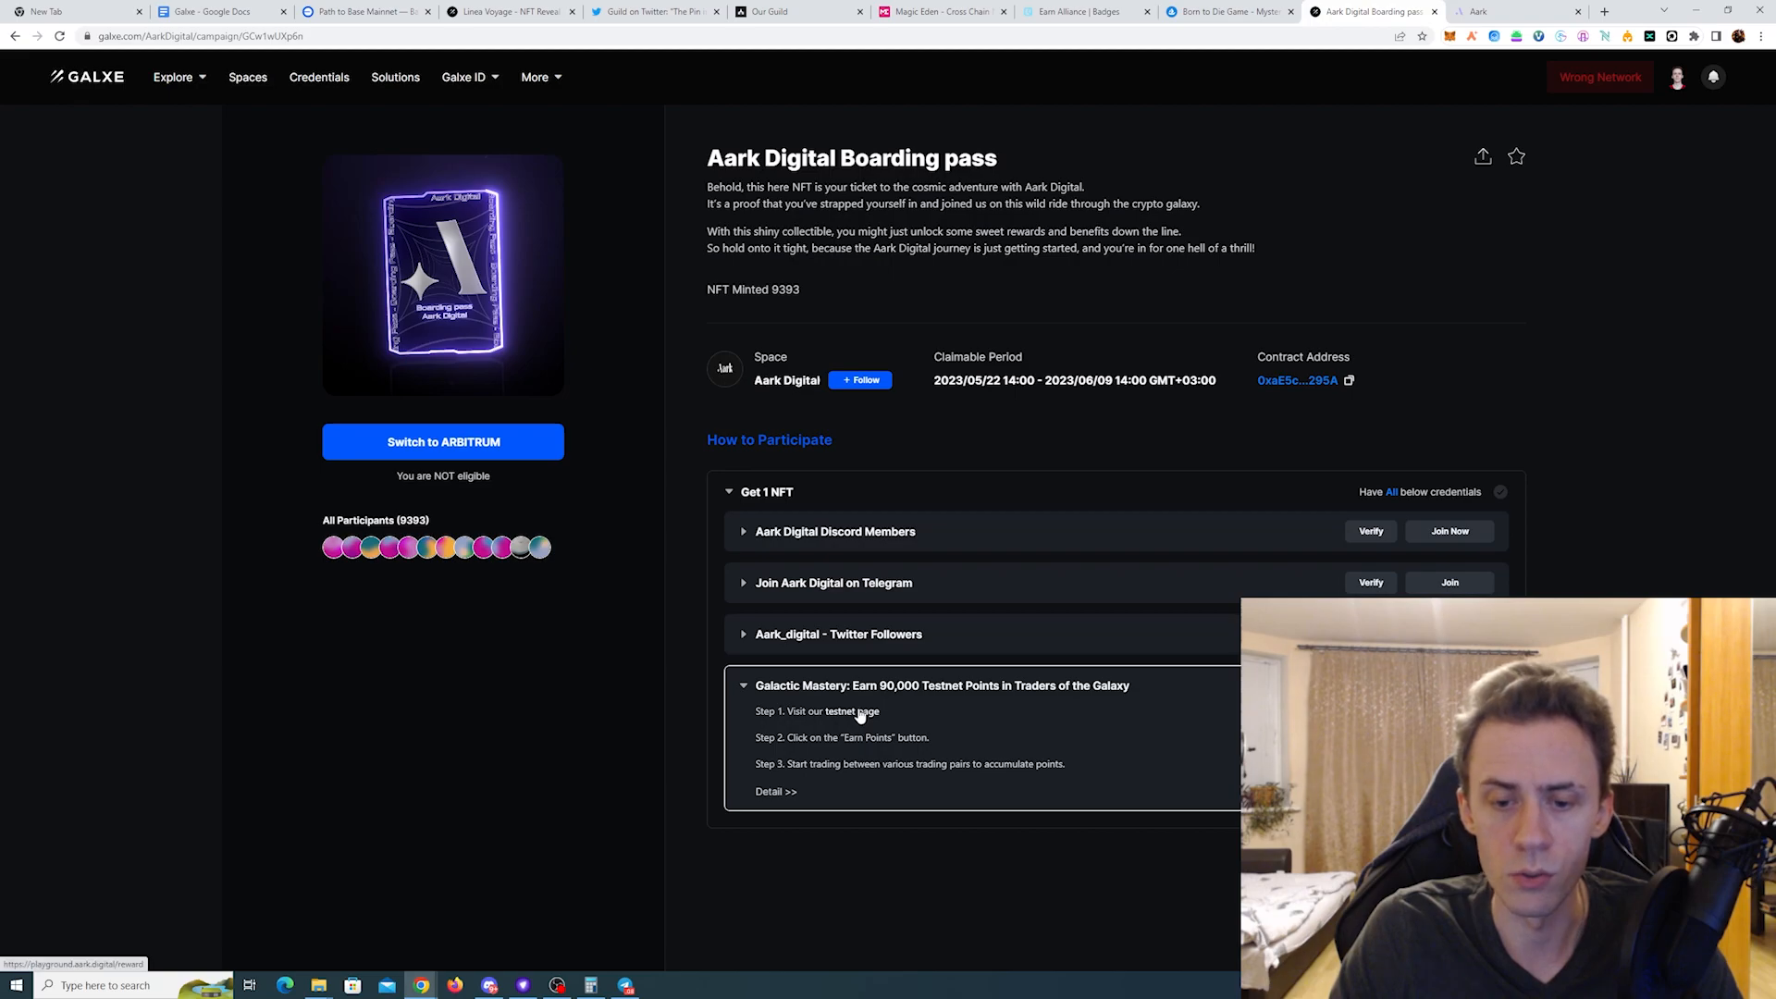
left_click(843, 712)
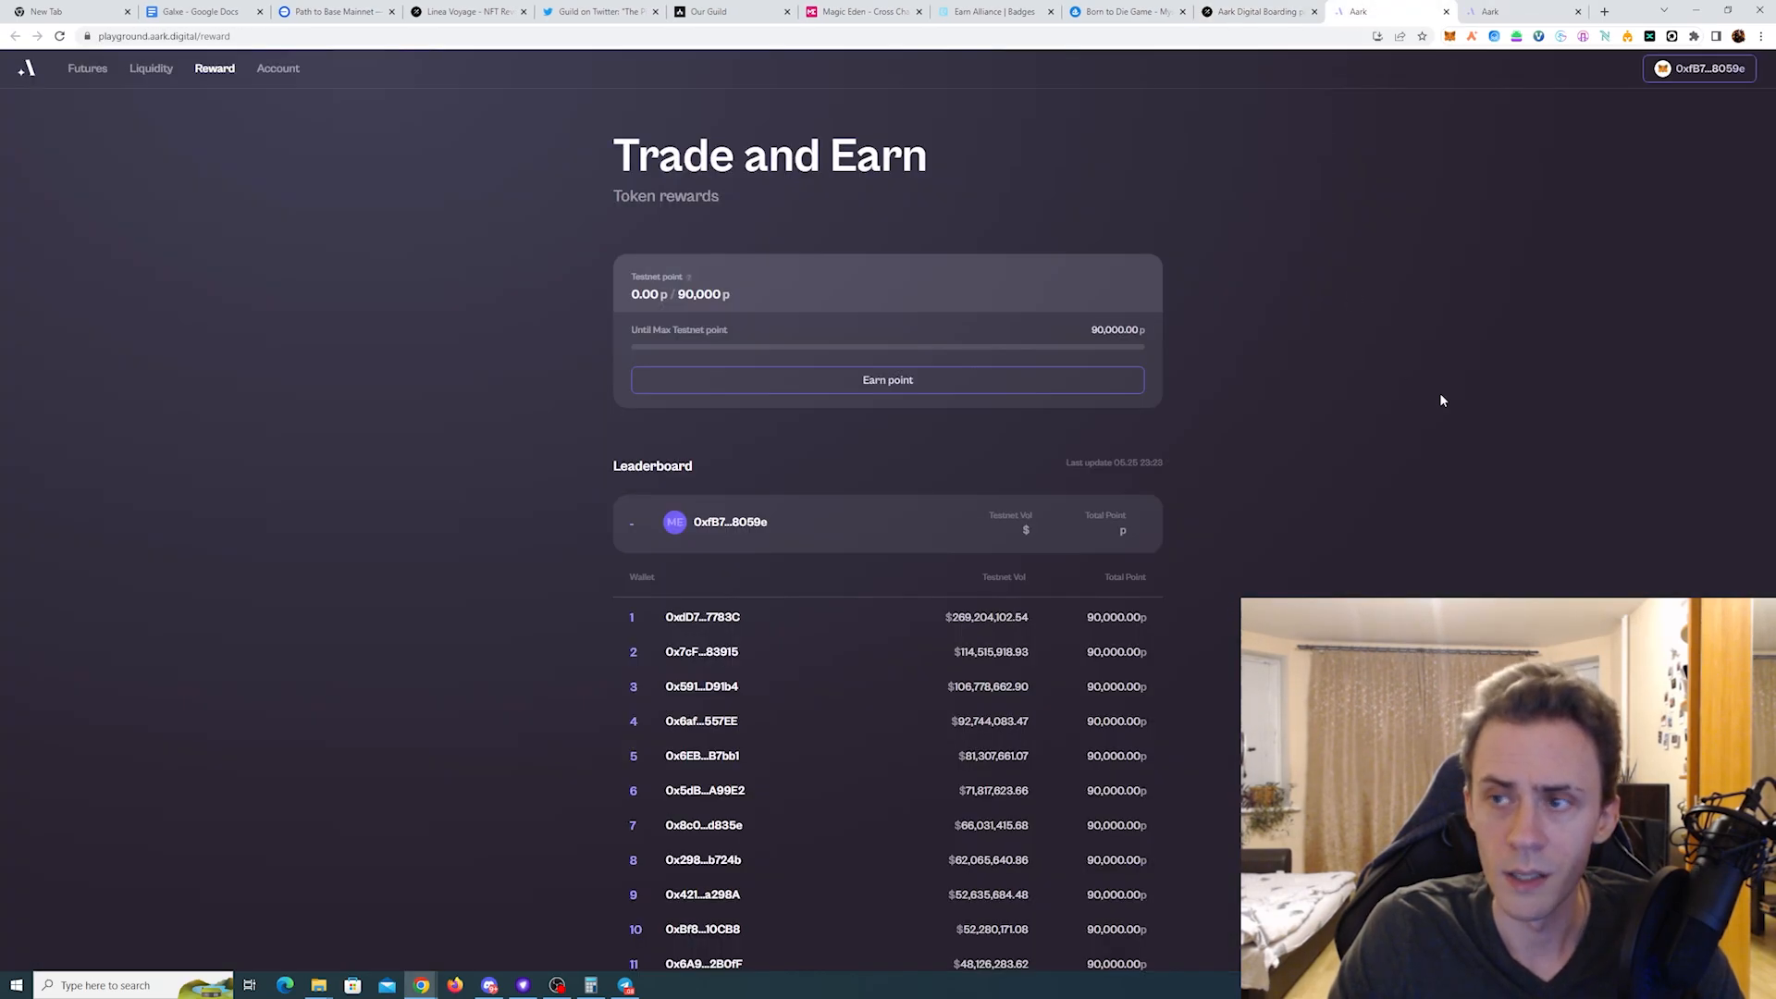
mouse_move(848, 385)
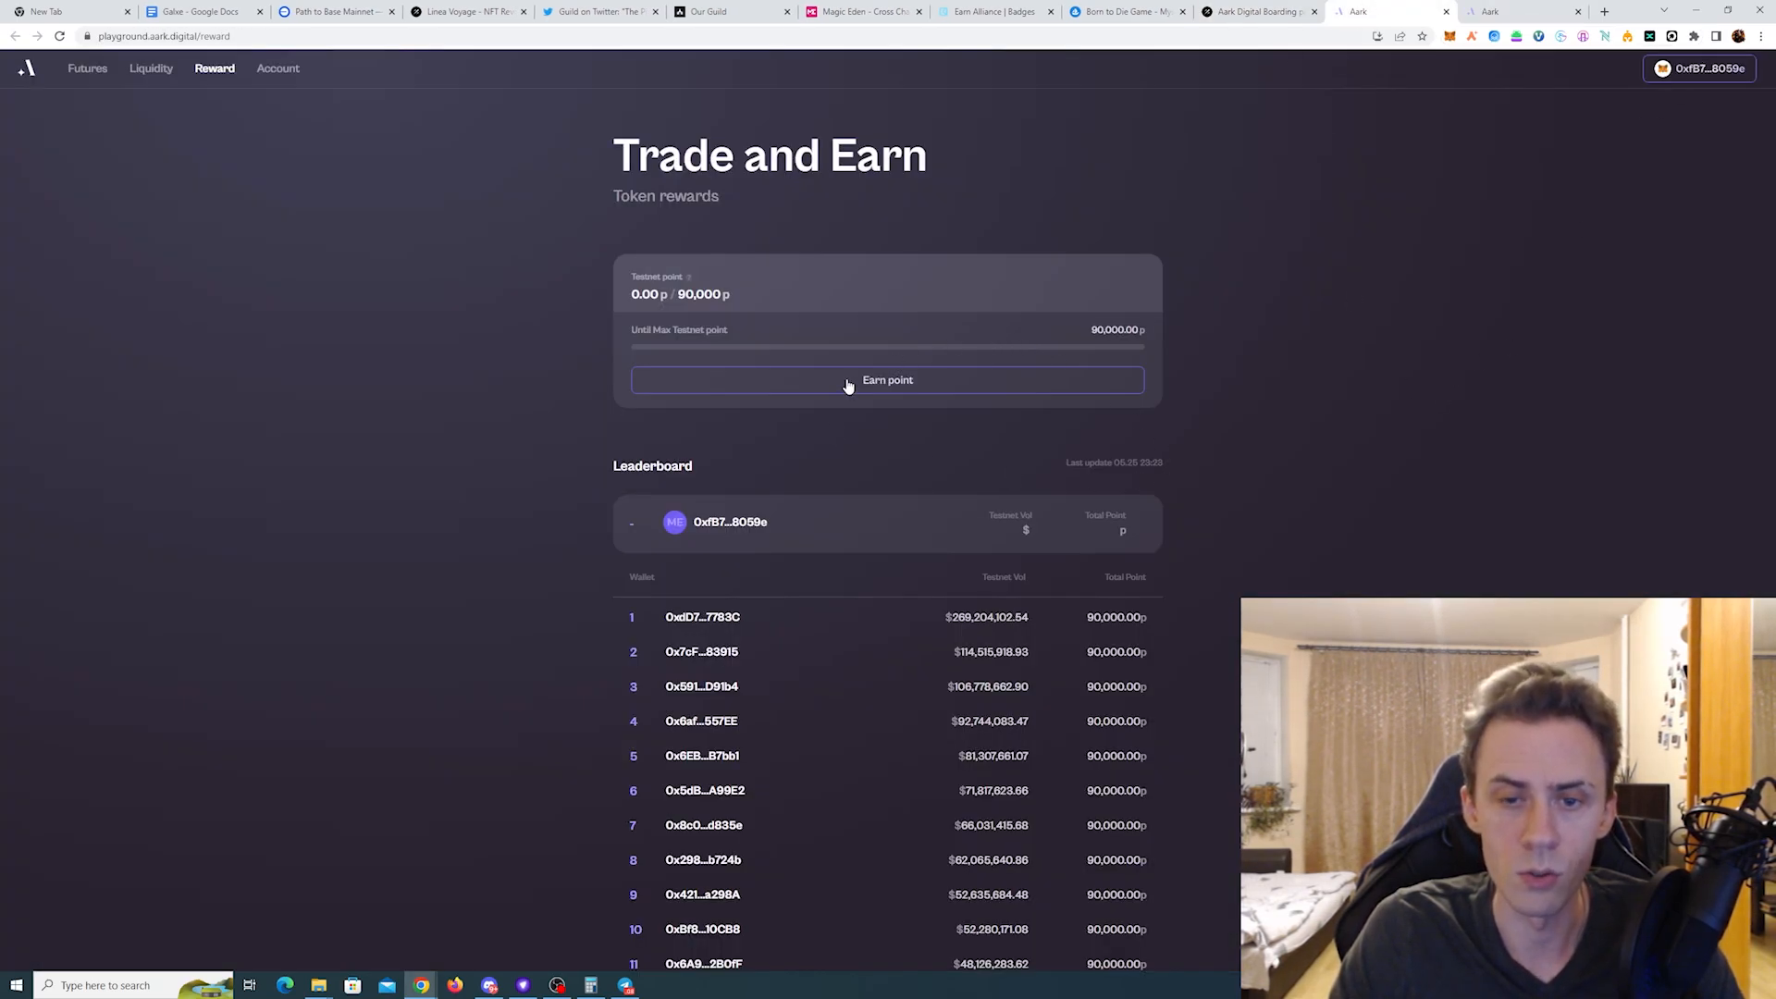
Step: Choose Earn point and check the Trade Mining Airdrop event article
left_click(887, 380)
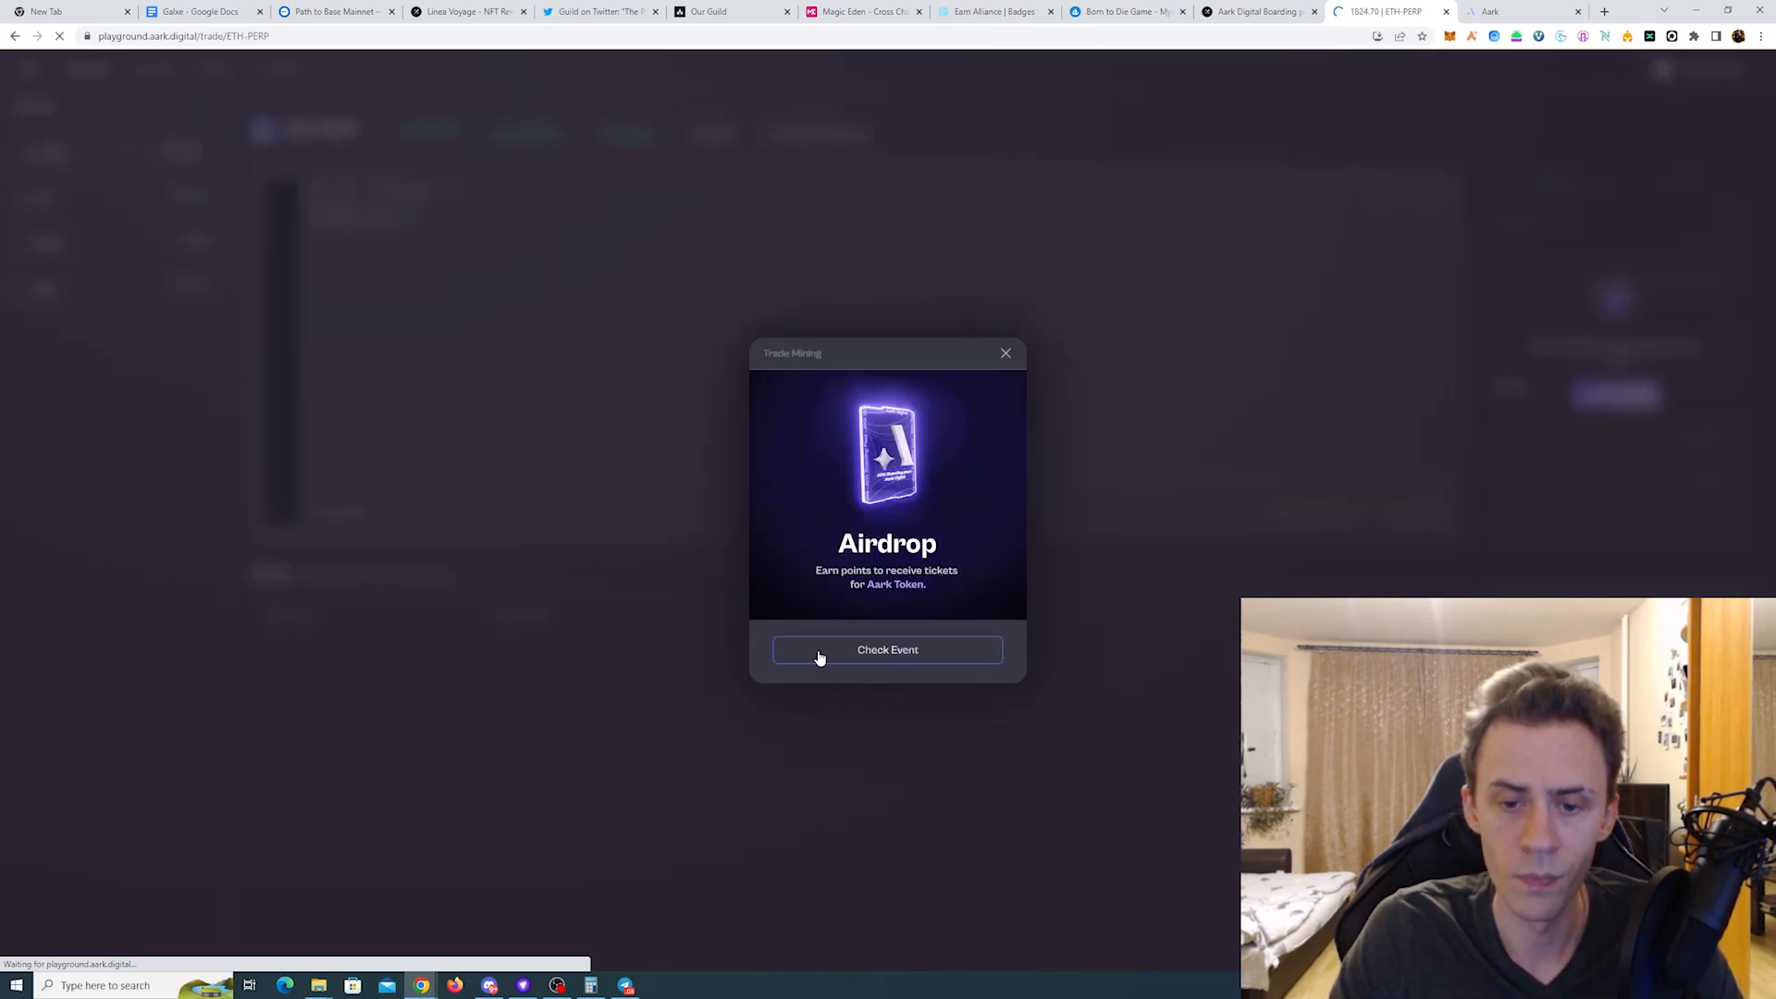
left_click(887, 649)
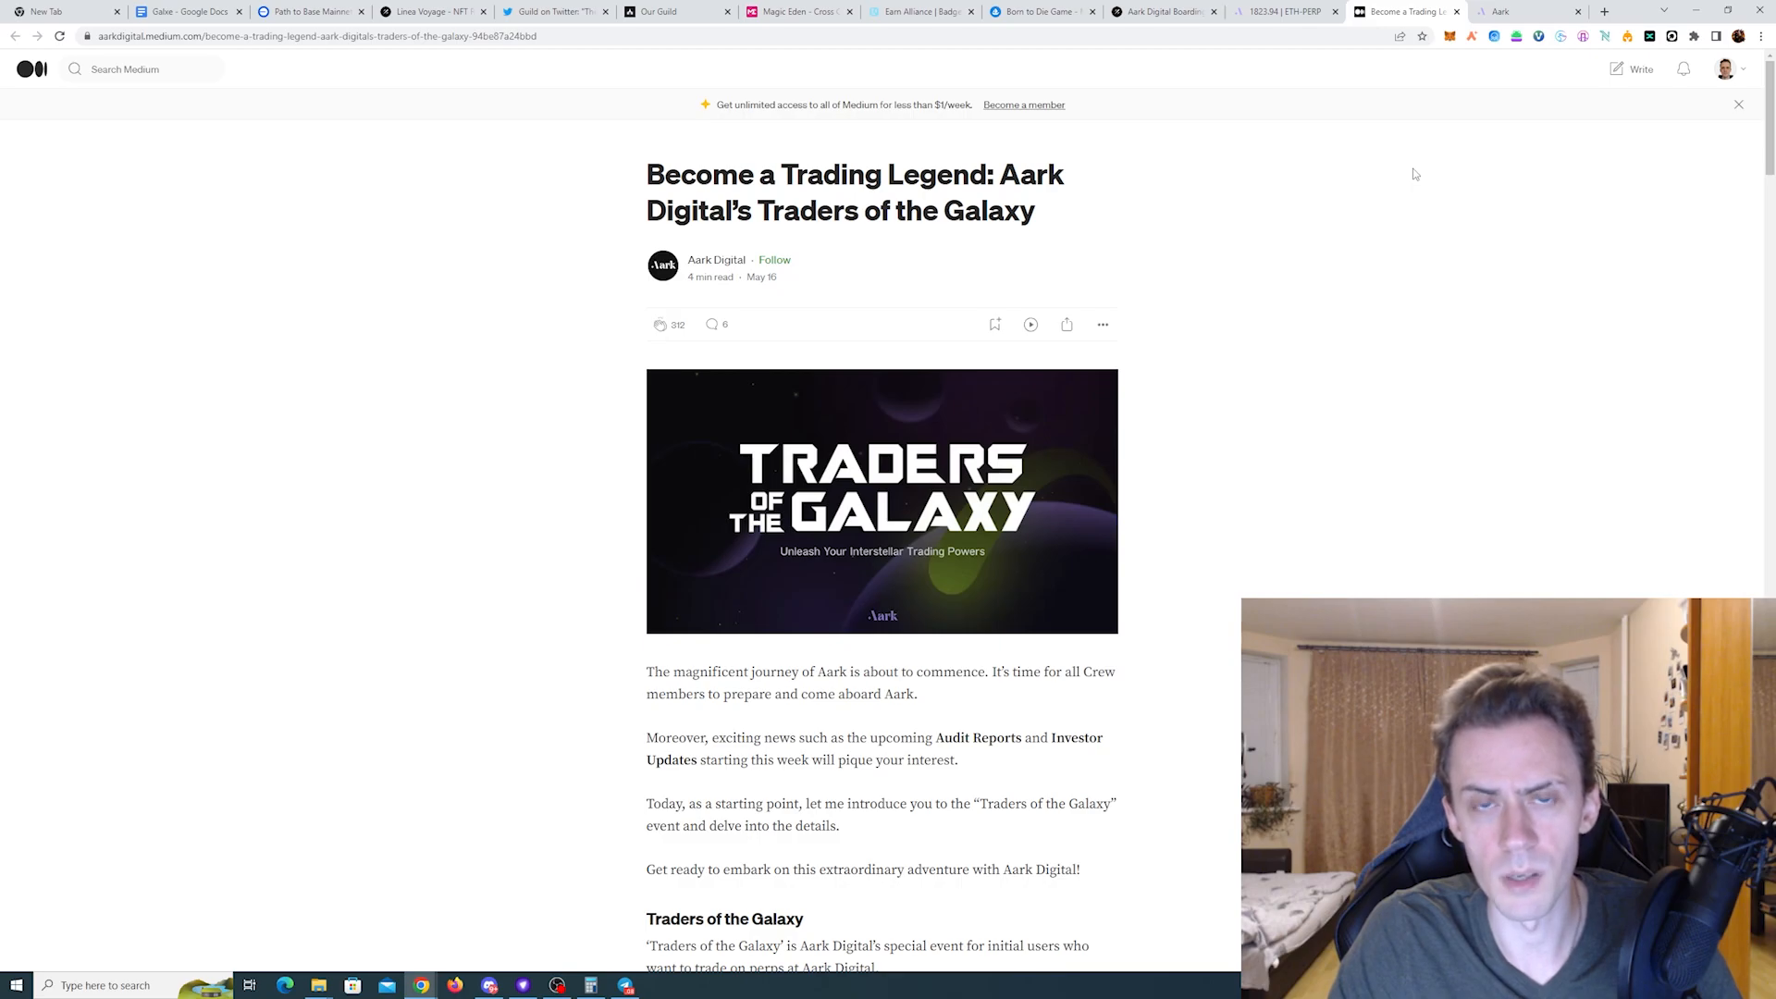
Step: Read the Traders of the Galaxy rules and points, then return to the Boarding pass tab
scroll("down", 3)
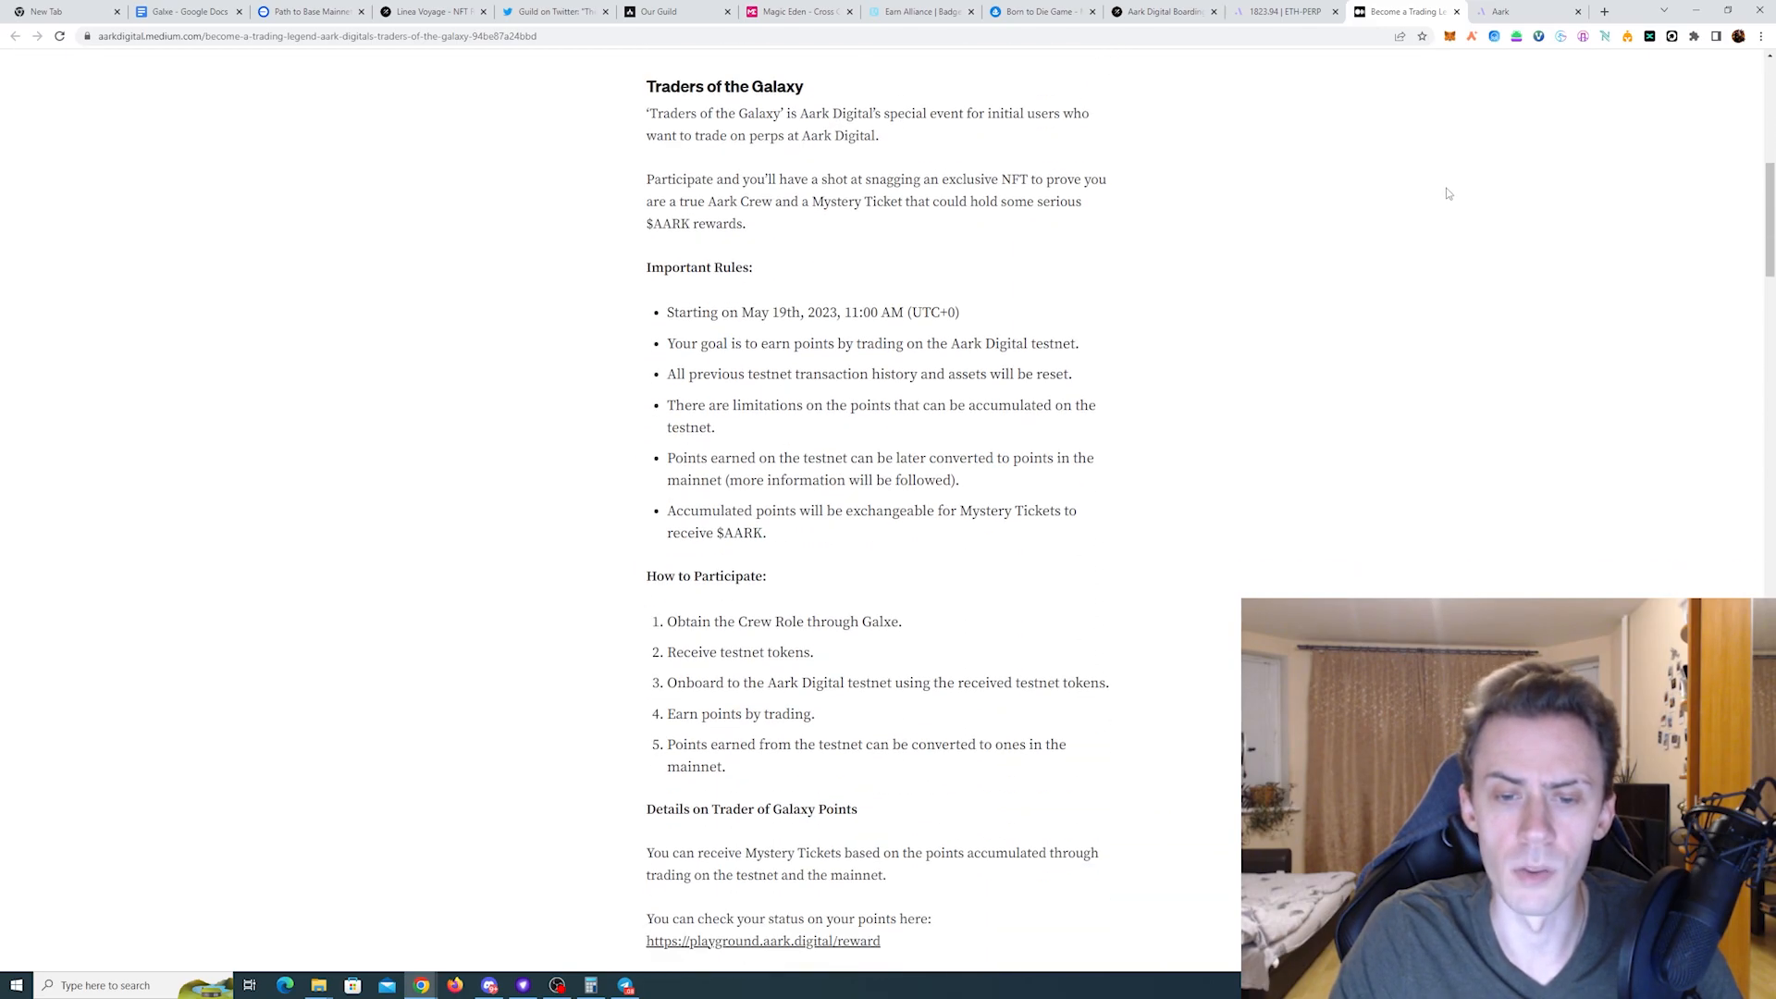
scroll("down", 3)
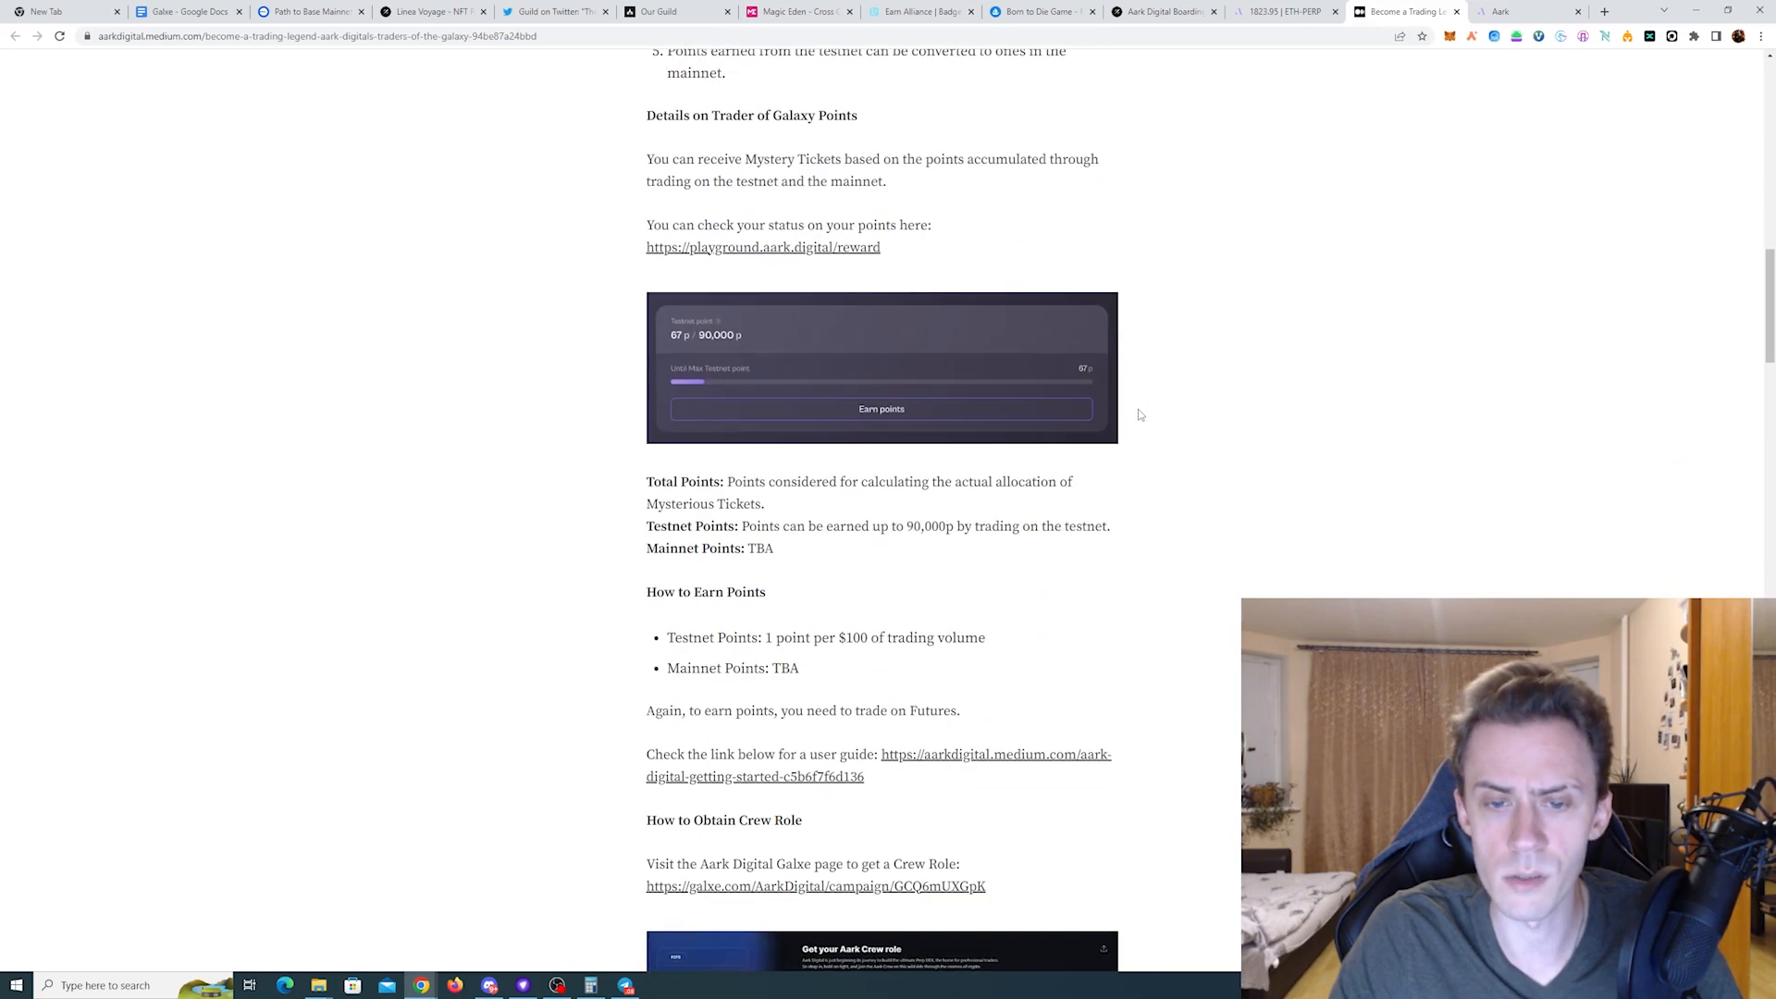
left_click(1164, 11)
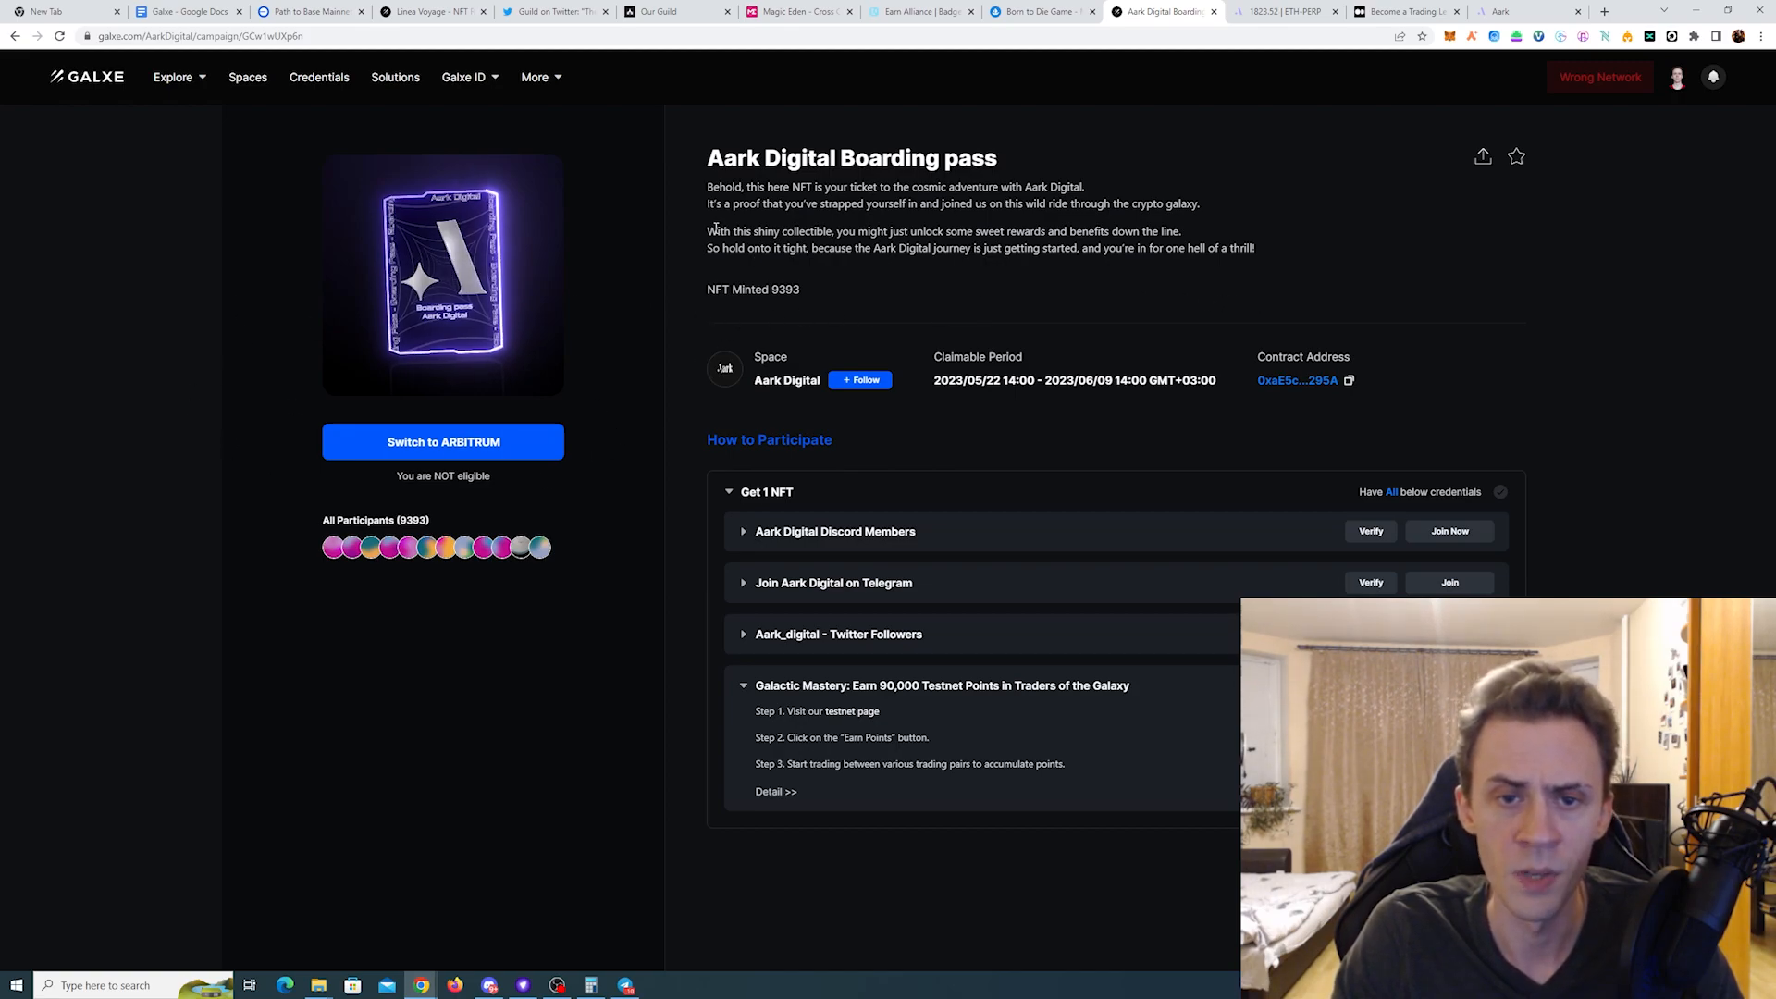
left_click_drag(713, 232, 807, 231)
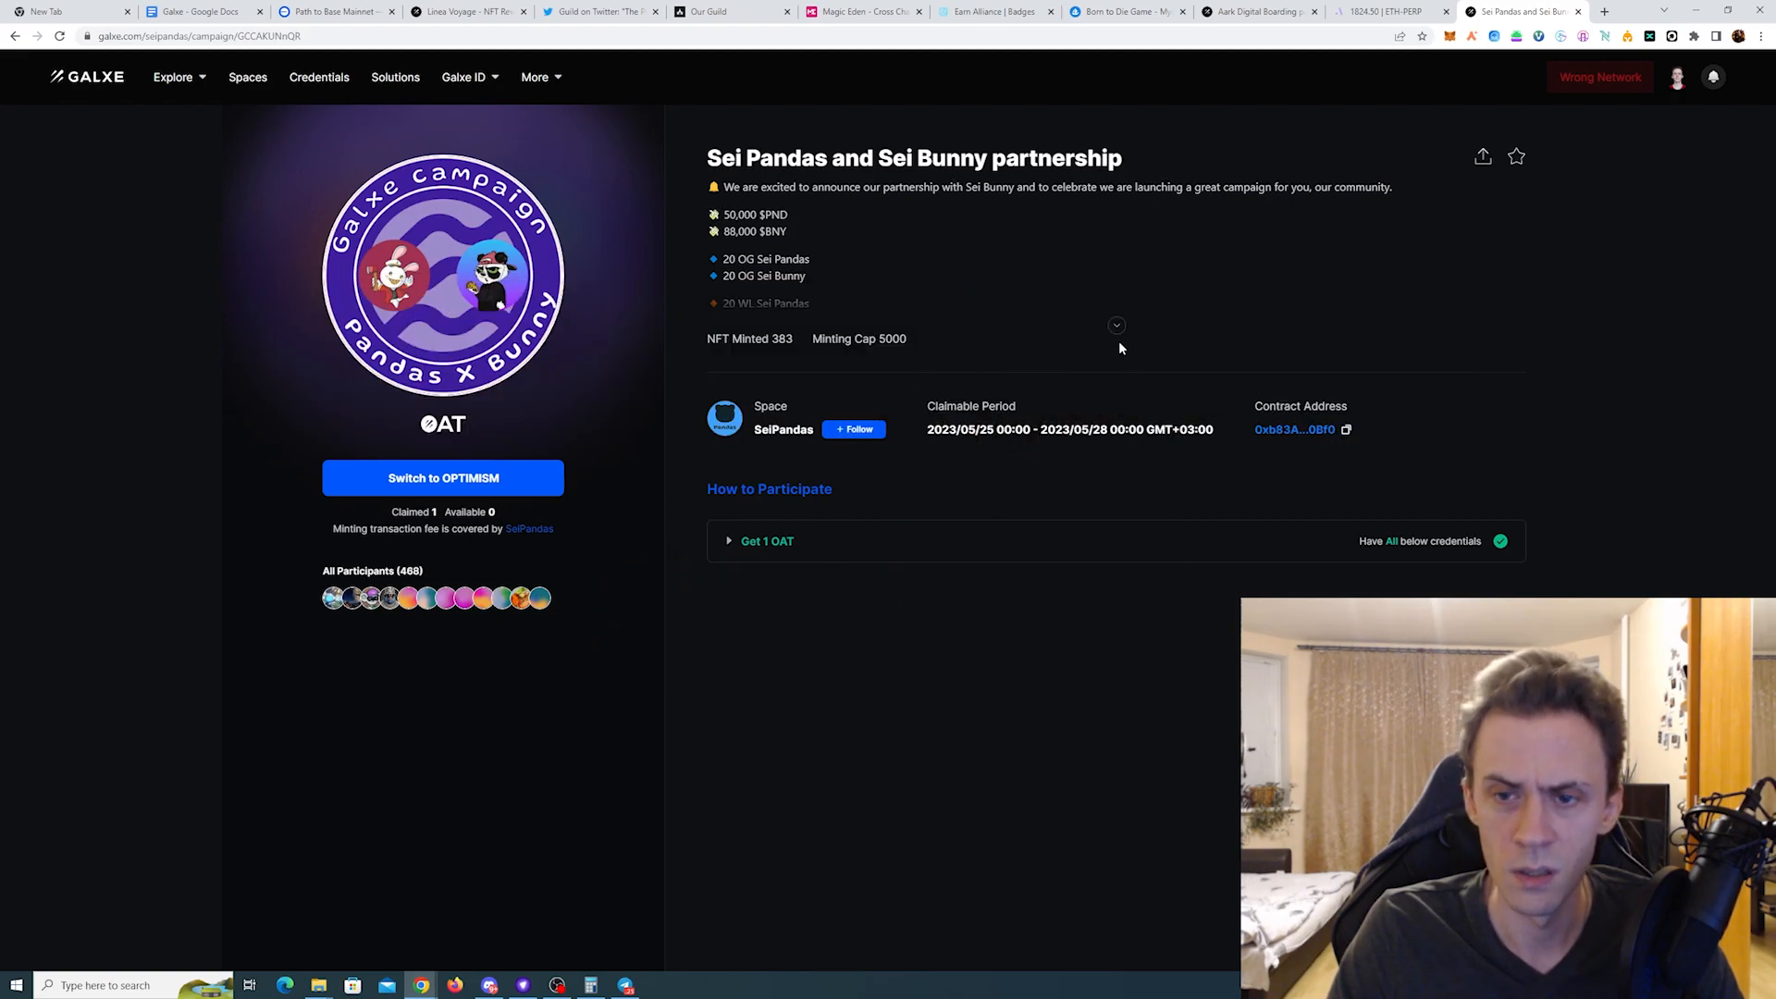
Step: Expand the Sei Pandas description and highlight the 50,000 $PND and 88,000 $BNY rewards
left_click(1116, 325)
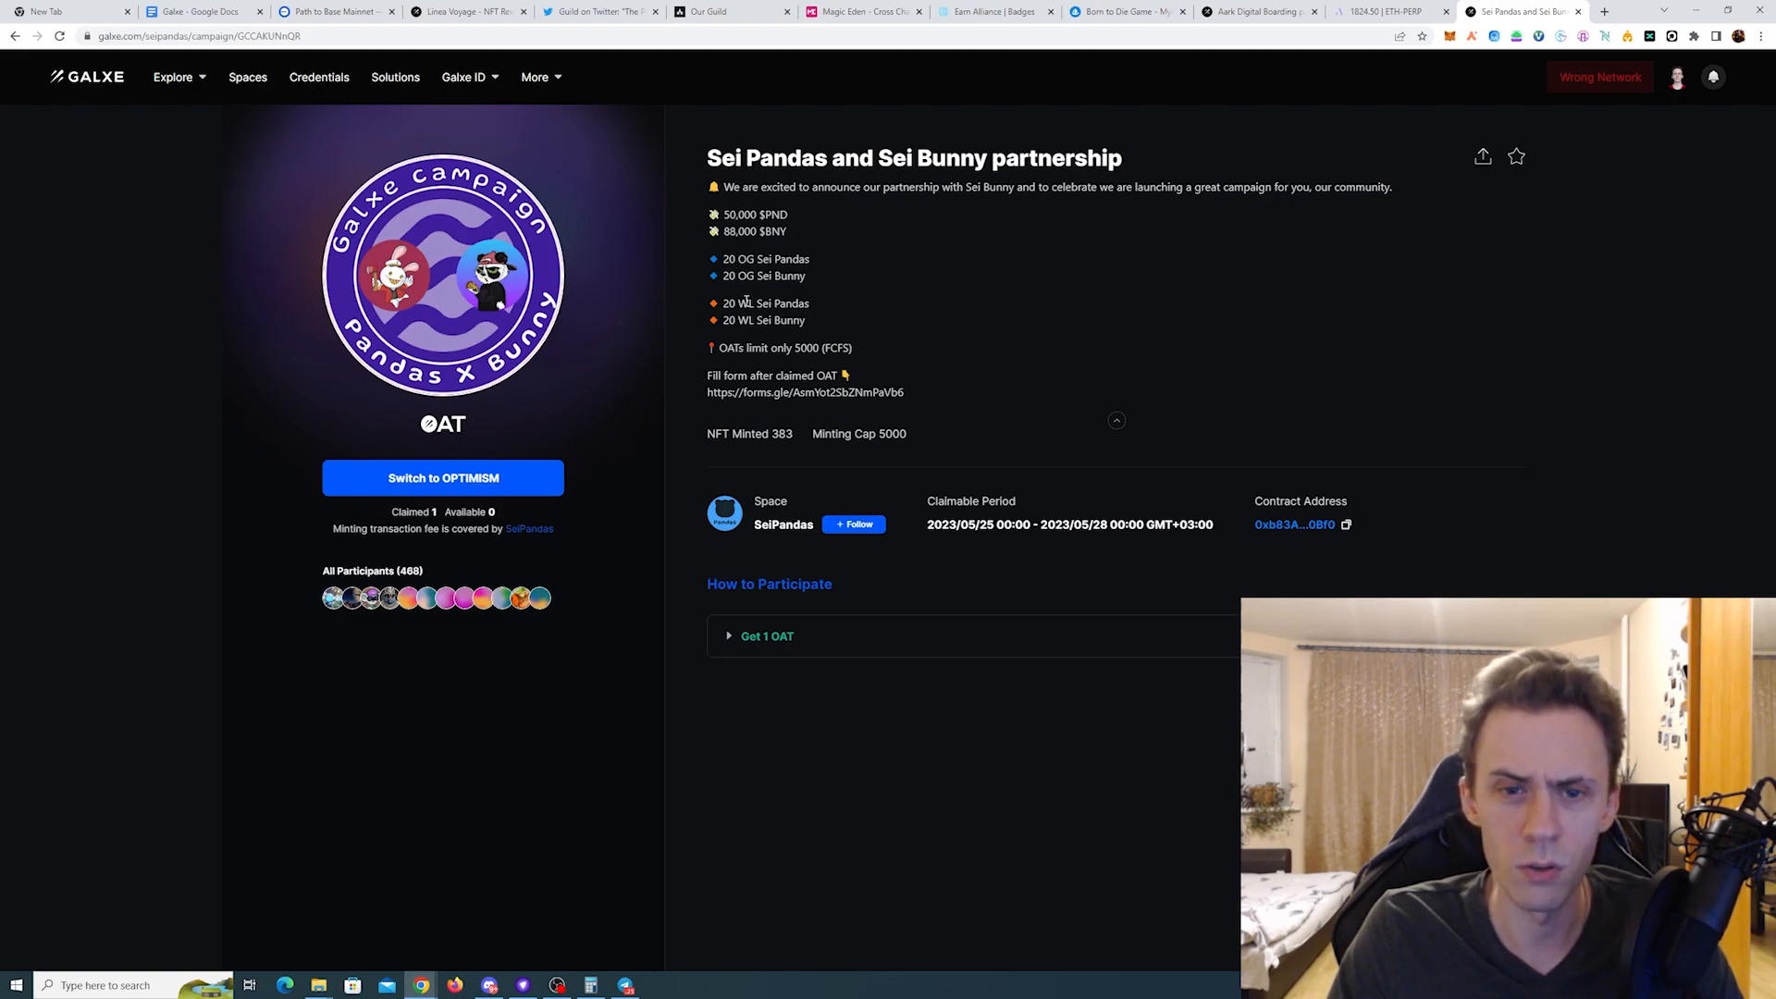
mouse_move(786, 234)
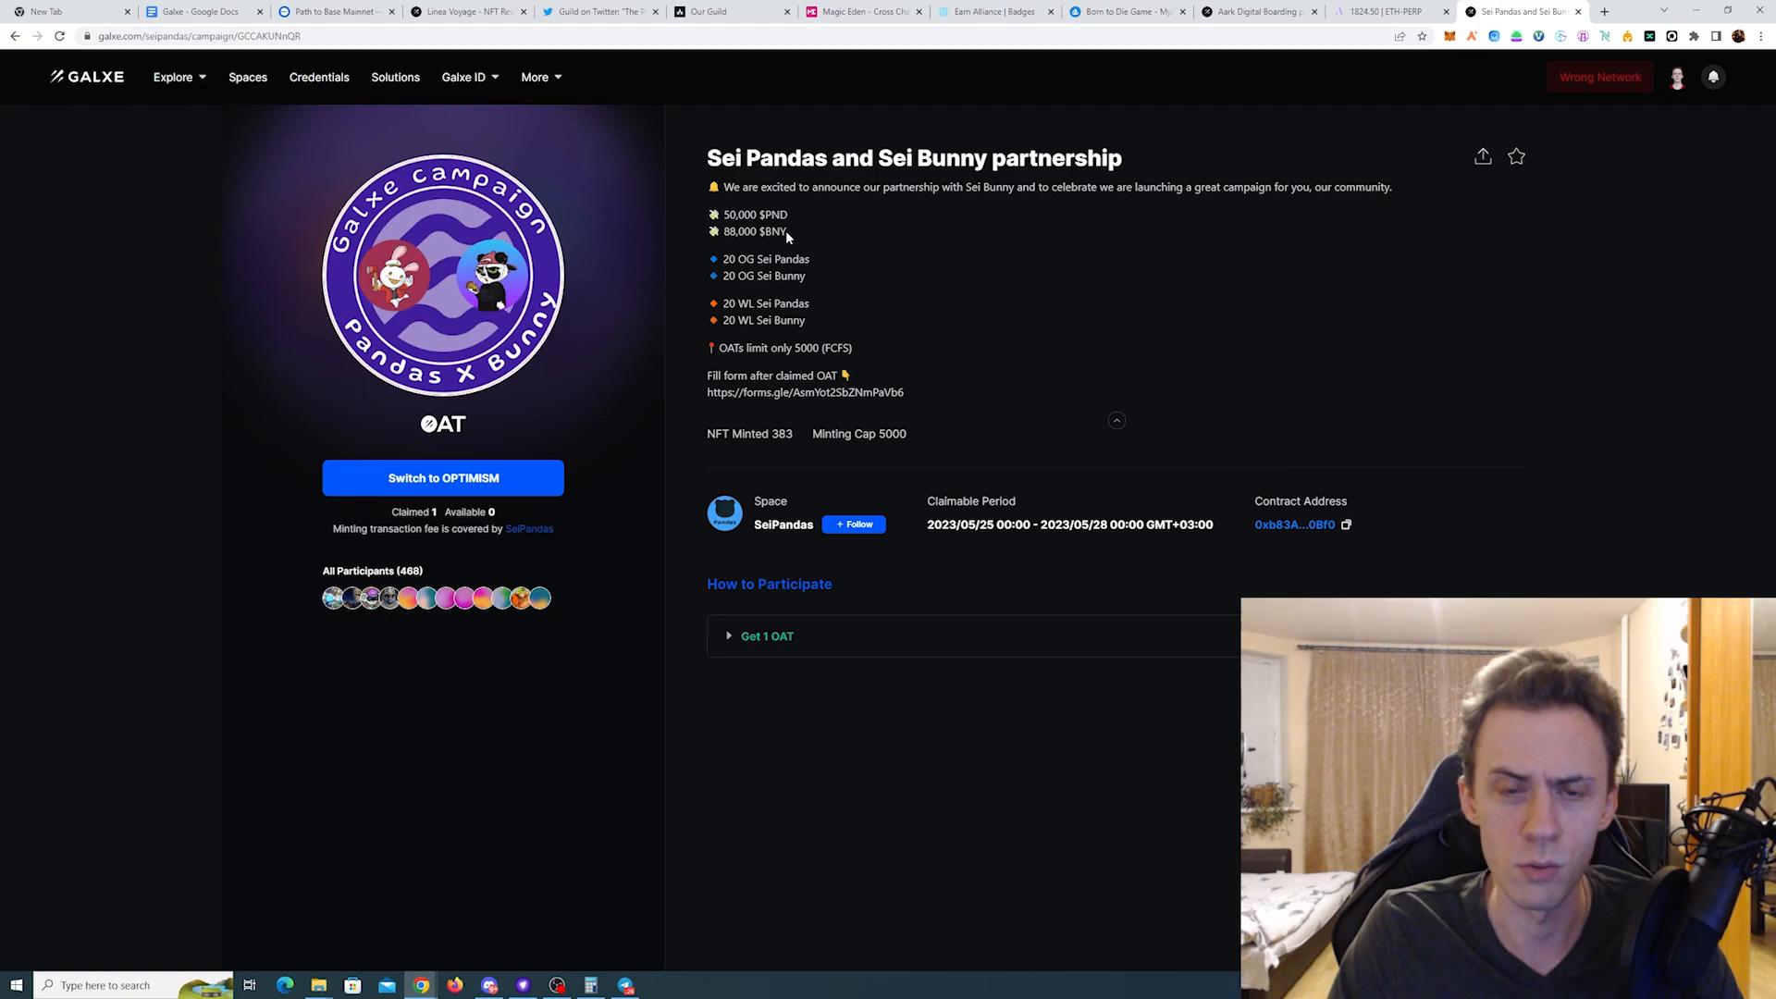
left_click_drag(707, 214, 793, 231)
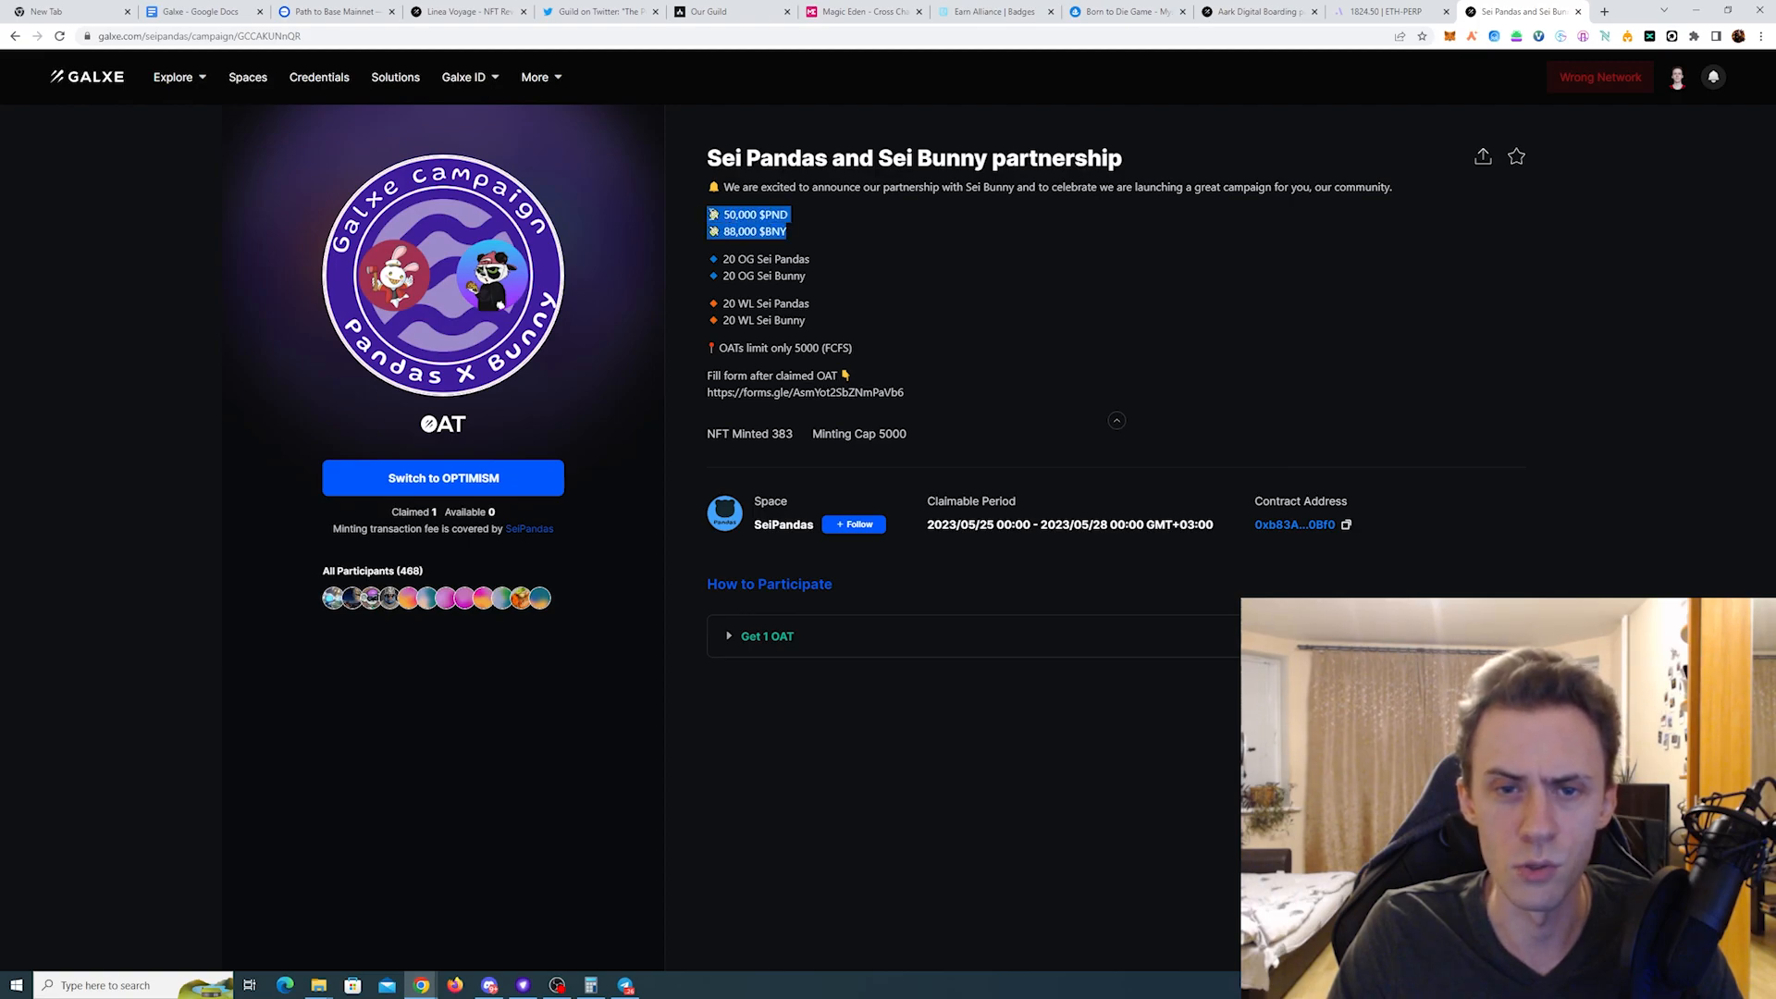
scroll("down", 3)
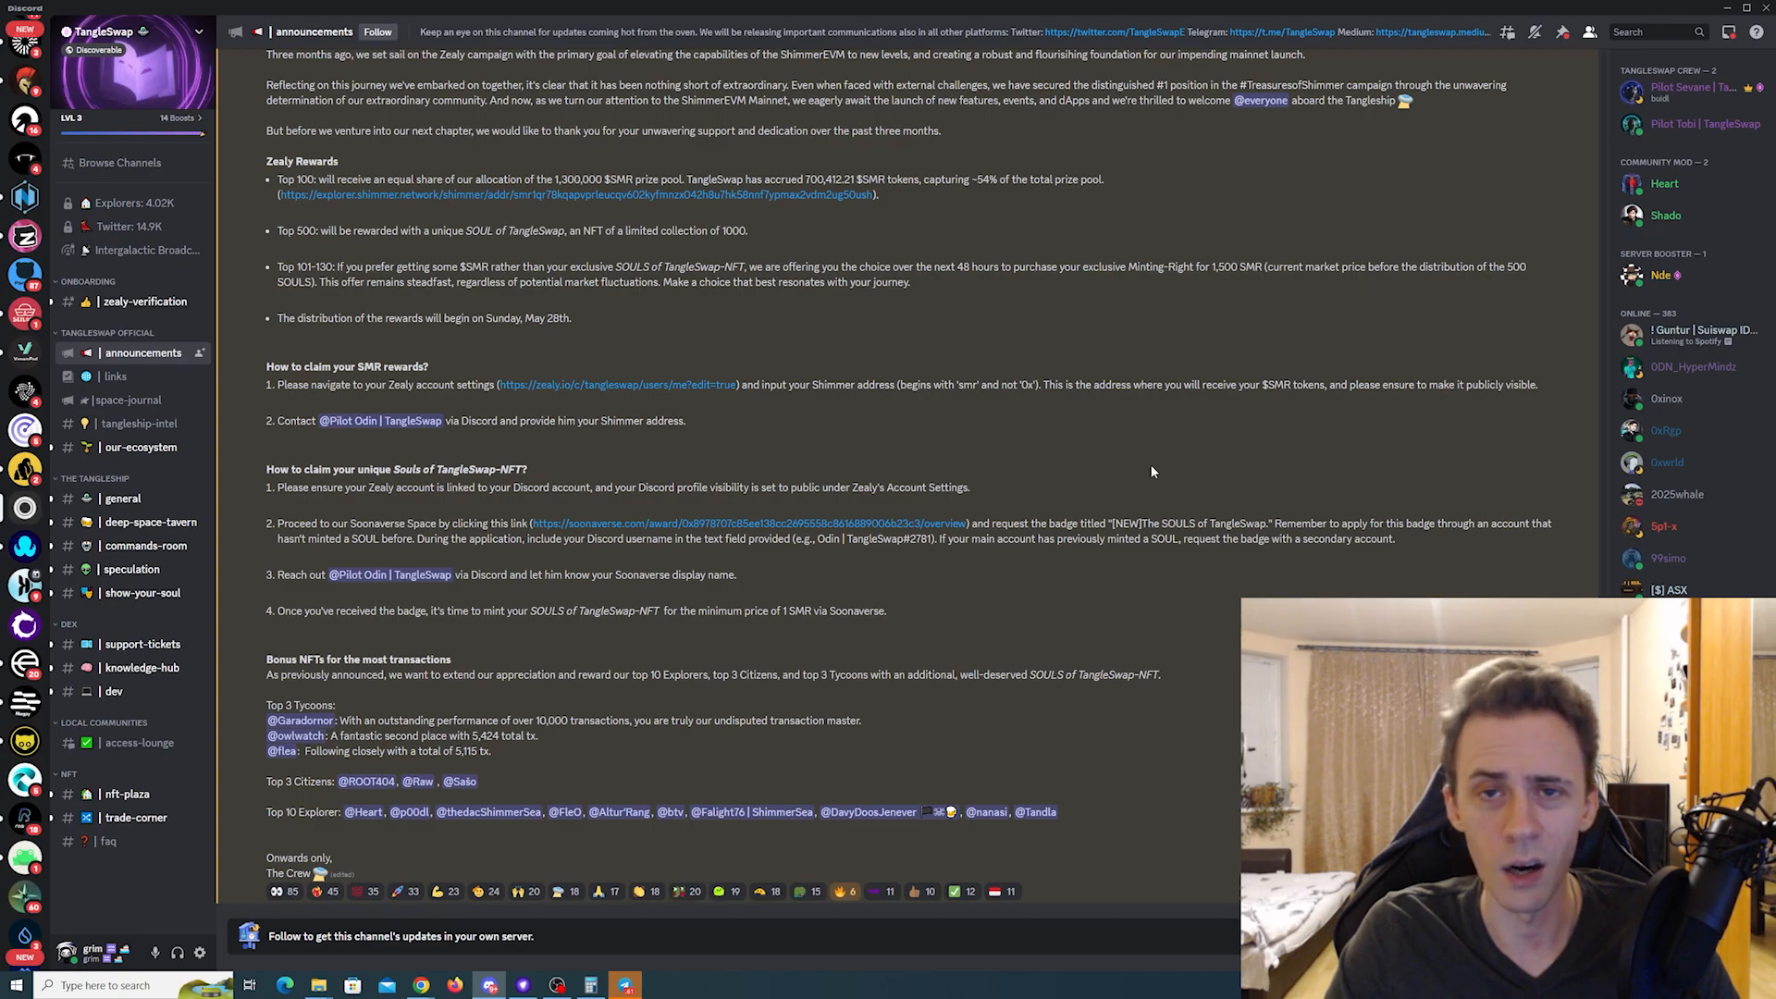
mouse_move(1251, 177)
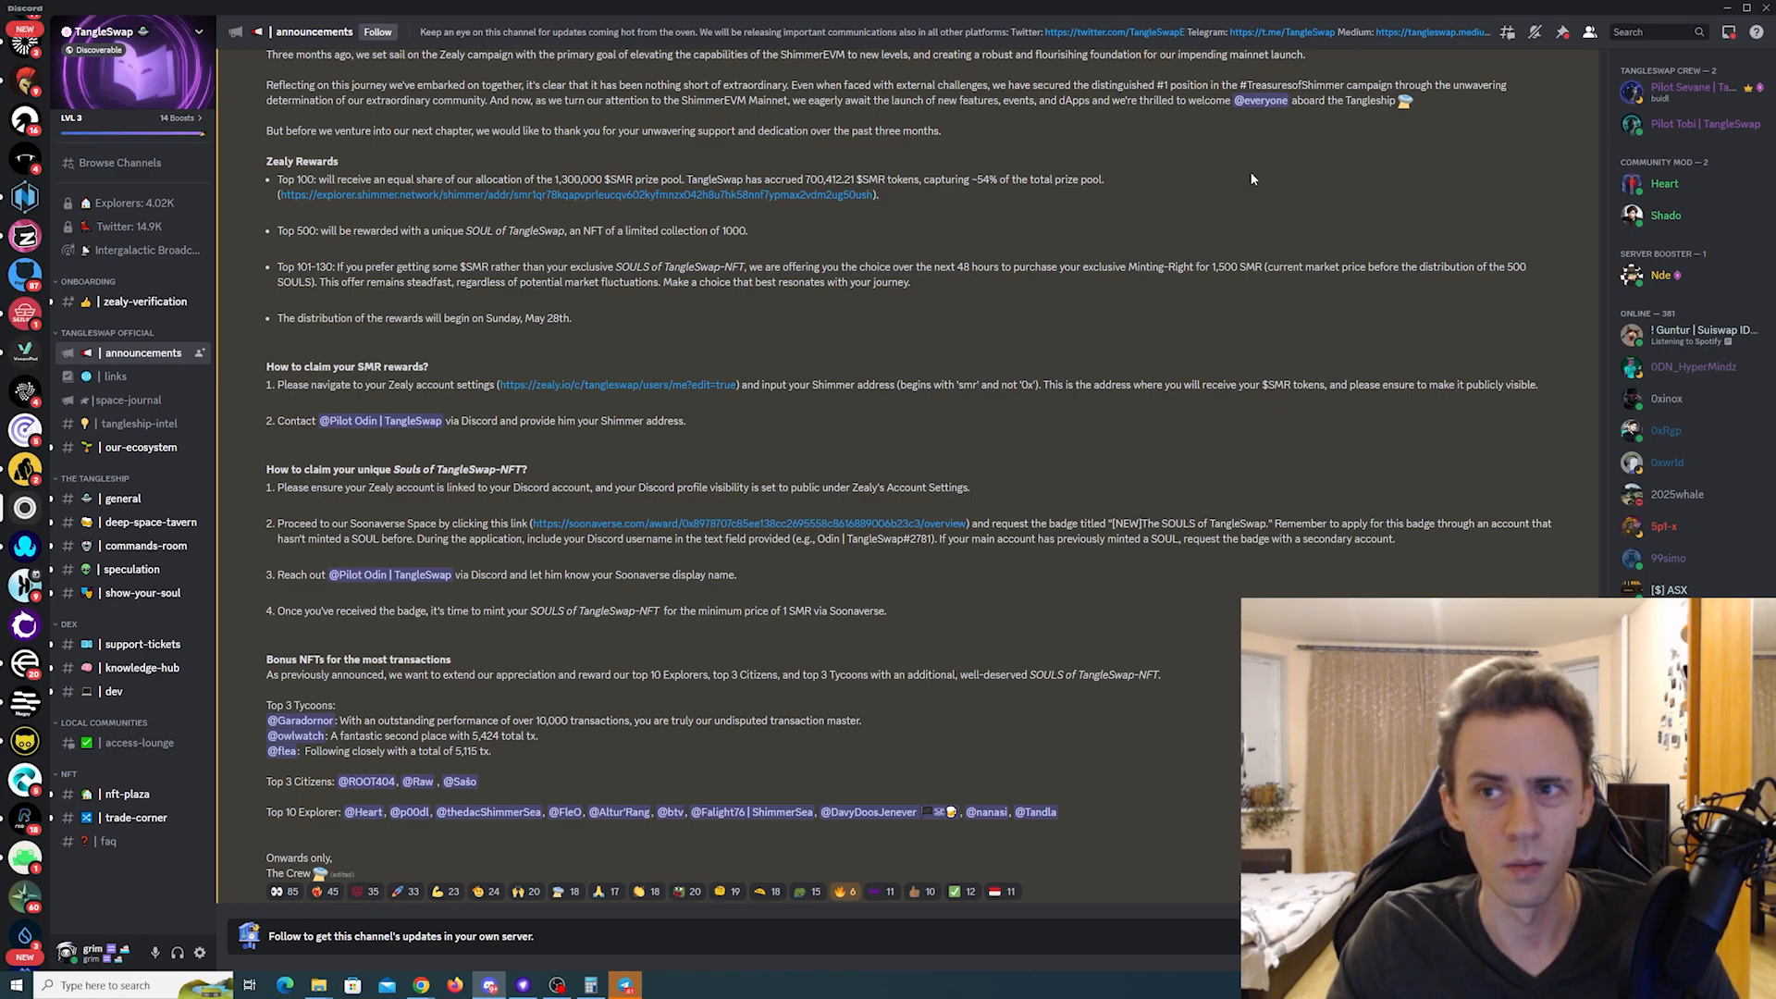